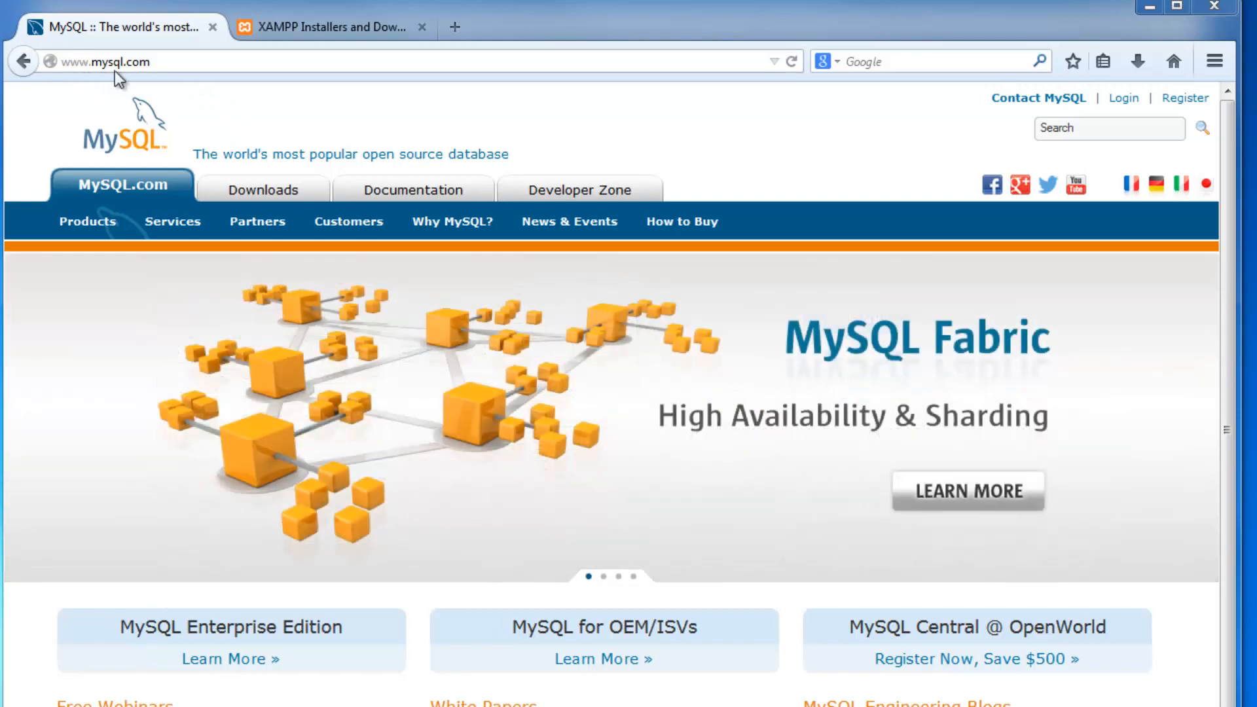
{"action": "mouse_move", "coordinate": [263, 190]}
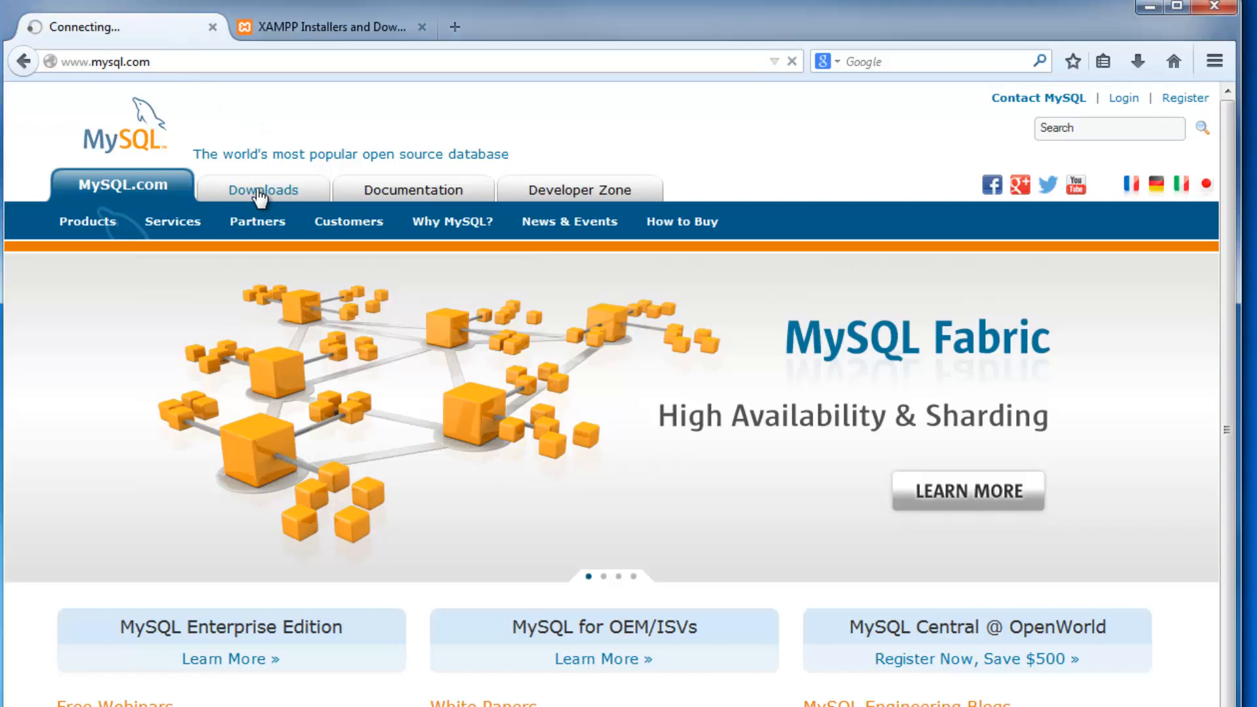
Step: Browse the MySQL Downloads and Archives sections, returning to the current downloads listing
{"action": "left_click", "coordinate": [264, 190]}
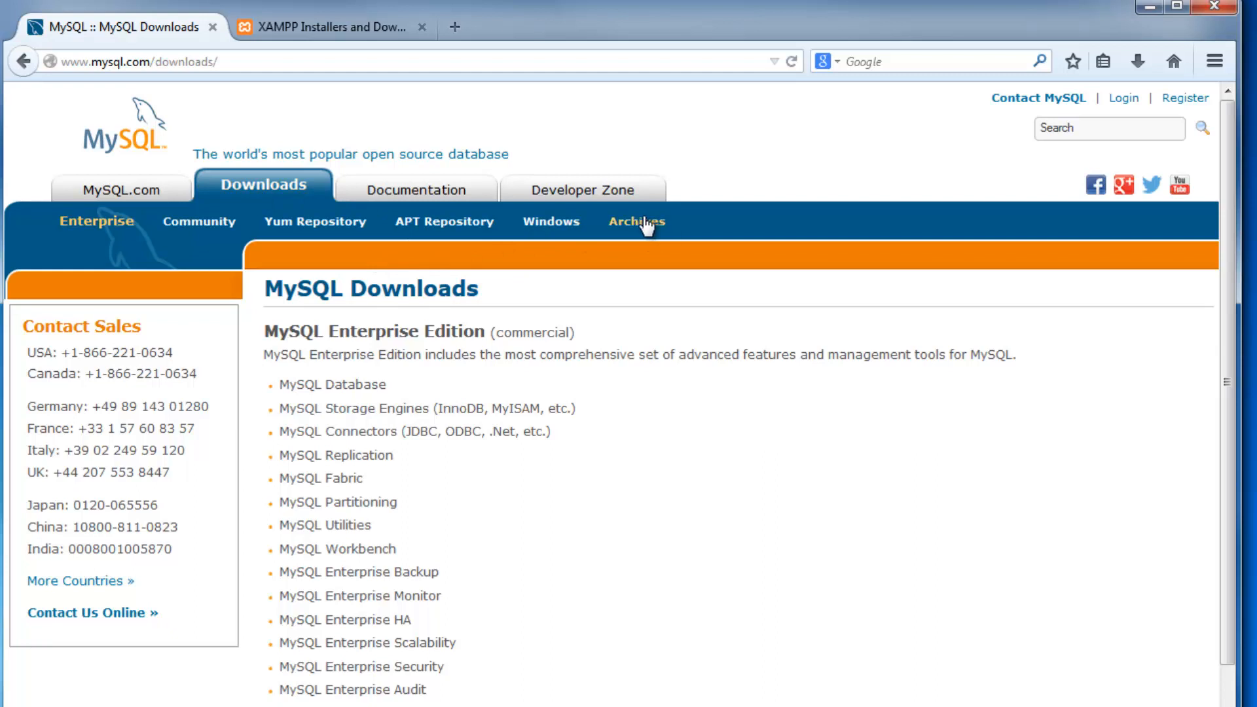
{"action": "left_click", "coordinate": [637, 222]}
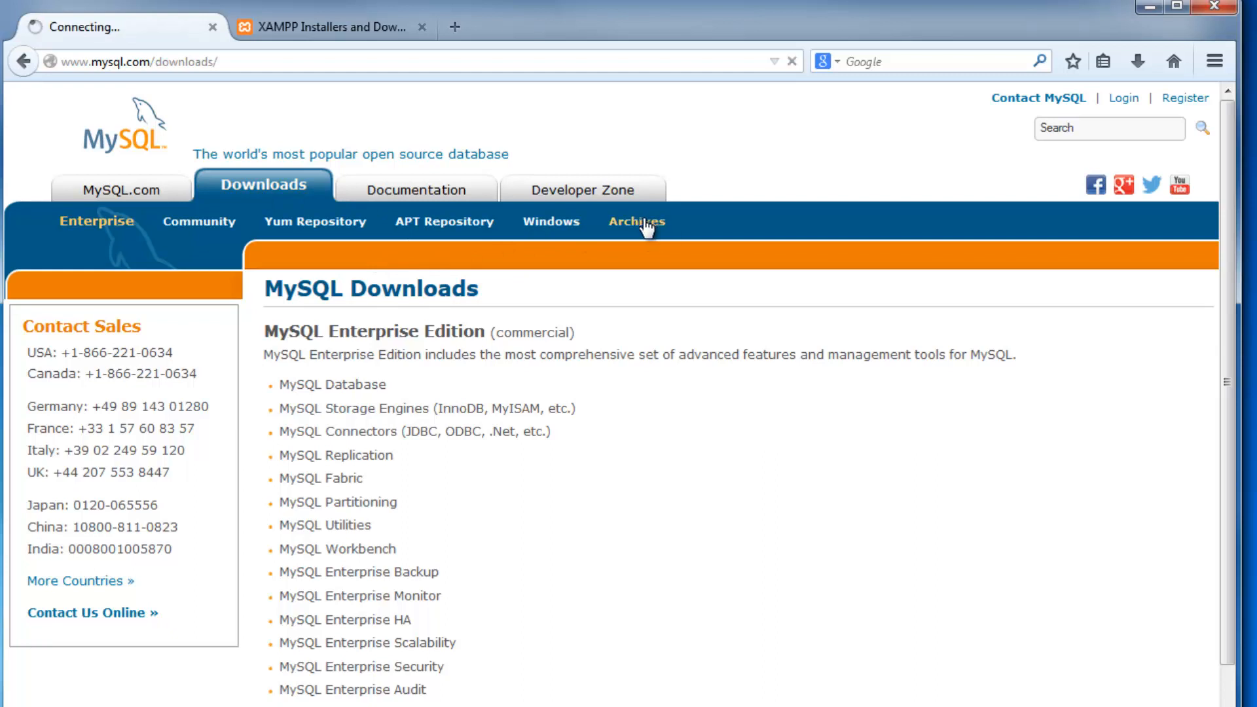
{"action": "left_click", "coordinate": [633, 221]}
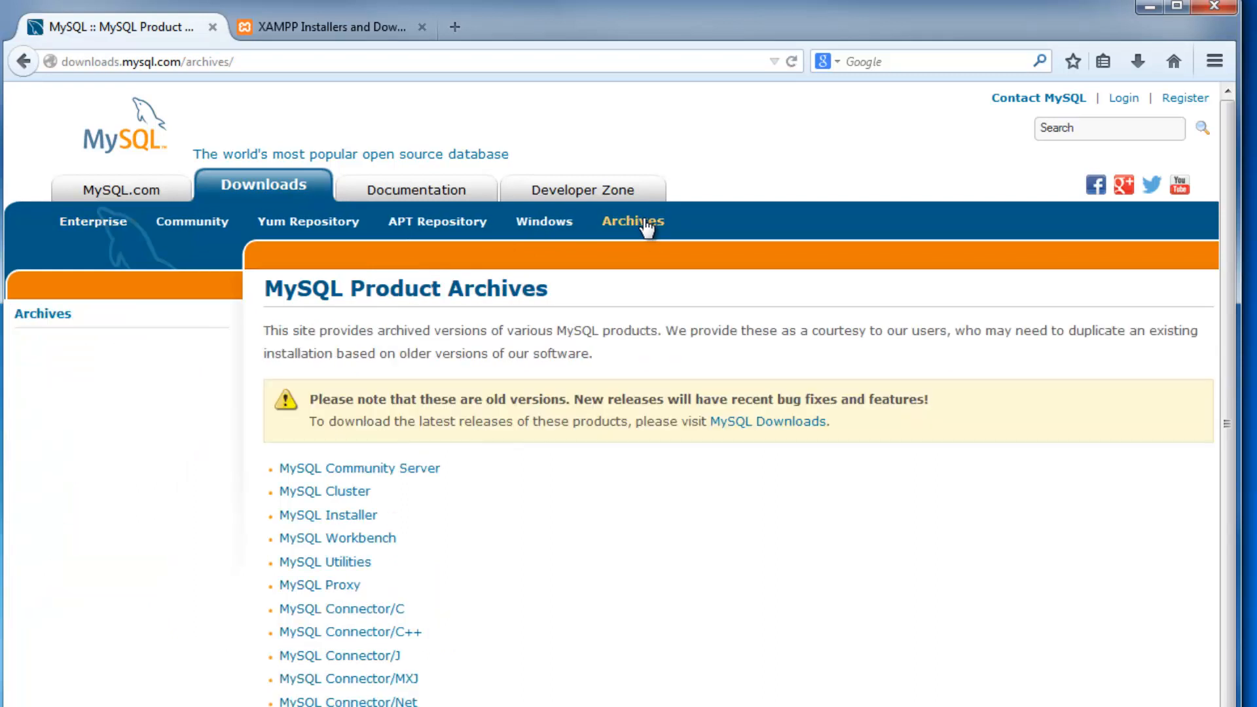
{"action": "scroll", "scroll_direction": "down", "scroll_amount": 3}
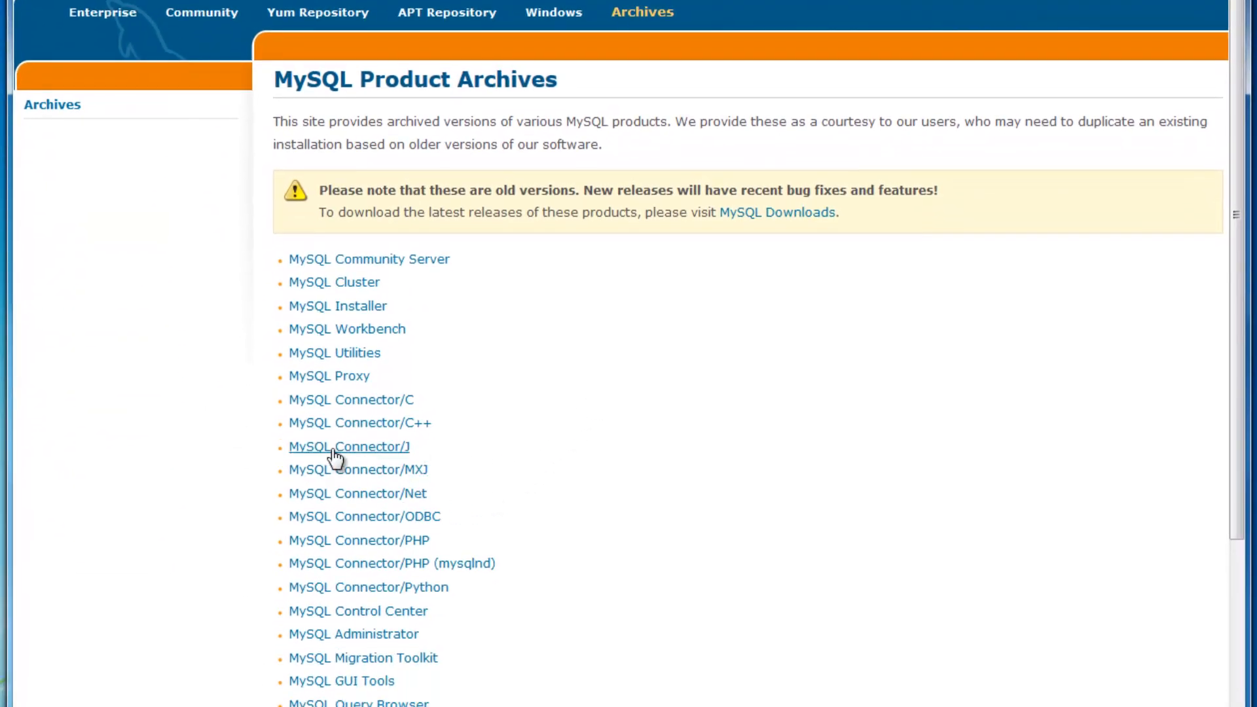
{"action": "mouse_move", "coordinate": [393, 449]}
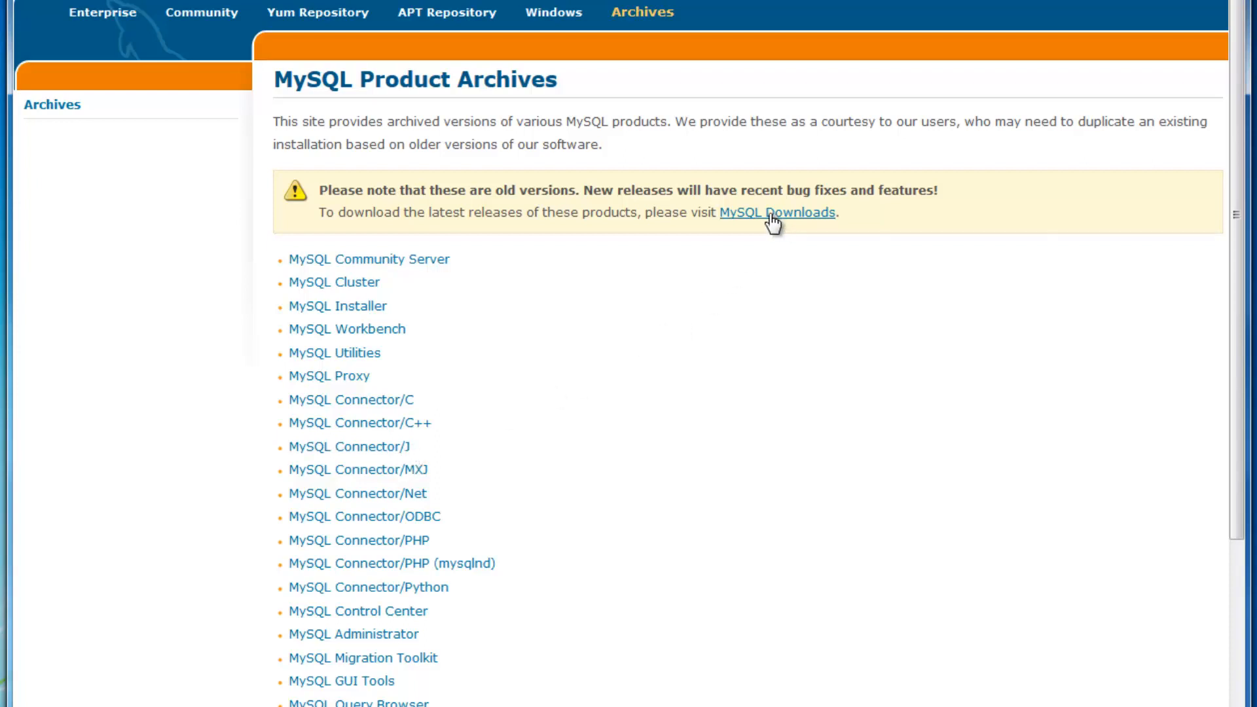
{"action": "left_click", "coordinate": [776, 212]}
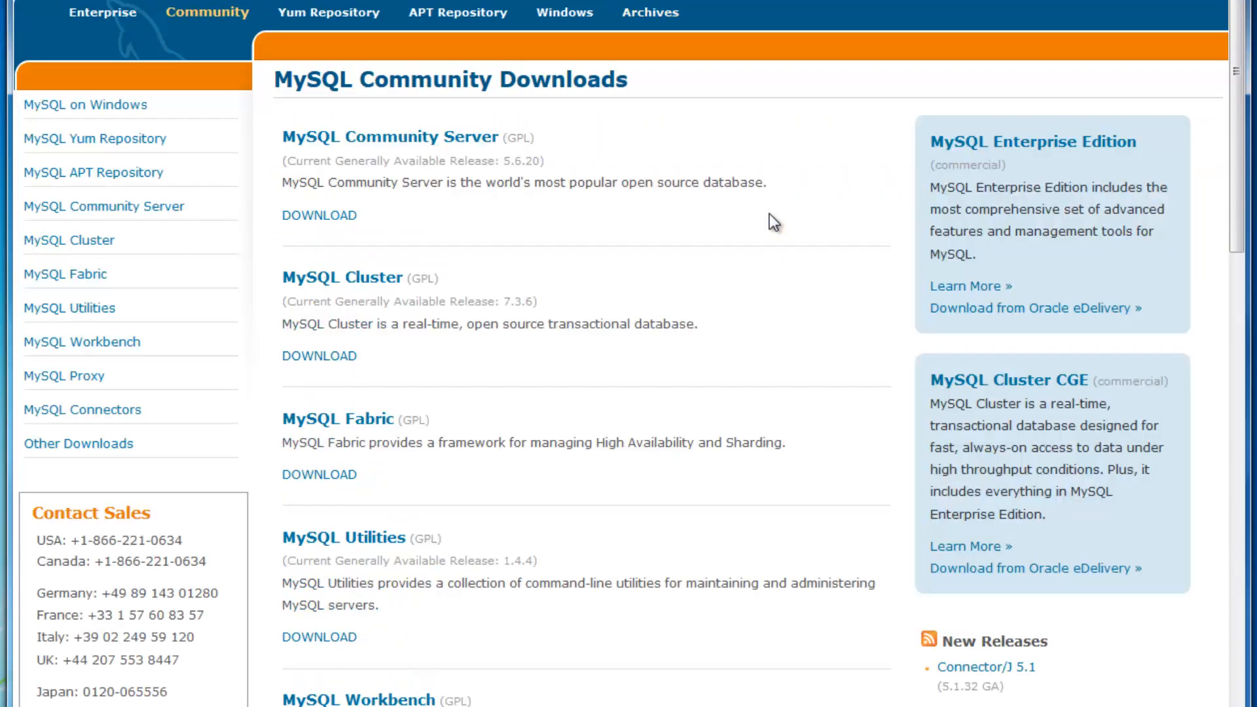
Step: Reach the MySQL Connectors page listing the database drivers
{"action": "scroll", "scroll_direction": "down", "scroll_amount": 3}
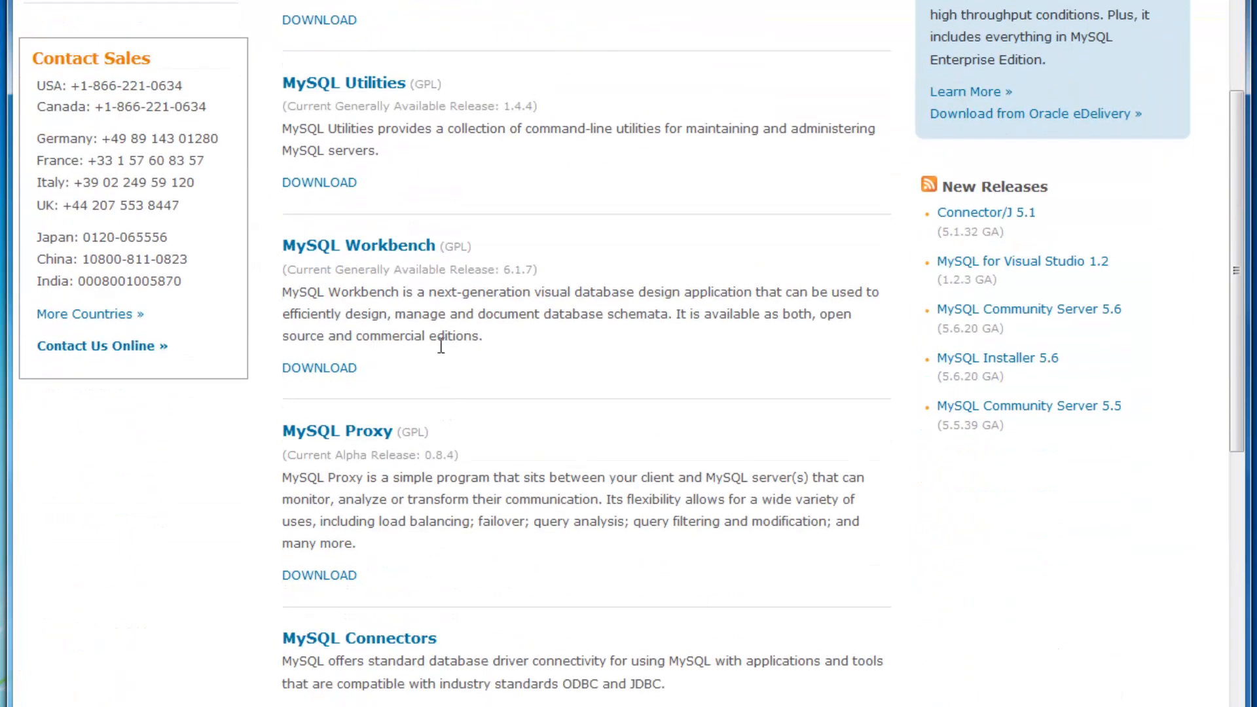
{"action": "mouse_move", "coordinate": [363, 376]}
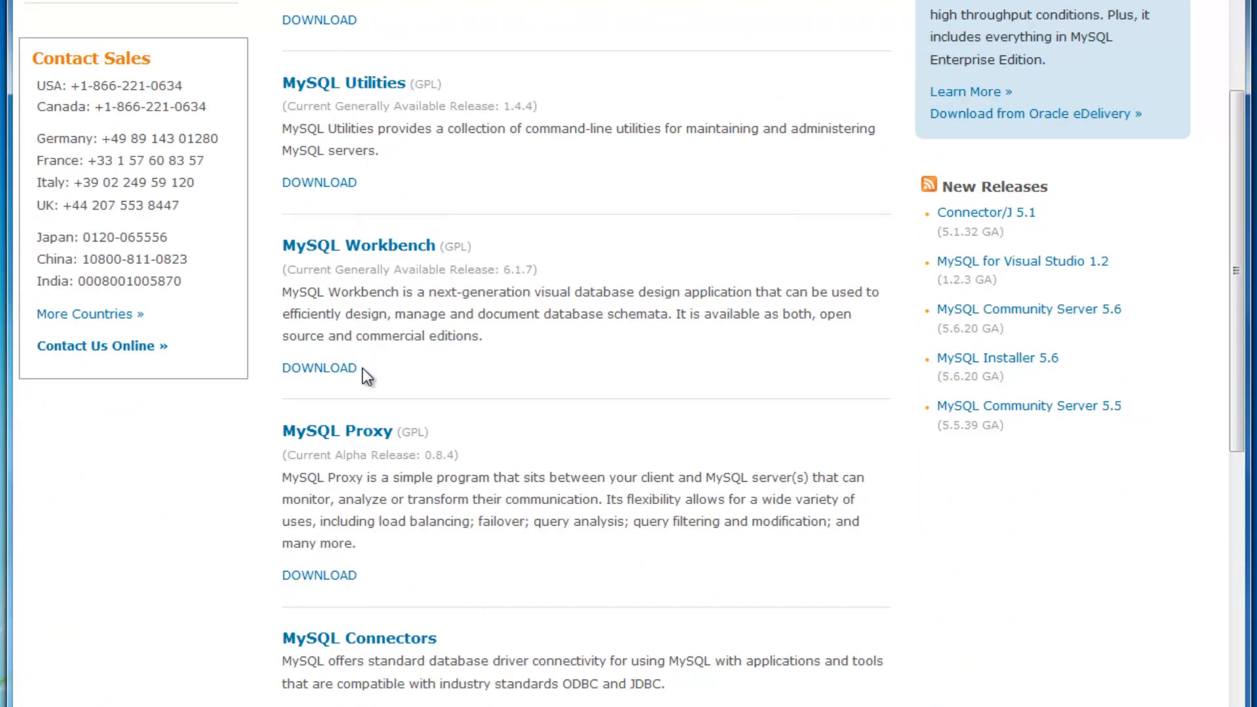
{"action": "scroll", "scroll_direction": "down", "scroll_amount": 3}
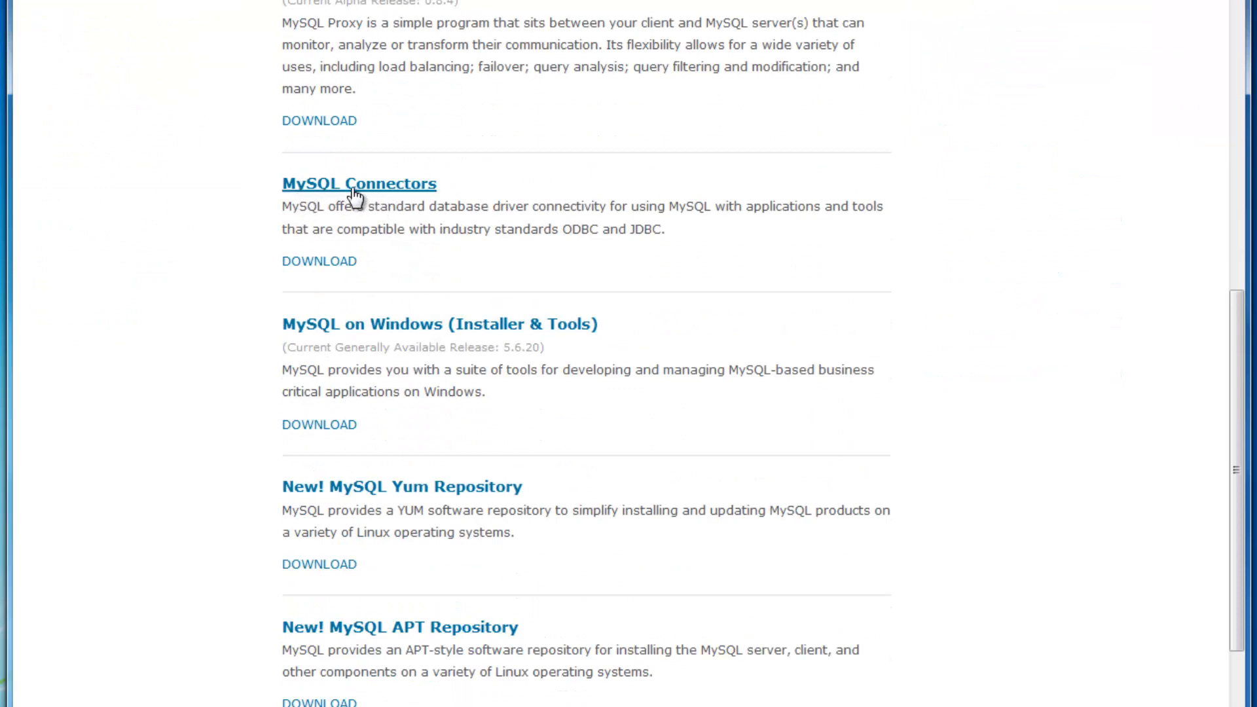
{"action": "mouse_move", "coordinate": [392, 190]}
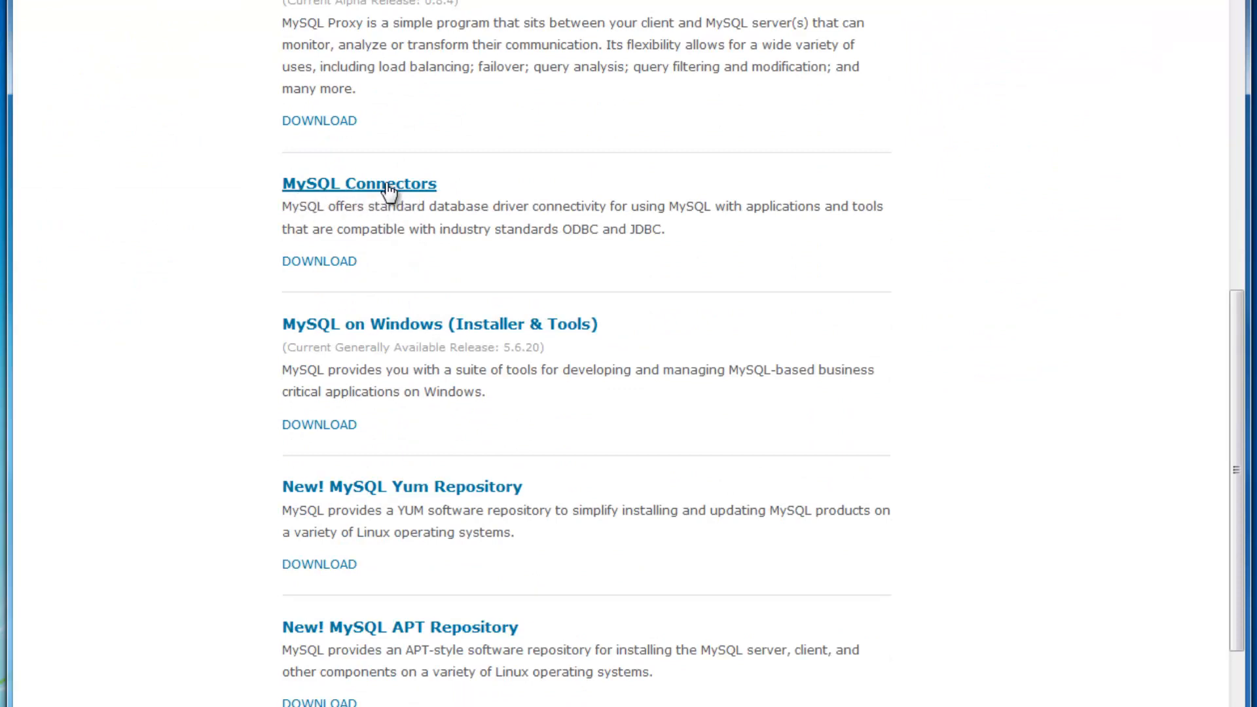
{"action": "left_click", "coordinate": [359, 183]}
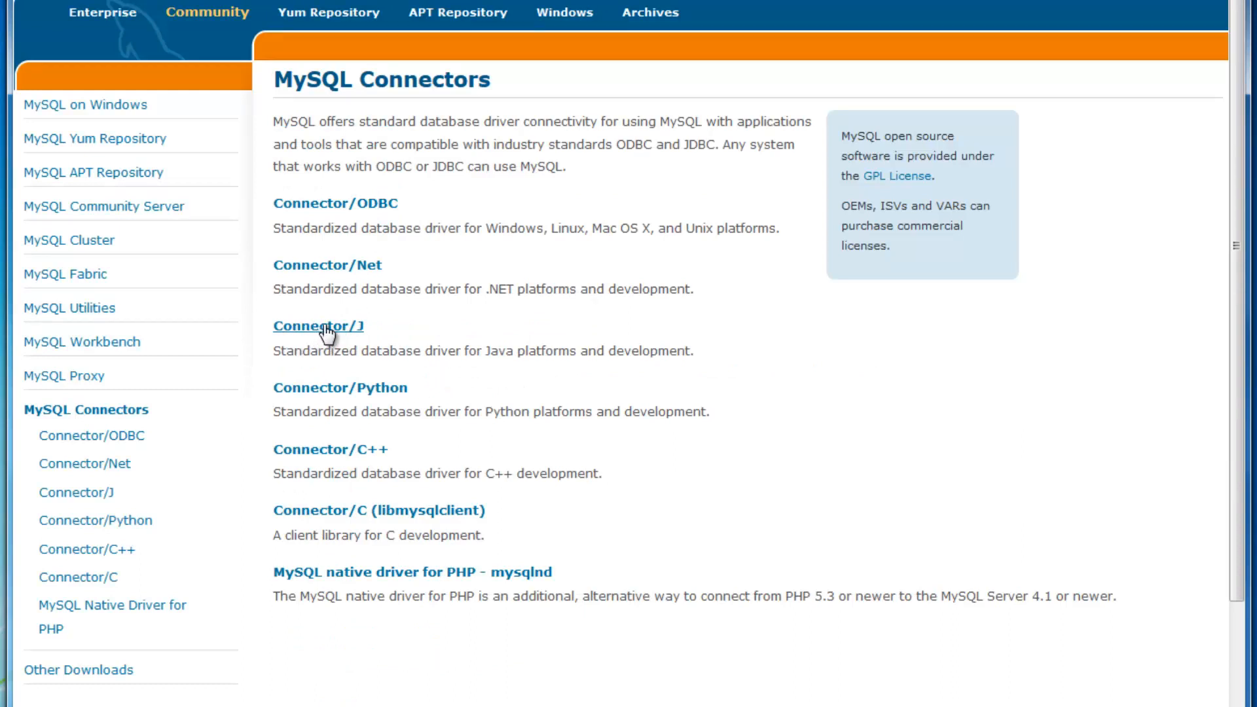
Step: Download the Platform Independent Connector/J 5.1.32 compressed TAR archive
{"action": "left_click", "coordinate": [318, 326]}
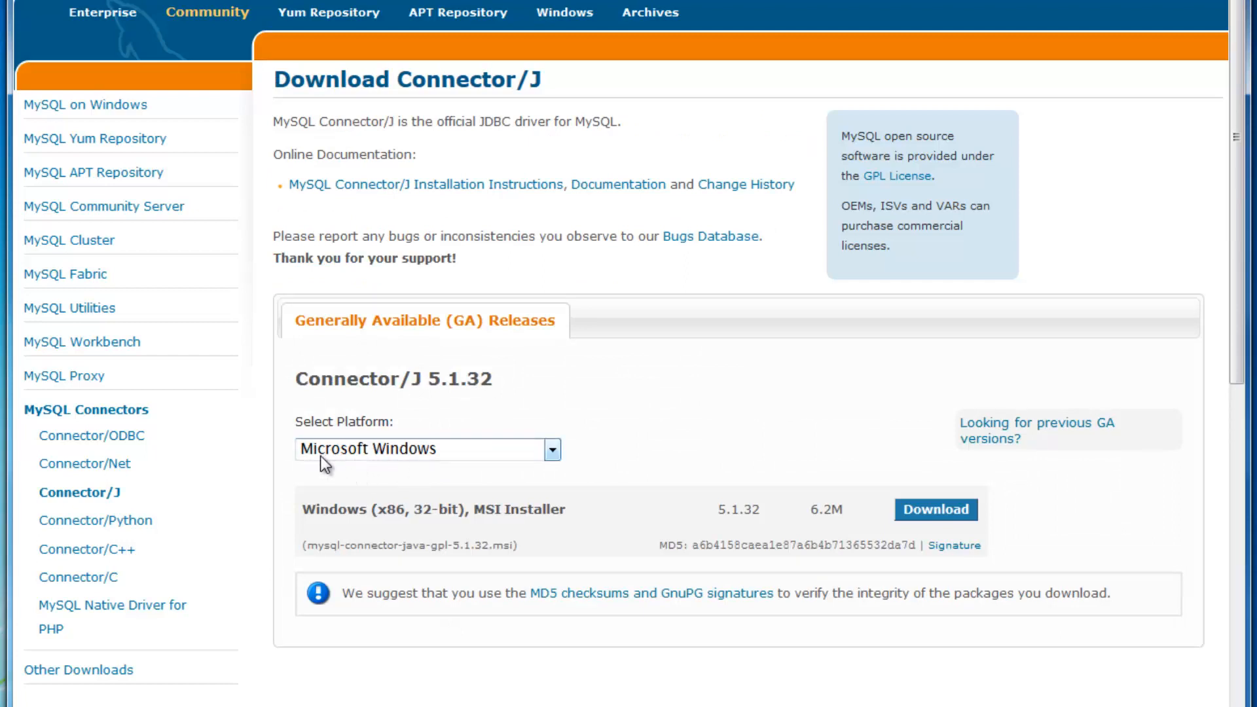
{"action": "mouse_move", "coordinate": [507, 463]}
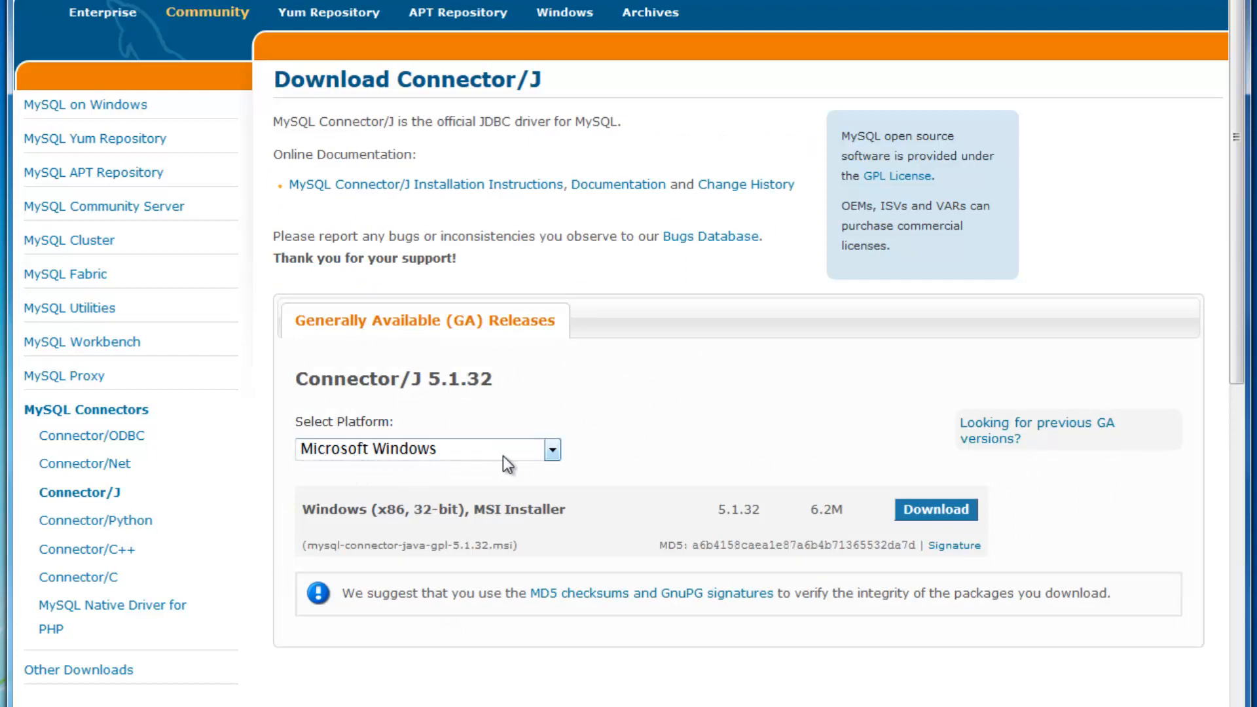
{"action": "mouse_move", "coordinate": [804, 487]}
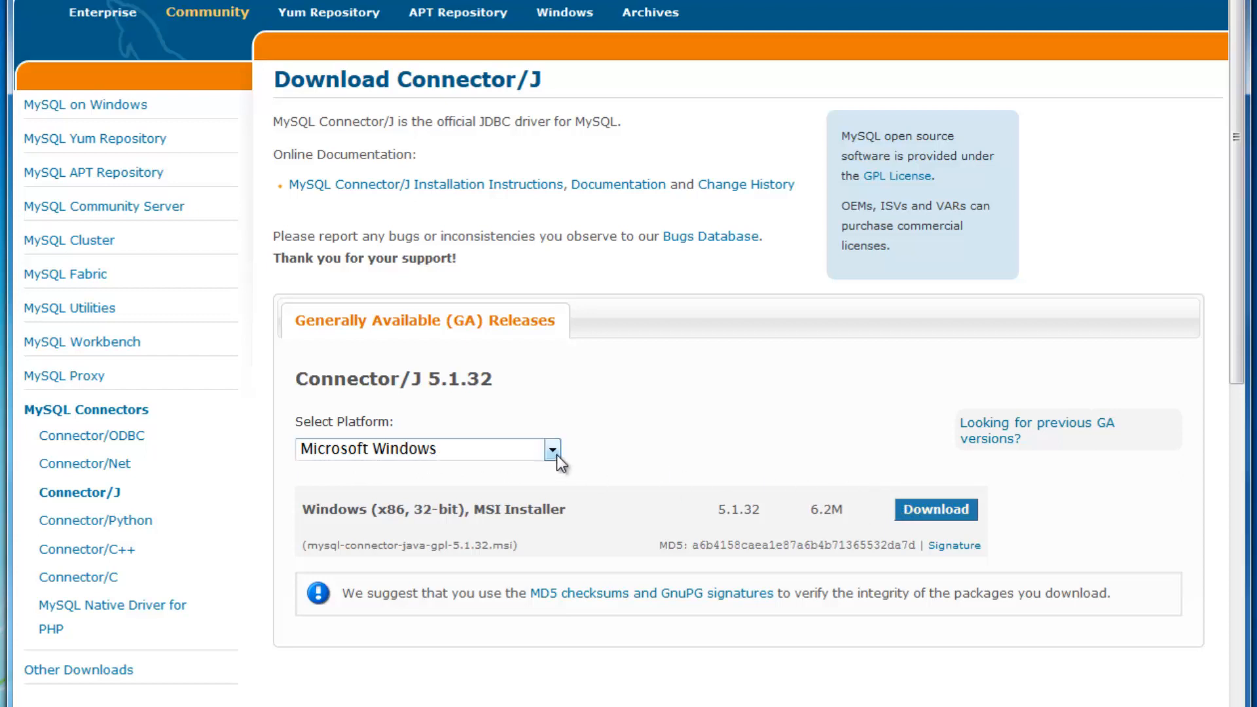
{"action": "left_click", "coordinate": [552, 449]}
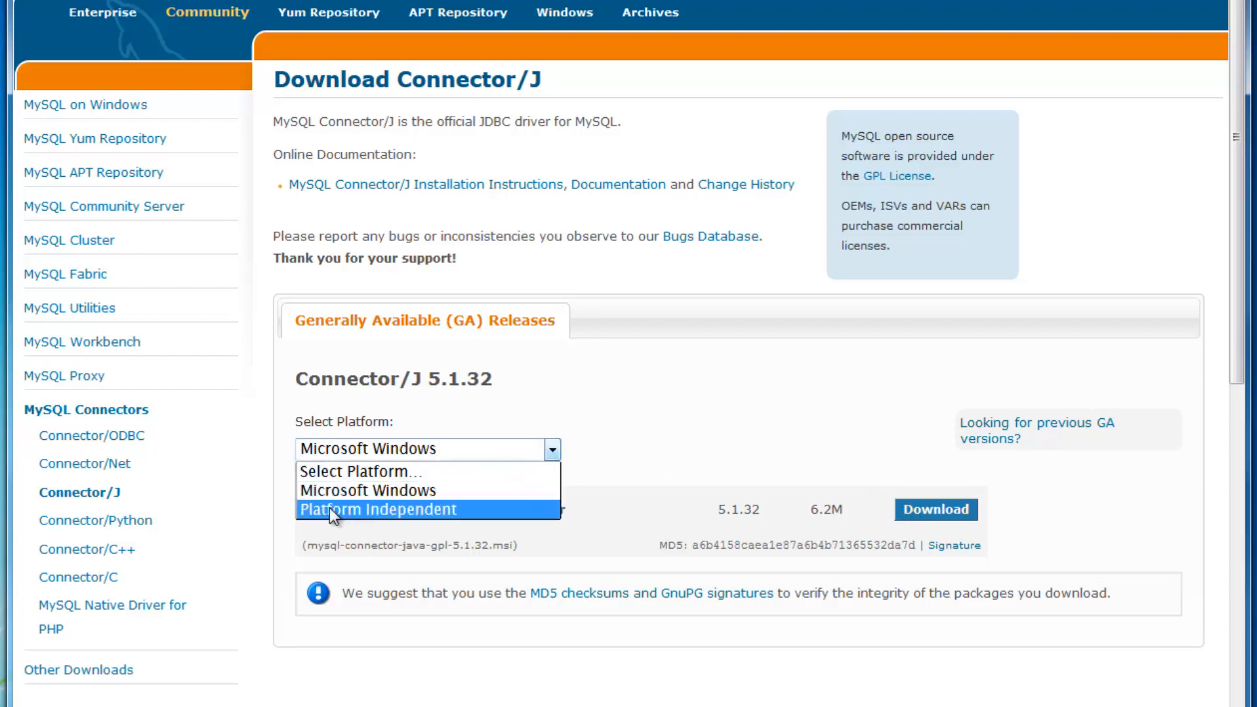
{"action": "left_click", "coordinate": [377, 509]}
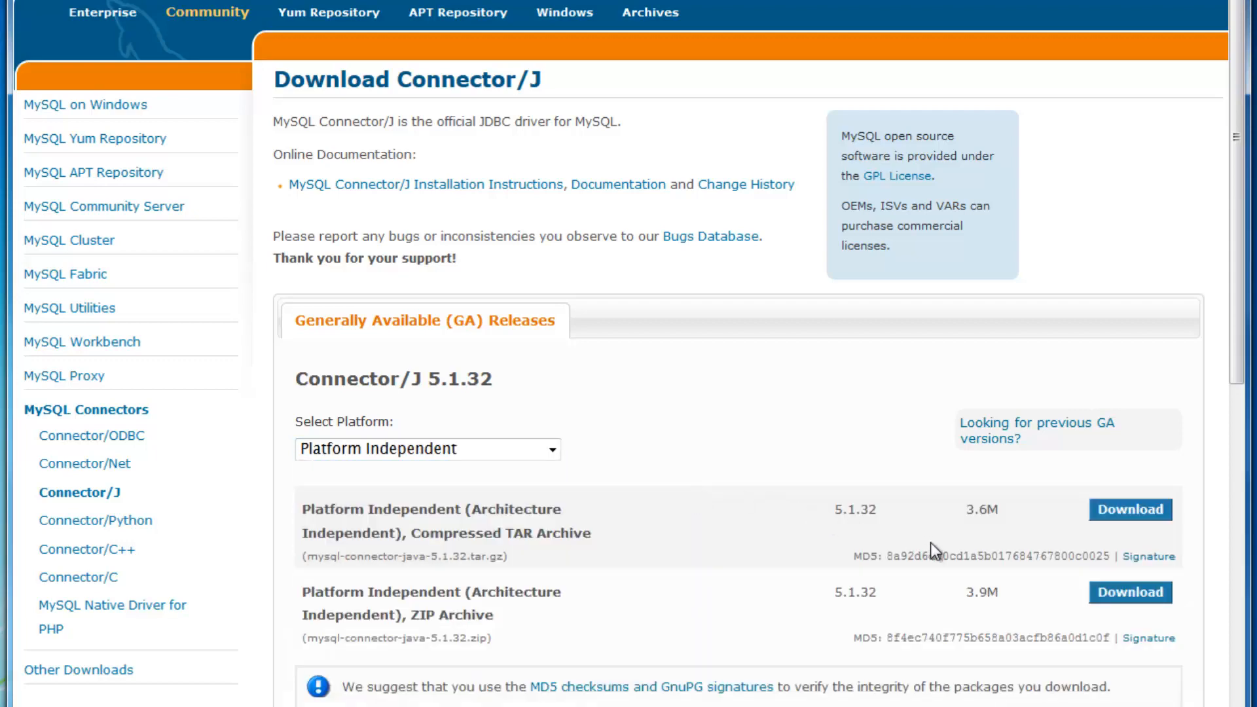
{"action": "scroll", "scroll_direction": "down", "scroll_amount": 3}
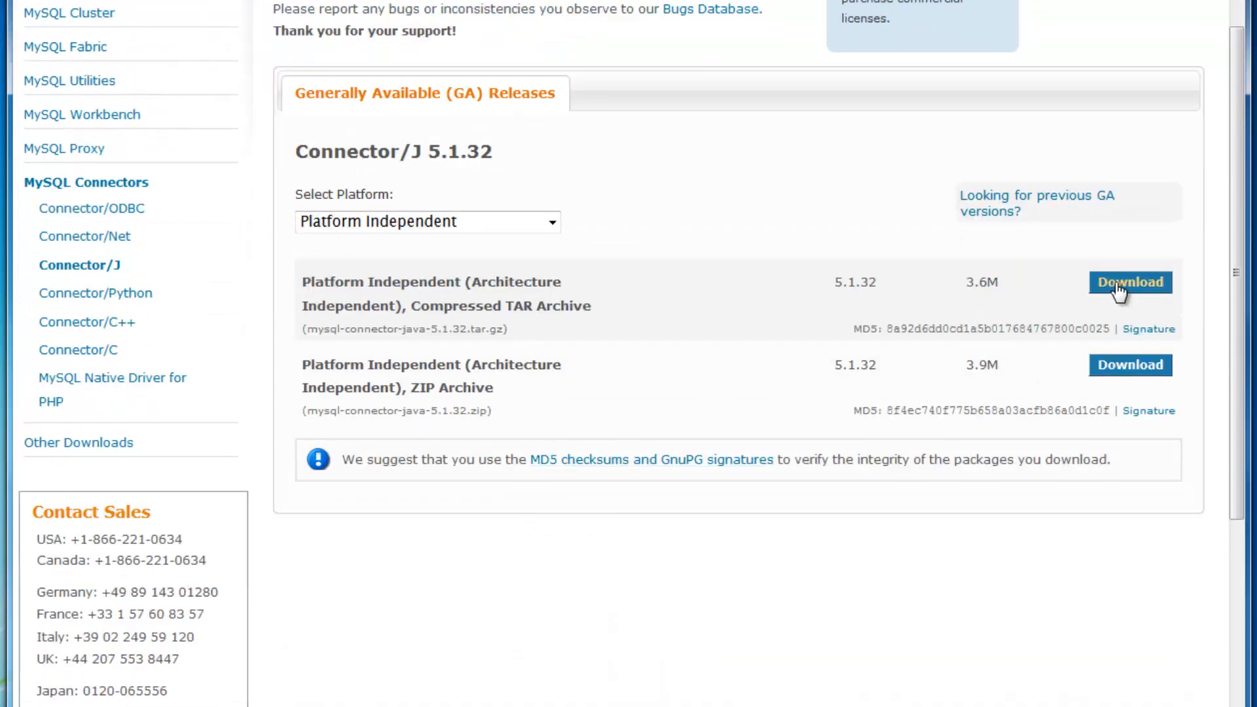
{"action": "left_click", "coordinate": [1128, 283]}
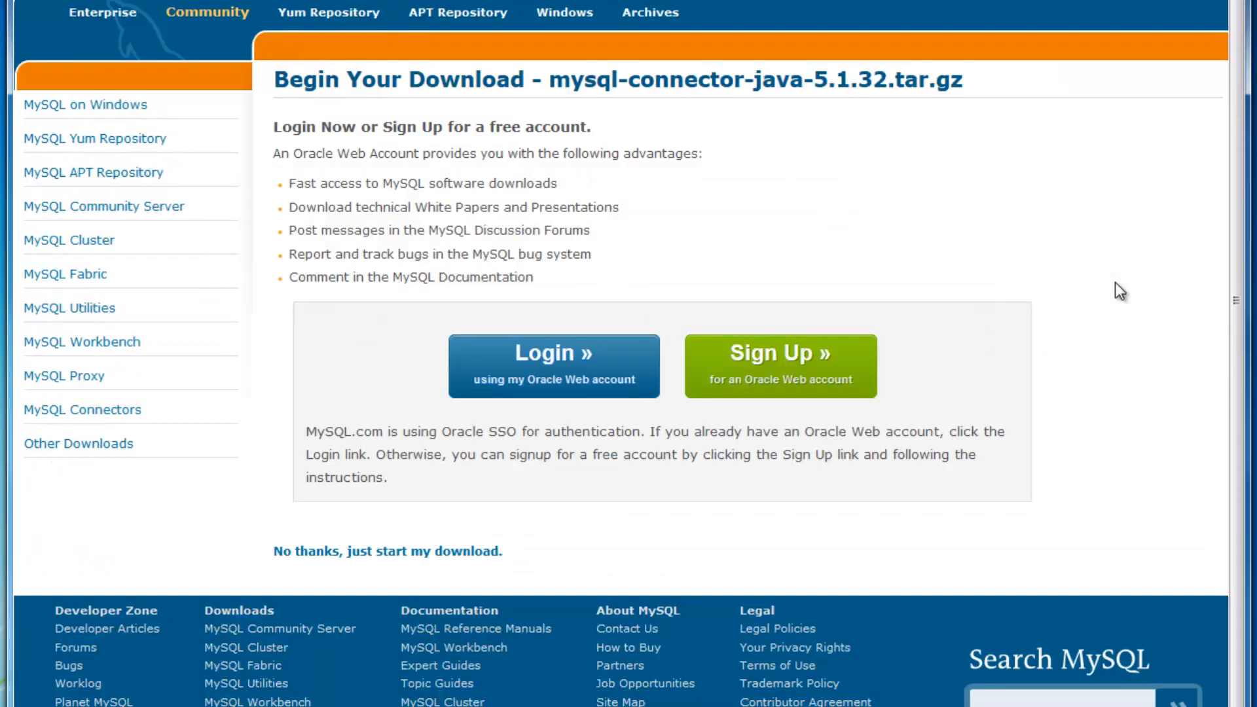
{"action": "mouse_move", "coordinate": [866, 220]}
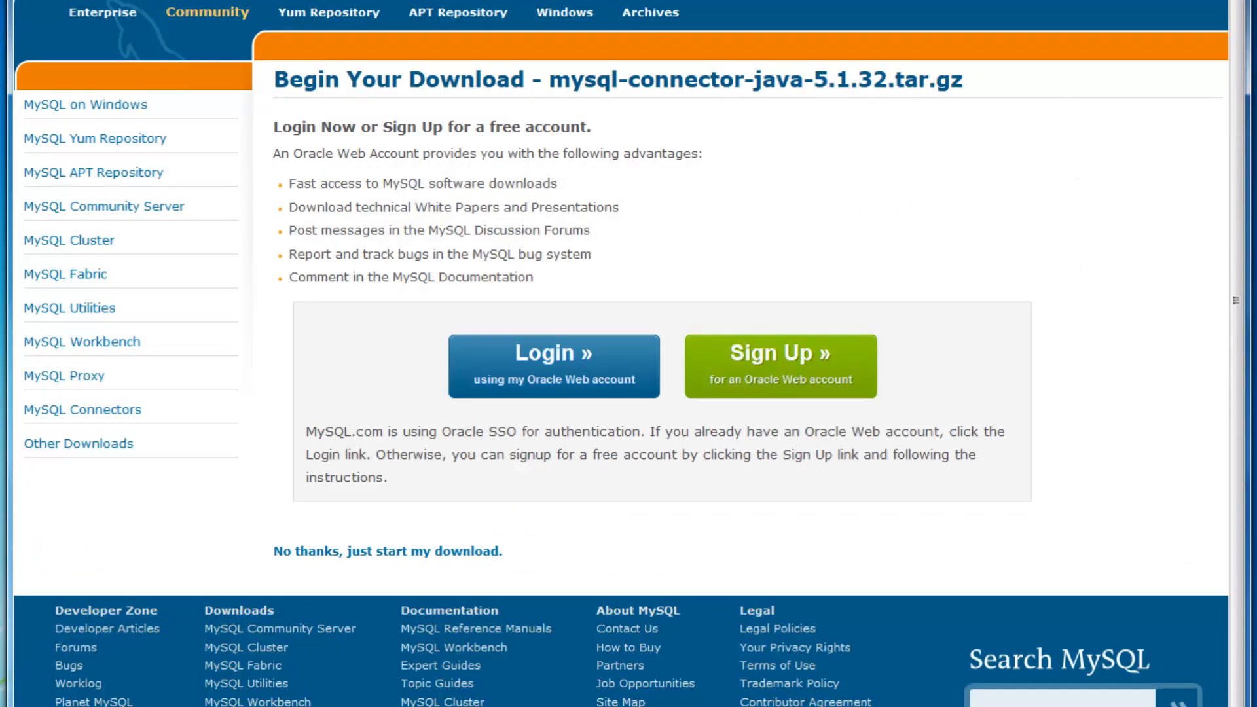
Step: Switch to the Apache Friends XAMPP homepage in a second browser tab
{"action": "left_click", "coordinate": [324, 26]}
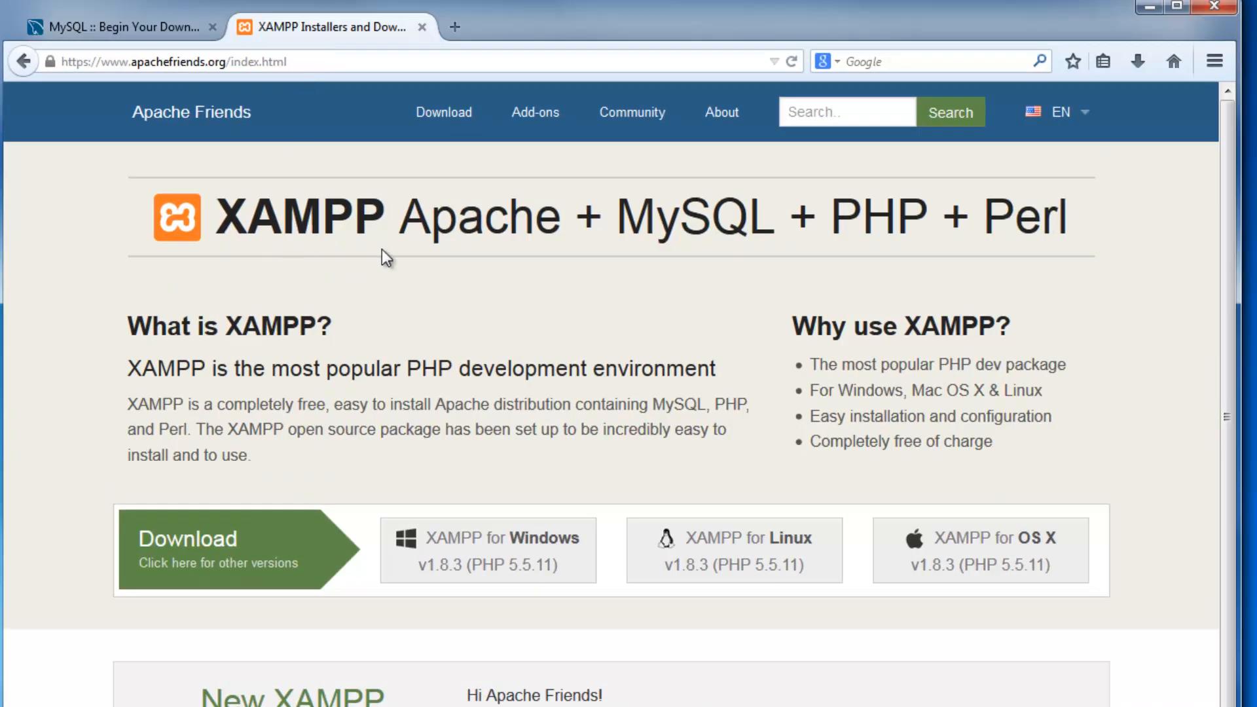
{"action": "mouse_move", "coordinate": [713, 228]}
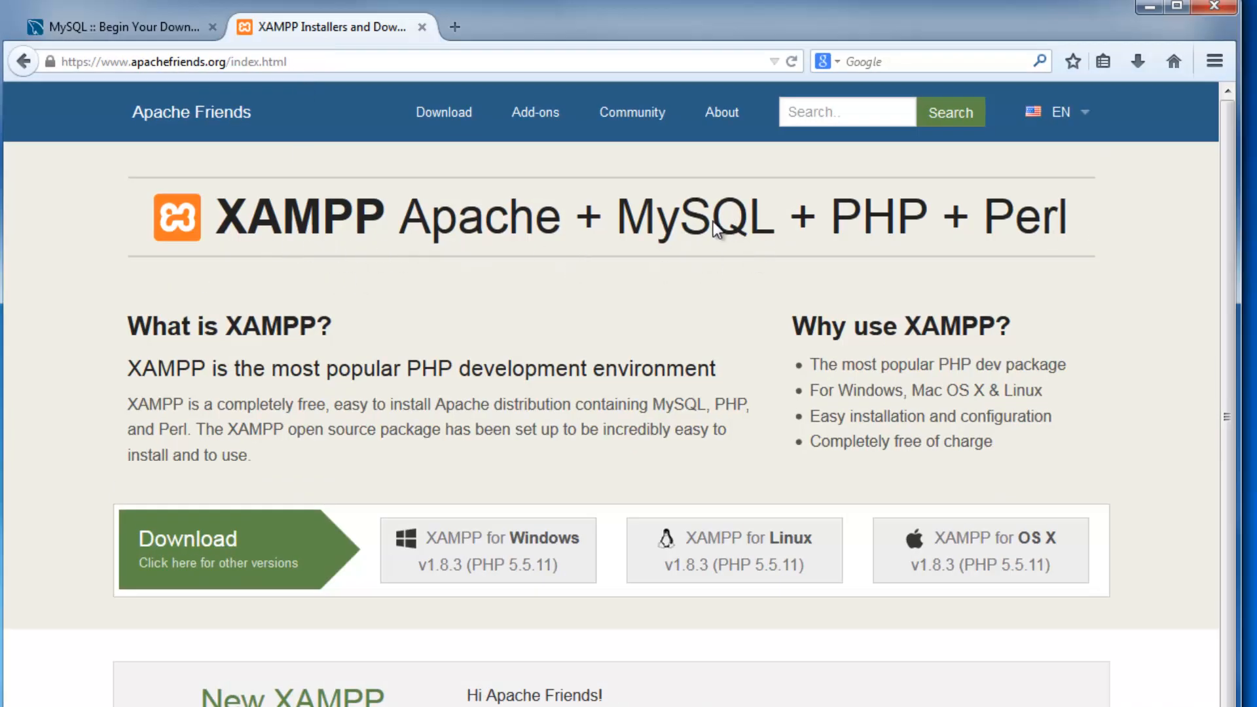
{"action": "mouse_move", "coordinate": [606, 283]}
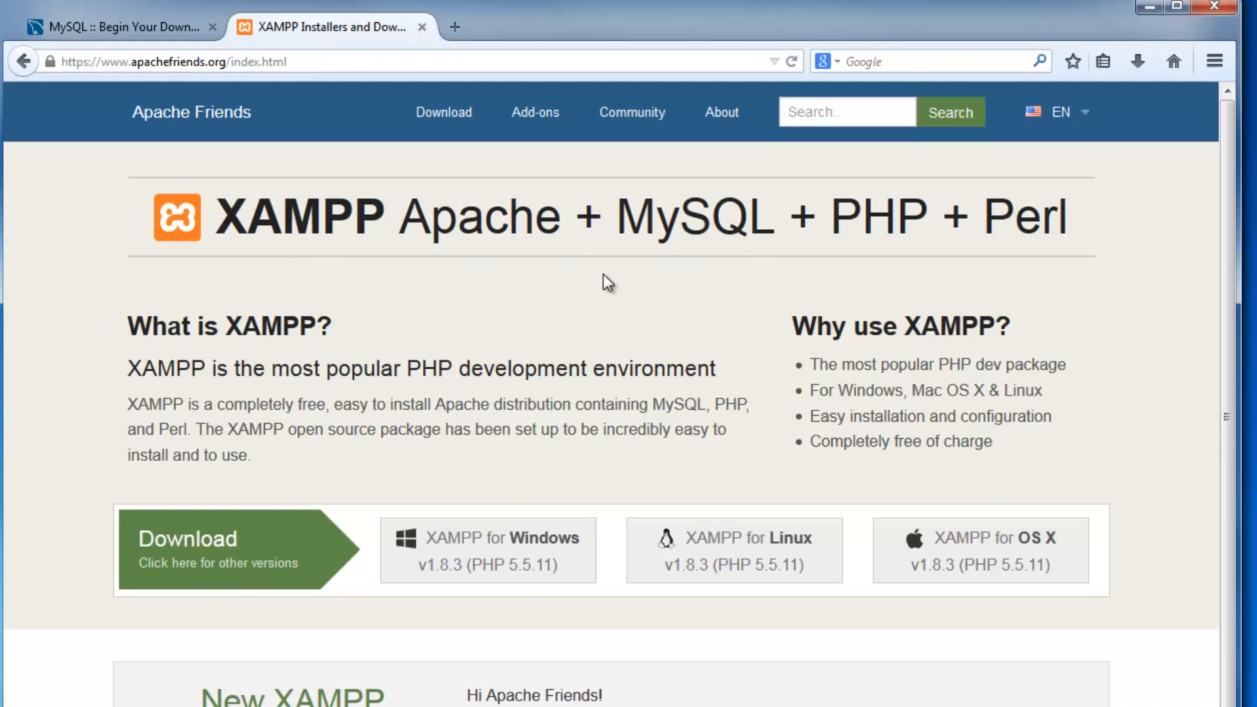
{"action": "mouse_move", "coordinate": [247, 561]}
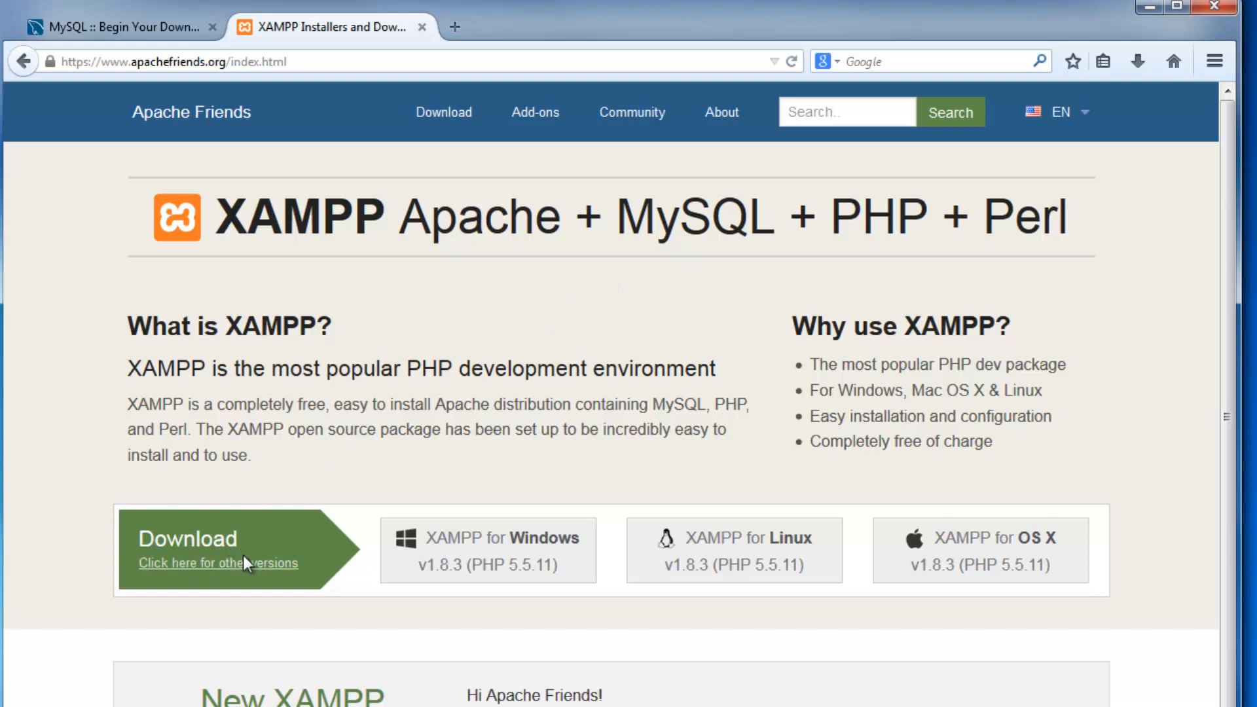
{"action": "mouse_move", "coordinate": [336, 237]}
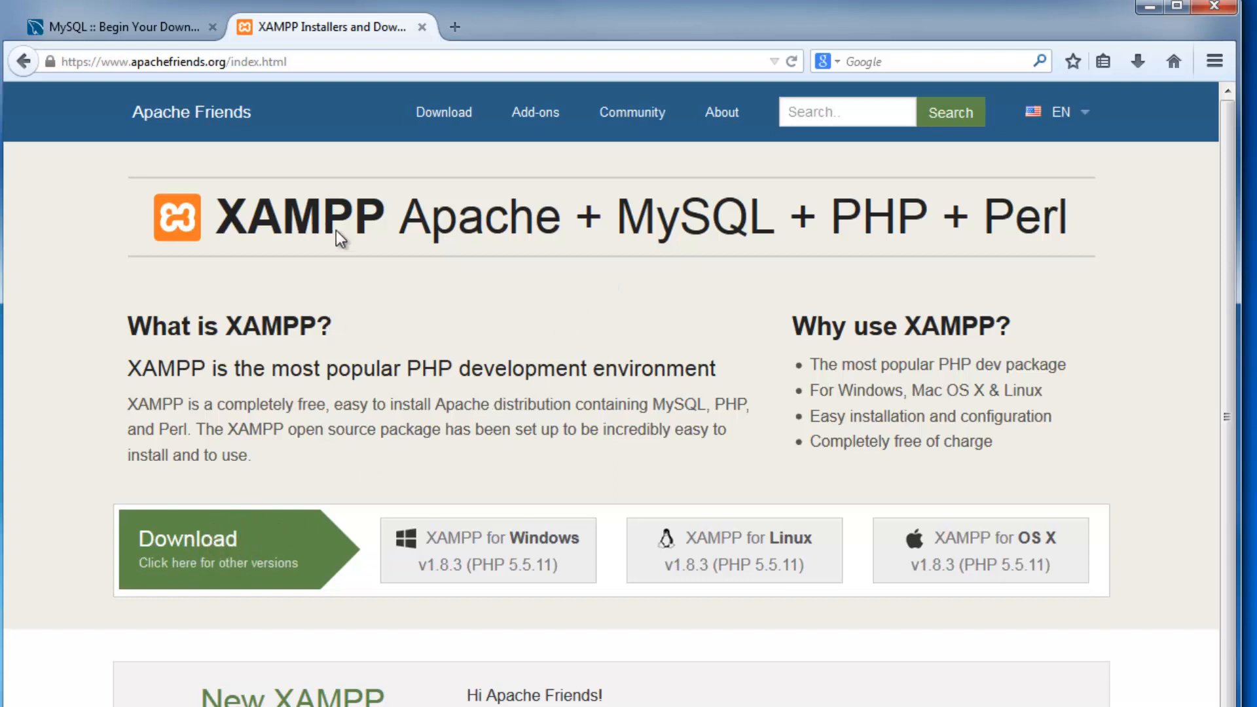
{"action": "mouse_move", "coordinate": [401, 231]}
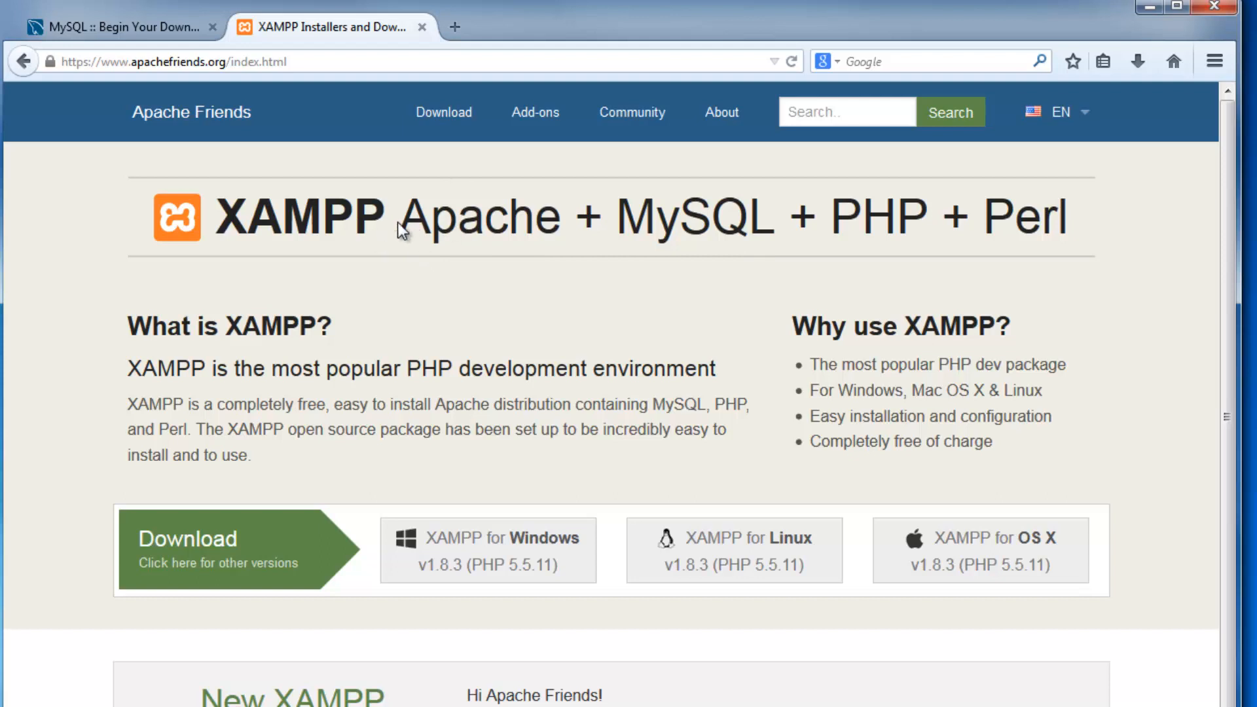
{"action": "mouse_move", "coordinate": [464, 235]}
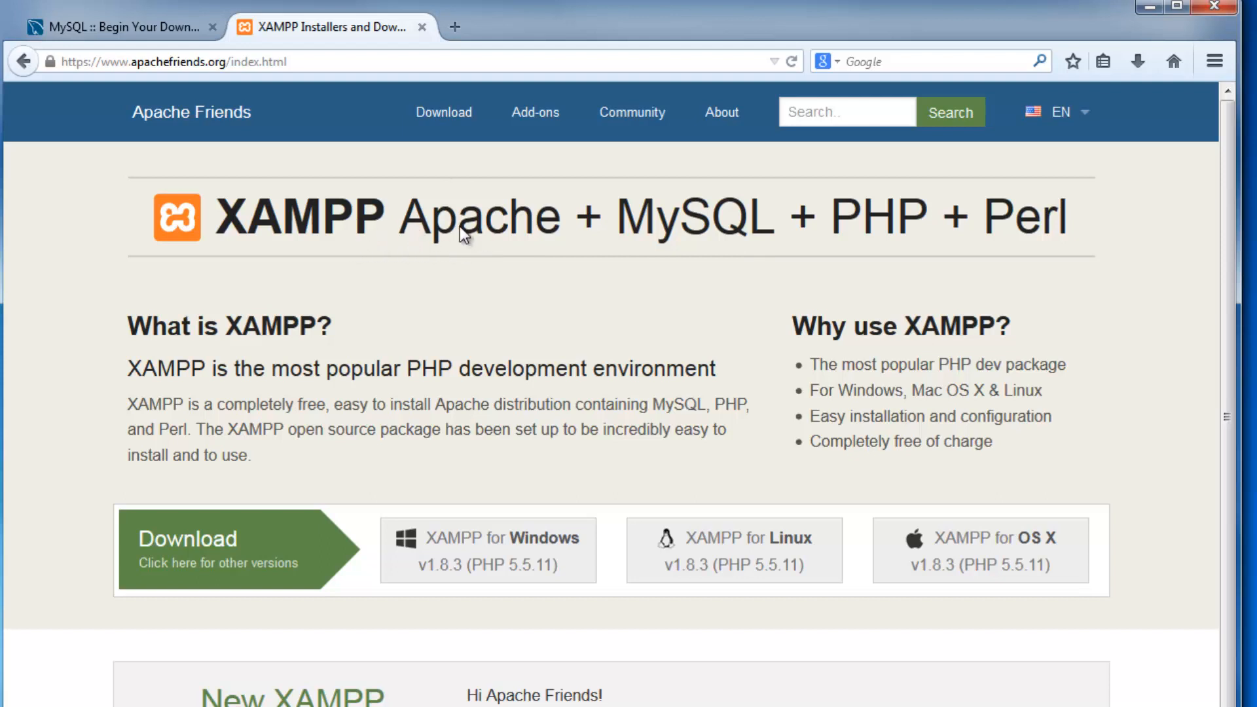
{"action": "mouse_move", "coordinate": [860, 224]}
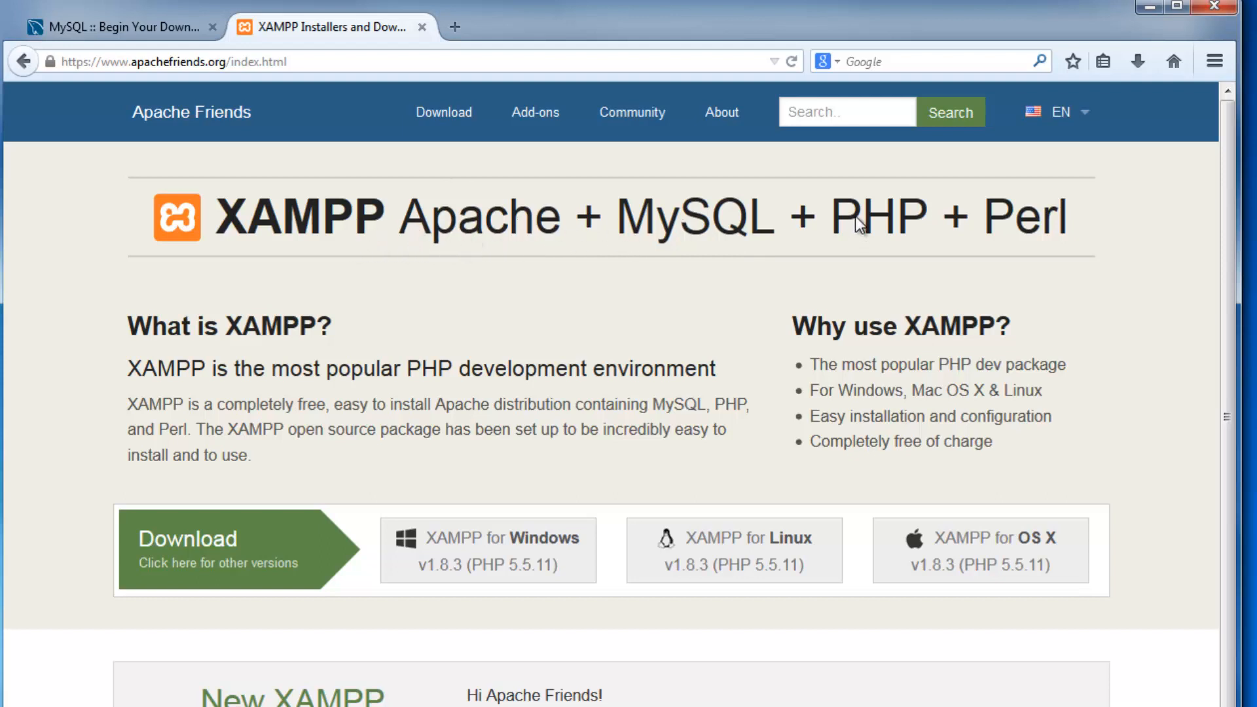
{"action": "mouse_move", "coordinate": [536, 288]}
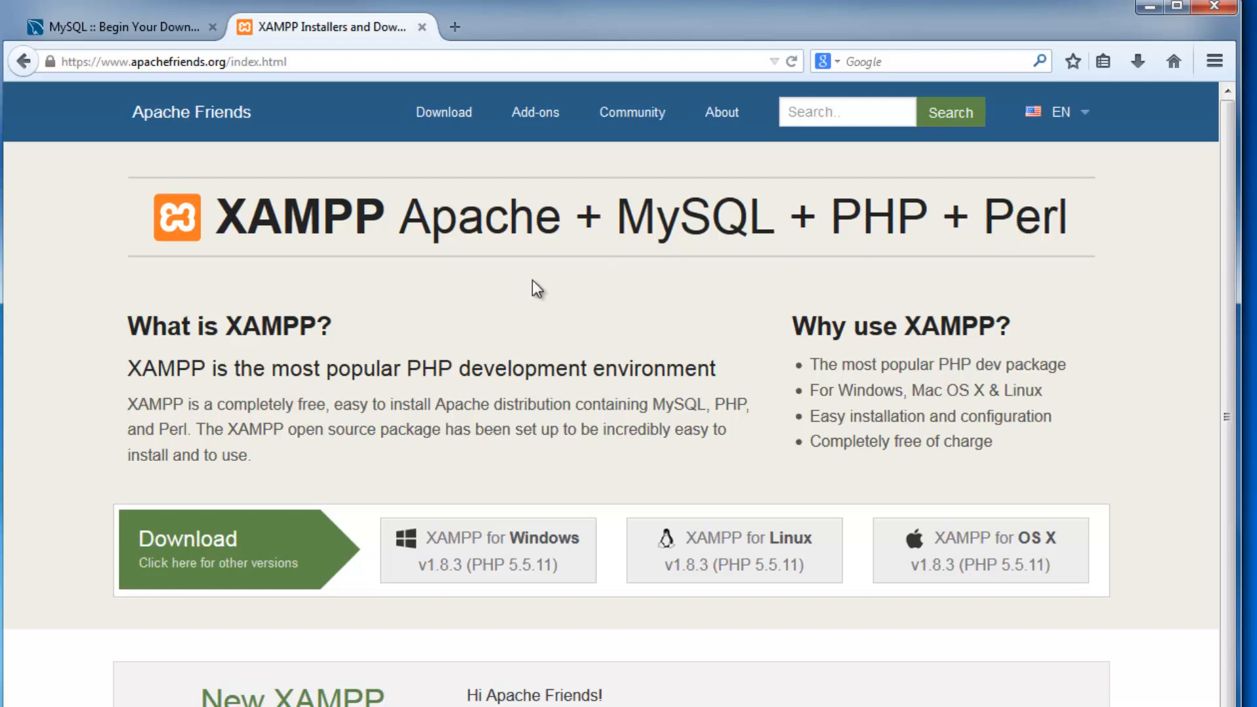
{"action": "mouse_move", "coordinate": [209, 267]}
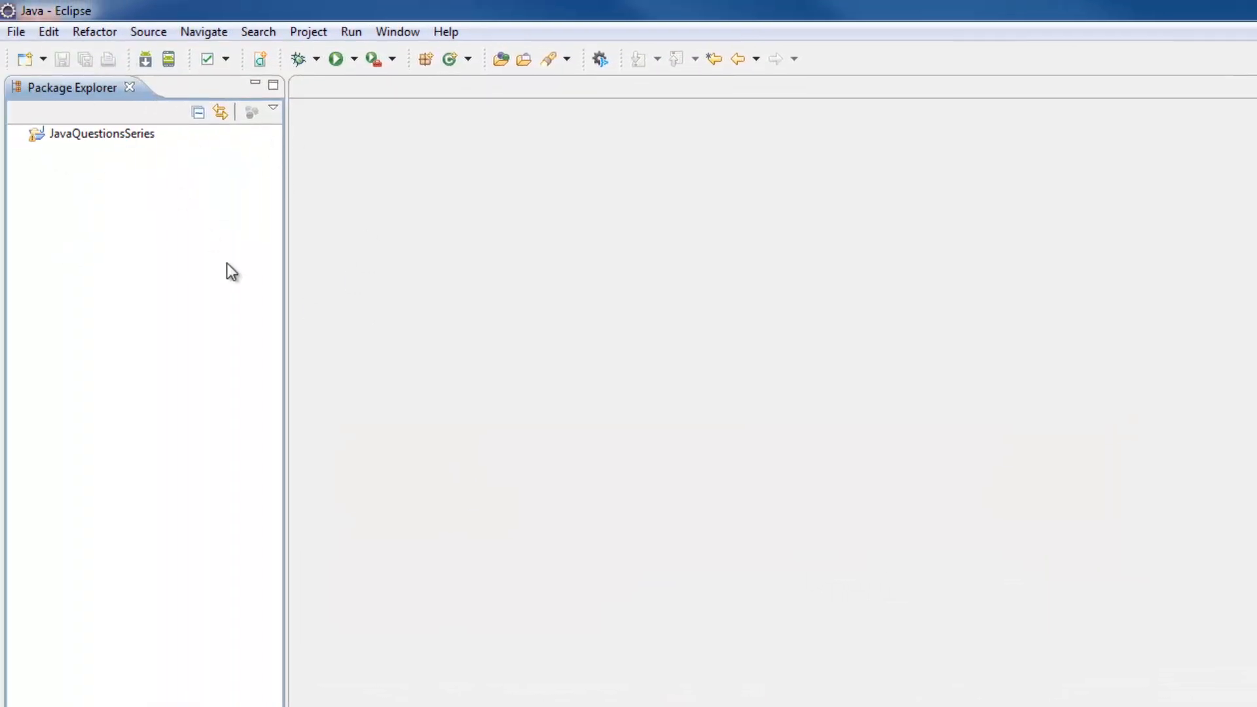
{"action": "mouse_move", "coordinate": [498, 193]}
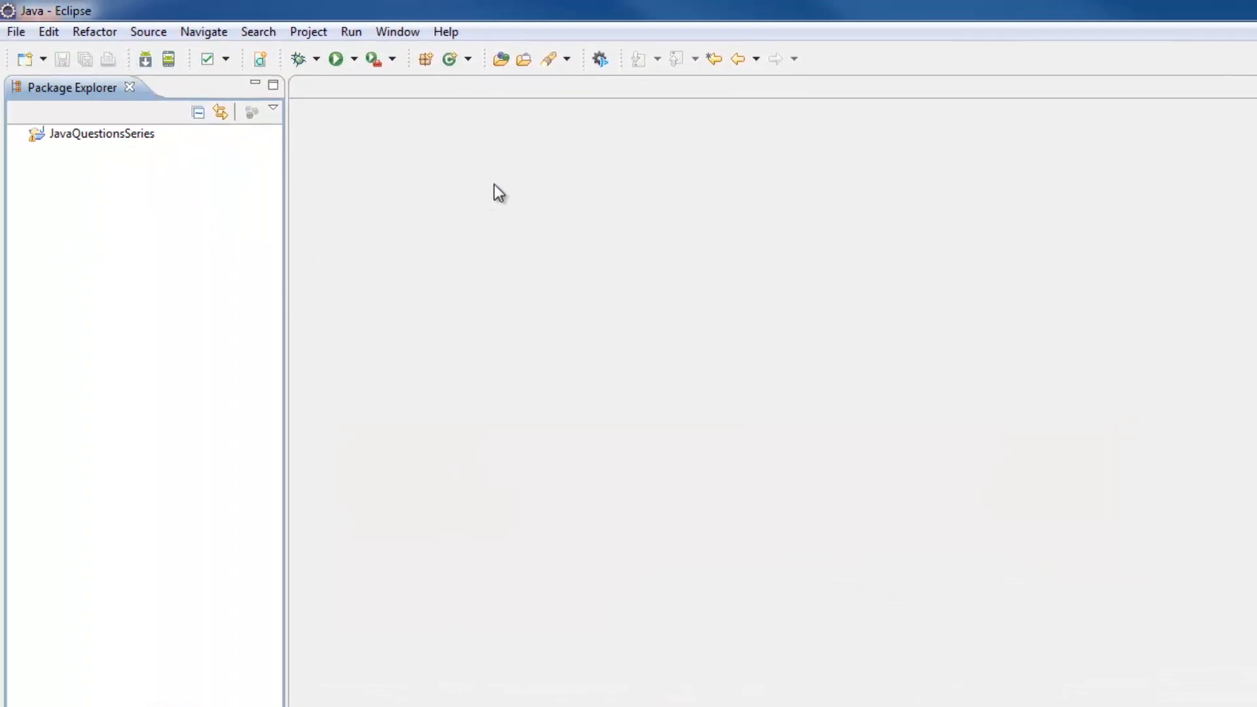
{"action": "mouse_move", "coordinate": [514, 153]}
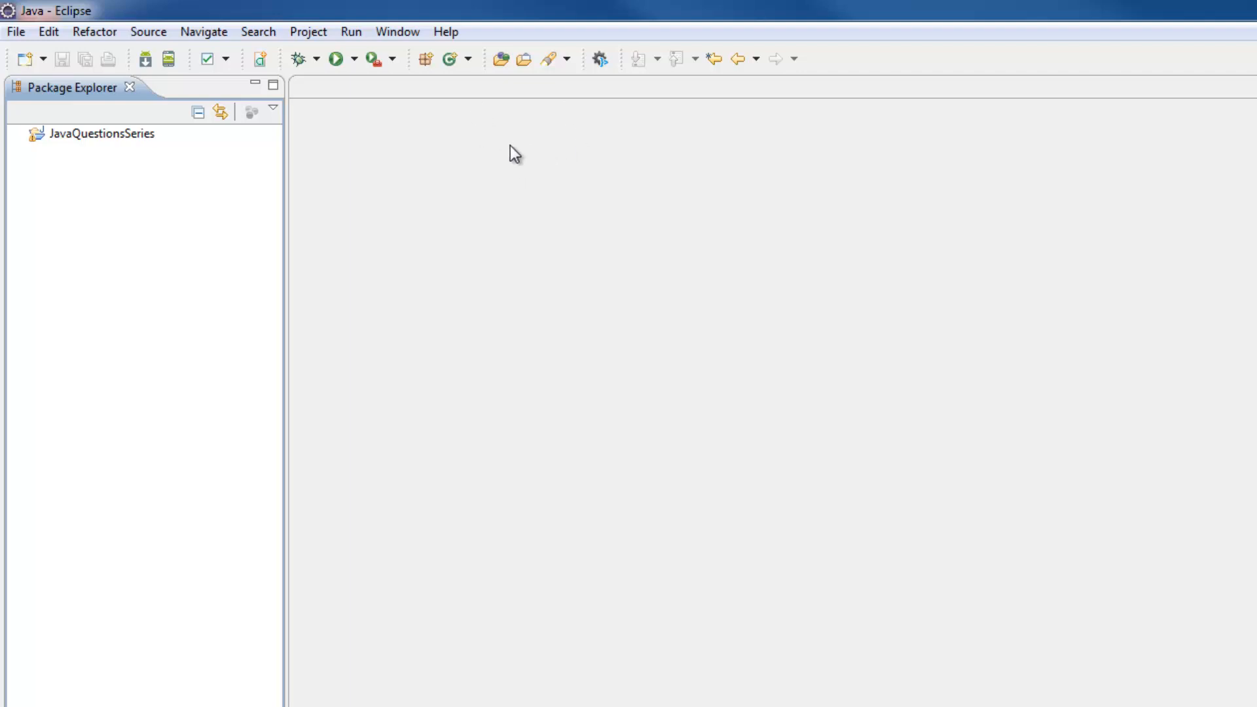
{"action": "mouse_move", "coordinate": [1106, 135]}
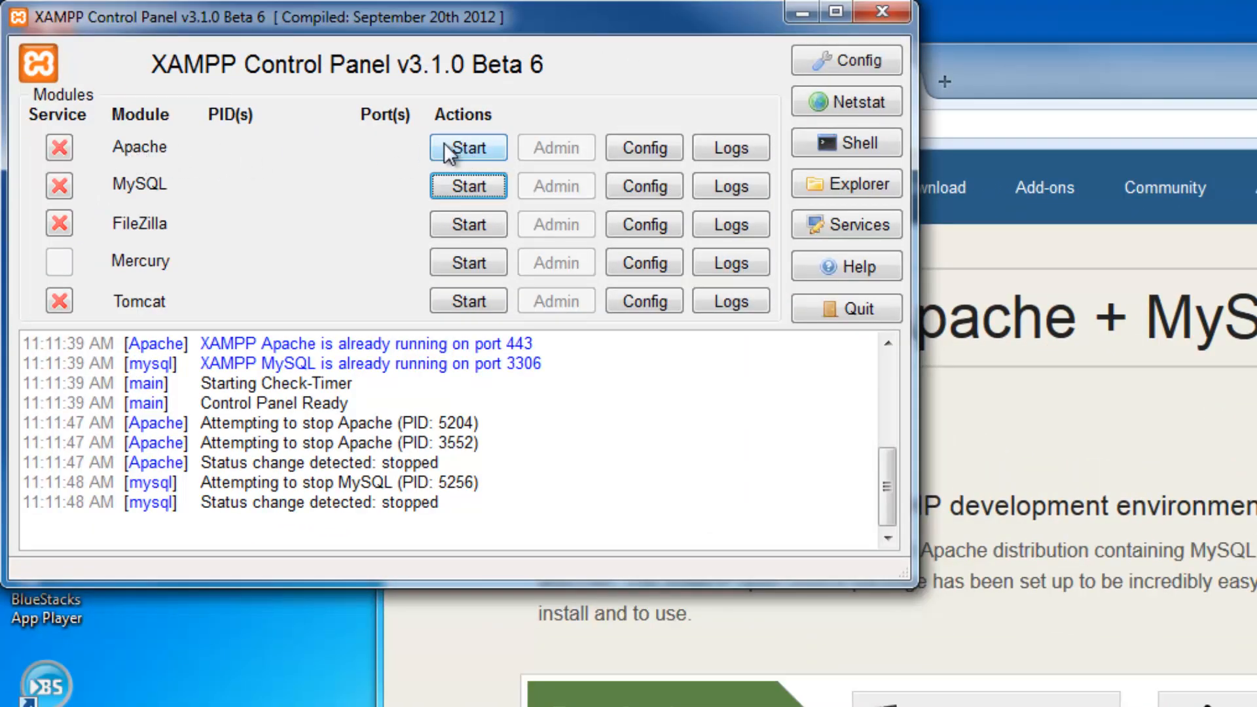
Step: Start the Apache and MySQL servers in the XAMPP Control Panel
{"action": "left_click", "coordinate": [468, 148]}
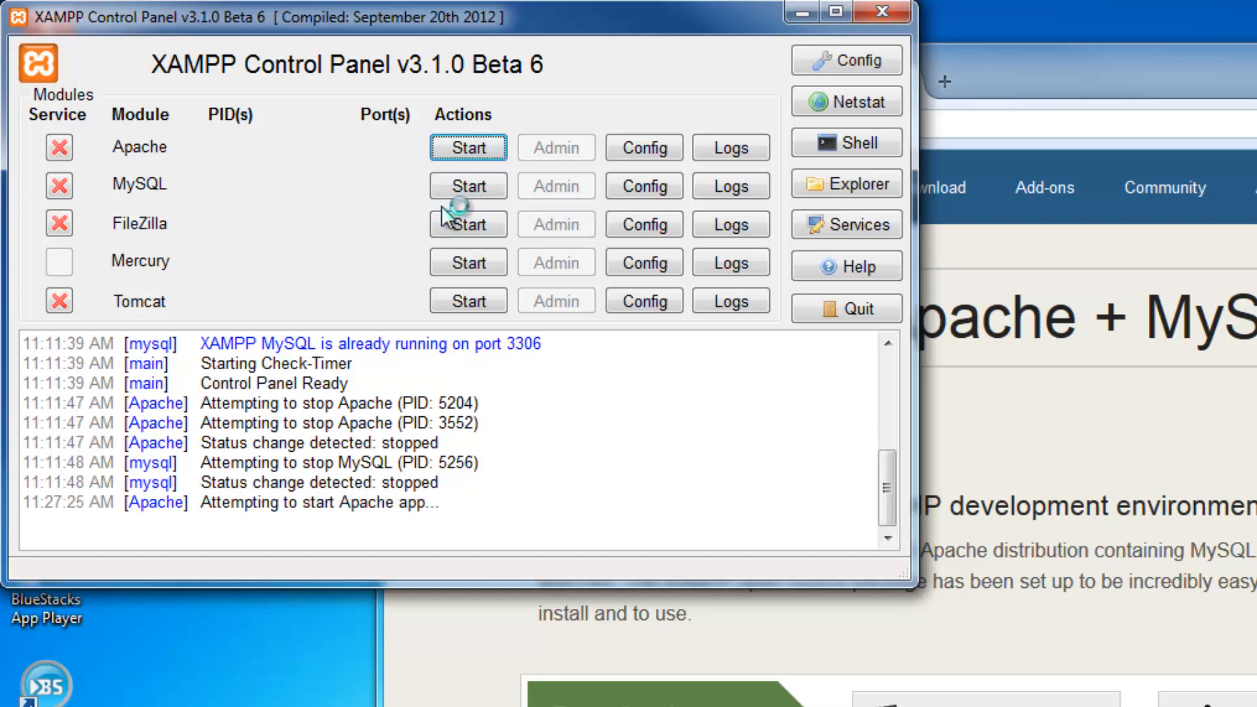
{"action": "left_click", "coordinate": [468, 148]}
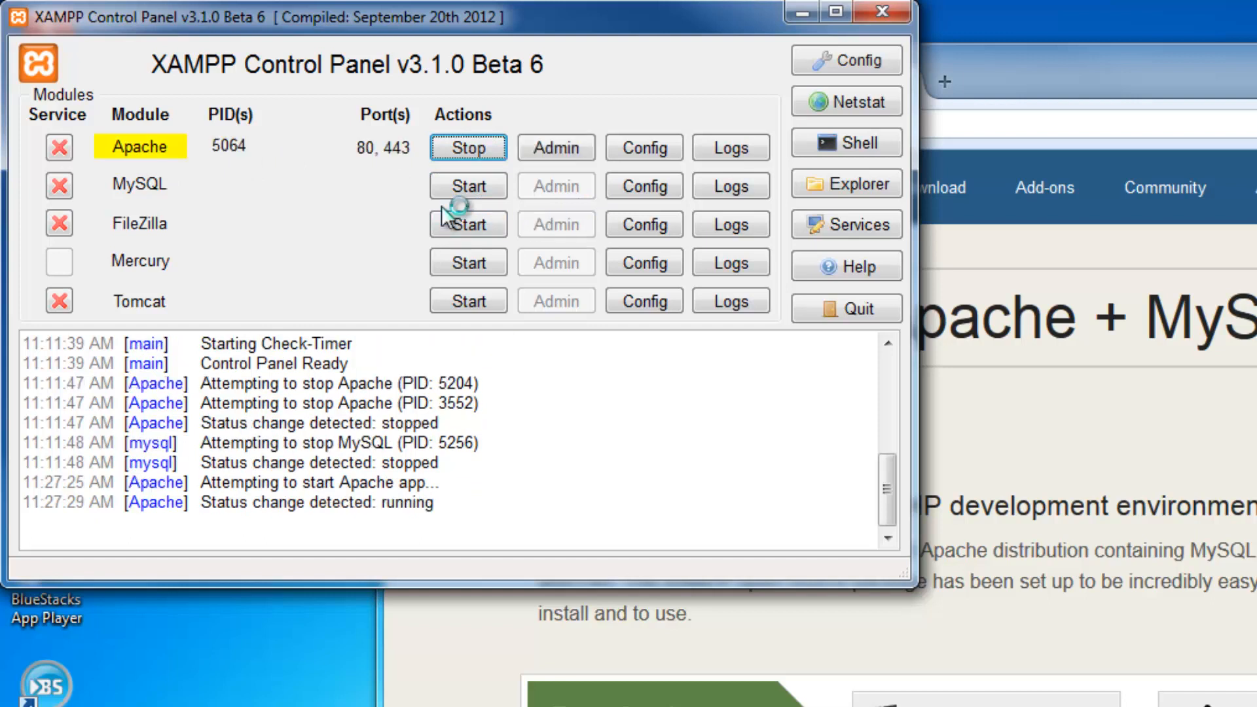
{"action": "left_click", "coordinate": [468, 185]}
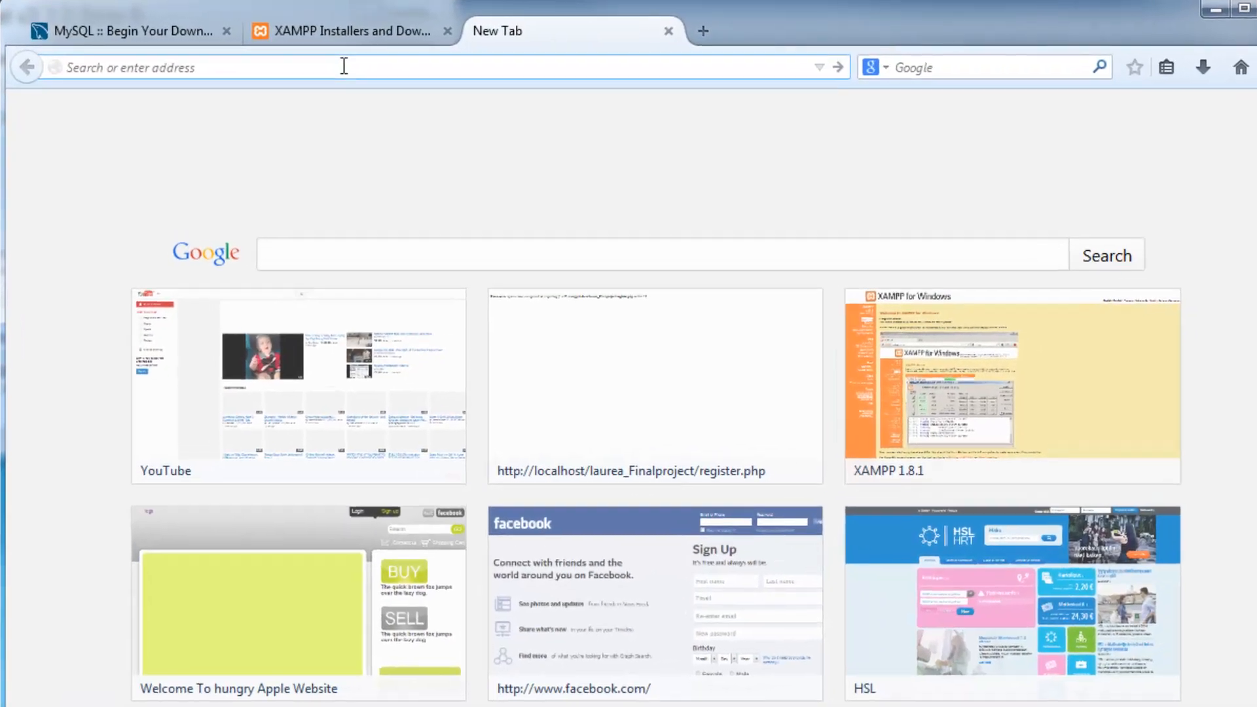
Step: Go to localhost/xampp/ and launch phpMyAdmin from the Tools section
{"action": "type", "text": "localhost/xampp/"}
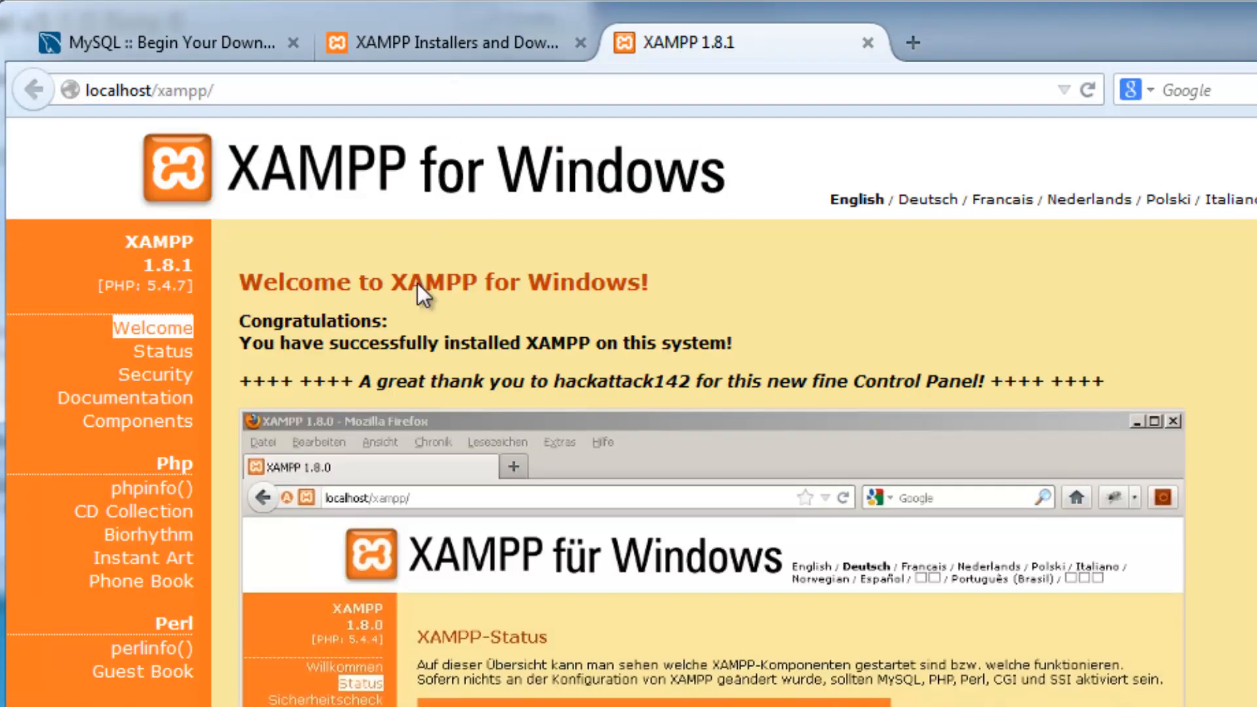
{"action": "scroll", "scroll_direction": "down", "scroll_amount": 3}
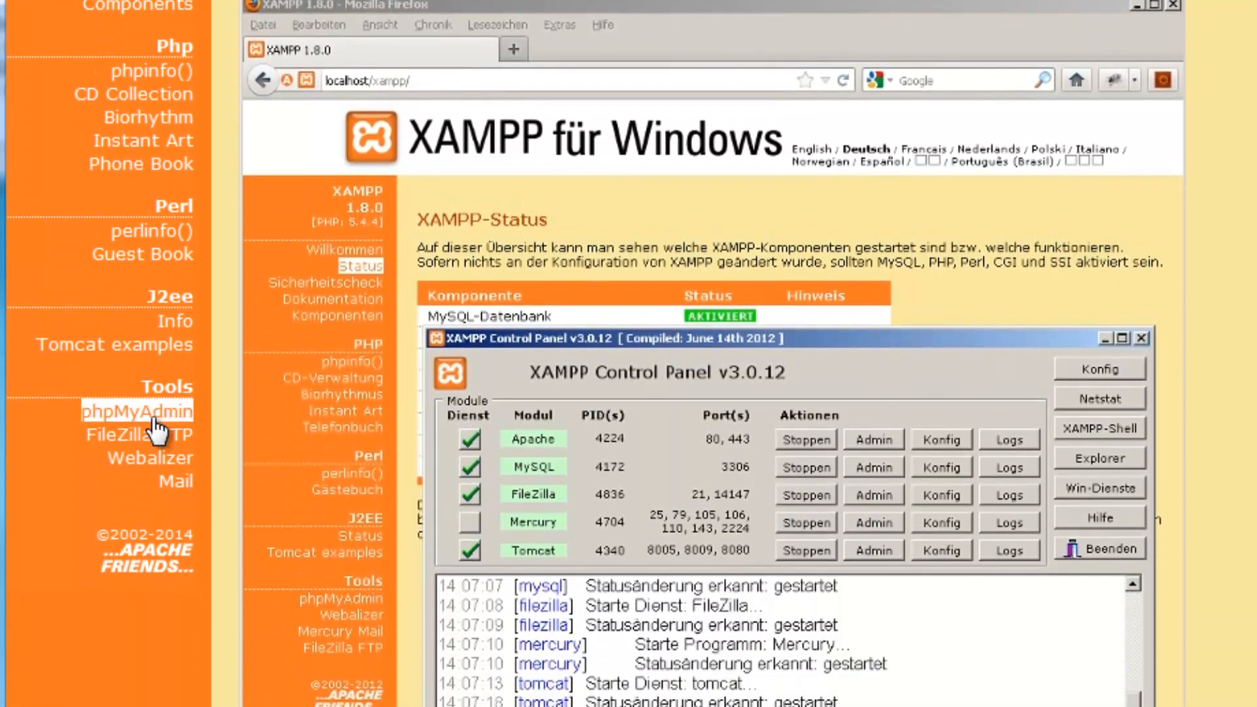
{"action": "left_click", "coordinate": [137, 411]}
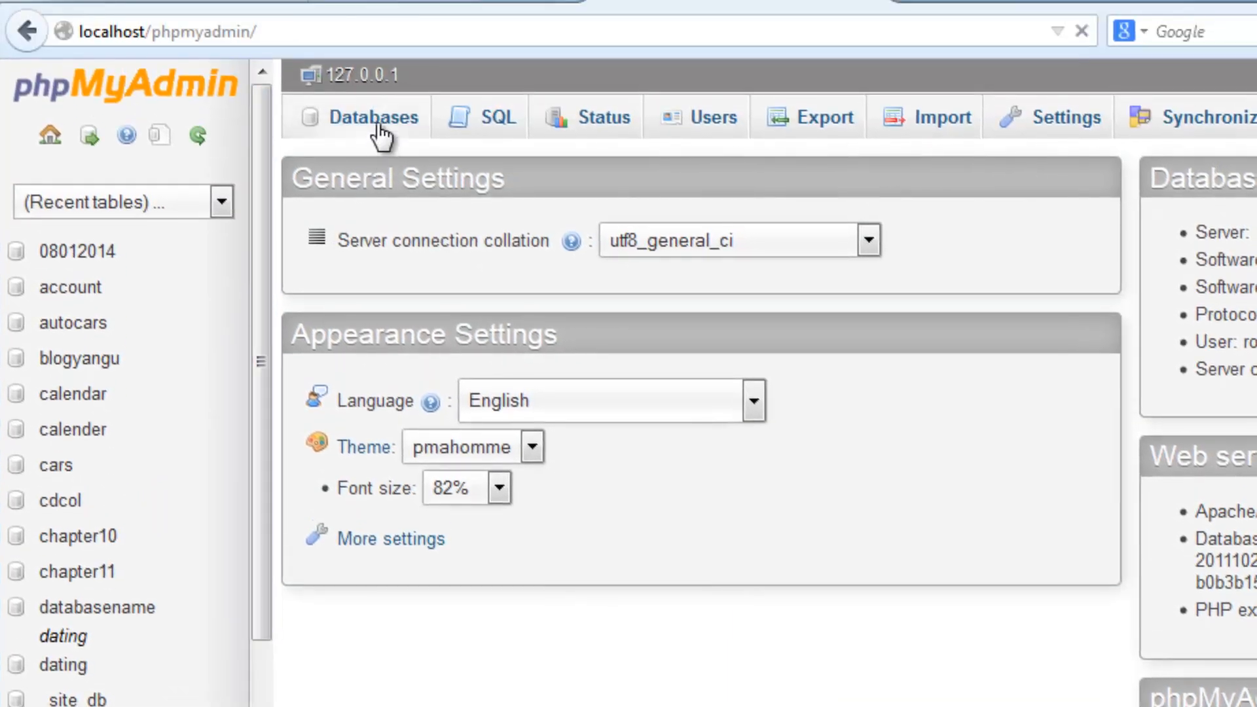
Step: Create the database javamysqlconnection and check which users have access to it
{"action": "left_click", "coordinate": [374, 117]}
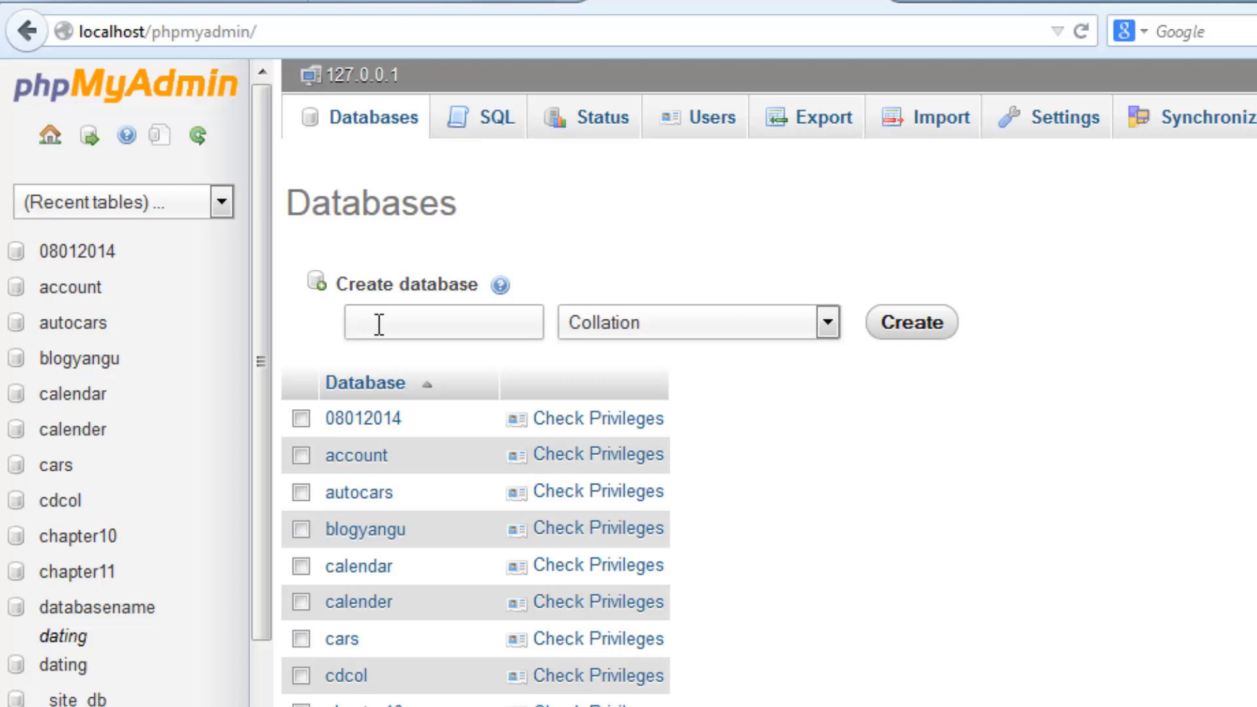
{"action": "type", "text": "java"}
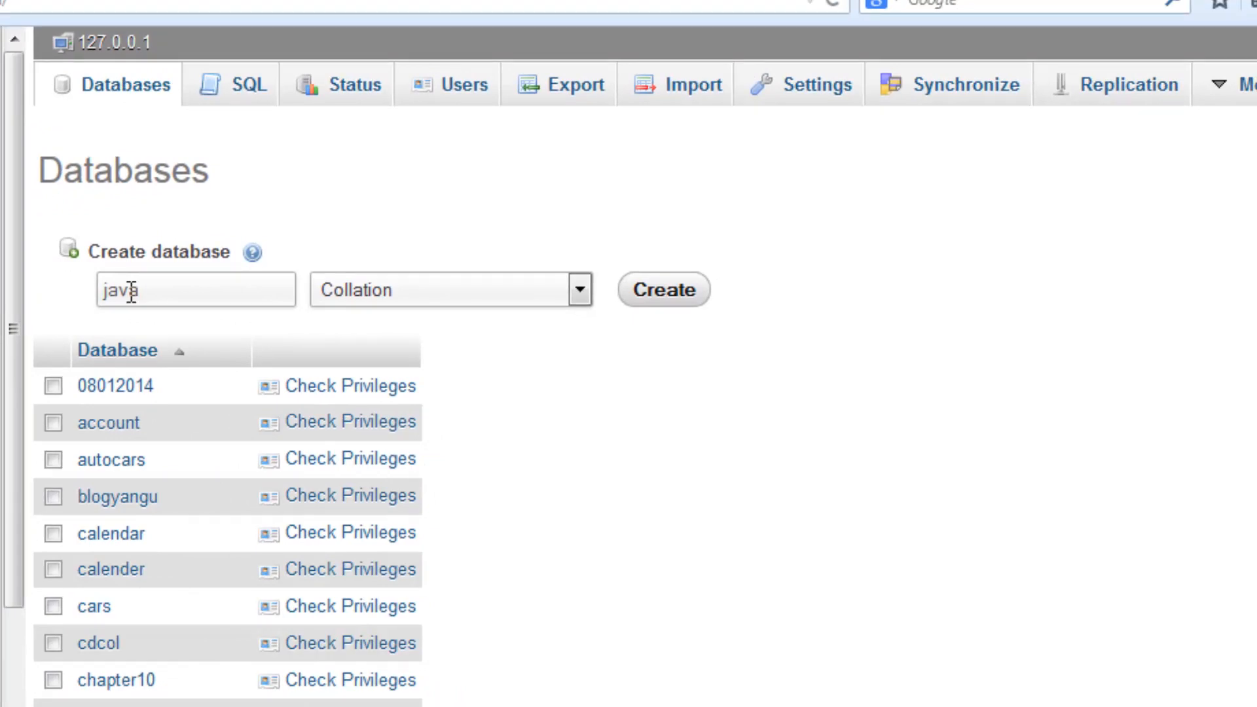
{"action": "type", "text": "mysql"}
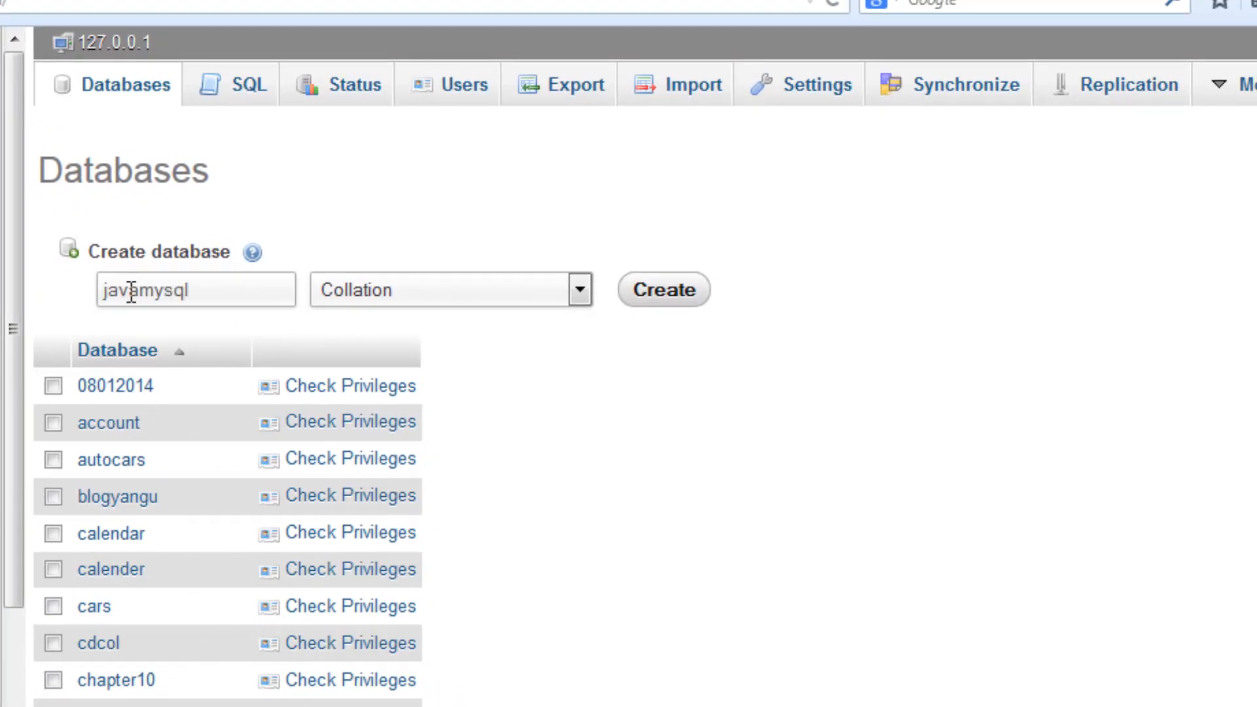
{"action": "type", "text": "connection"}
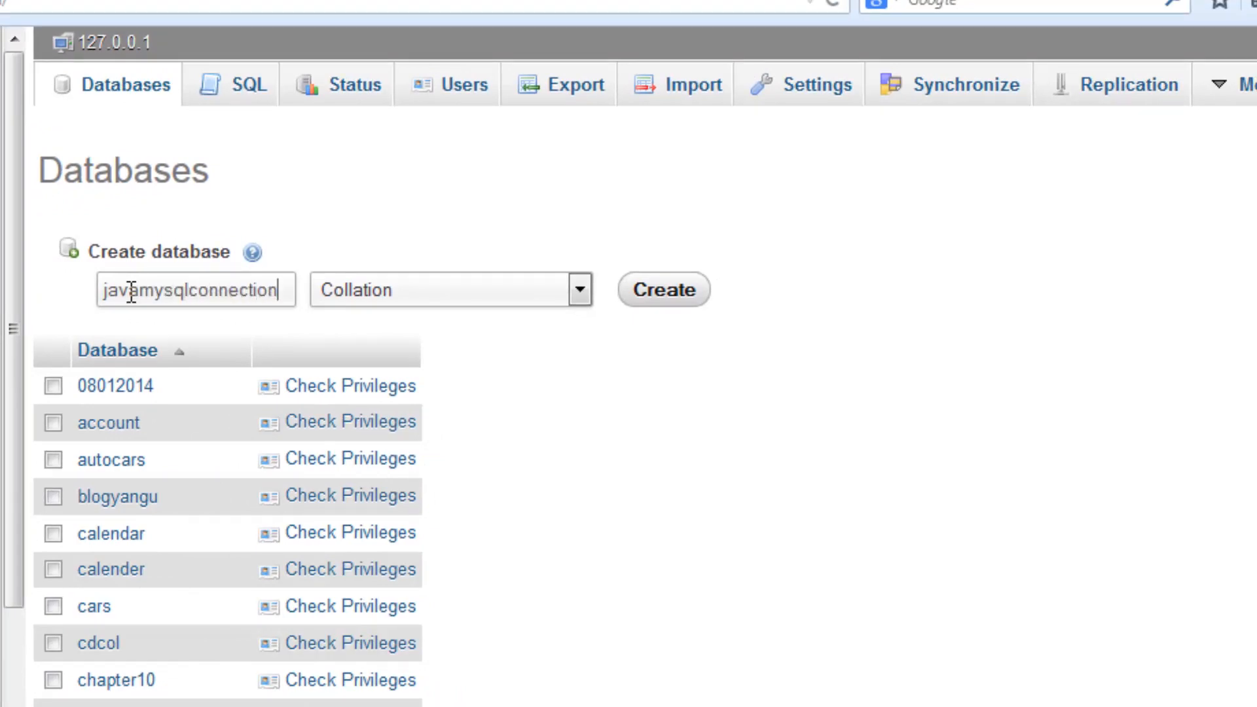
{"action": "scroll", "scroll_direction": "down", "scroll_amount": 3}
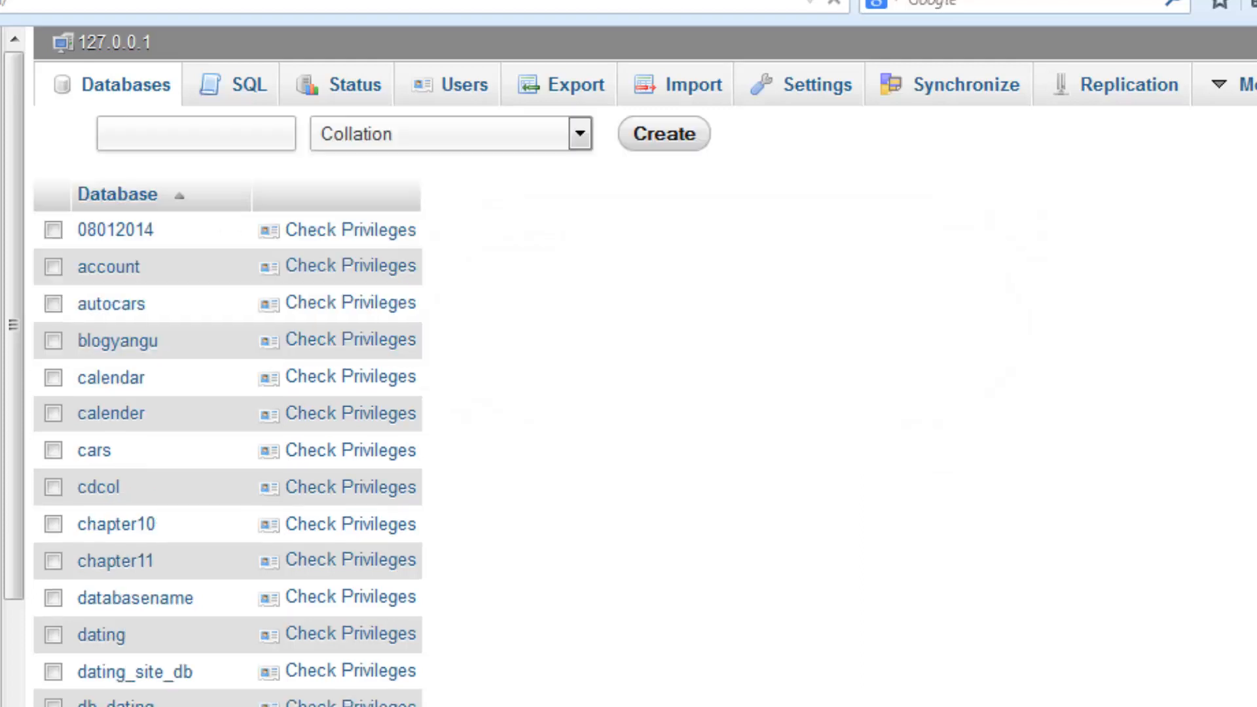
{"action": "left_click", "coordinate": [459, 83]}
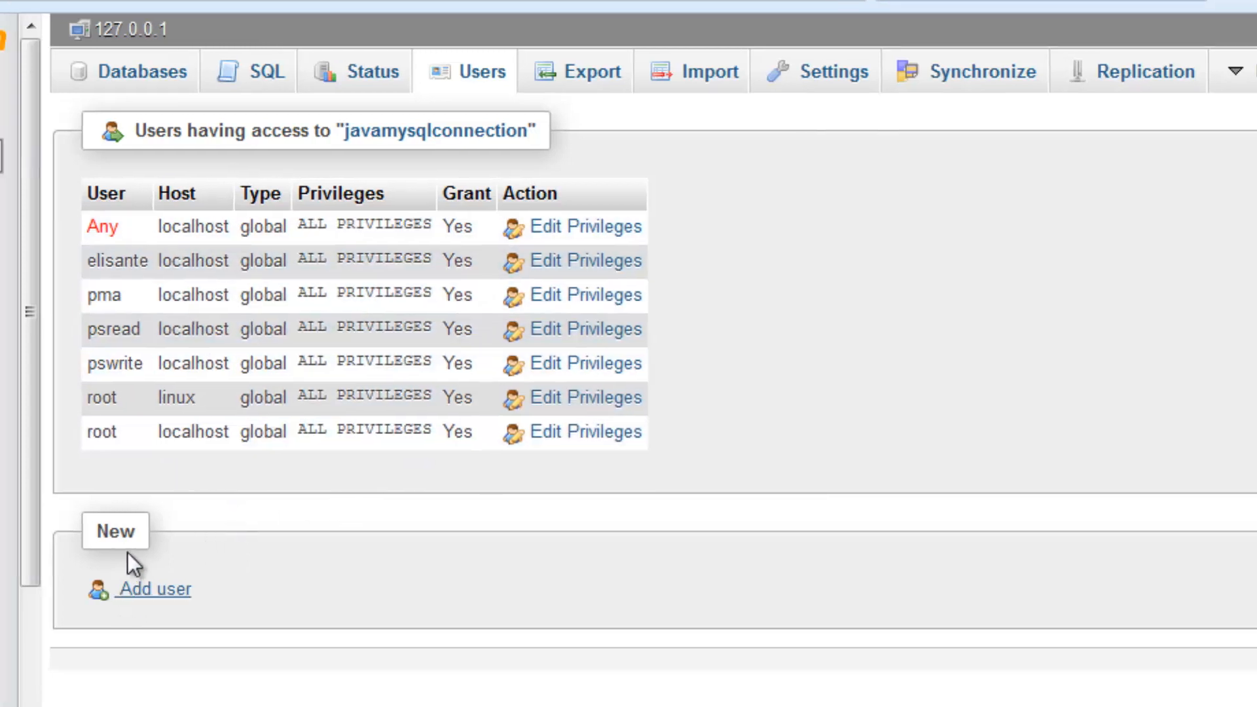
Step: Fill the new-user form with name javauser, host Local and a password
{"action": "left_click", "coordinate": [153, 589]}
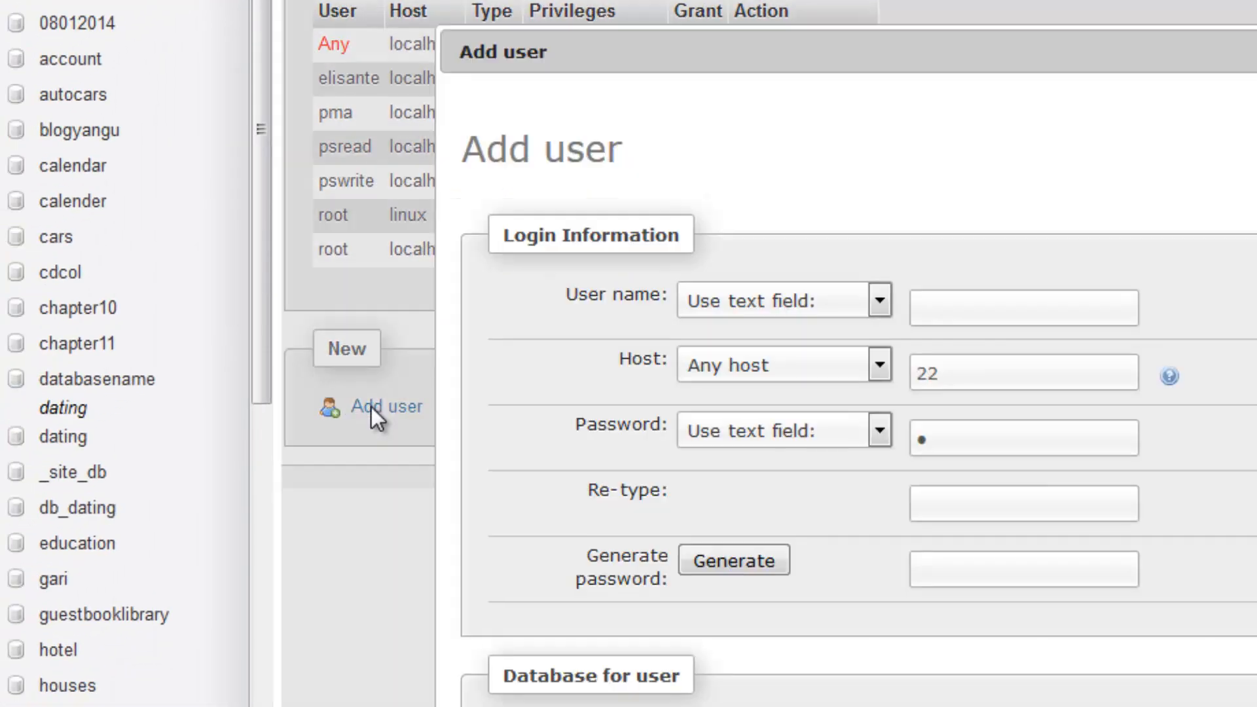
{"action": "mouse_move", "coordinate": [847, 400]}
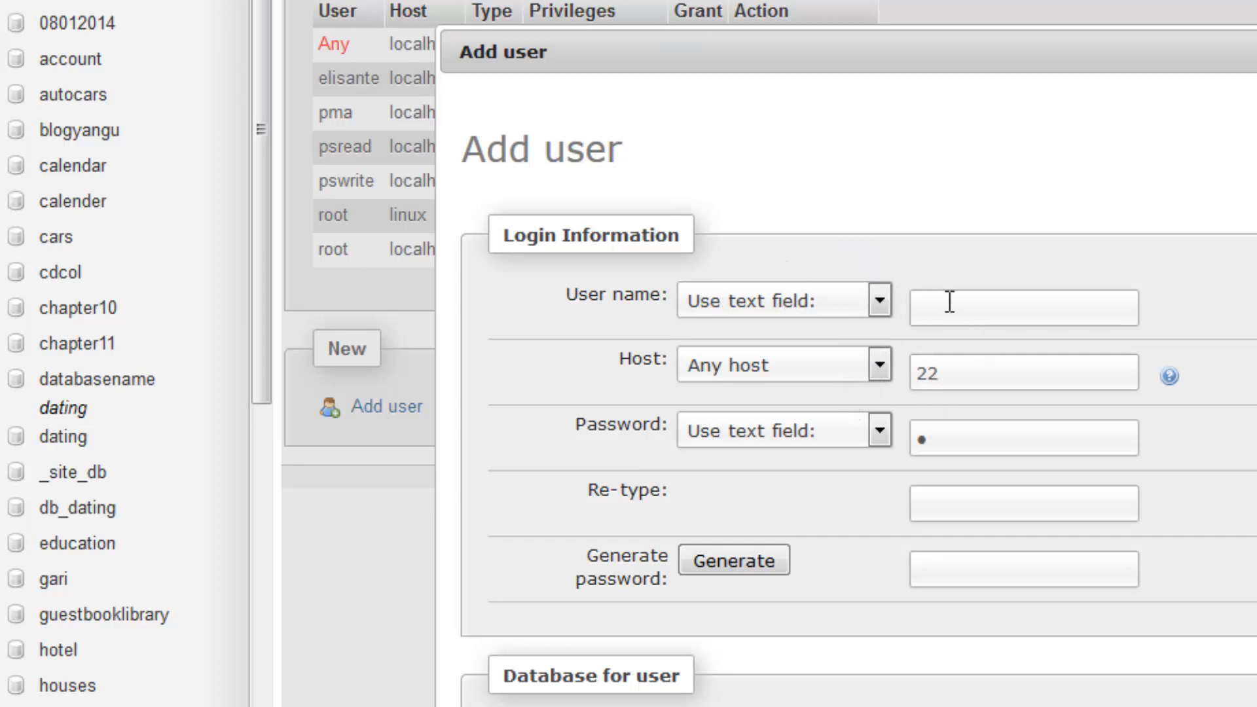
{"action": "type", "text": "j"}
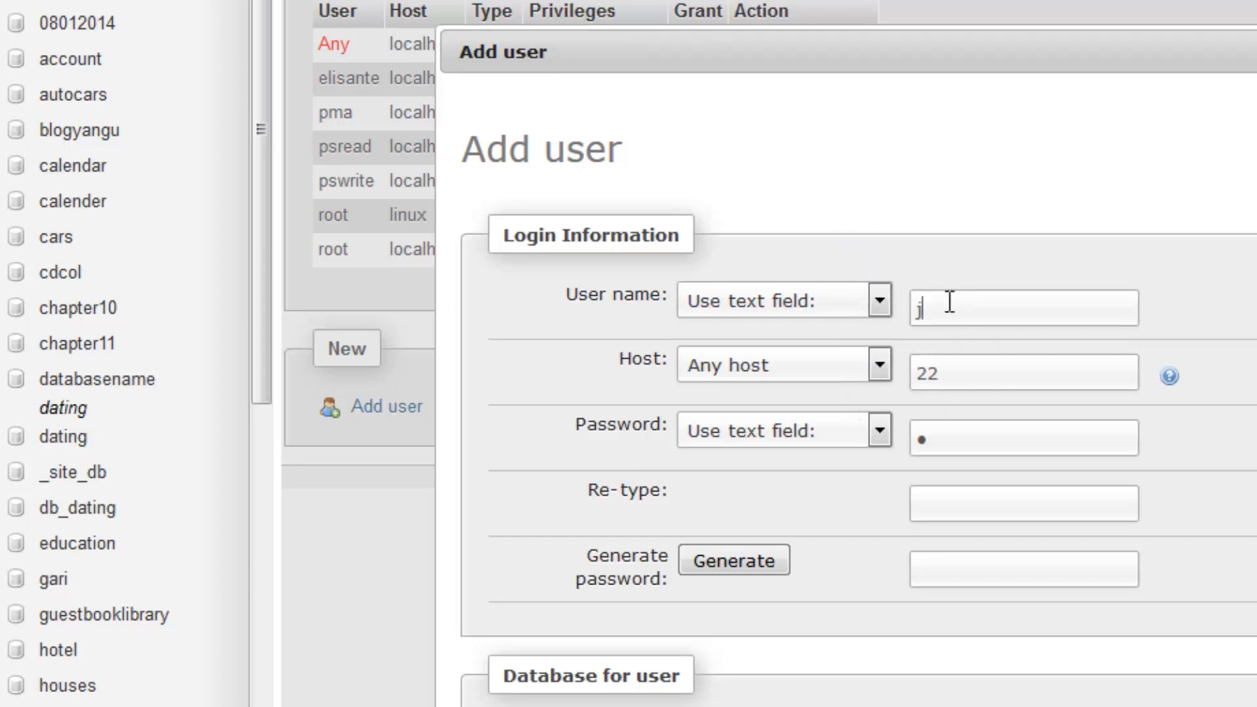
{"action": "type", "text": "avauser"}
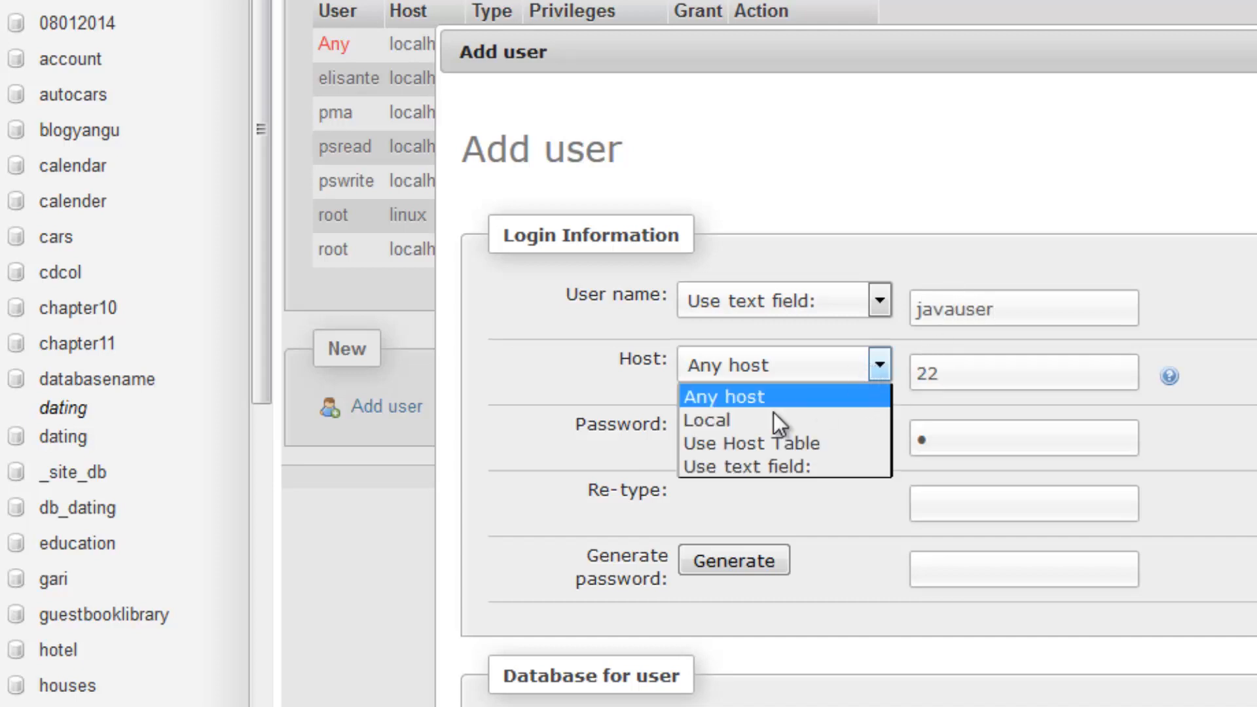
{"action": "left_click", "coordinate": [705, 418]}
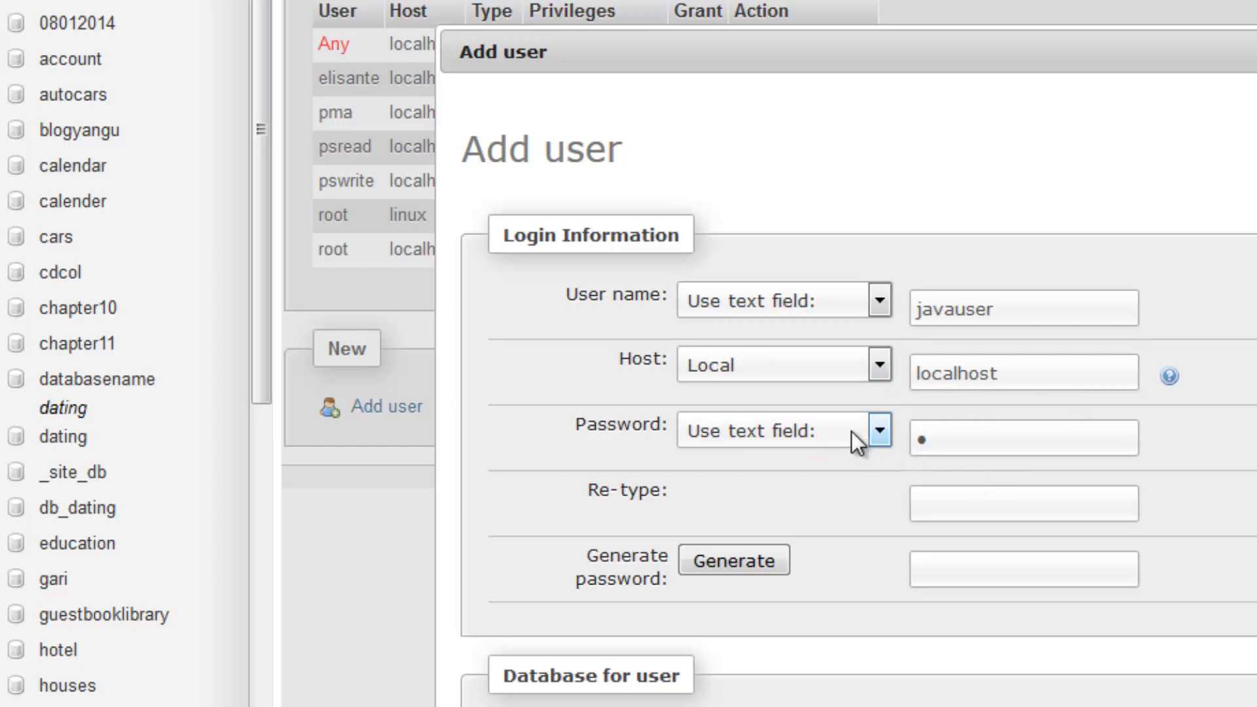
{"action": "left_click", "coordinate": [877, 430]}
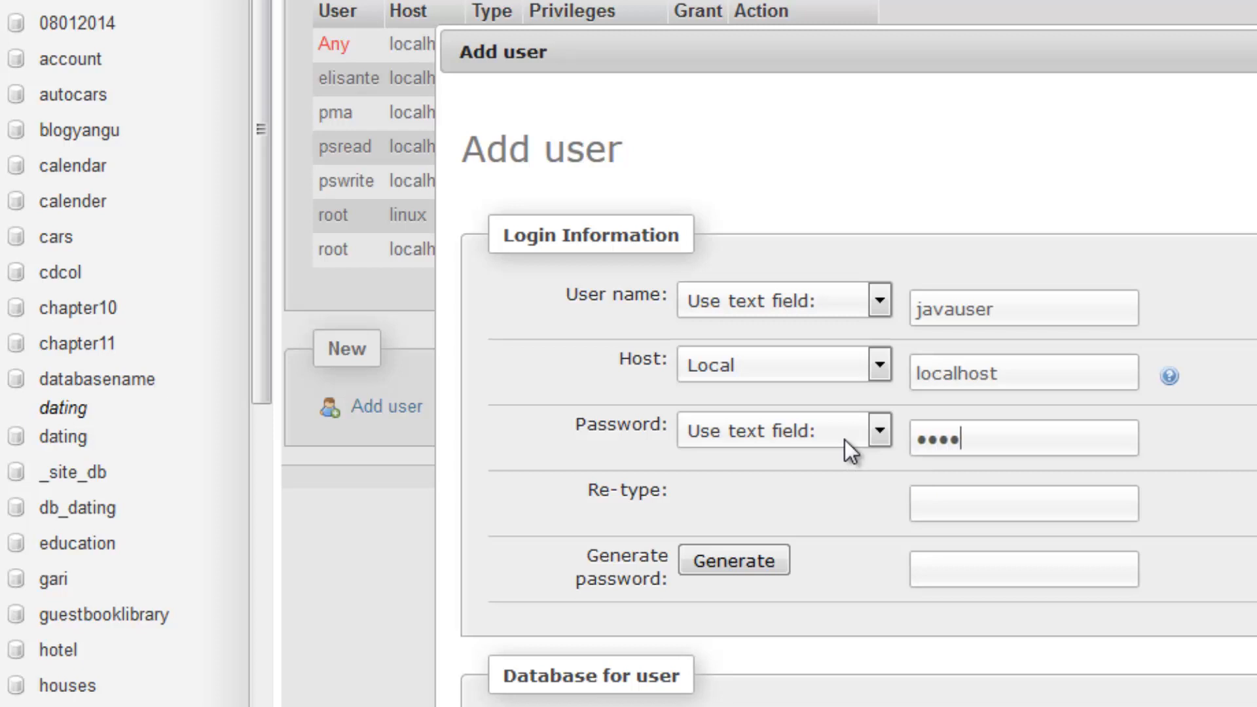
{"action": "key", "text": "BackSpace"}
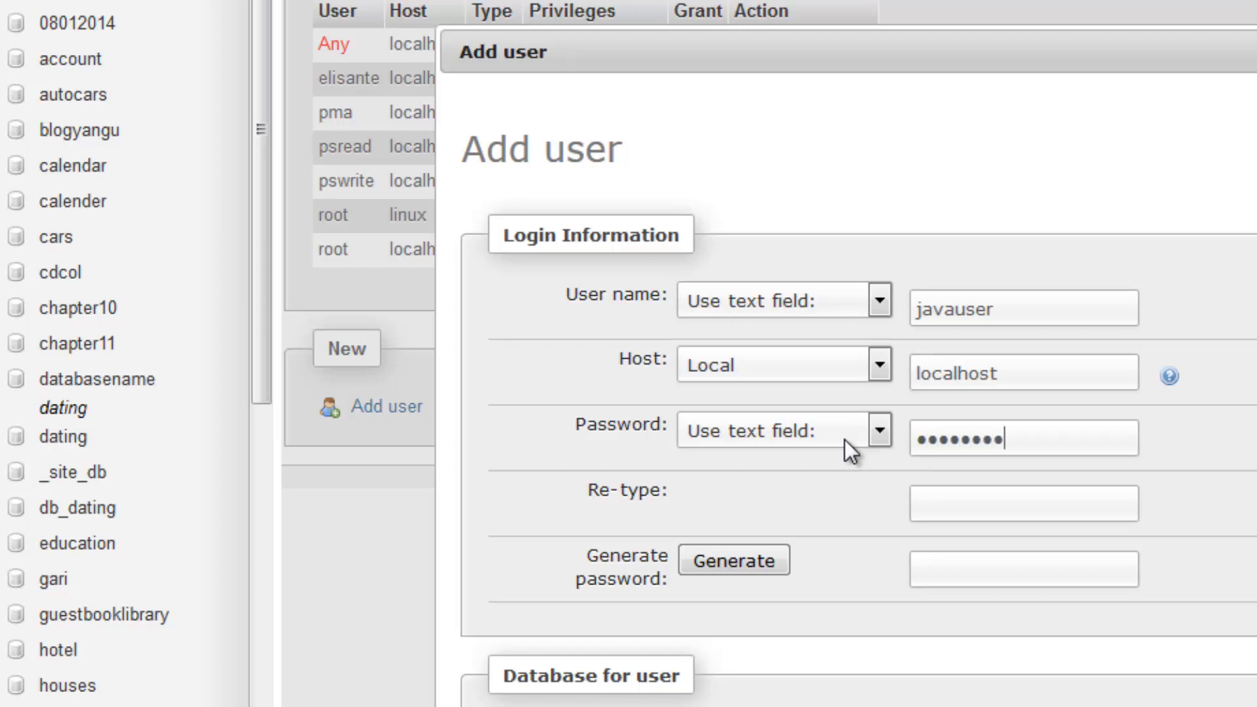
{"action": "left_click", "coordinate": [1023, 502]}
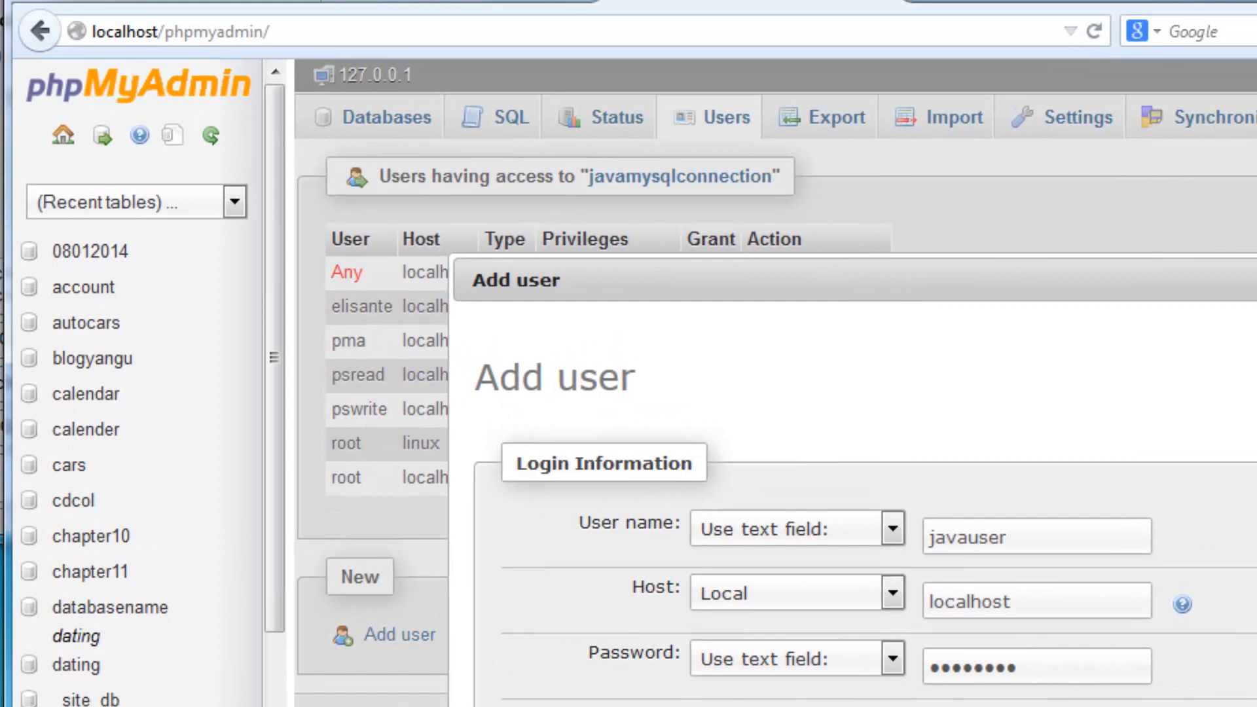
Step: Add the javauser@localhost account with all privileges on javamysqlconnection
{"action": "scroll", "scroll_direction": "down", "scroll_amount": 3}
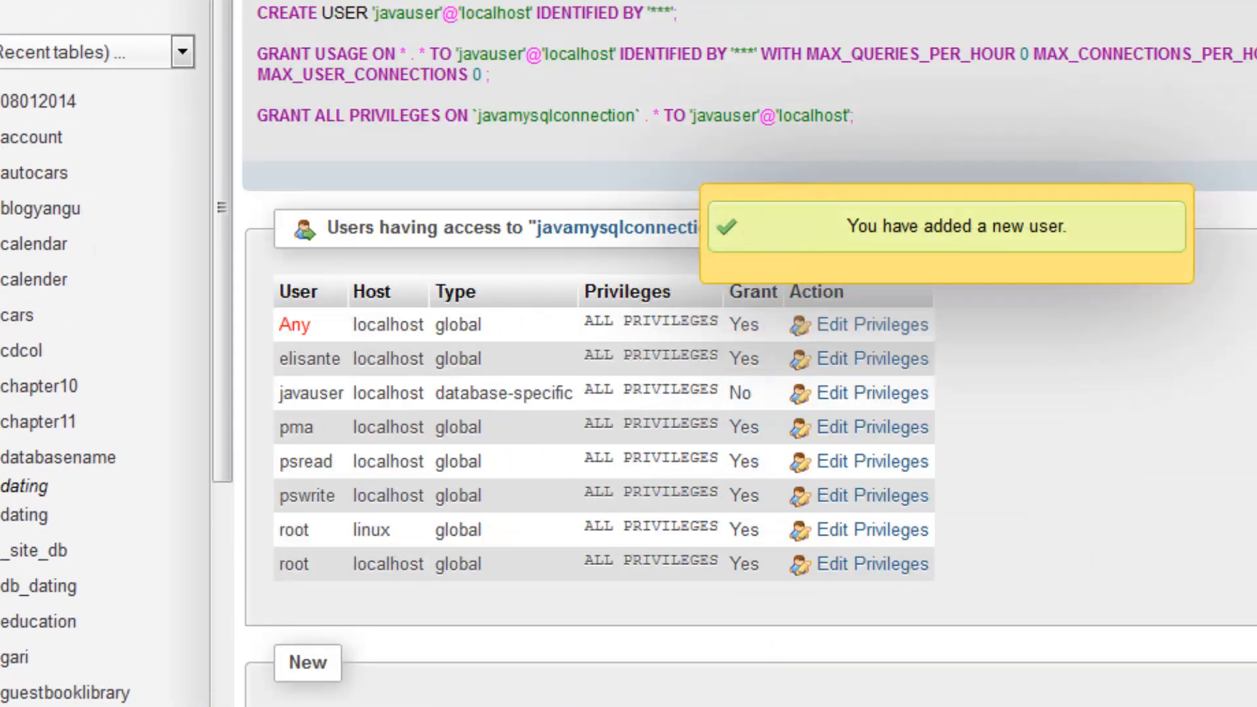
{"action": "mouse_move", "coordinate": [892, 245]}
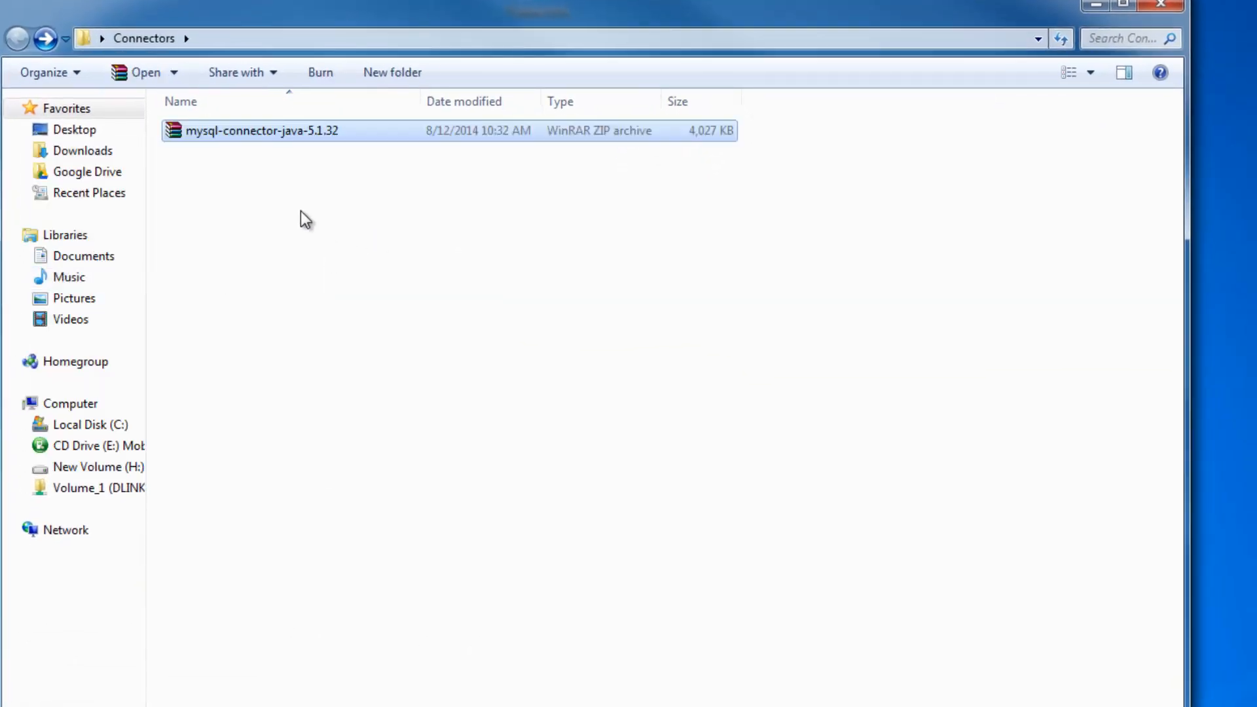
Step: Extract the Connector/J 5.1.32 archive and copy its bin JAR
{"action": "right_click", "coordinate": [262, 130]}
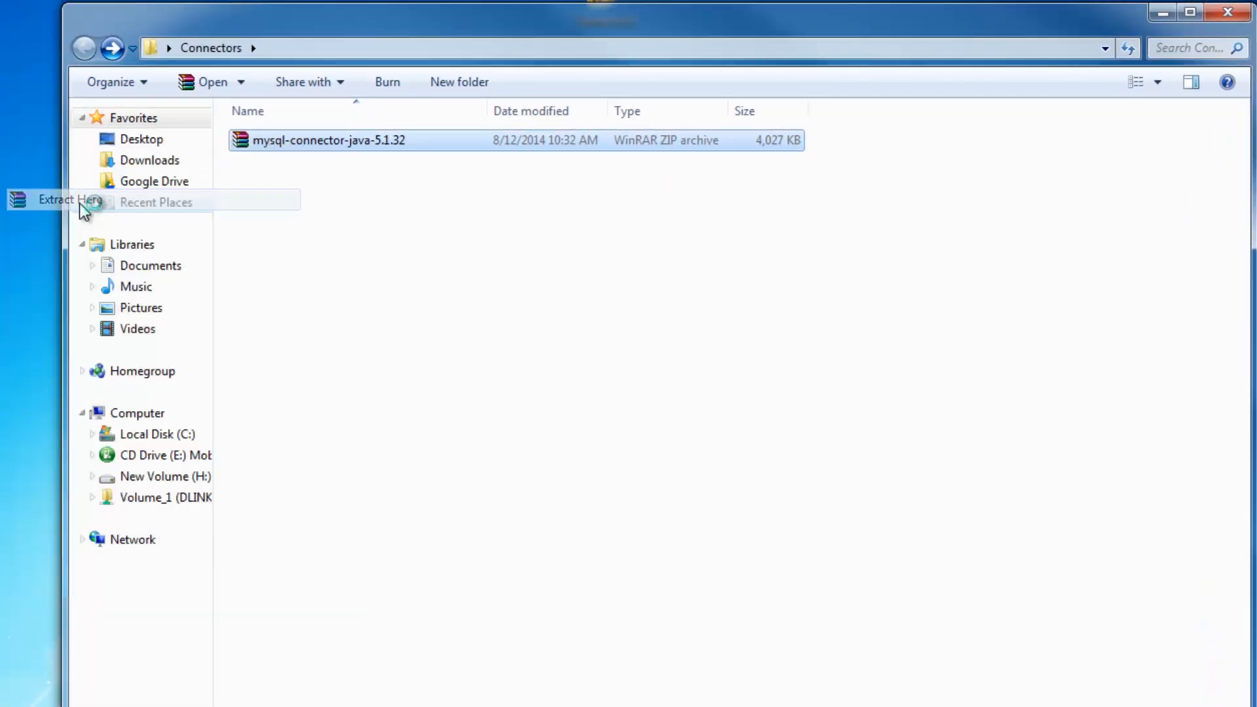
{"action": "left_click", "coordinate": [63, 199]}
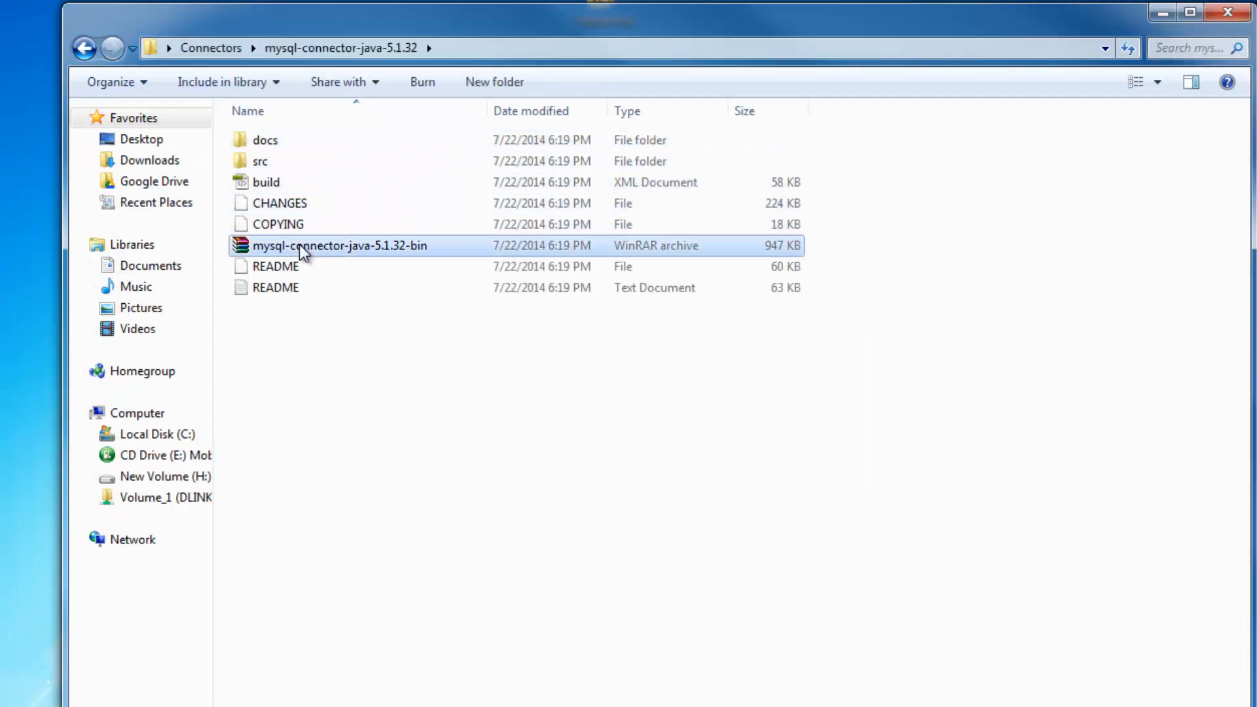
{"action": "right_click", "coordinate": [339, 245]}
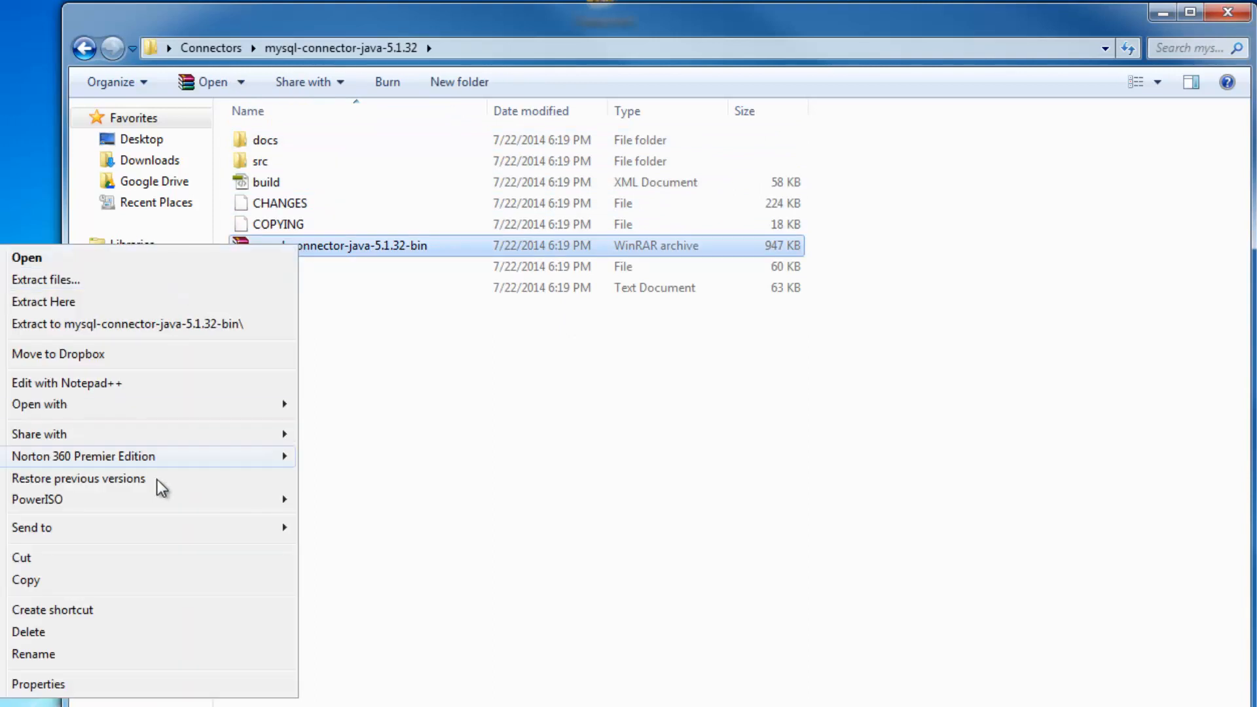
{"action": "mouse_move", "coordinate": [48, 590]}
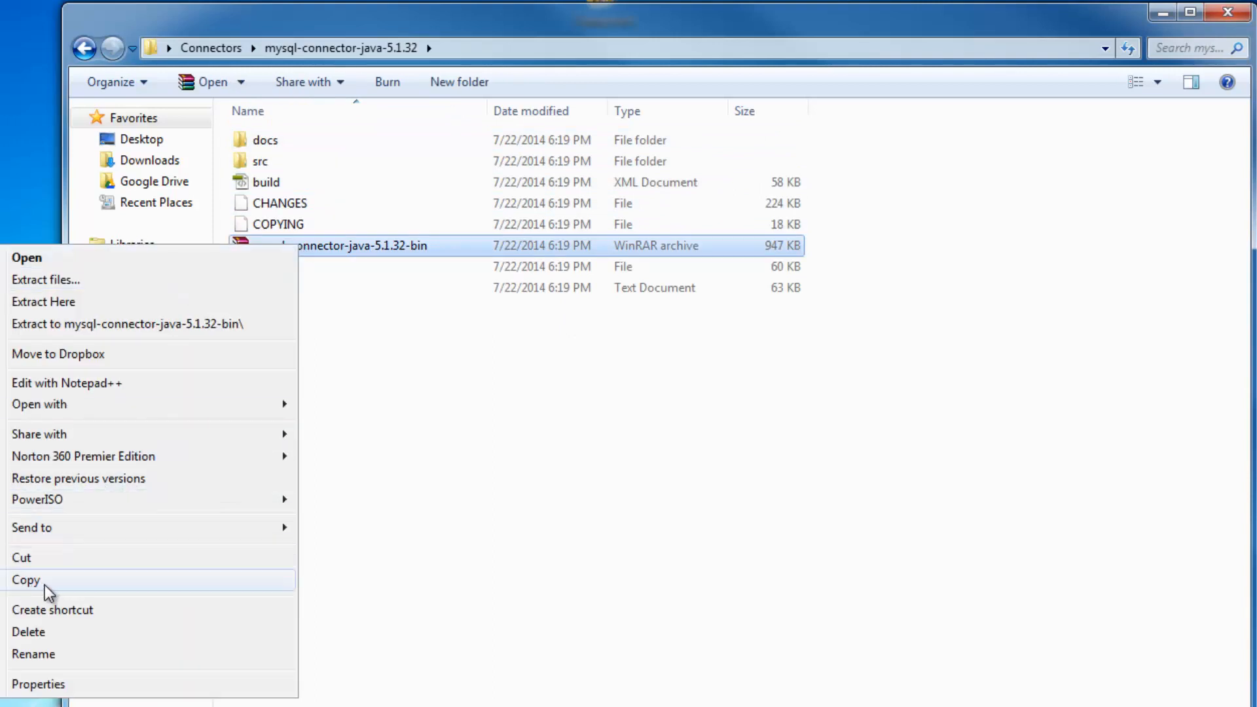
{"action": "left_click", "coordinate": [25, 580]}
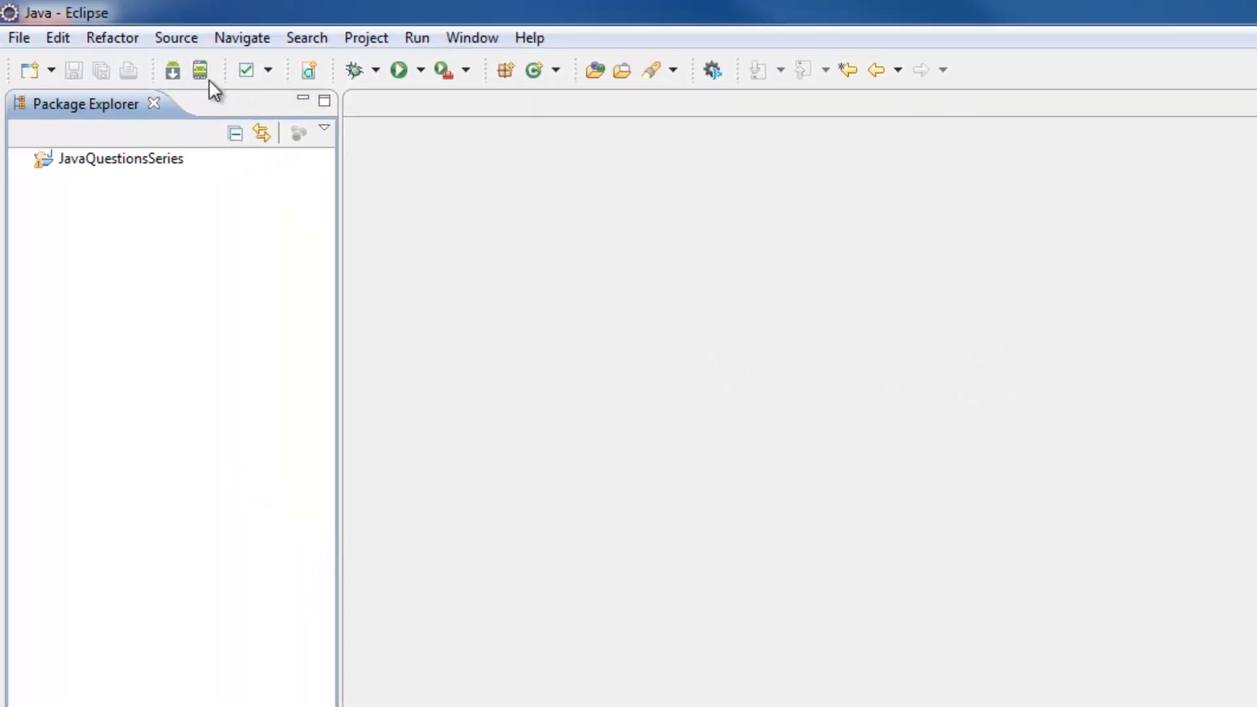
Step: Create a new Java project named ConnectMysql
{"action": "left_click", "coordinate": [17, 36]}
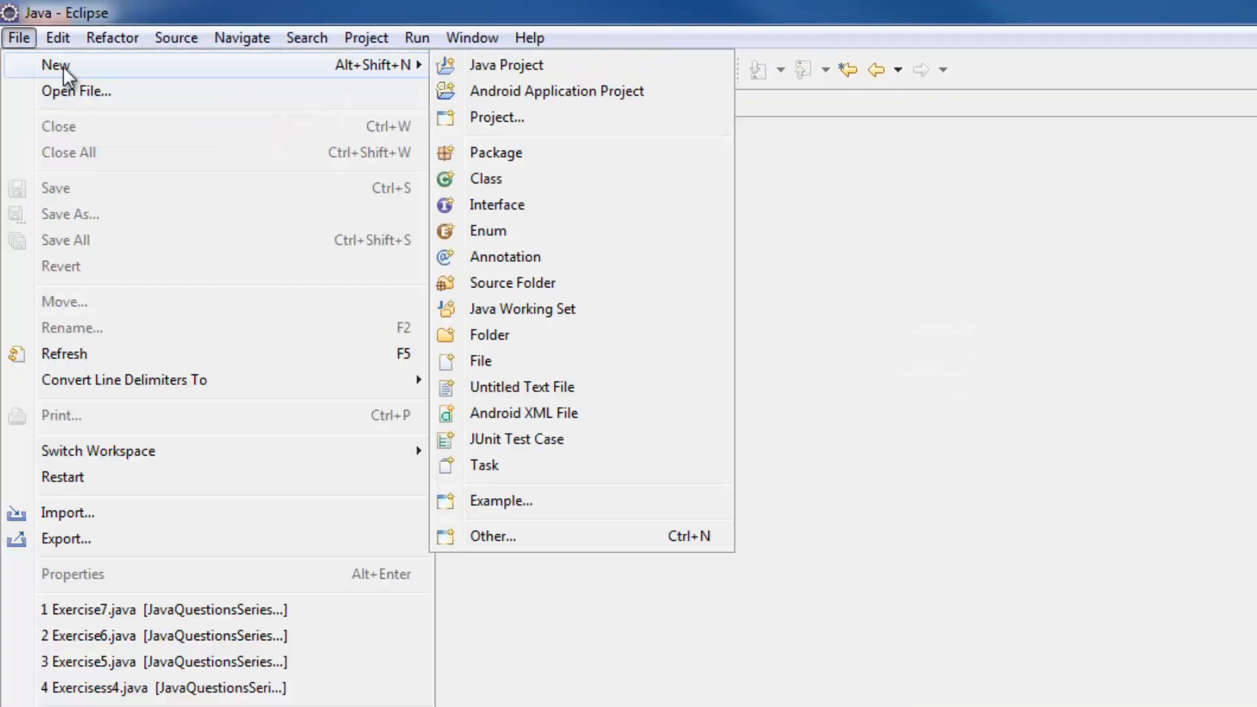
{"action": "mouse_move", "coordinate": [506, 65]}
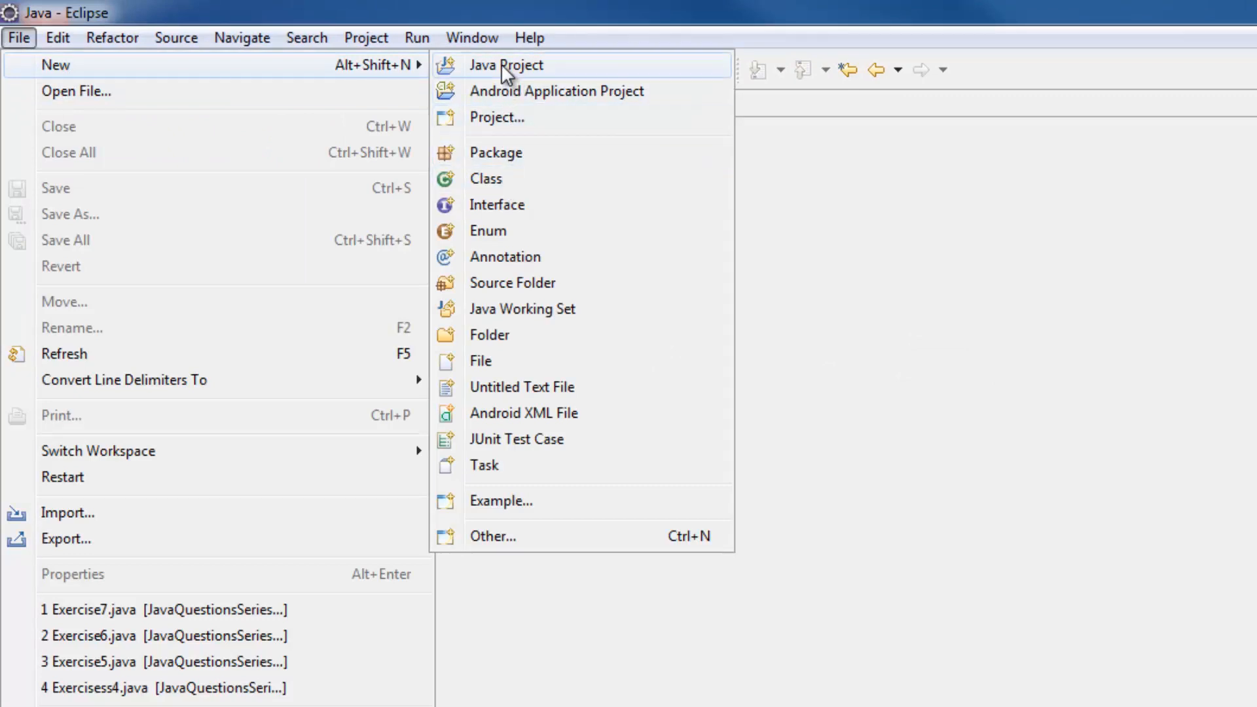
{"action": "left_click", "coordinate": [506, 65]}
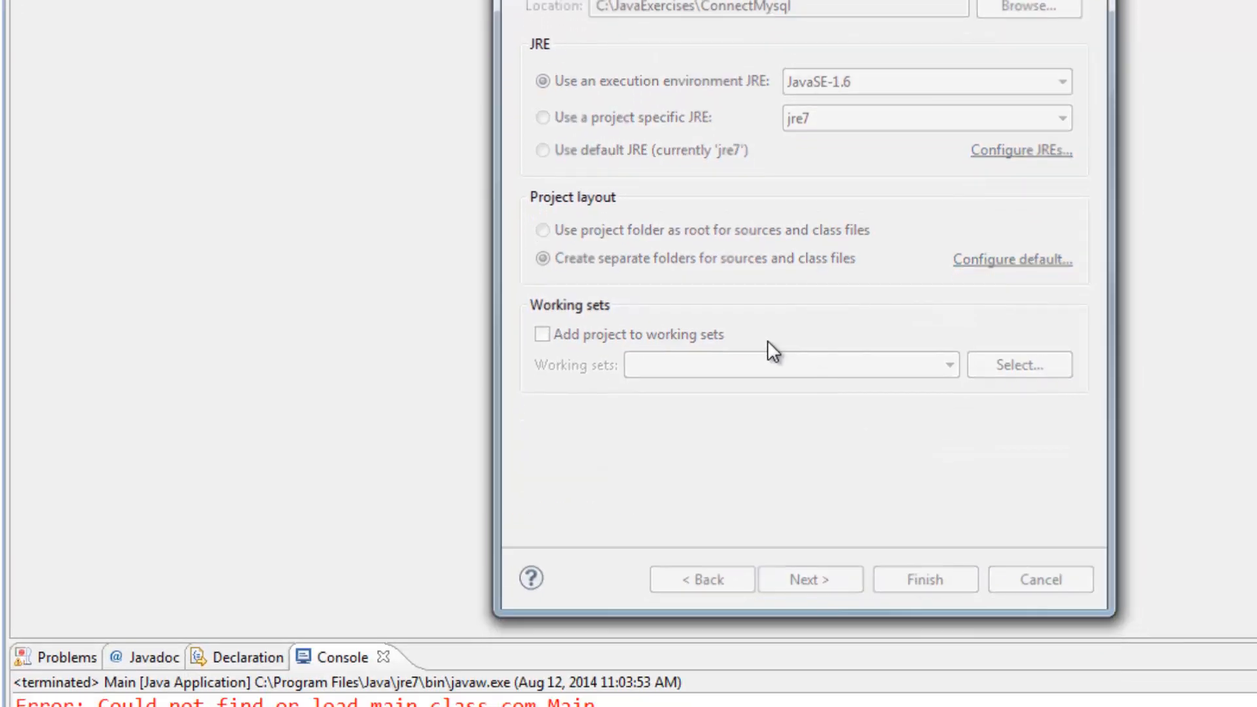
{"action": "left_click", "coordinate": [924, 578]}
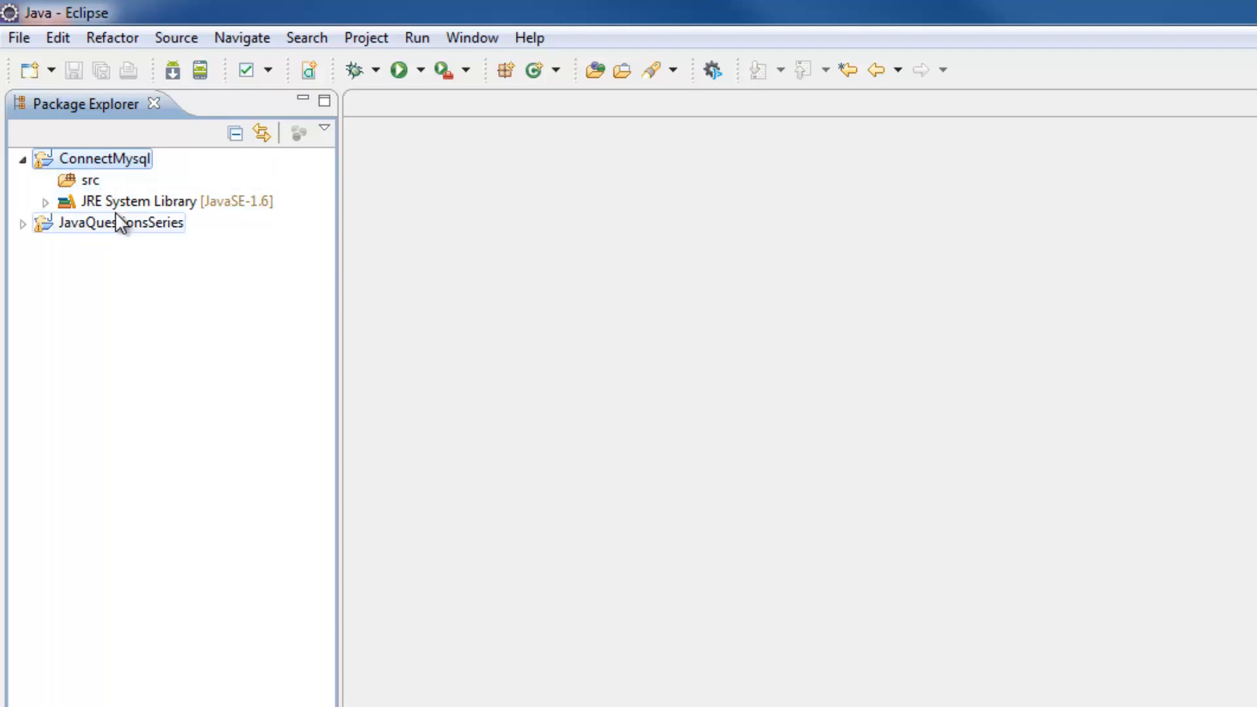
{"action": "mouse_move", "coordinate": [121, 219]}
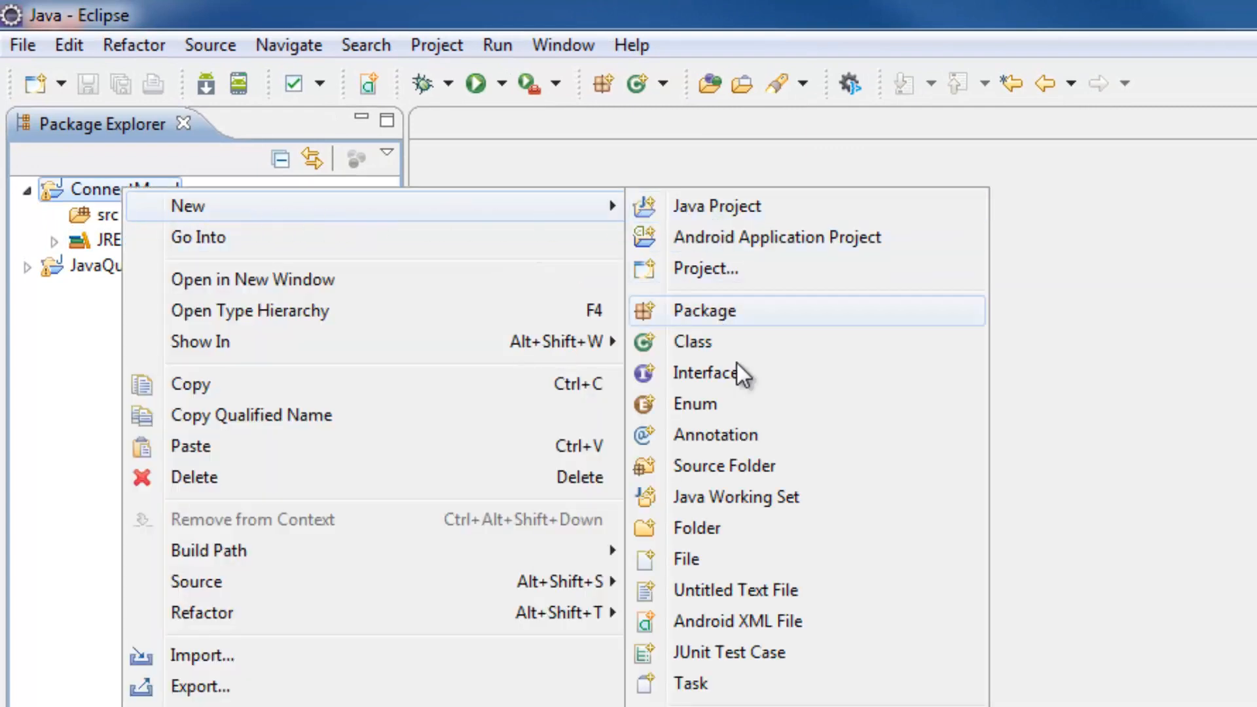
{"action": "mouse_move", "coordinate": [749, 237]}
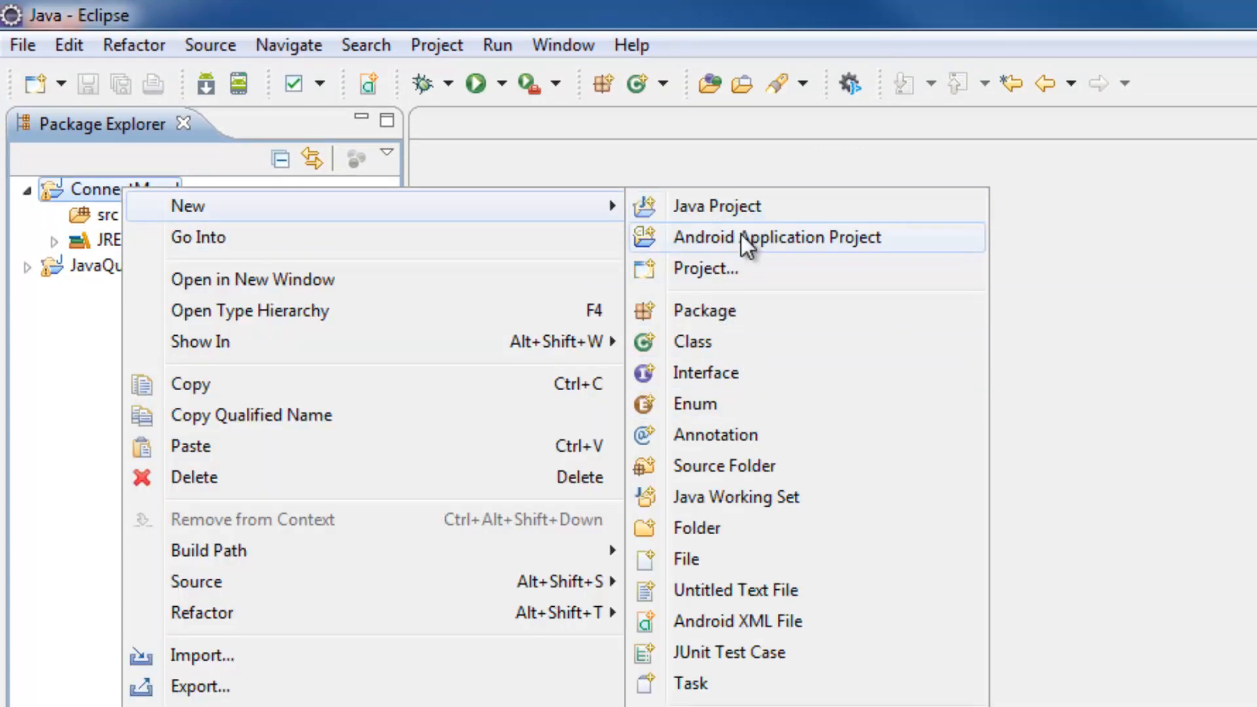
{"action": "mouse_move", "coordinate": [695, 528]}
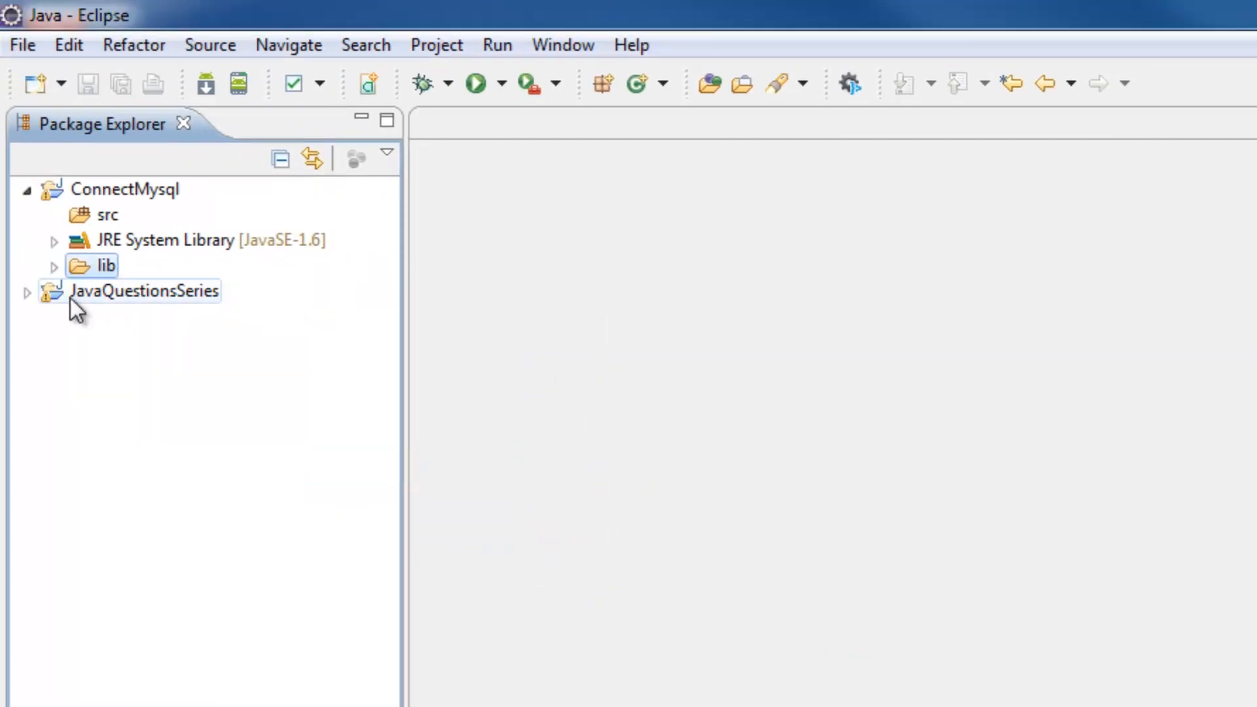
Step: Paste mysql-connector-java-5.1.32-bin.jar into the project's lib folder
{"action": "left_click", "coordinate": [53, 265]}
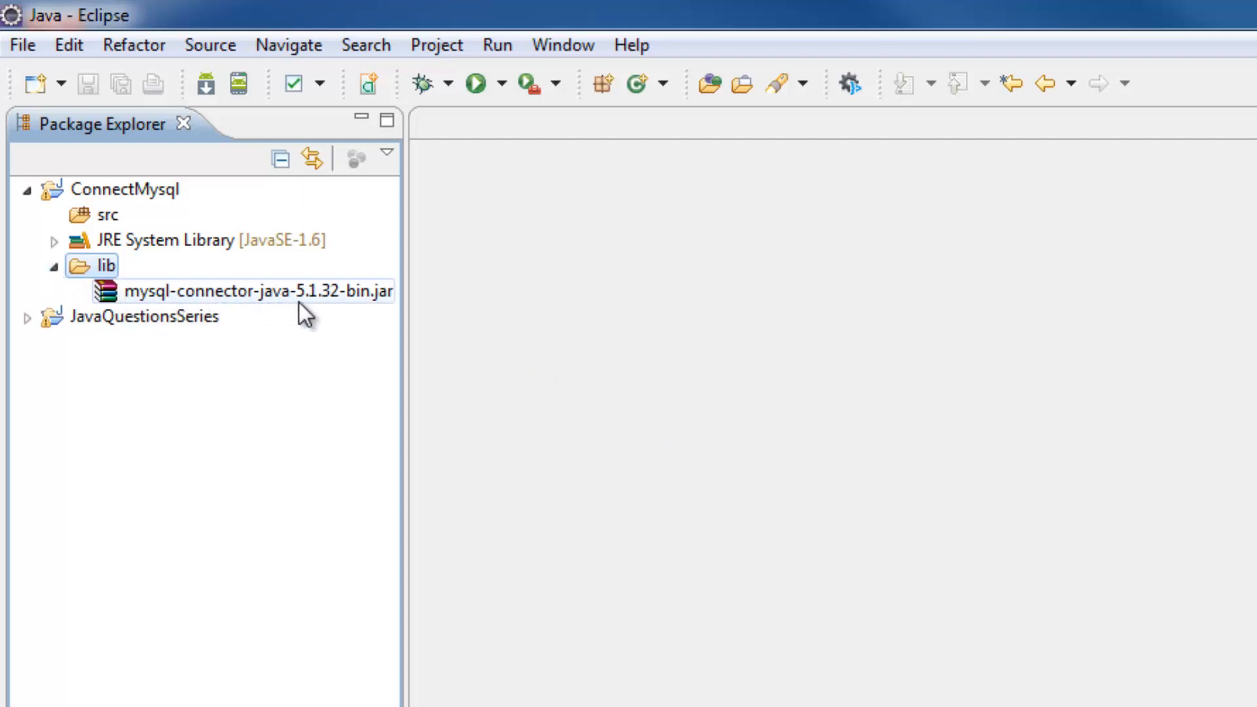
{"action": "mouse_move", "coordinate": [180, 309]}
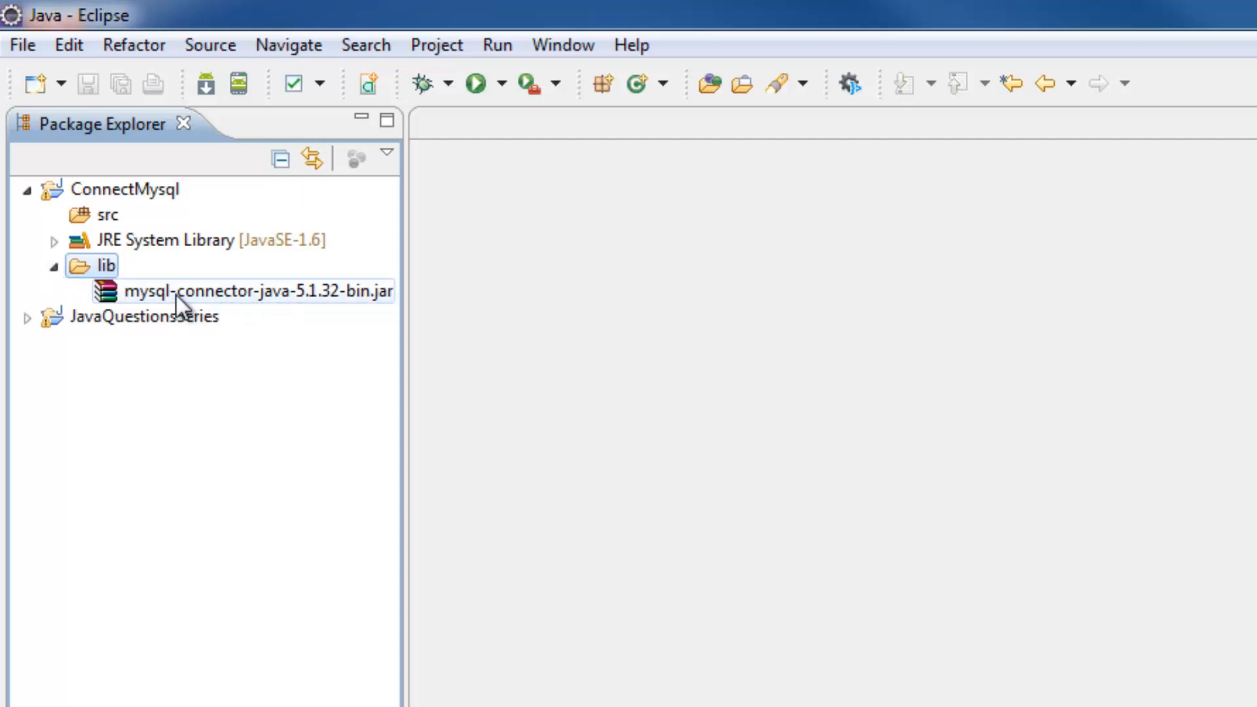
{"action": "mouse_move", "coordinate": [301, 298]}
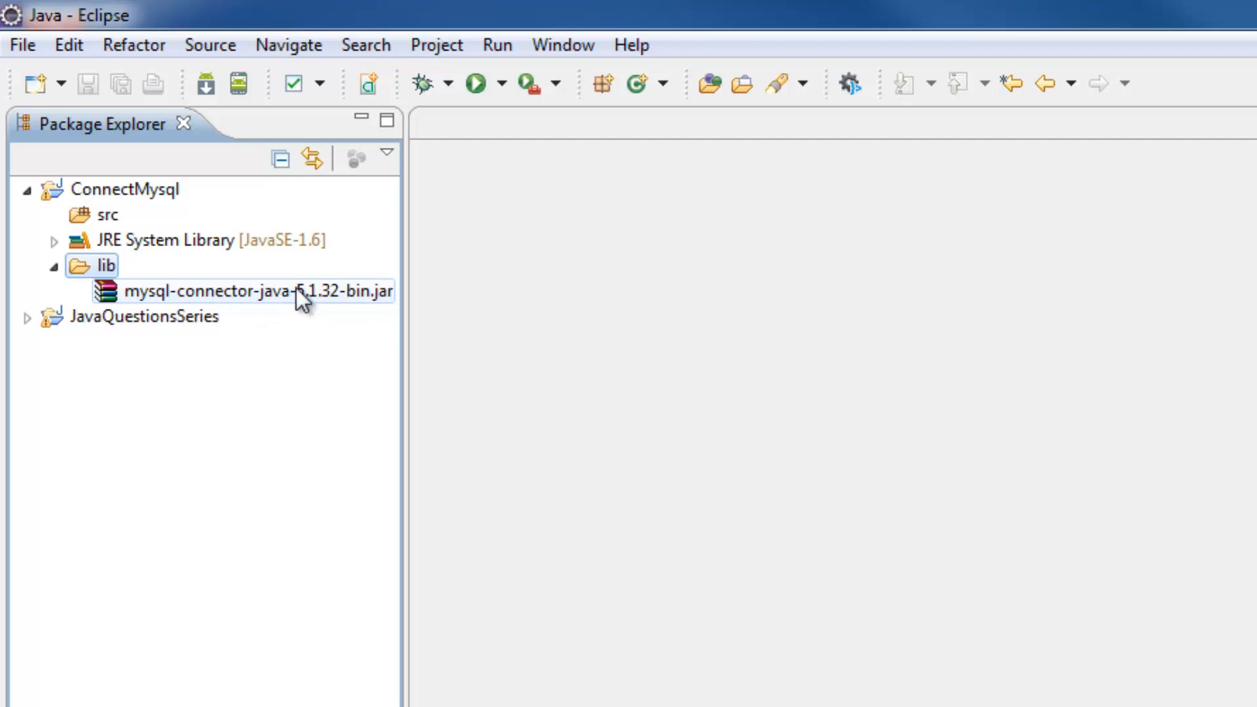
Step: Add the connector jar to ConnectMysql's build path and confirm the build path settings
{"action": "right_click", "coordinate": [258, 291]}
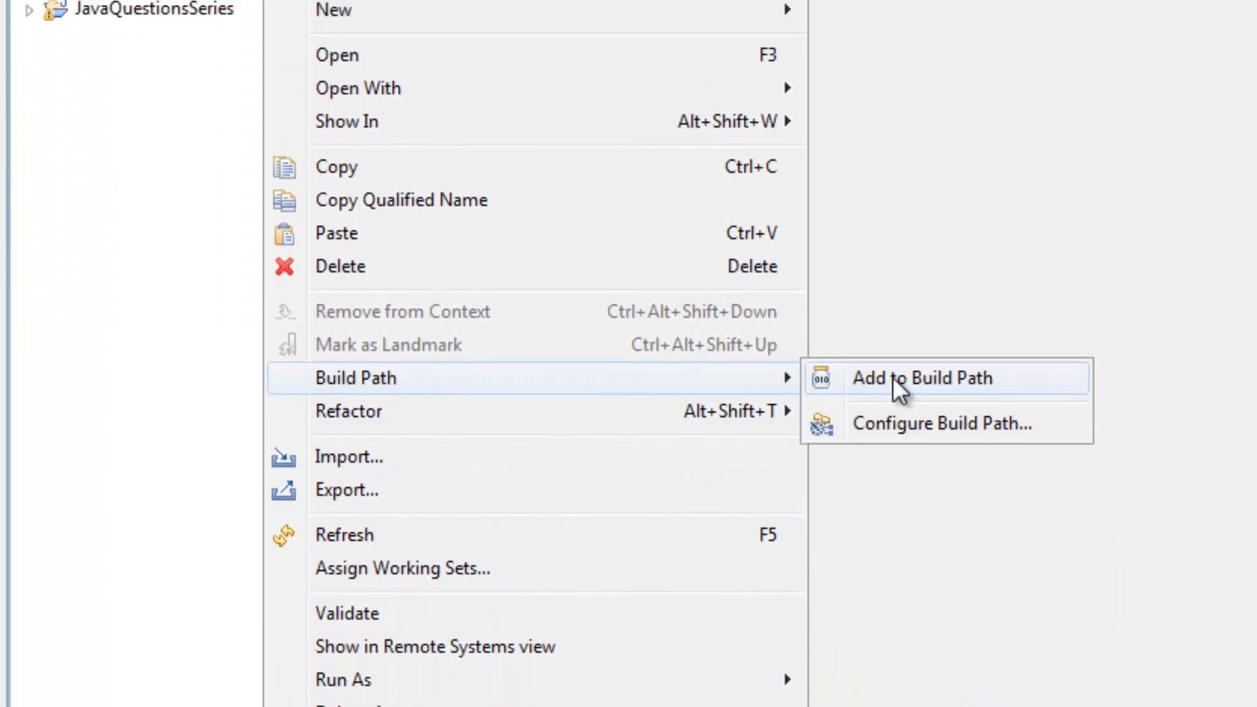
{"action": "left_click", "coordinate": [920, 377]}
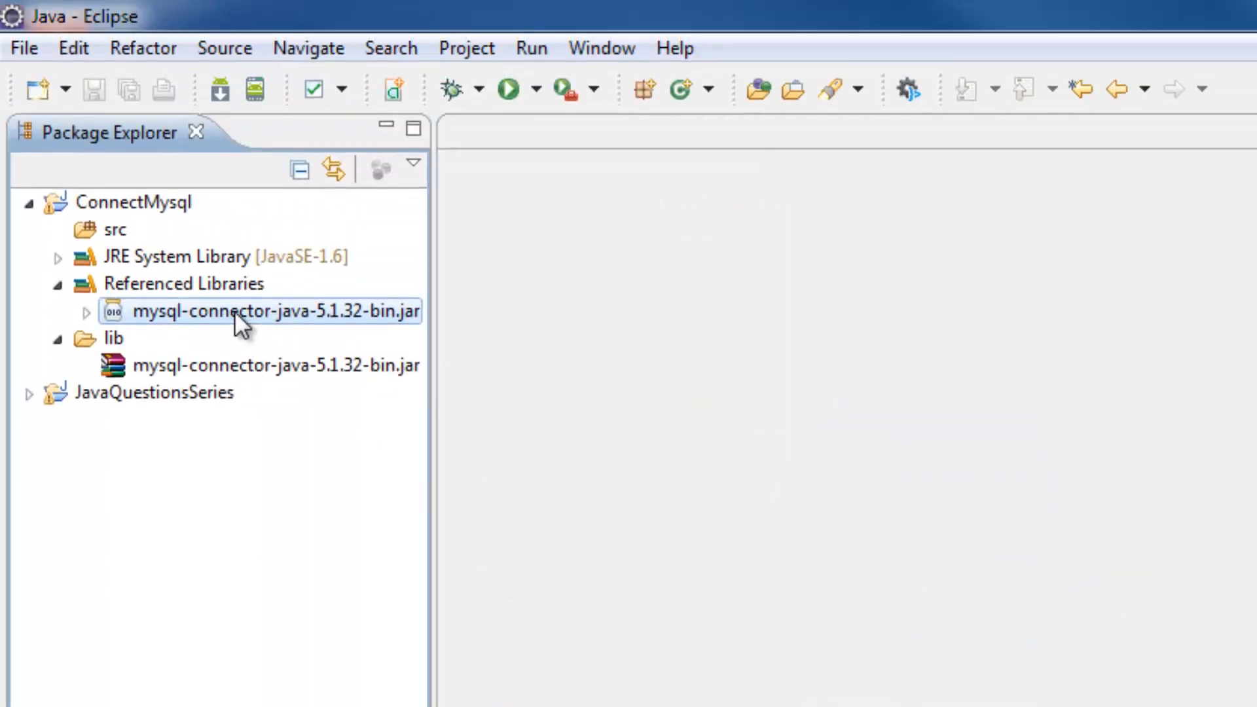
{"action": "right_click", "coordinate": [241, 312]}
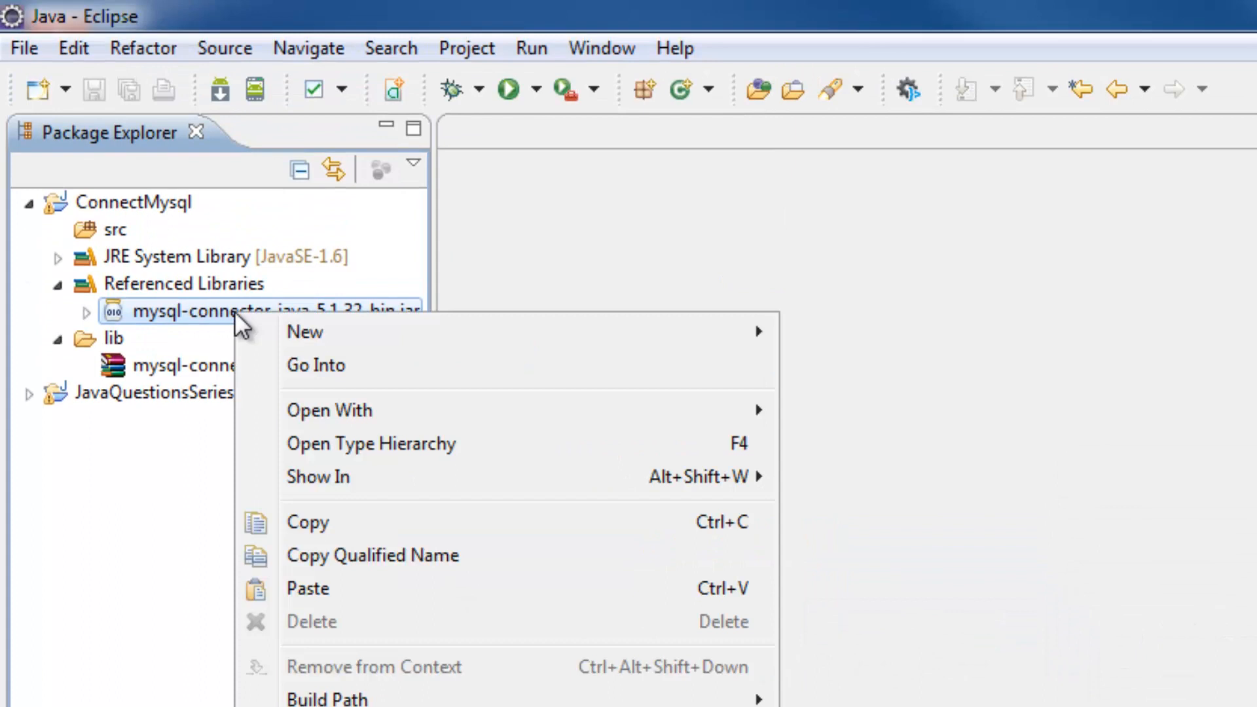
{"action": "mouse_move", "coordinate": [192, 320]}
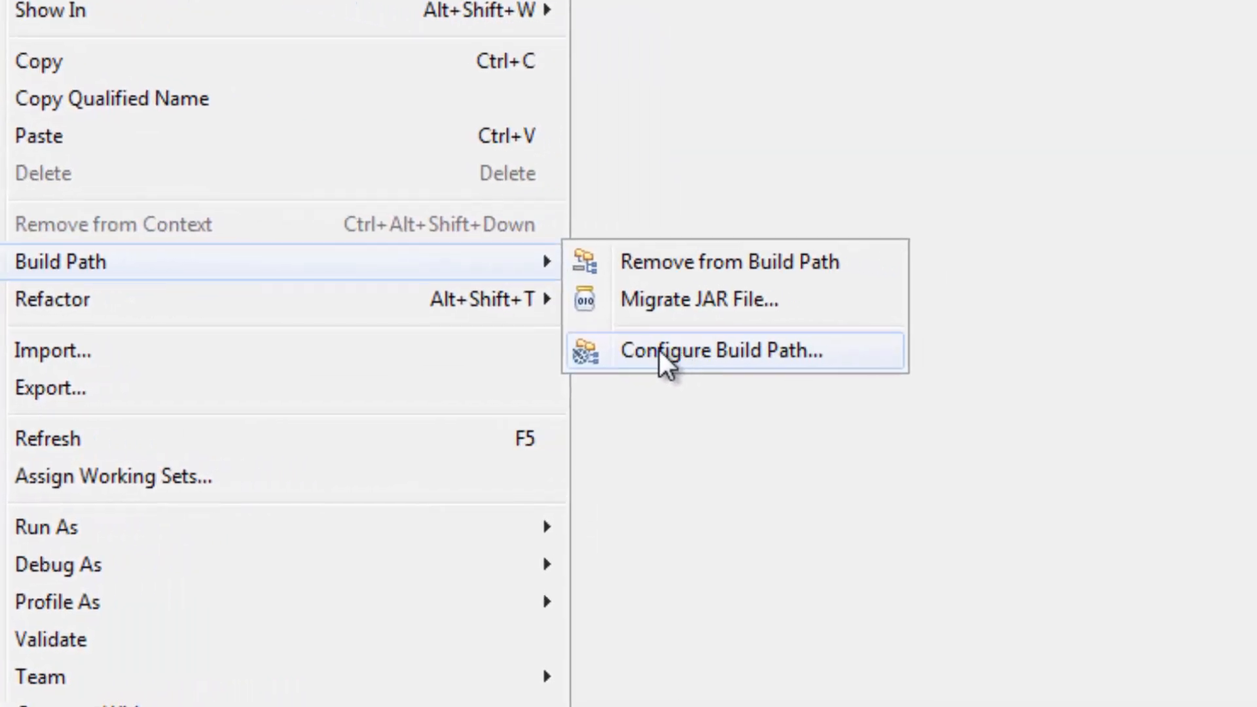
{"action": "left_click", "coordinate": [719, 351]}
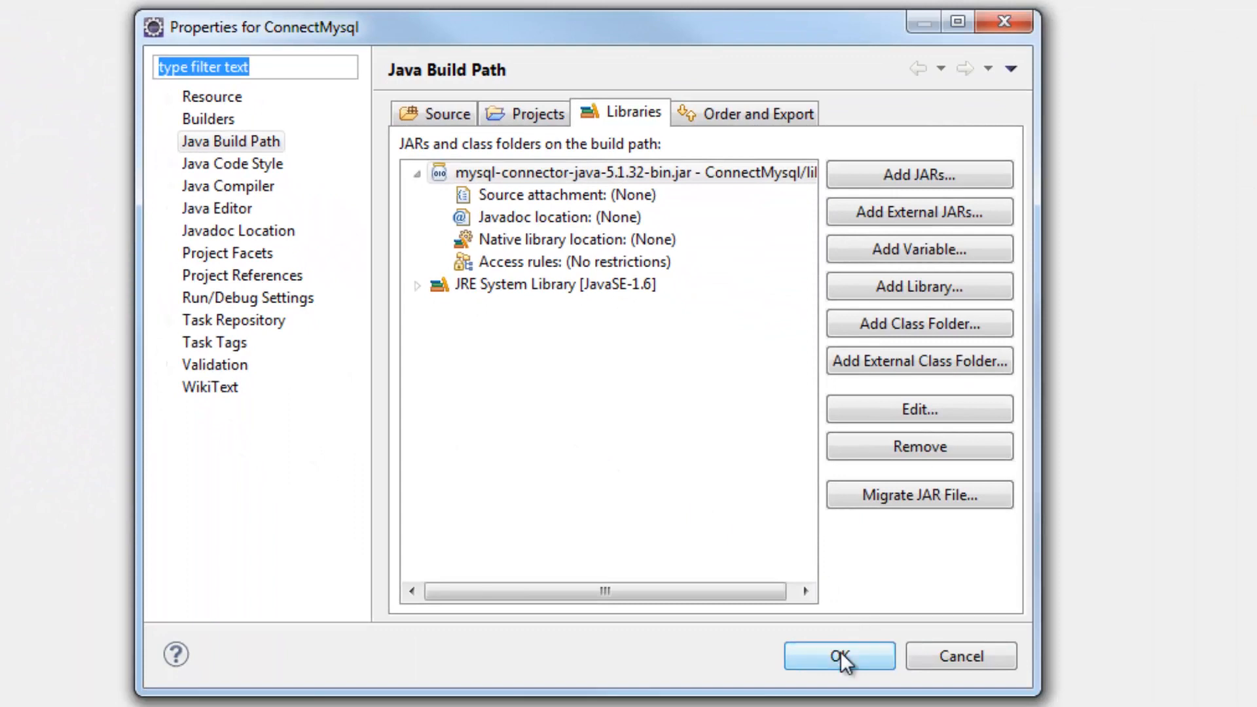
{"action": "left_click", "coordinate": [838, 656]}
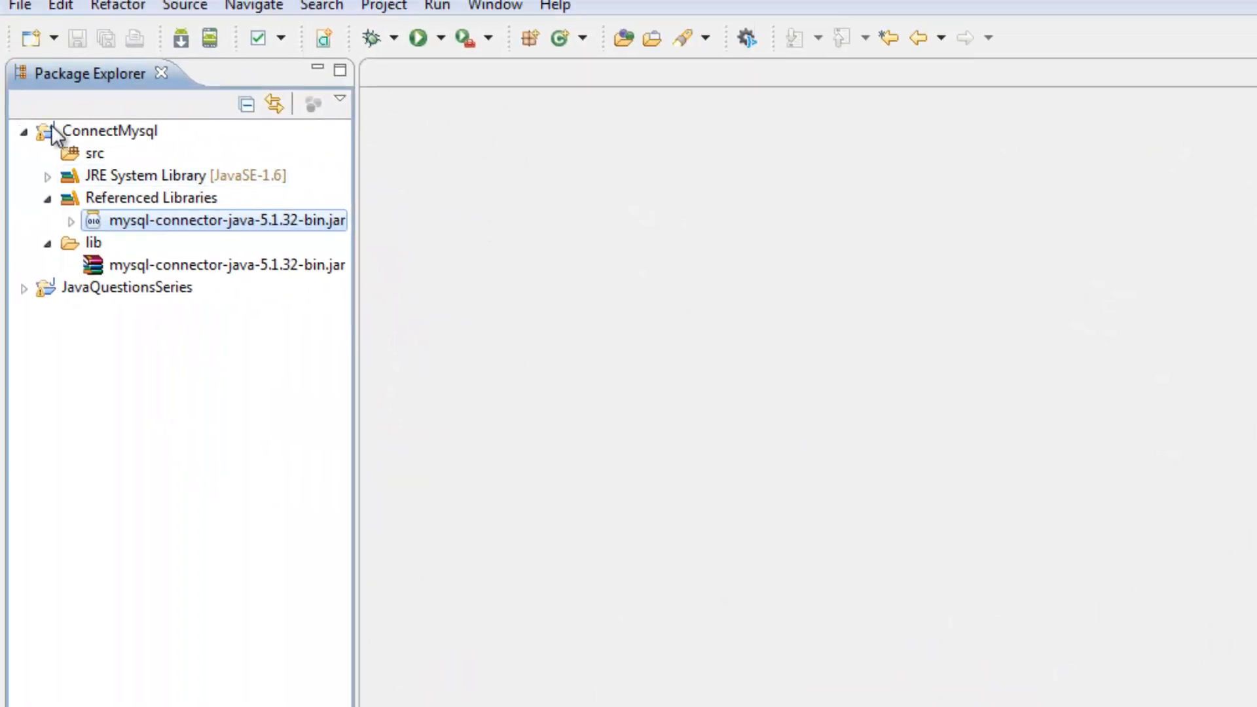
Step: Create a new package named com under the src folder
{"action": "left_click", "coordinate": [94, 153]}
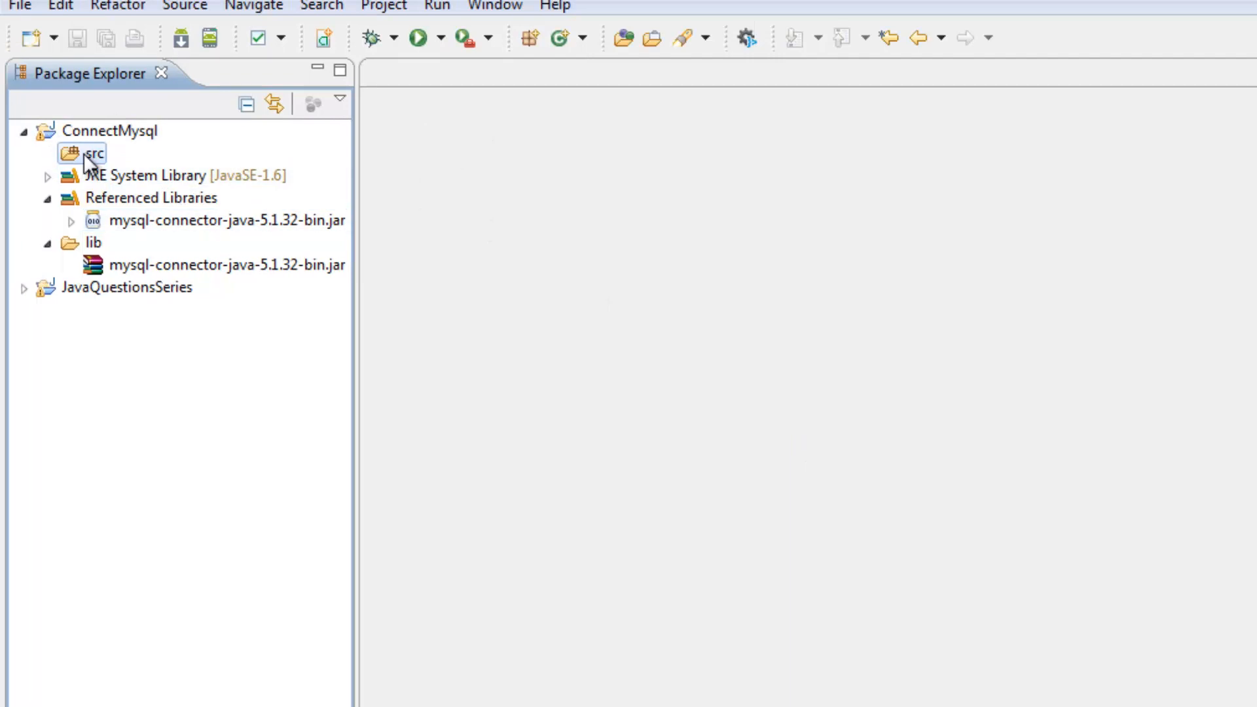
{"action": "right_click", "coordinate": [93, 153]}
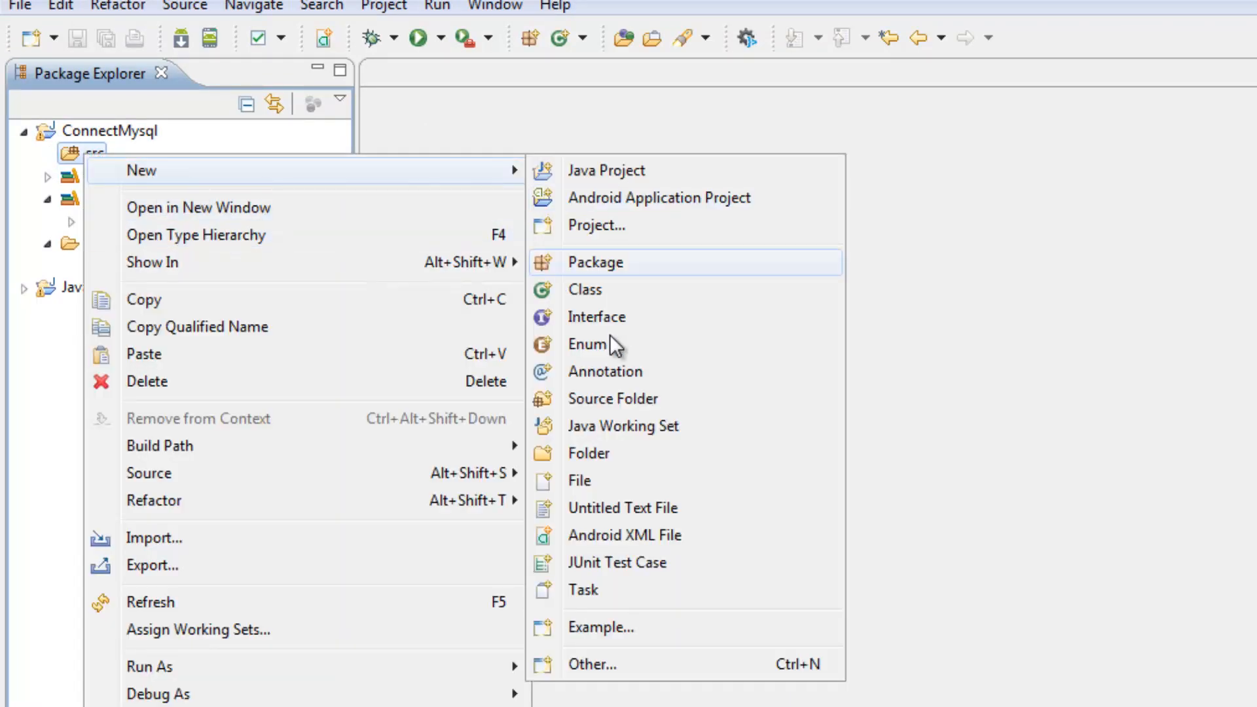
{"action": "left_click", "coordinate": [594, 262]}
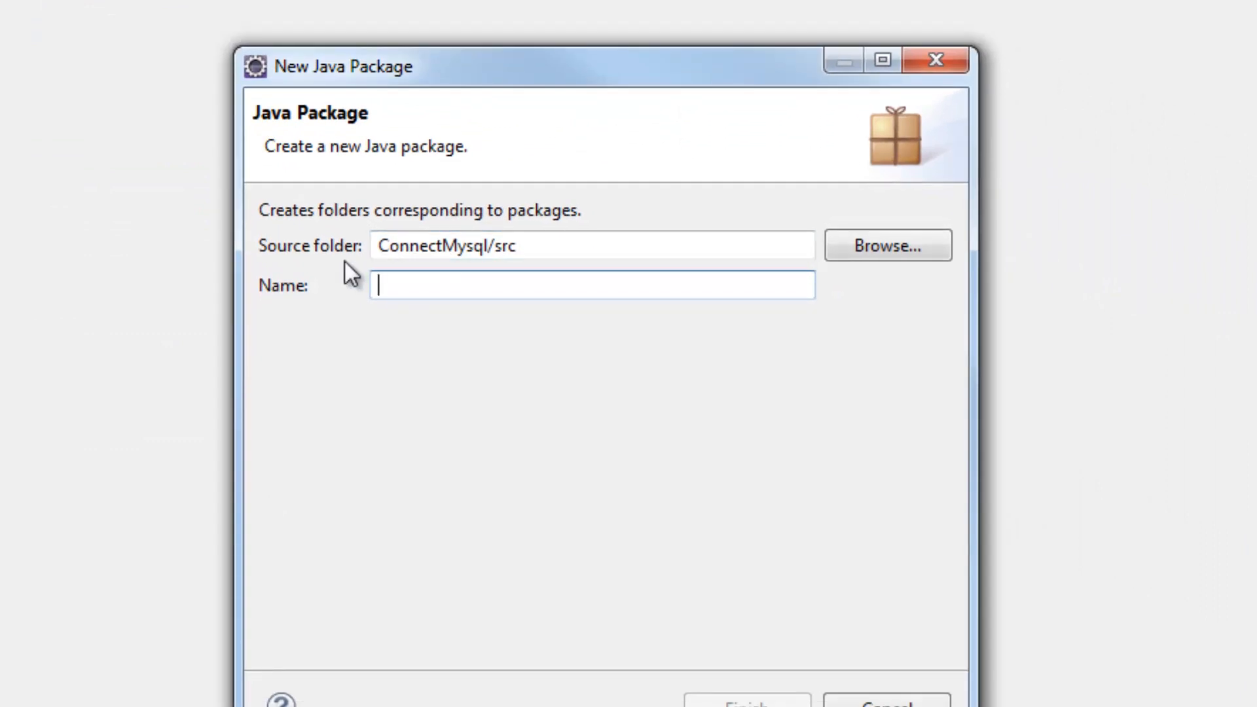
{"action": "type", "text": "com"}
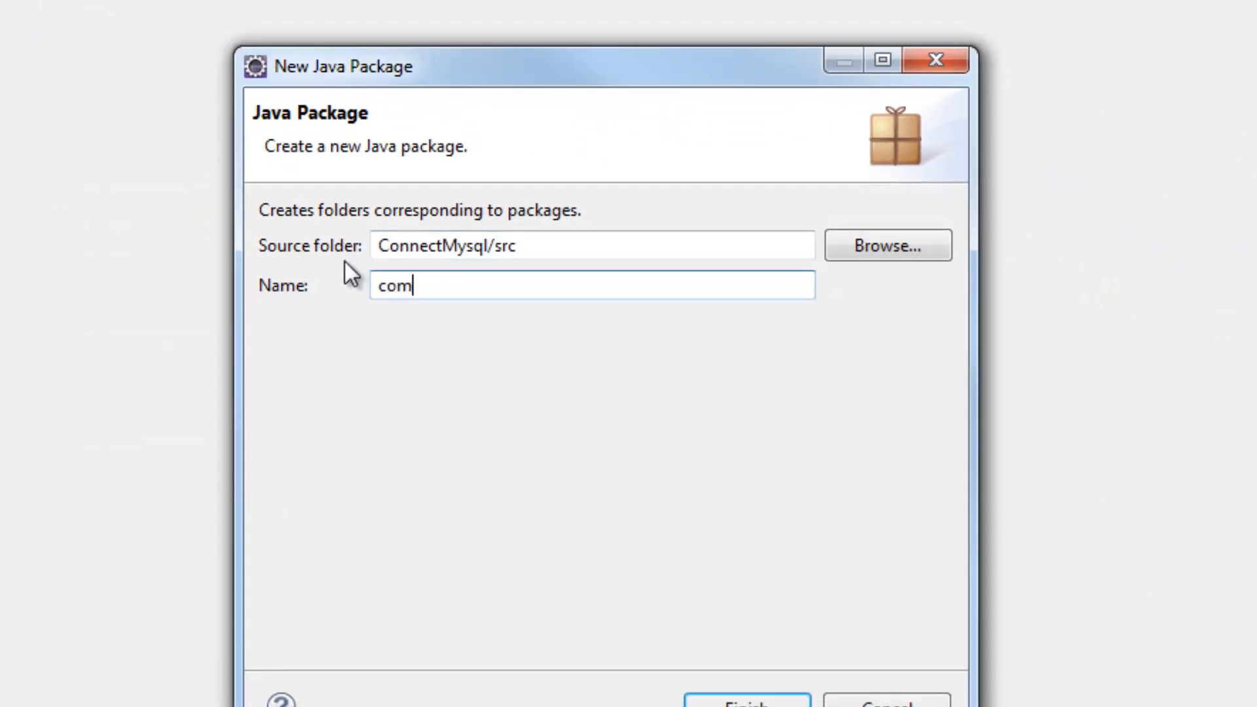
{"action": "left_click", "coordinate": [745, 702]}
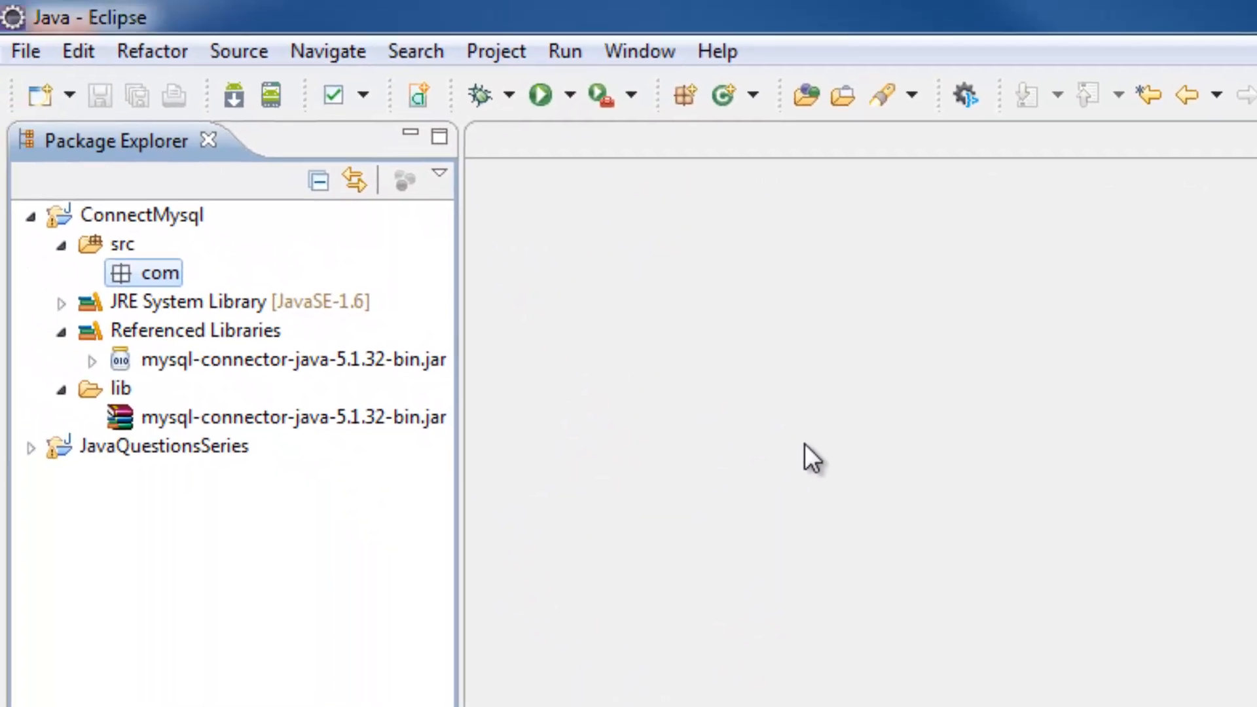
{"action": "mouse_move", "coordinate": [793, 449]}
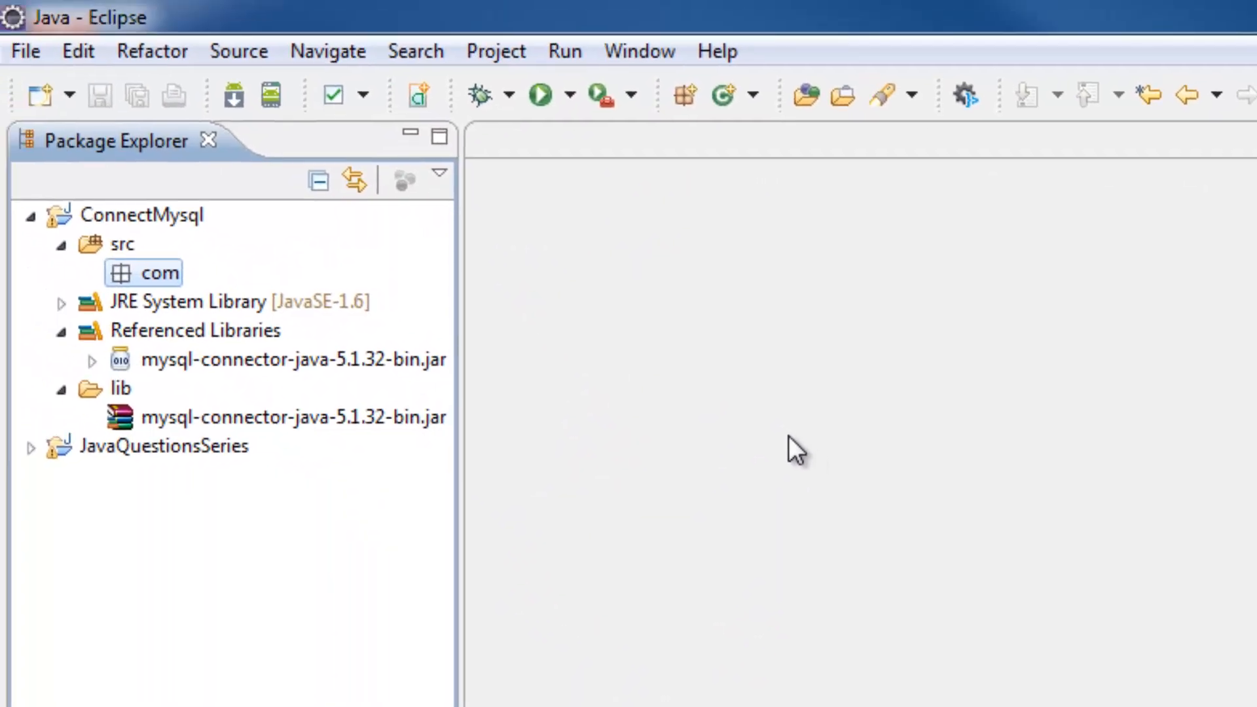
{"action": "mouse_move", "coordinate": [776, 435]}
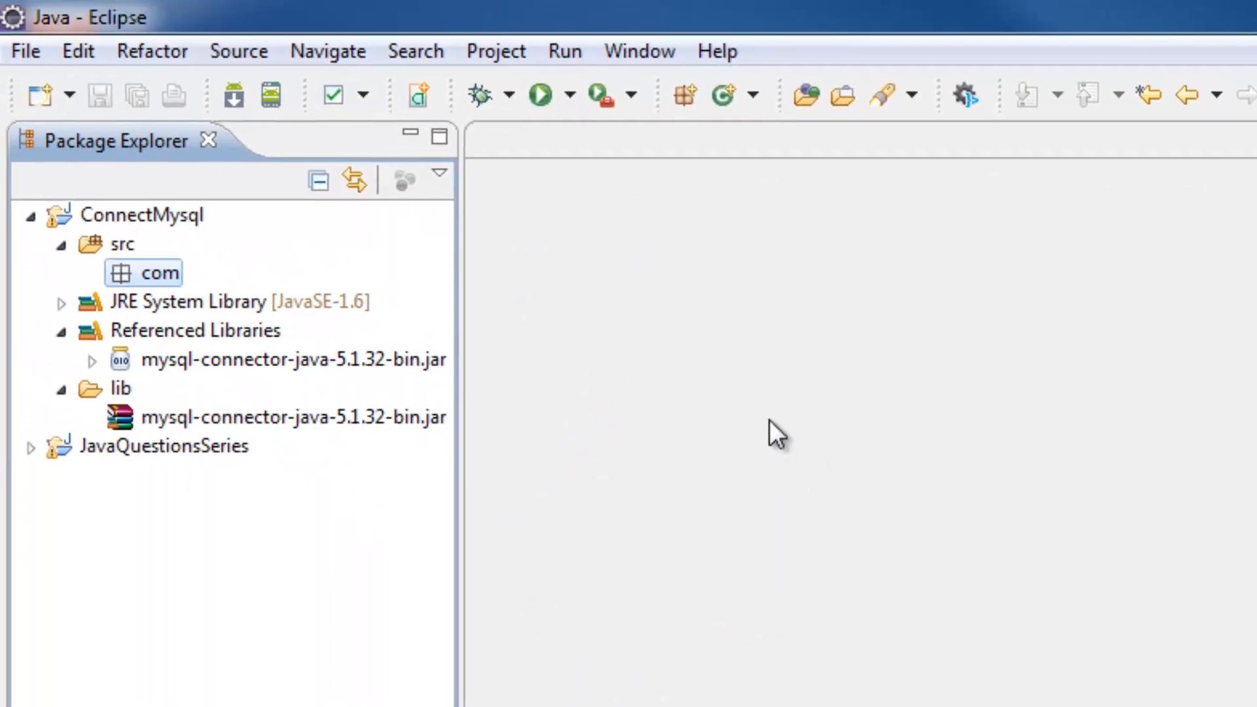
{"action": "mouse_move", "coordinate": [758, 373]}
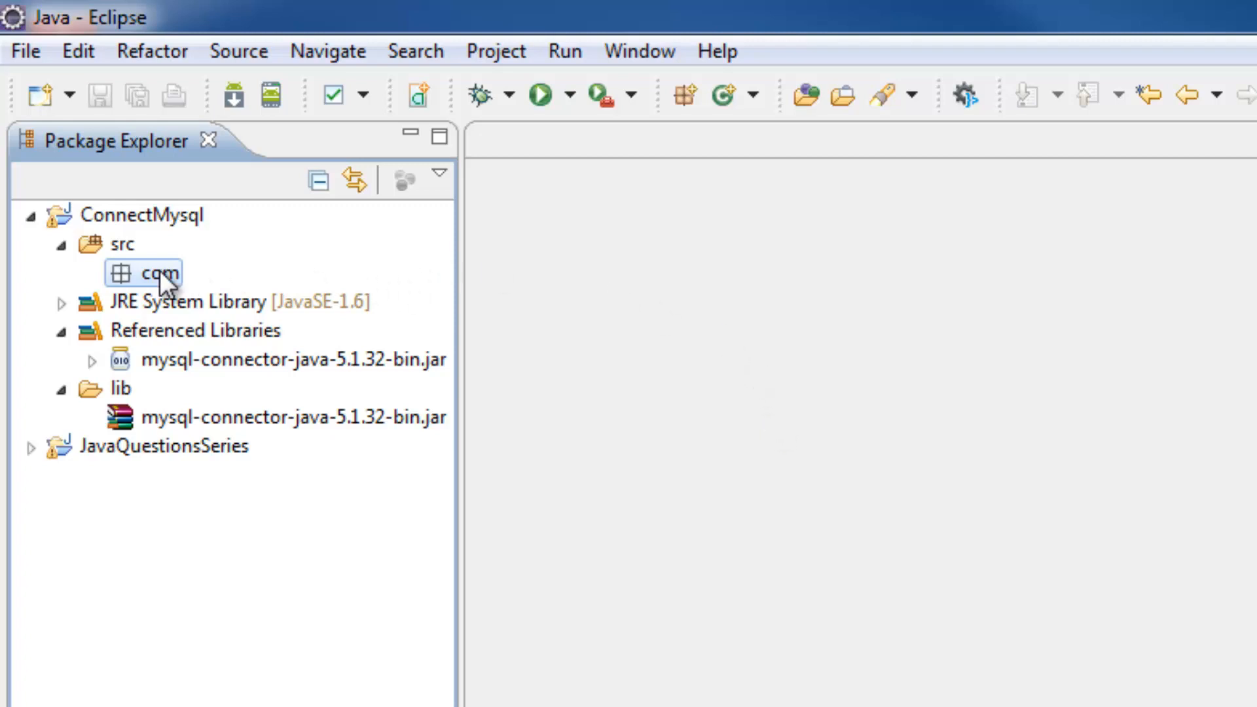
Step: Start a new Java class in the com package and name it Main
{"action": "right_click", "coordinate": [158, 272]}
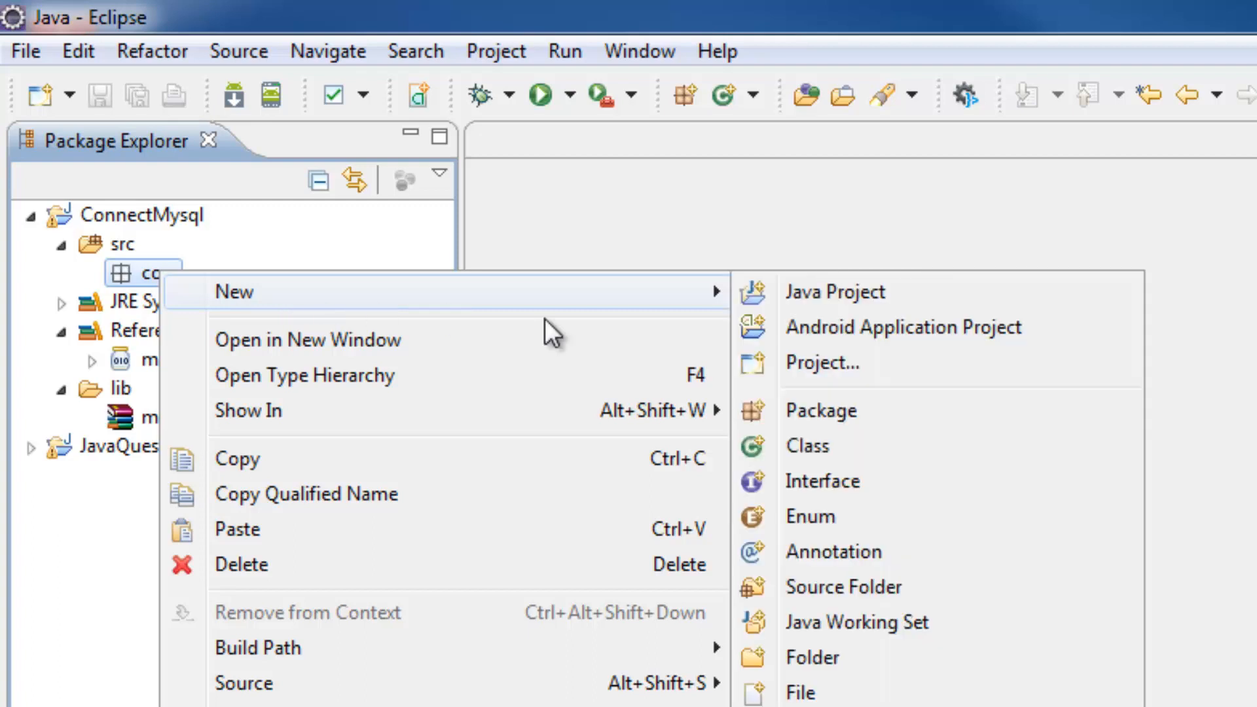
{"action": "left_click", "coordinate": [808, 445]}
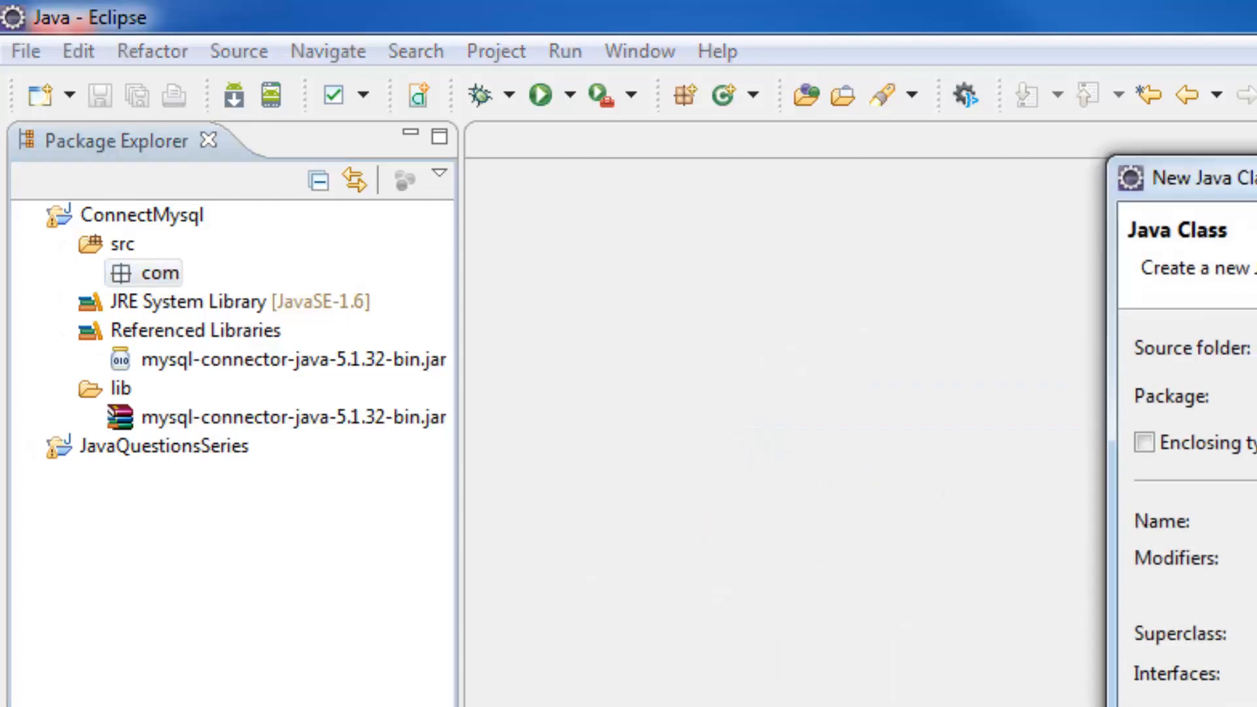
{"action": "type", "text": "M"}
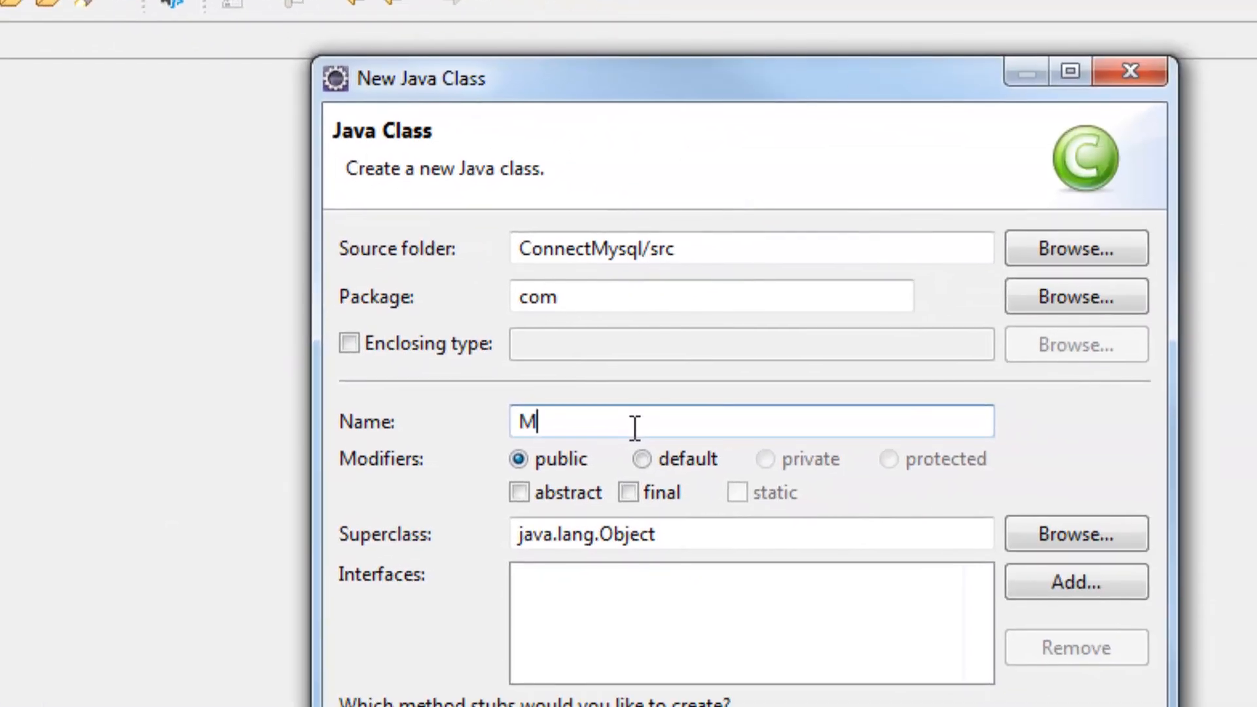
{"action": "type", "text": "ain"}
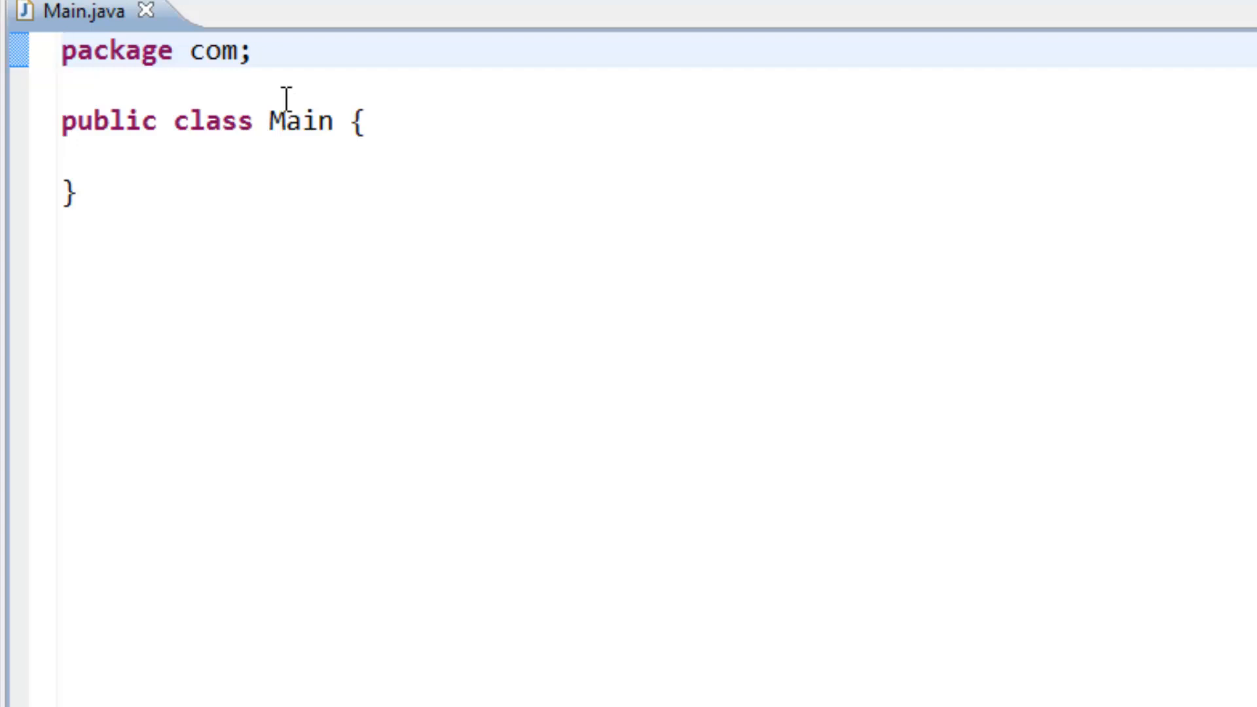
Step: Declare private static final String USERNAME = "javauser"; inside the Main class
{"action": "key", "text": "Return"}
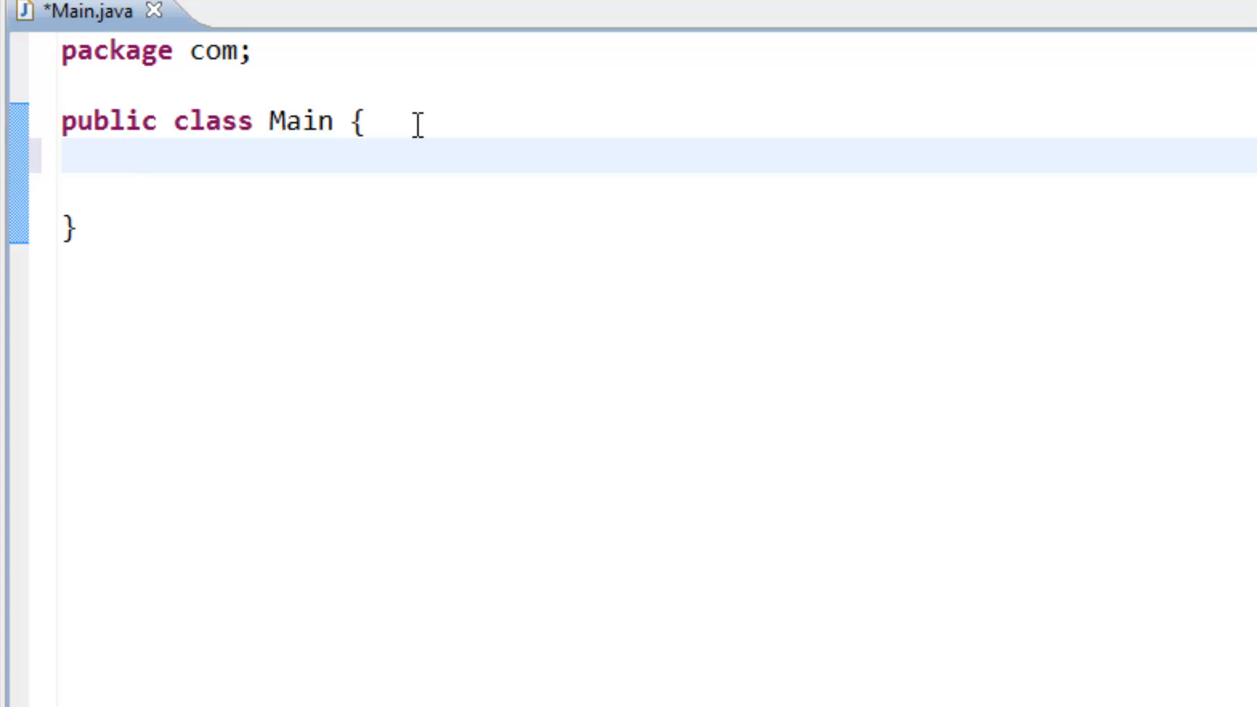
{"action": "type", "text": "pri"}
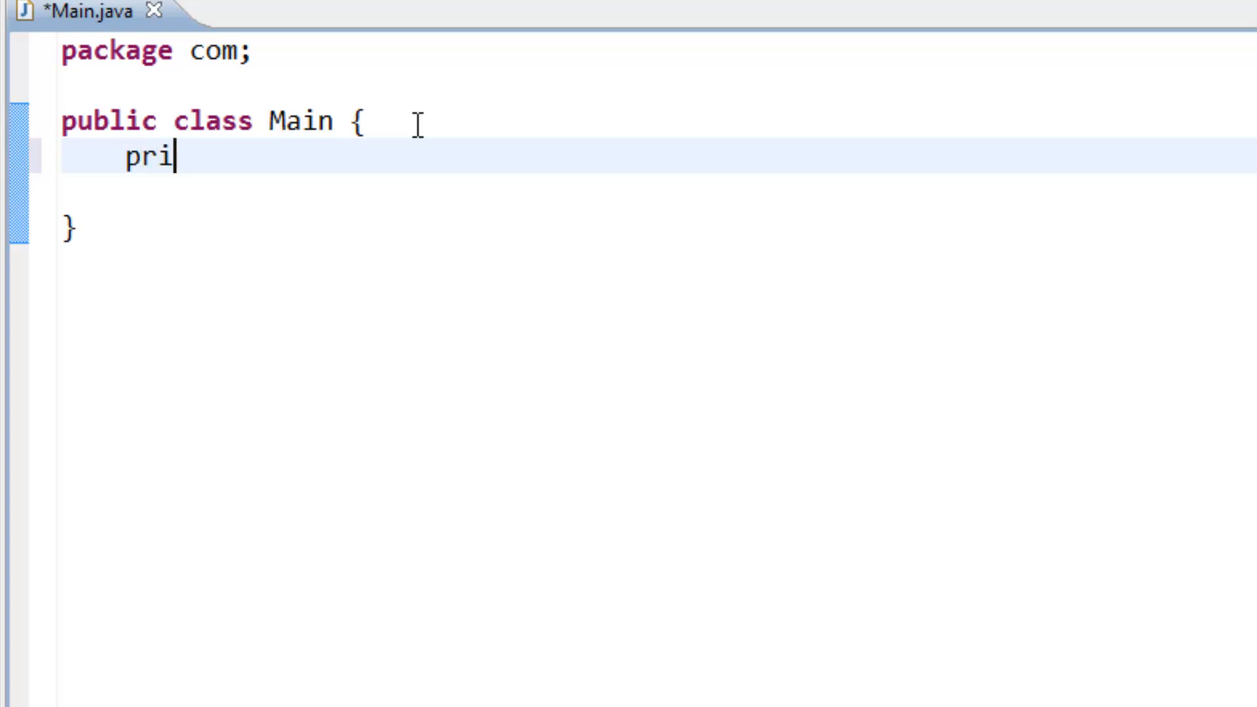
{"action": "type", "text": "vate st"}
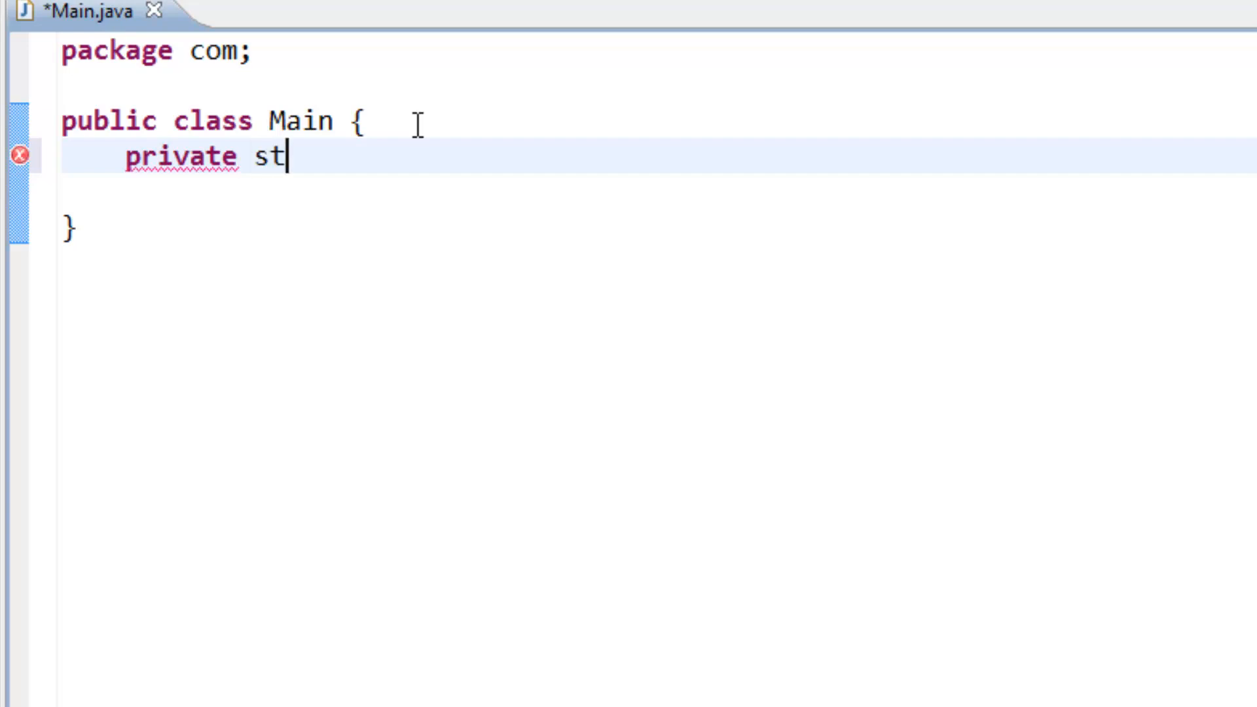
{"action": "type", "text": "atic fin"}
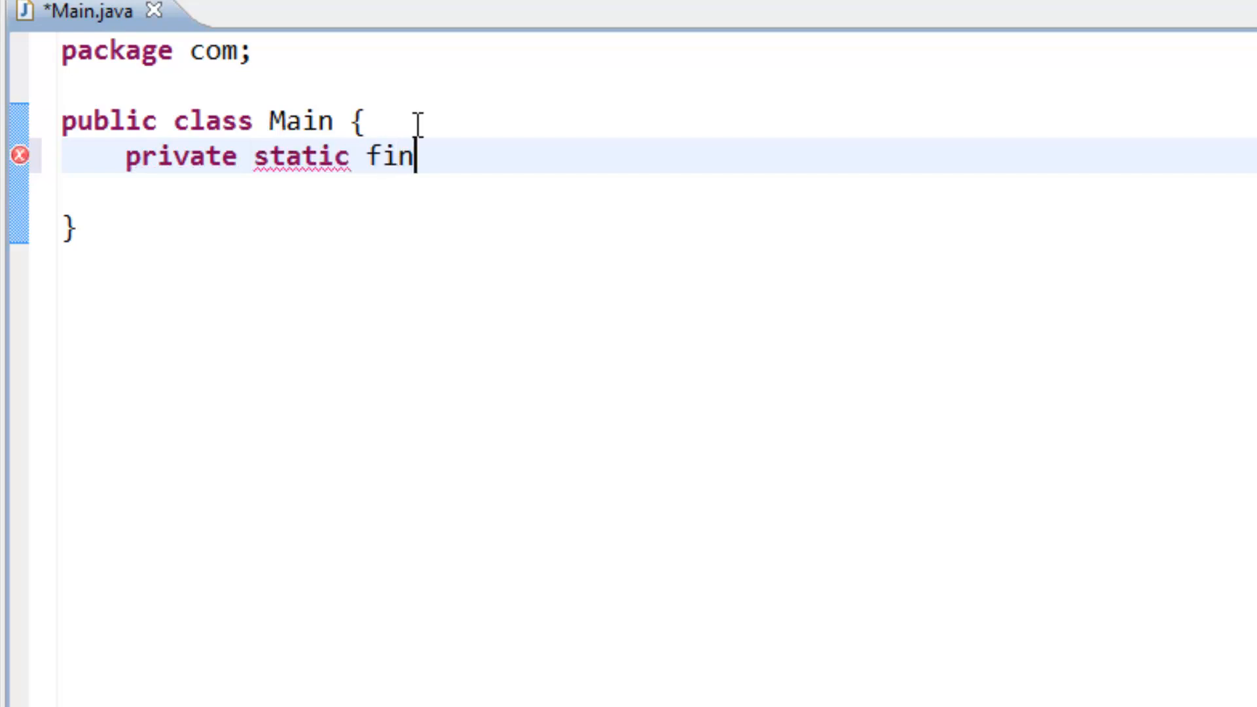
{"action": "type", "text": "al"}
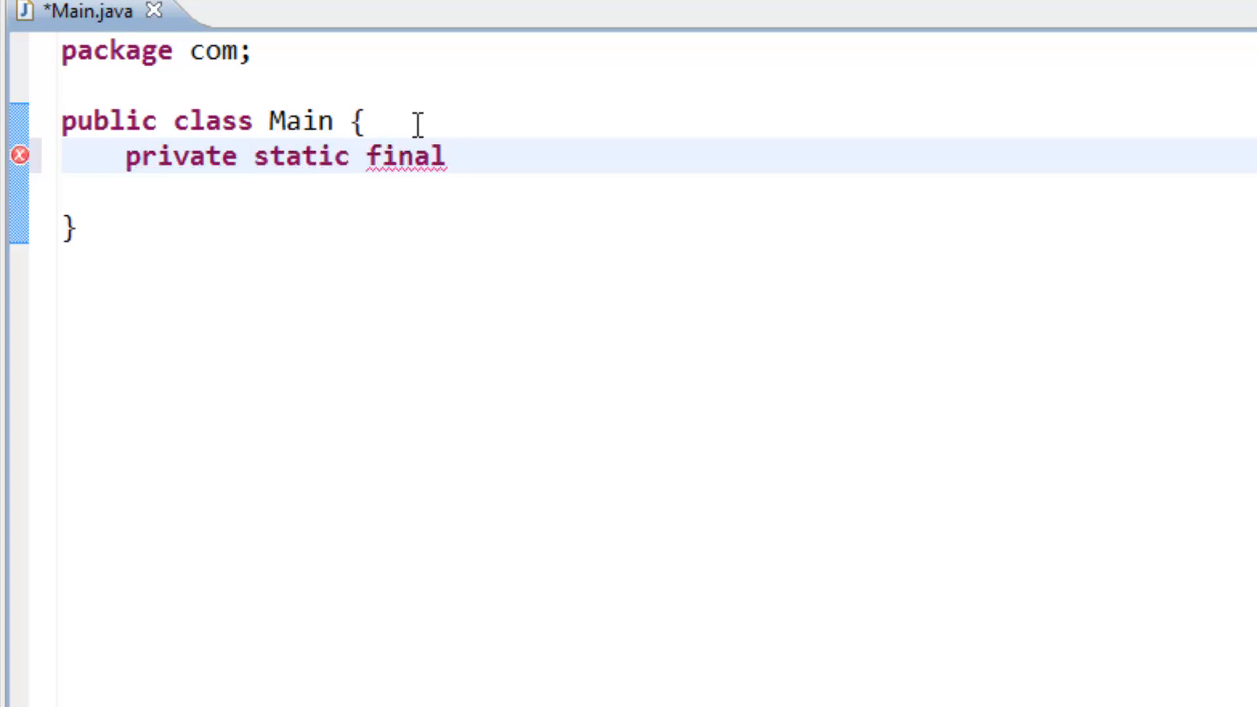
{"action": "type", "text": "String"}
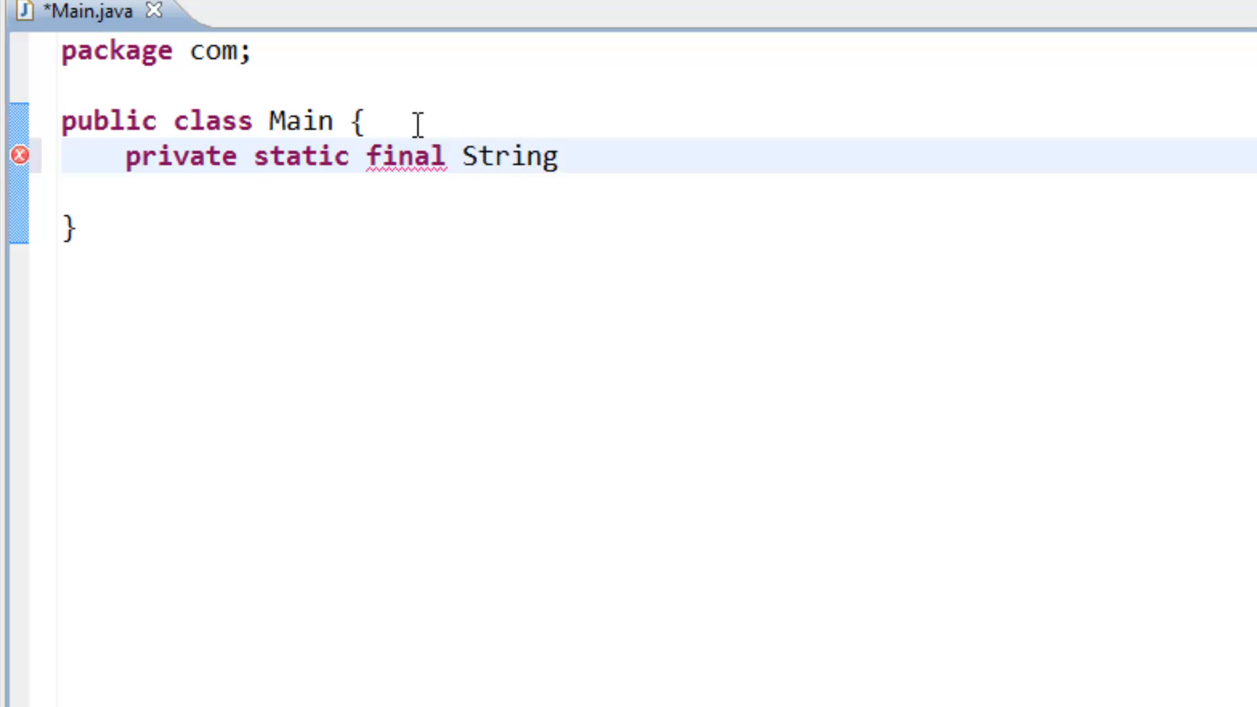
{"action": "type", "text": "U"}
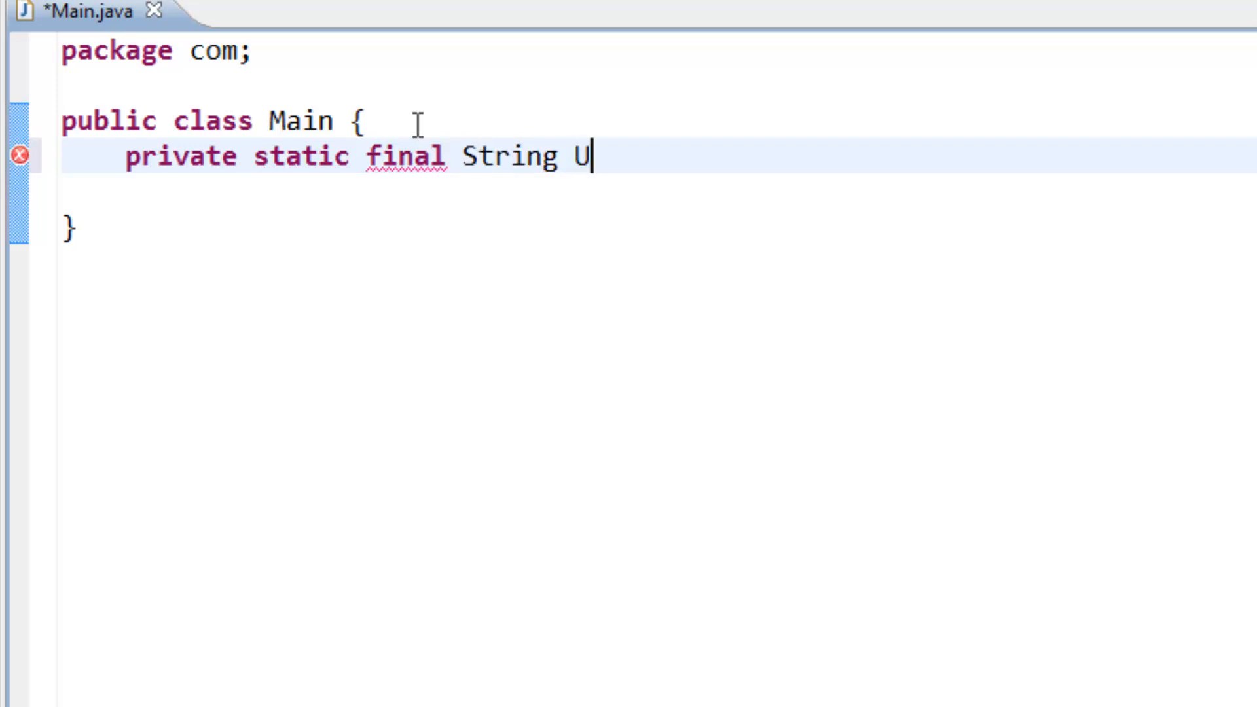
{"action": "type", "text": "S"}
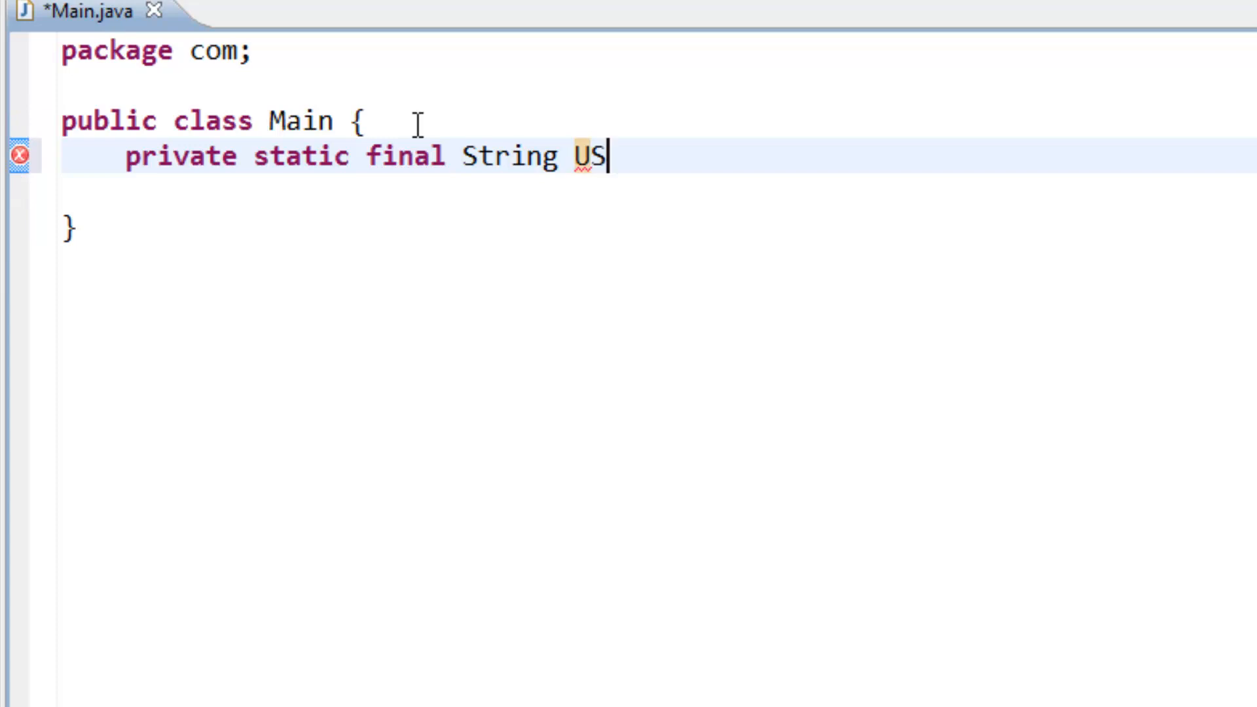
{"action": "type", "text": "ERNAME"}
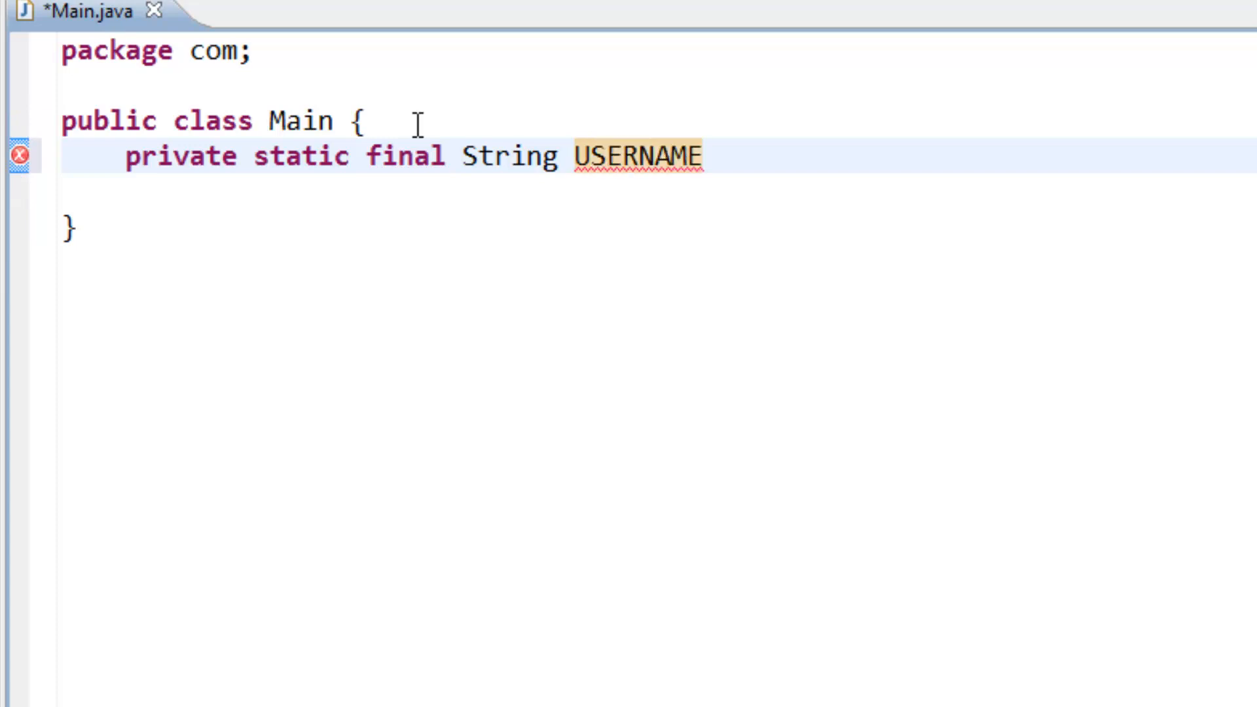
{"action": "type", "text": "="}
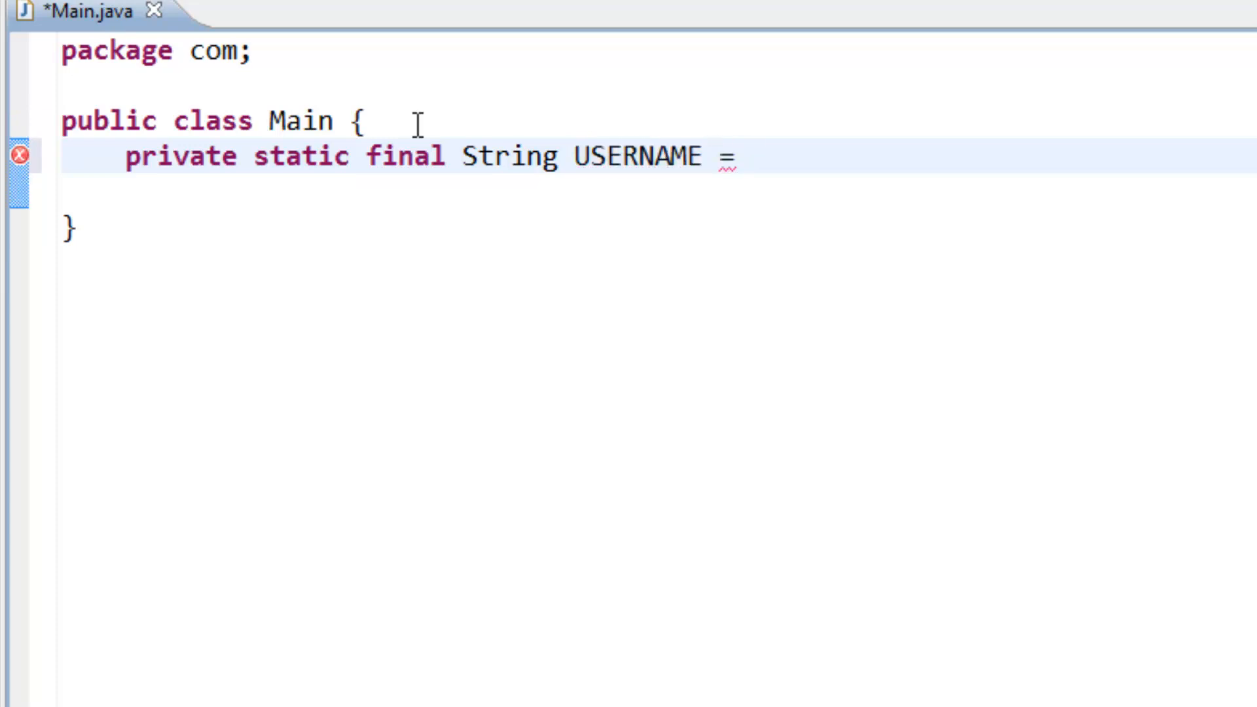
{"action": "type", "text": "\"\""}
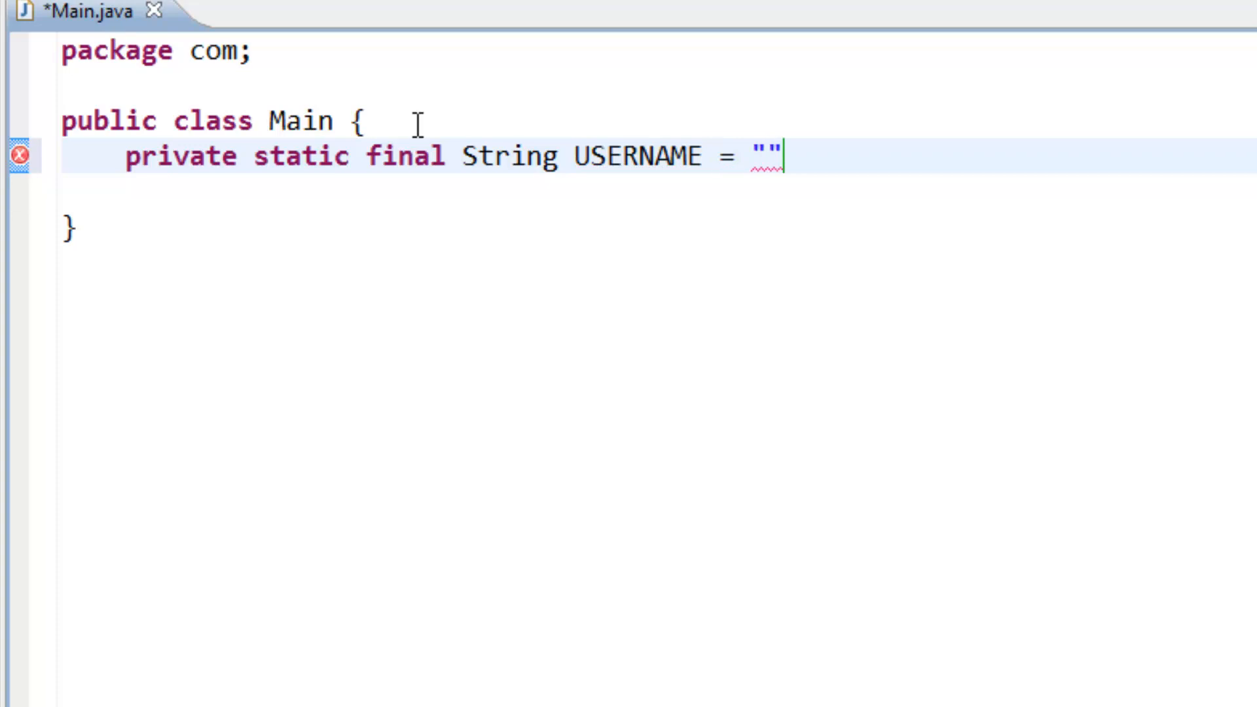
{"action": "type", "text": "J"}
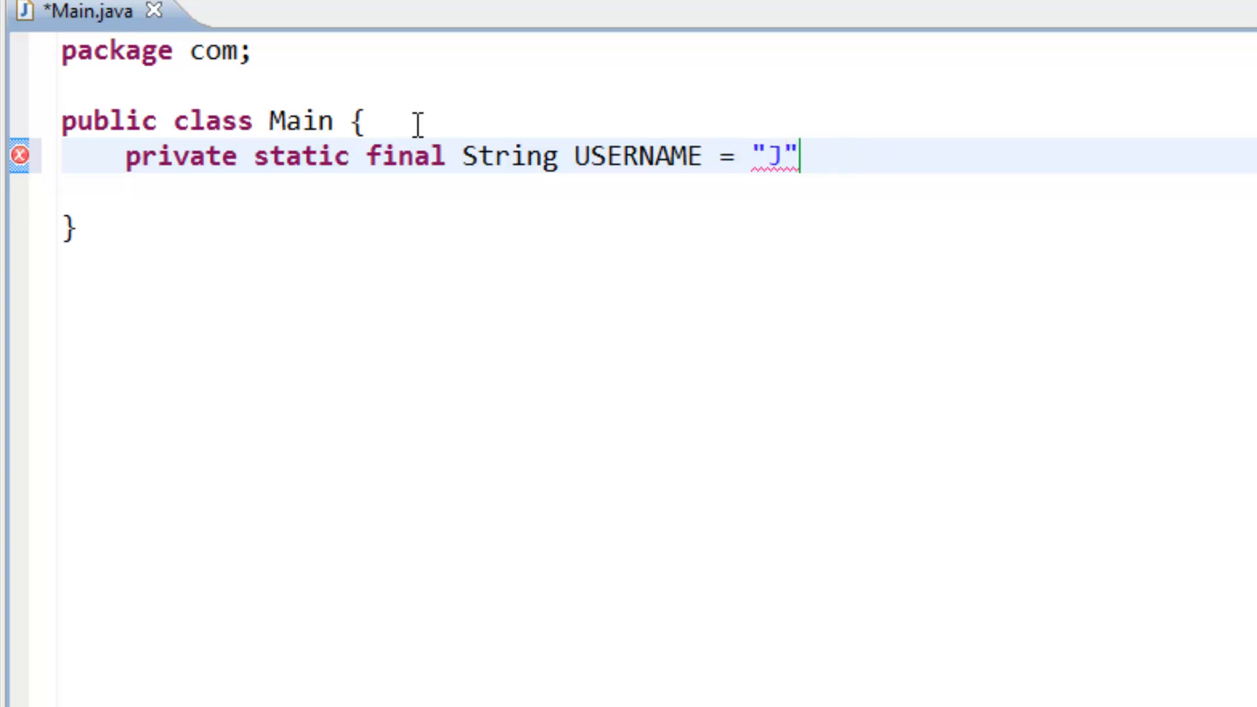
{"action": "type", "text": "ava"}
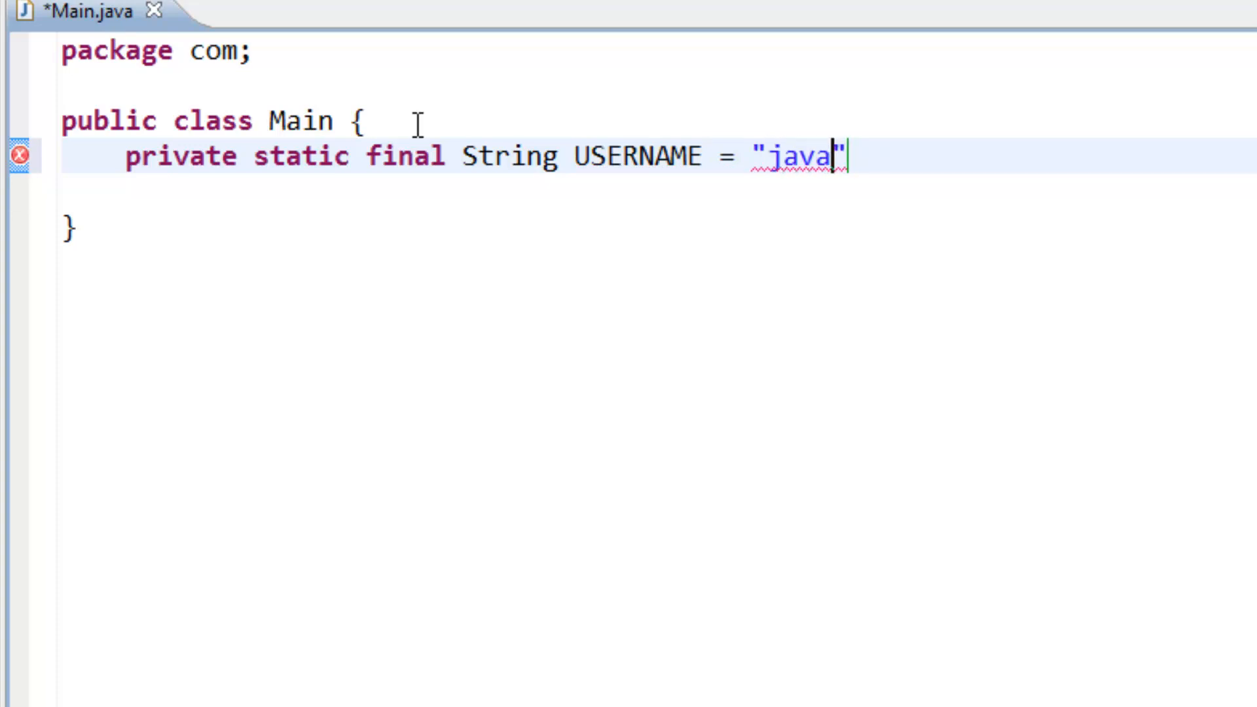
{"action": "type", "text": "user"}
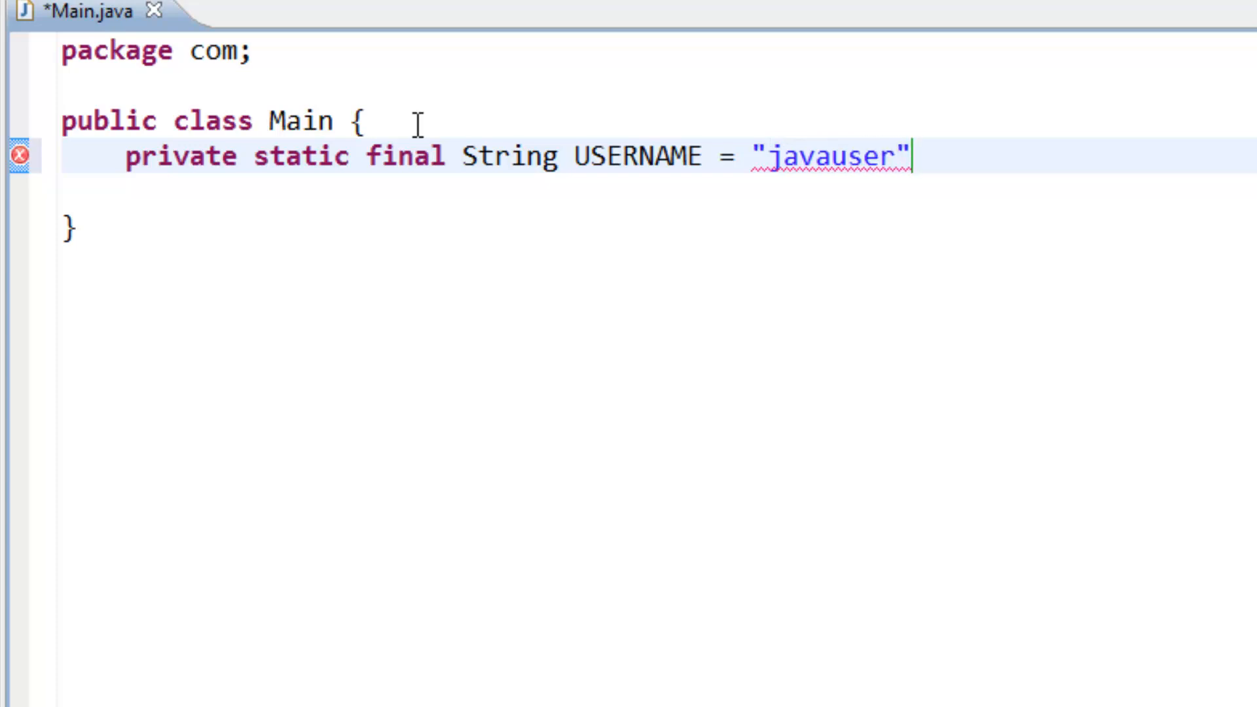
{"action": "type", "text": ";"}
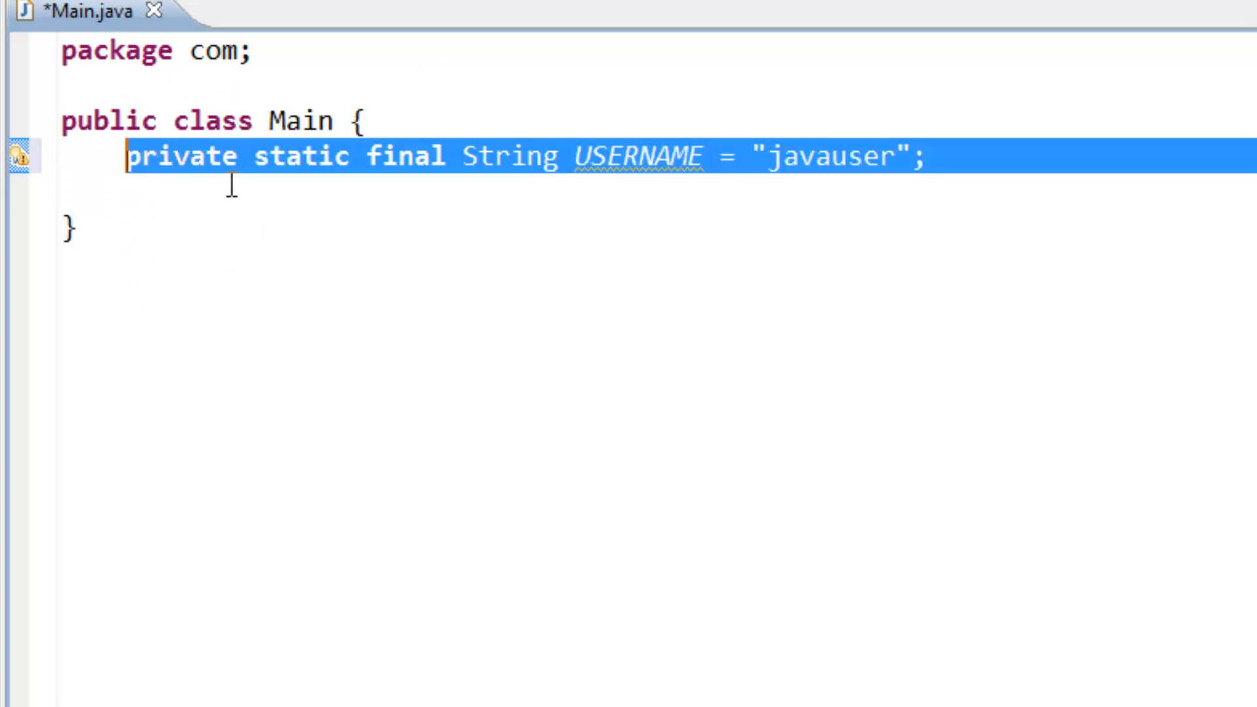
Step: Select around the final keyword to tidy spacing in the USERNAME declaration
{"action": "left_click", "coordinate": [297, 121]}
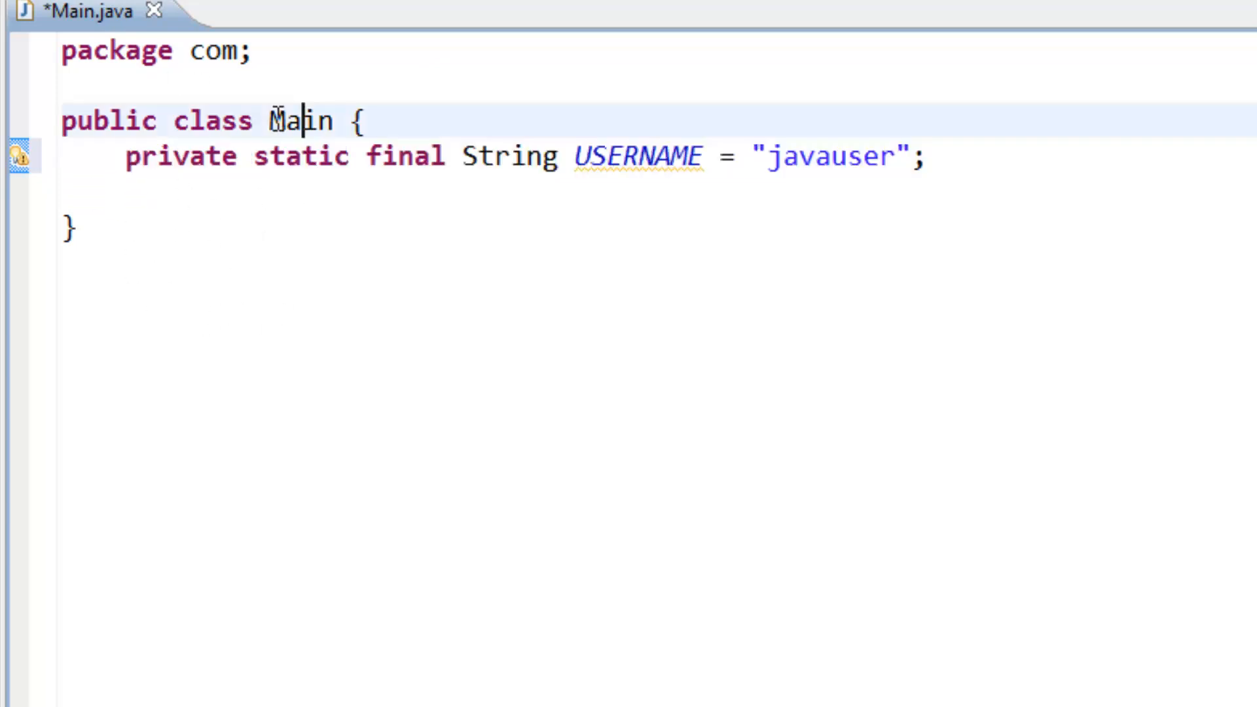
{"action": "double_click", "coordinate": [299, 156]}
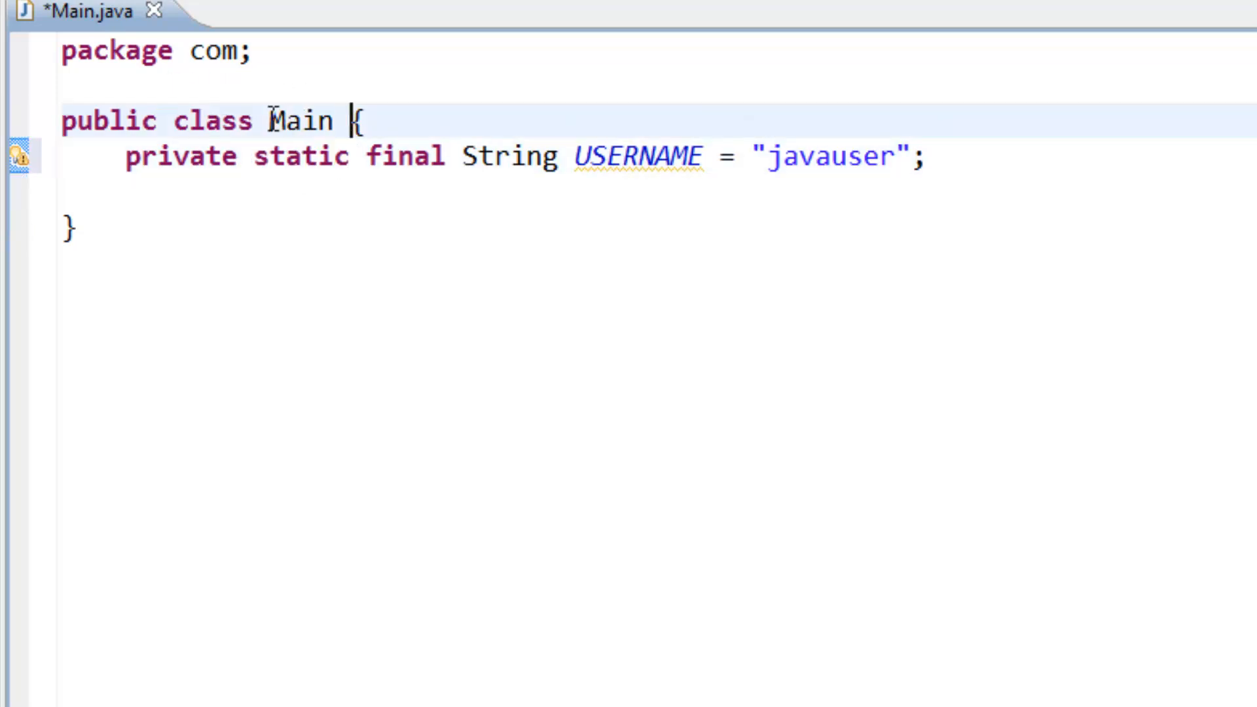
{"action": "left_click", "coordinate": [447, 156]}
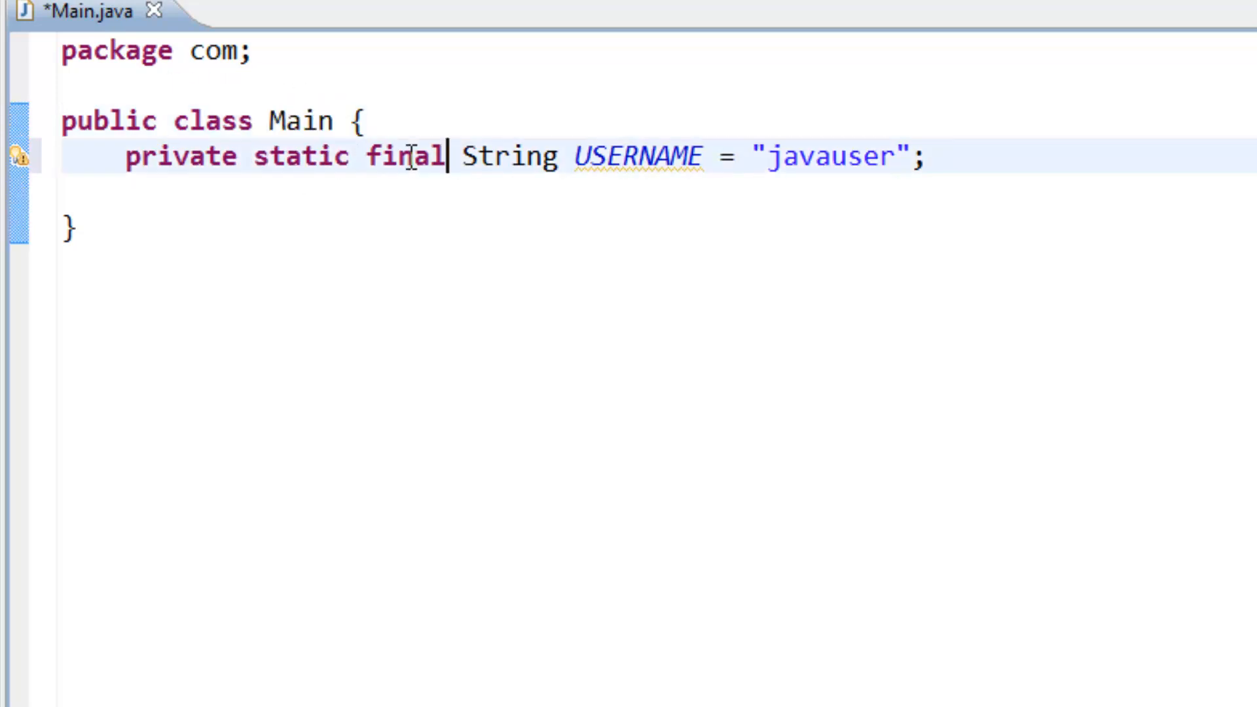
{"action": "double_click", "coordinate": [407, 156]}
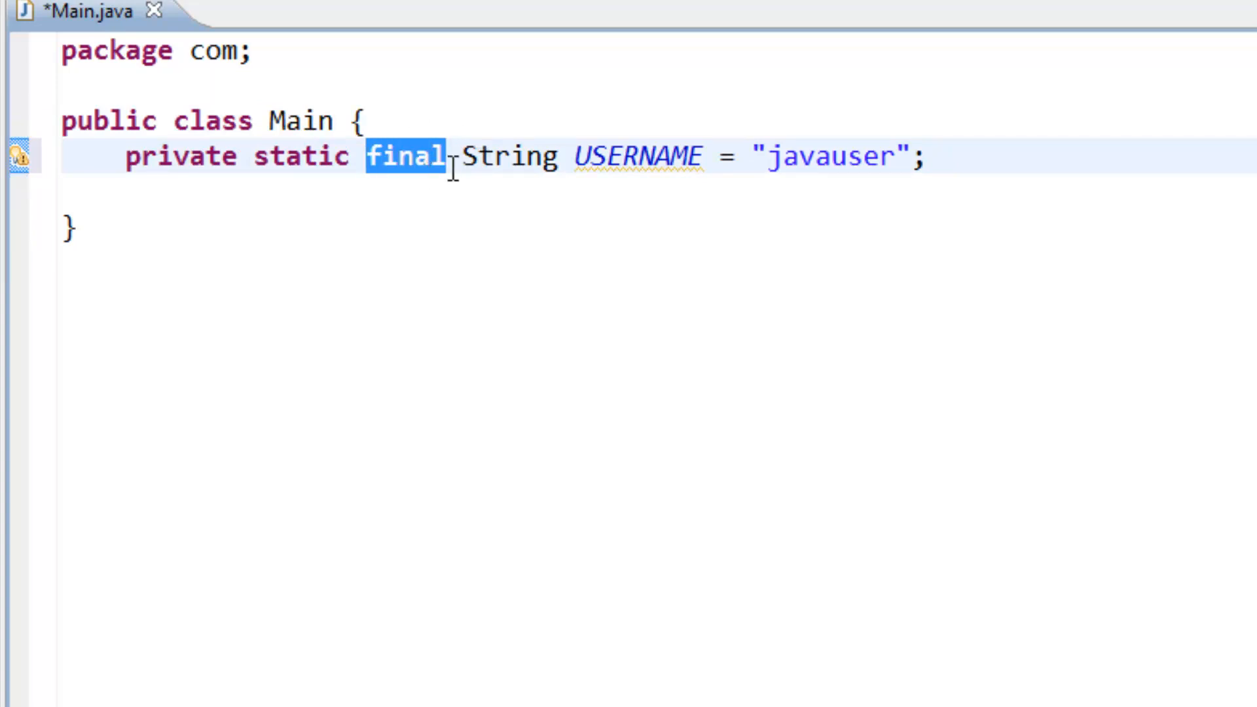
{"action": "mouse_move", "coordinate": [544, 156]}
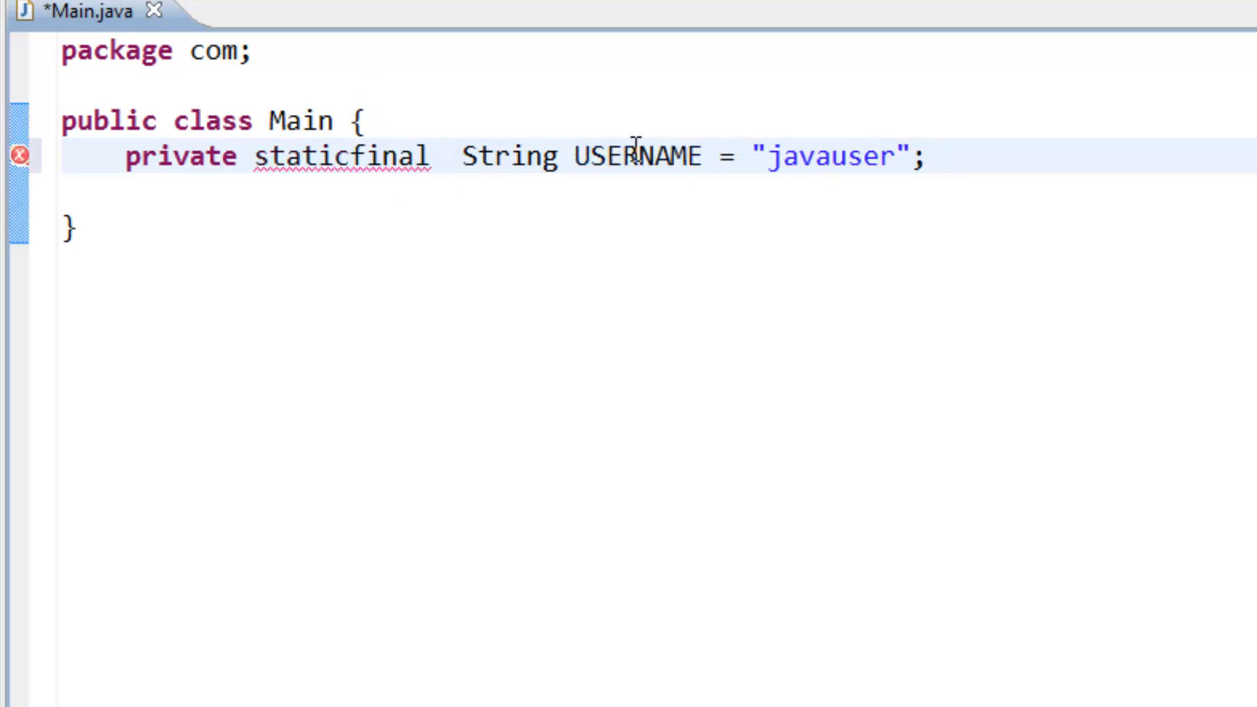
{"action": "mouse_move", "coordinate": [548, 132]}
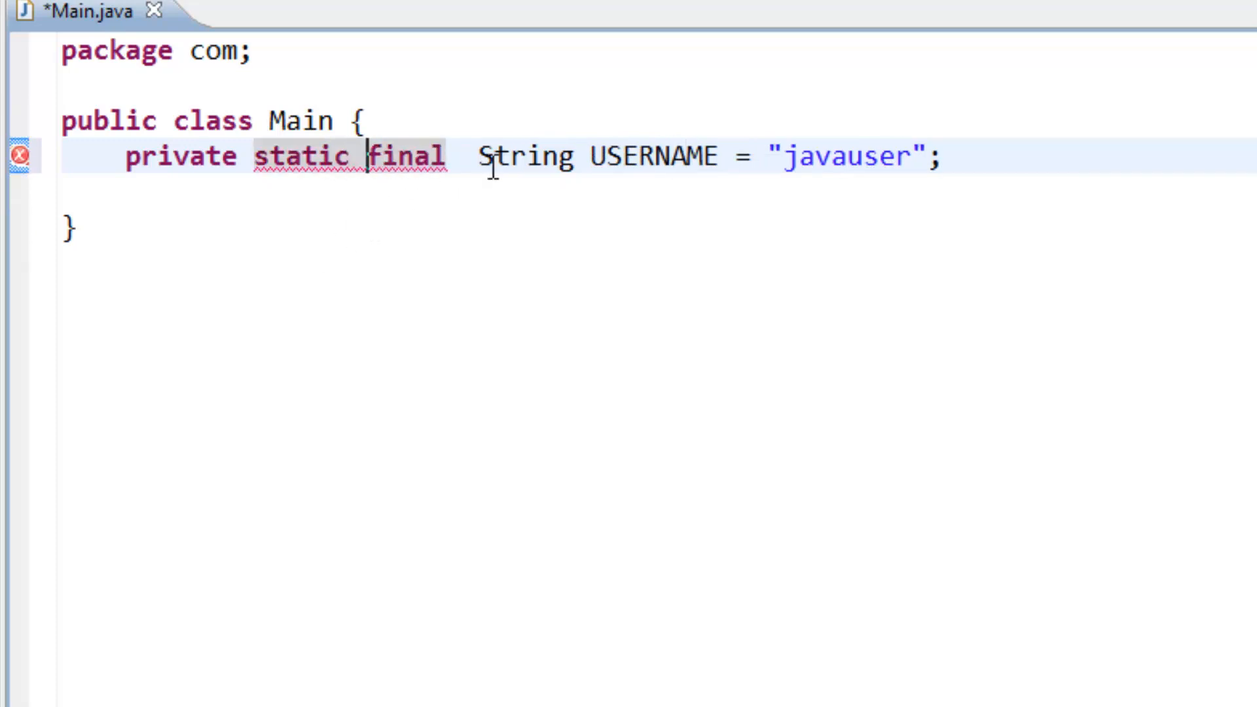
{"action": "key", "text": "Return"}
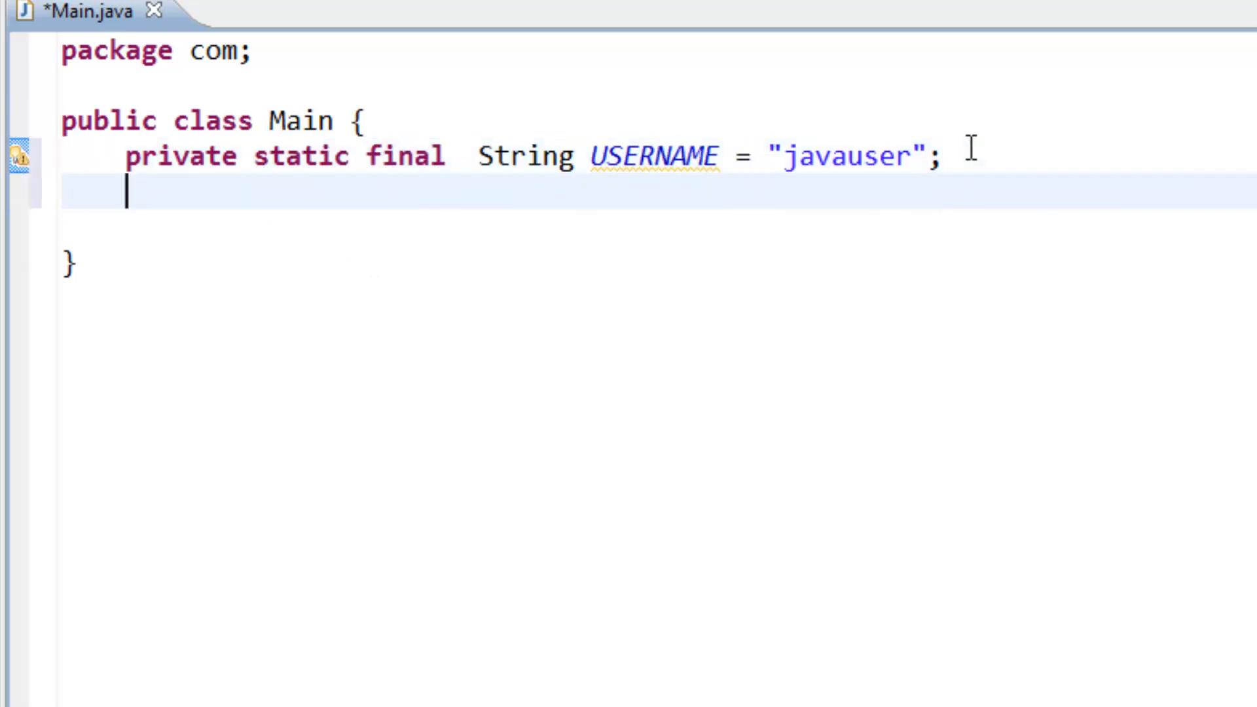
{"action": "type", "text": "pri"}
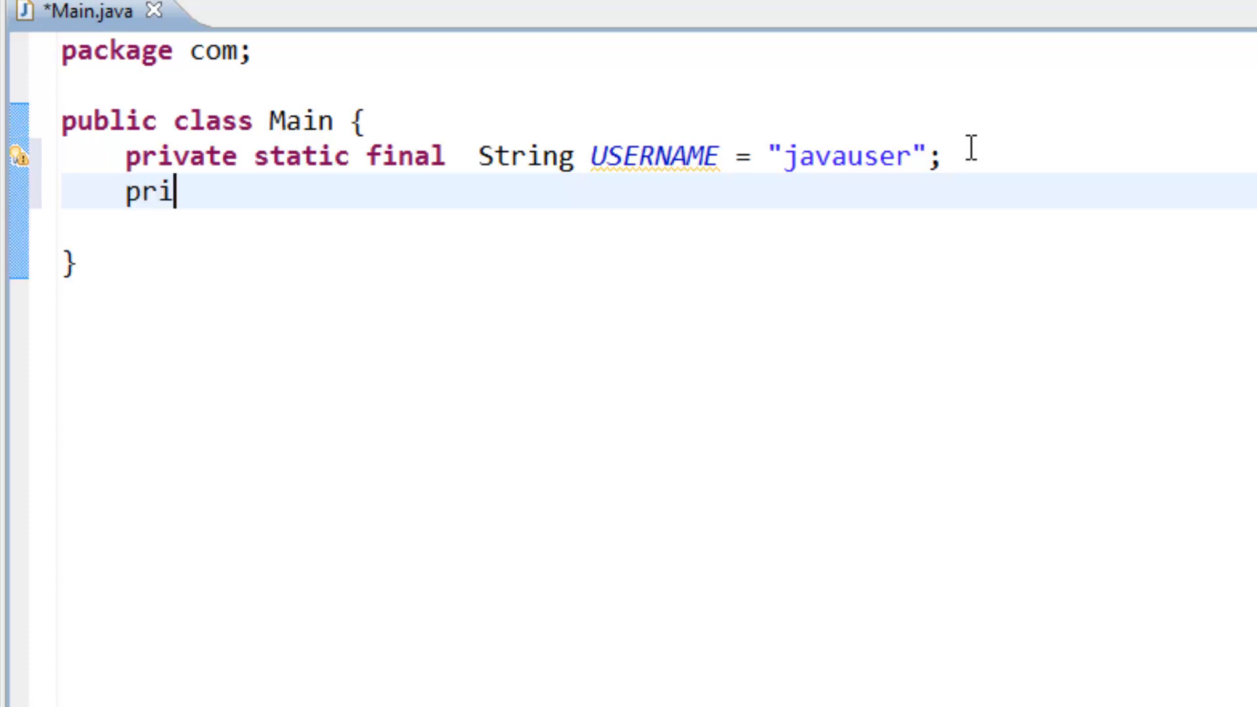
{"action": "type", "text": "vate stati"}
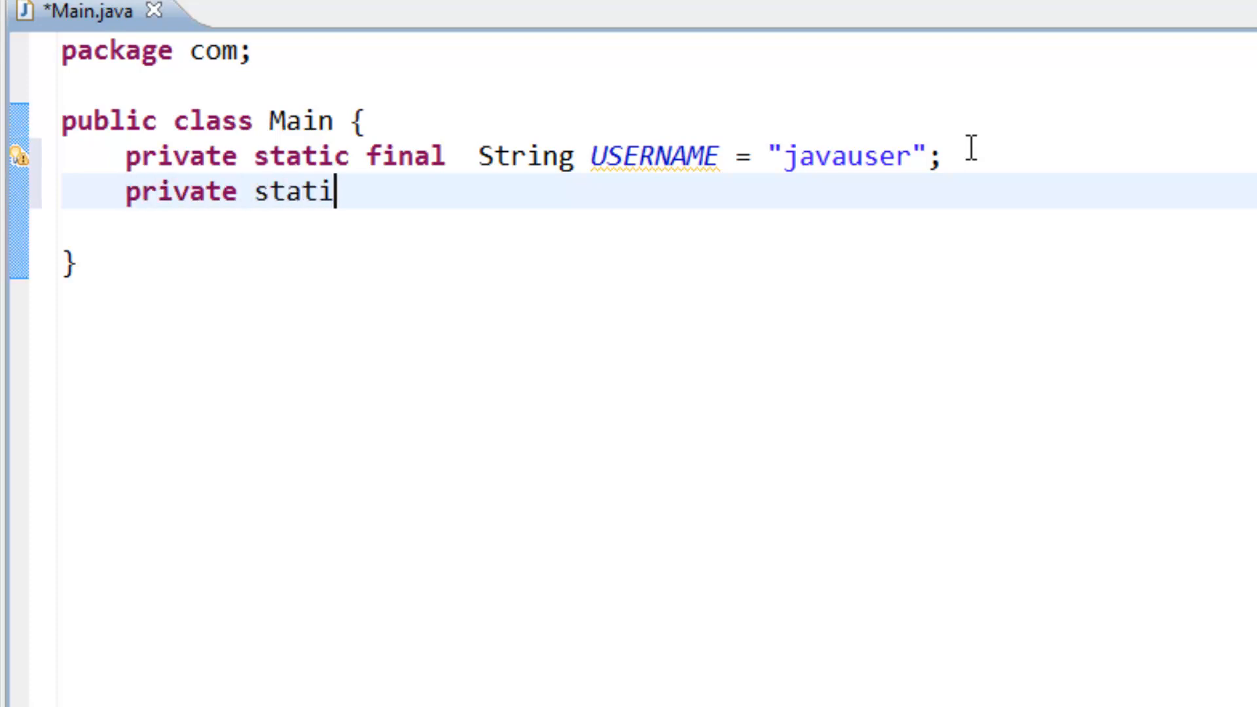
{"action": "type", "text": "c final"}
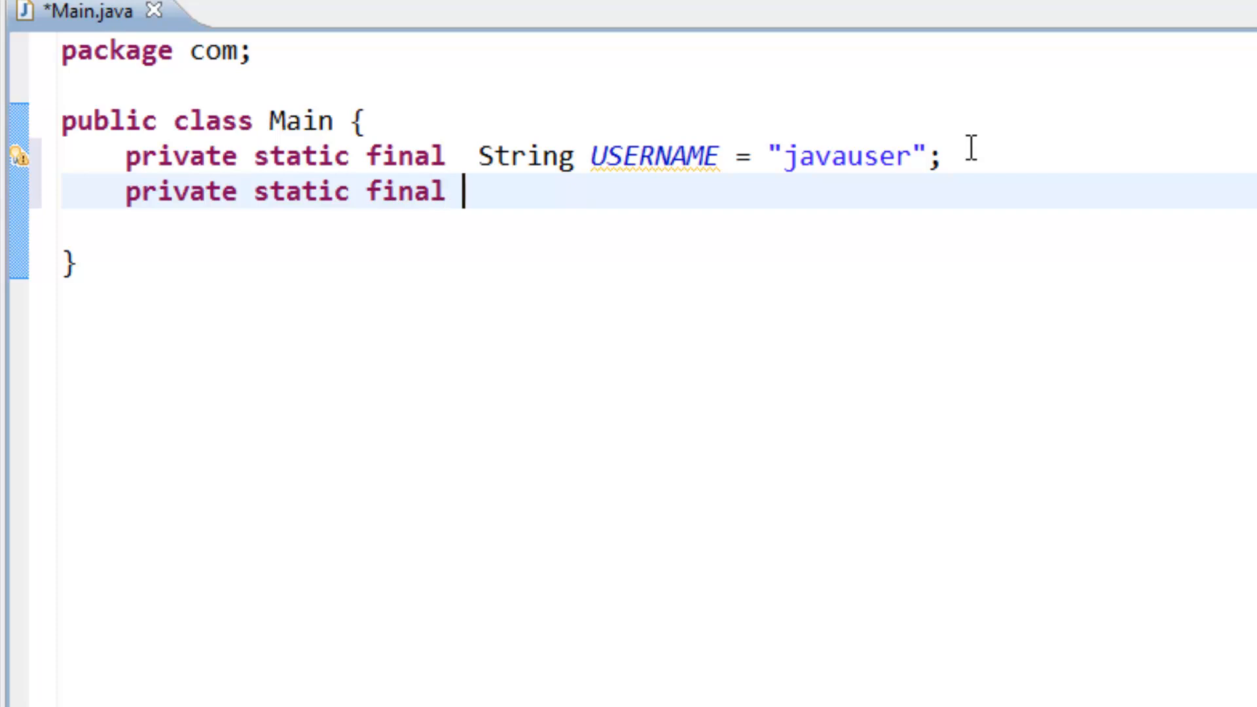
{"action": "type", "text": "String"}
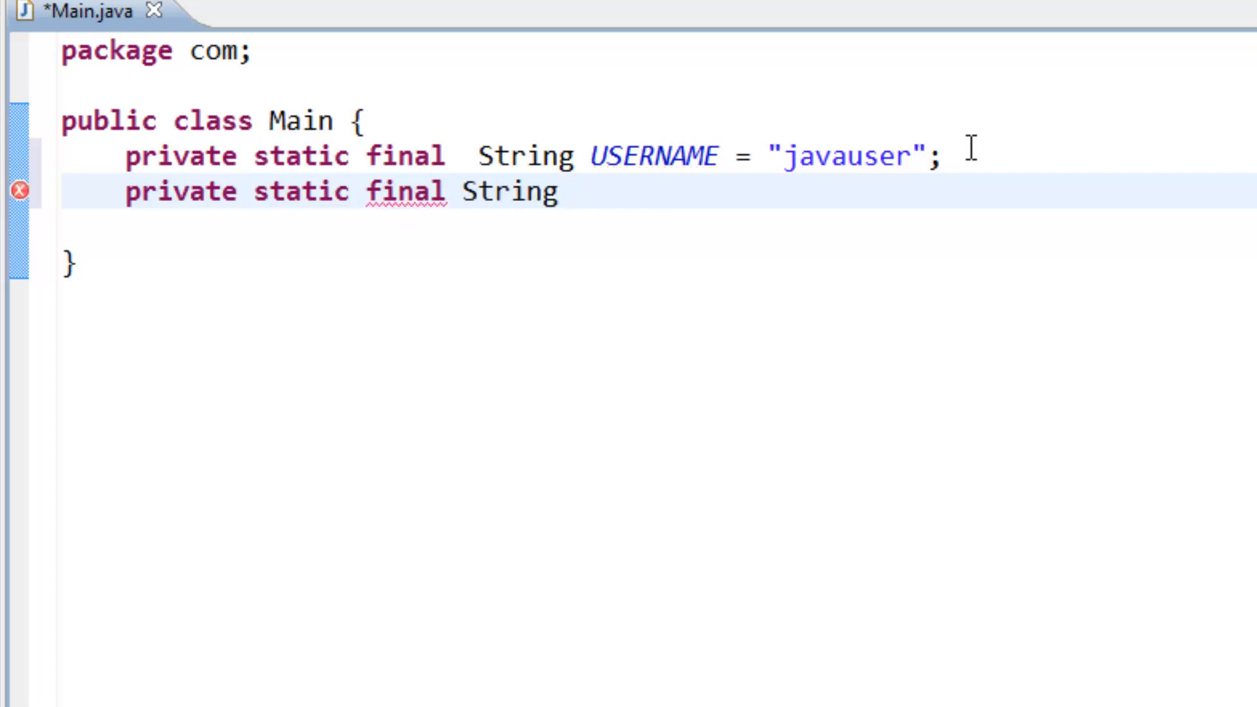
{"action": "type", "text": "PASS"}
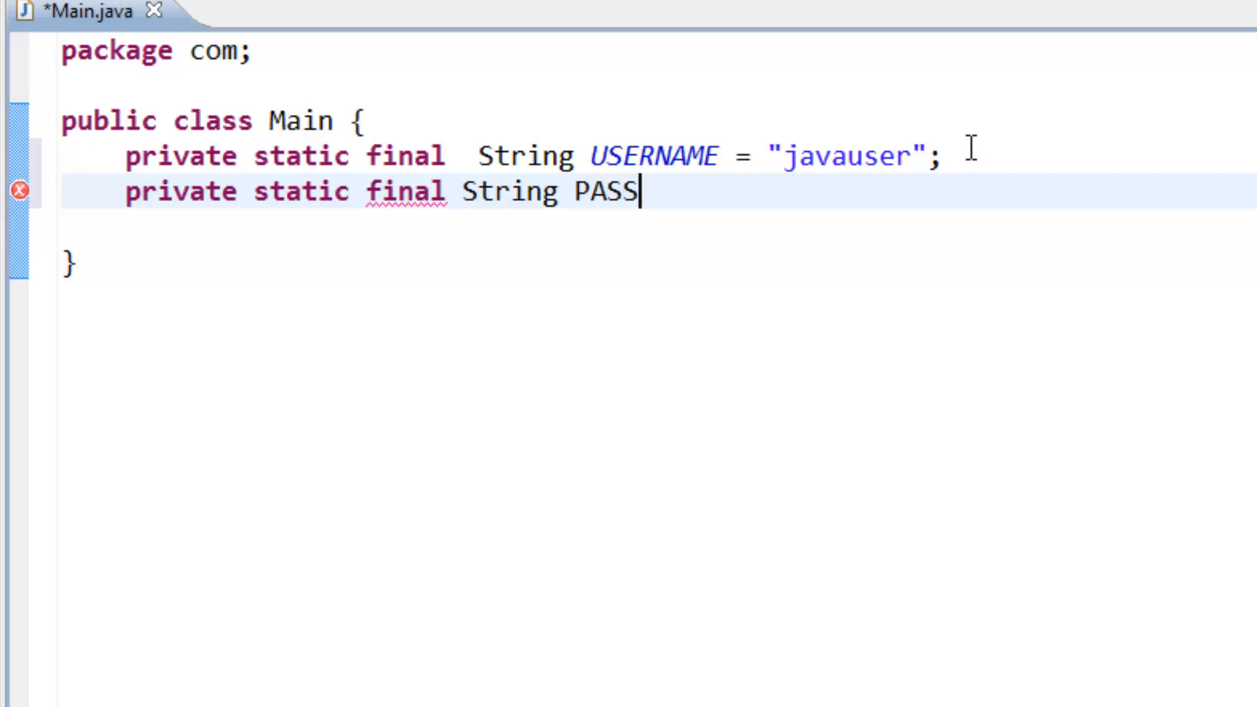
{"action": "type", "text": "WORD"}
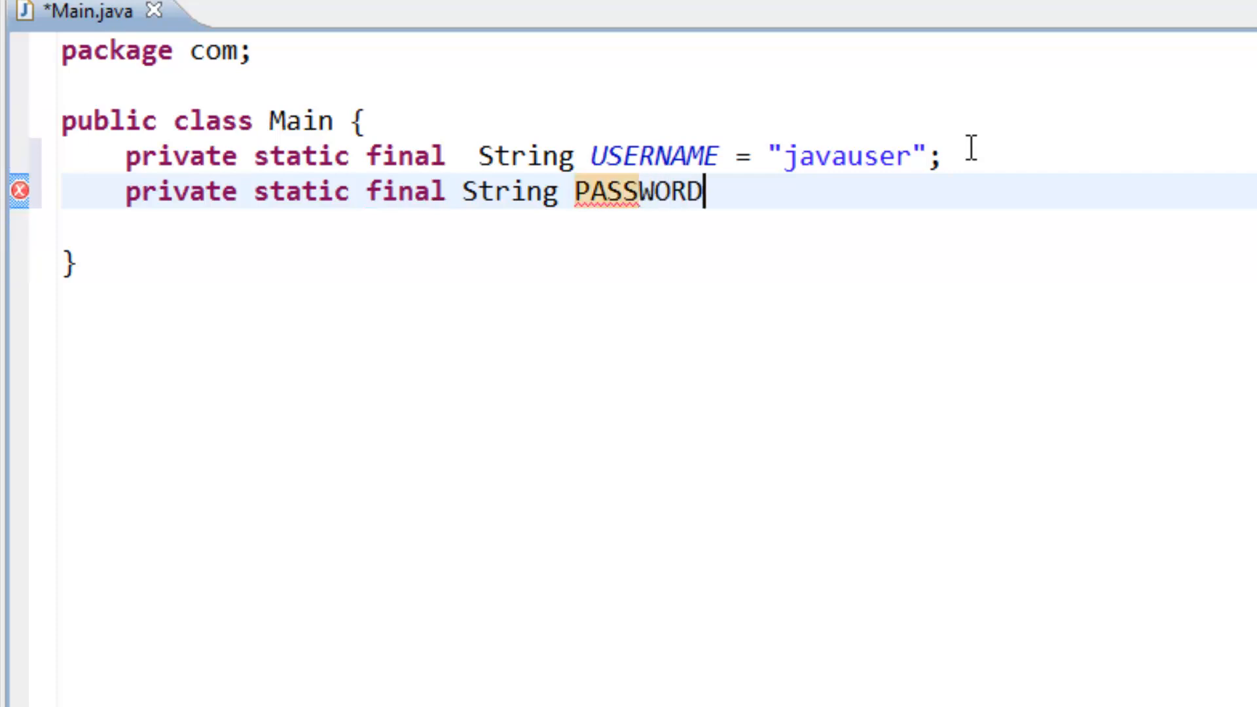
{"action": "type", "text": "="}
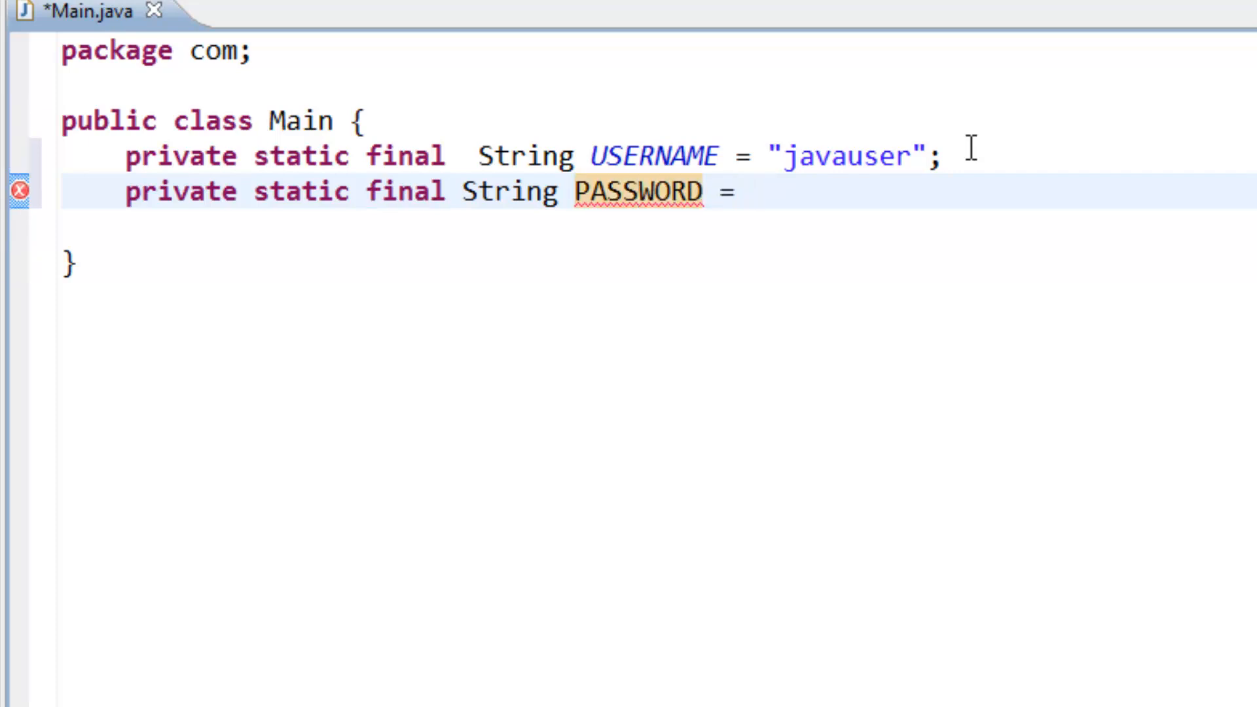
{"action": "type", "text": "\"\""}
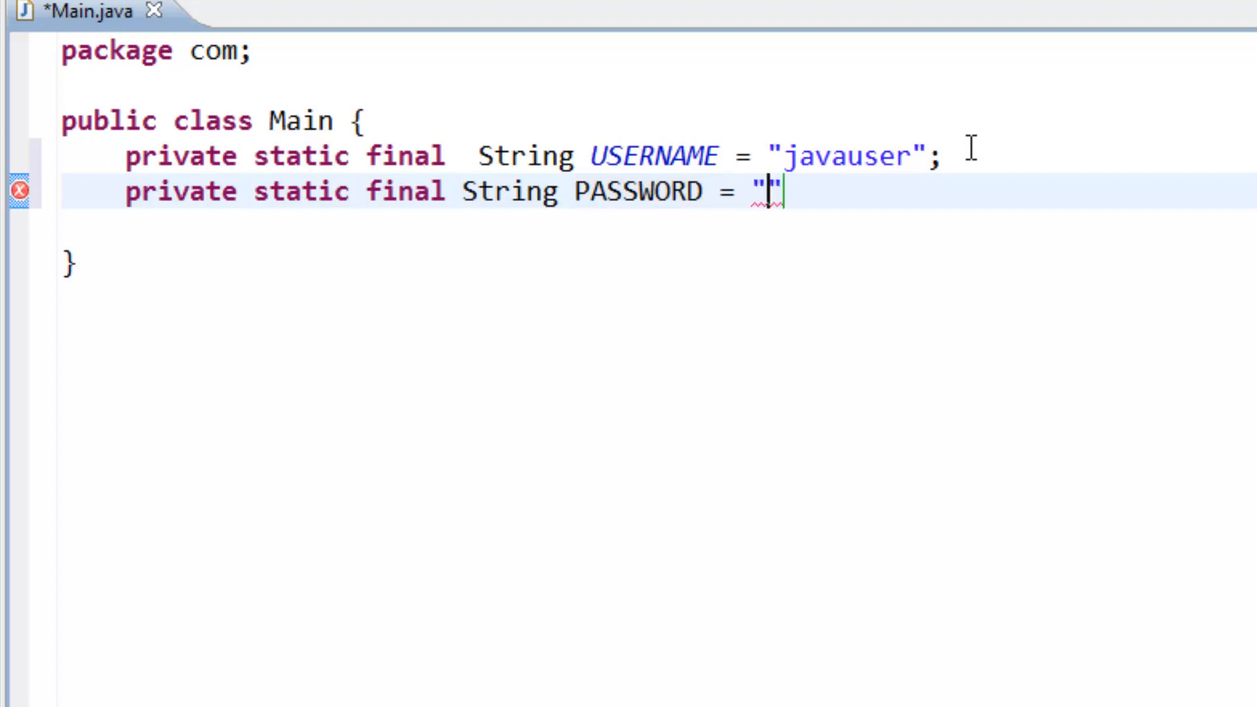
{"action": "type", "text": "jja"}
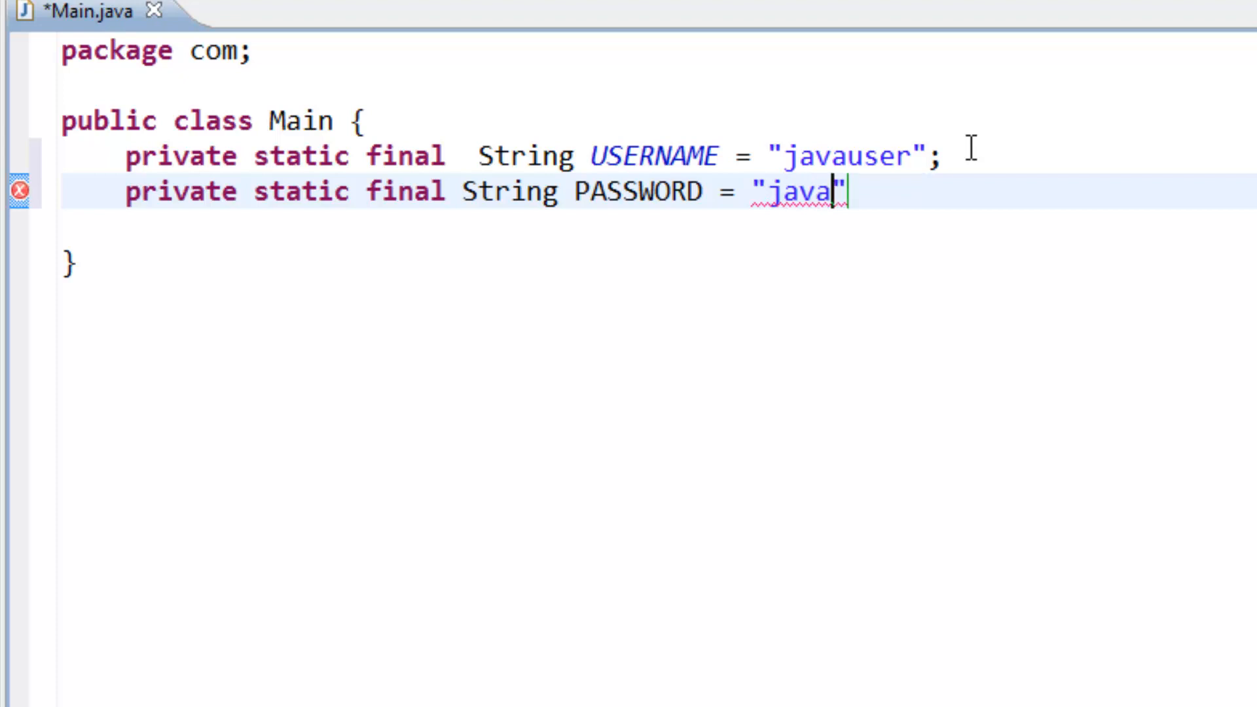
{"action": "type", "text": "pass"}
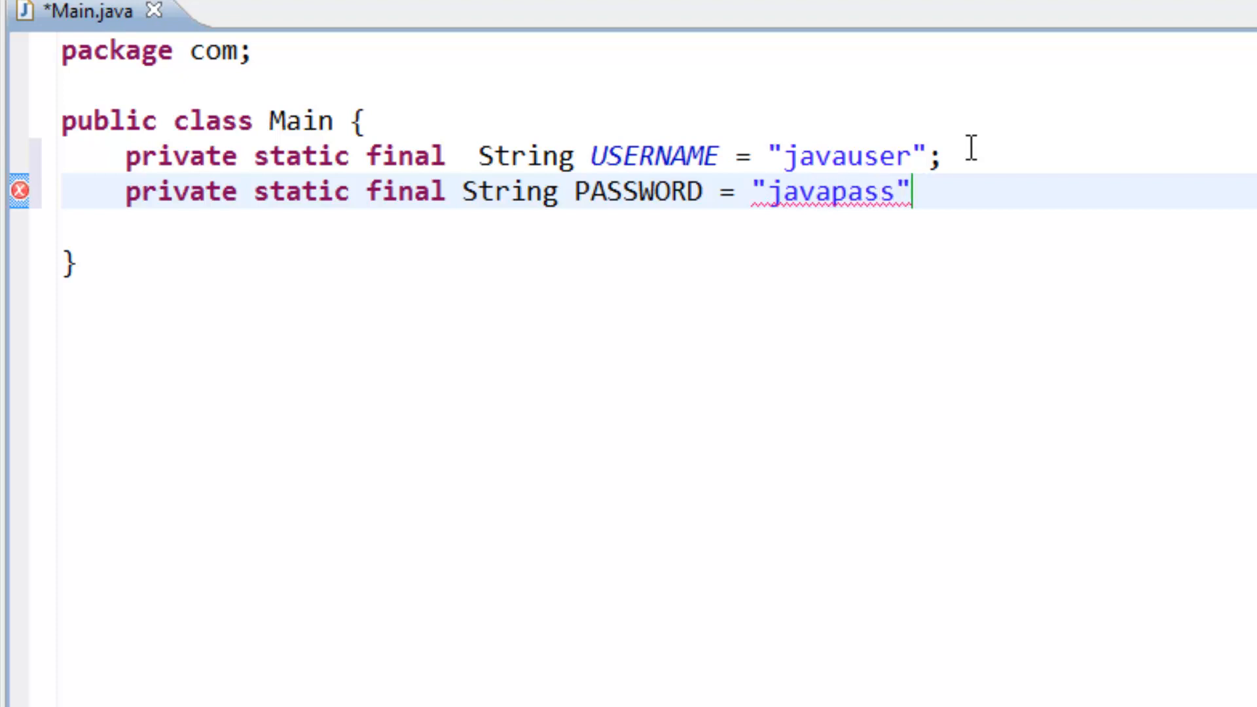
{"action": "type", "text": ";"}
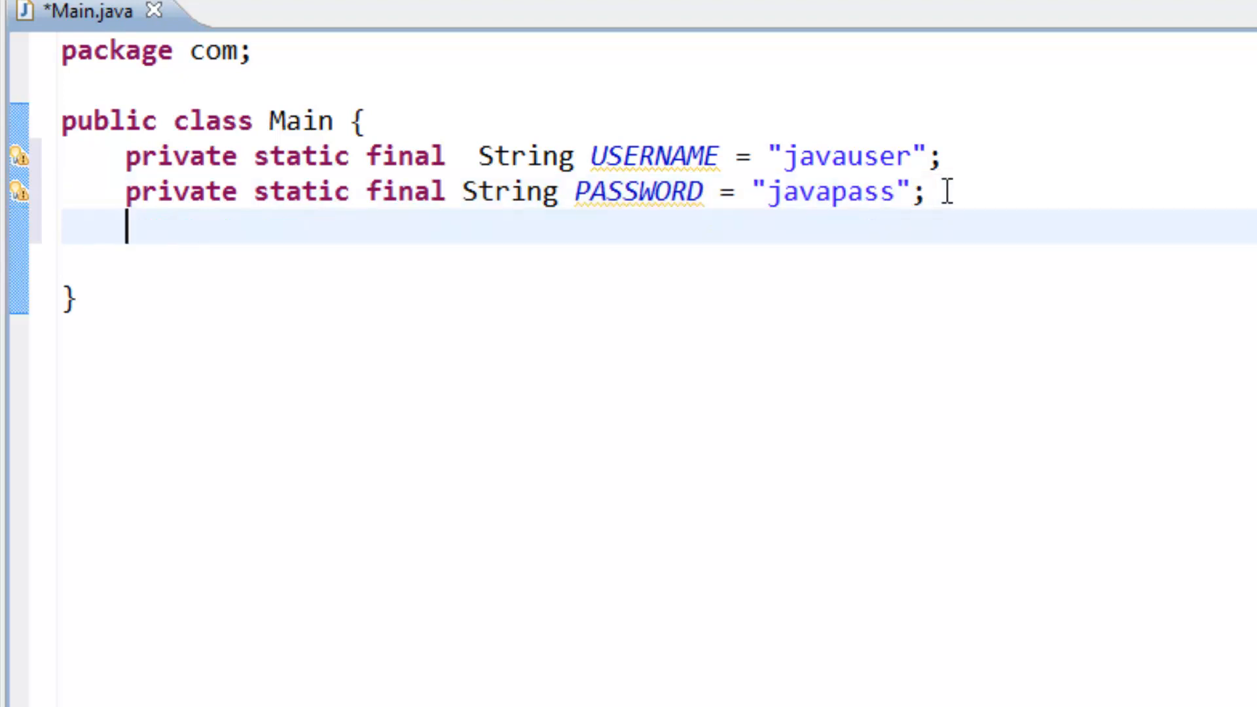
Step: Begin the declaration private static final String CONNECTION = "";
{"action": "type", "text": "private"}
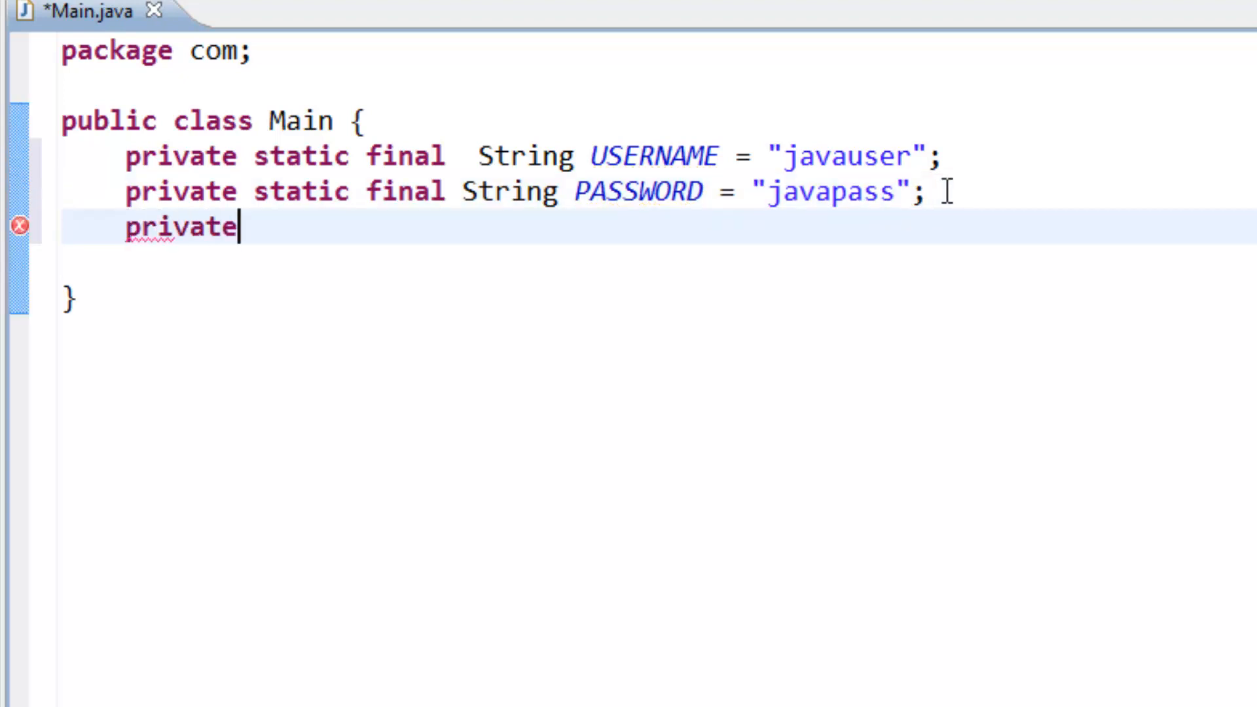
{"action": "type", "text": "sta"}
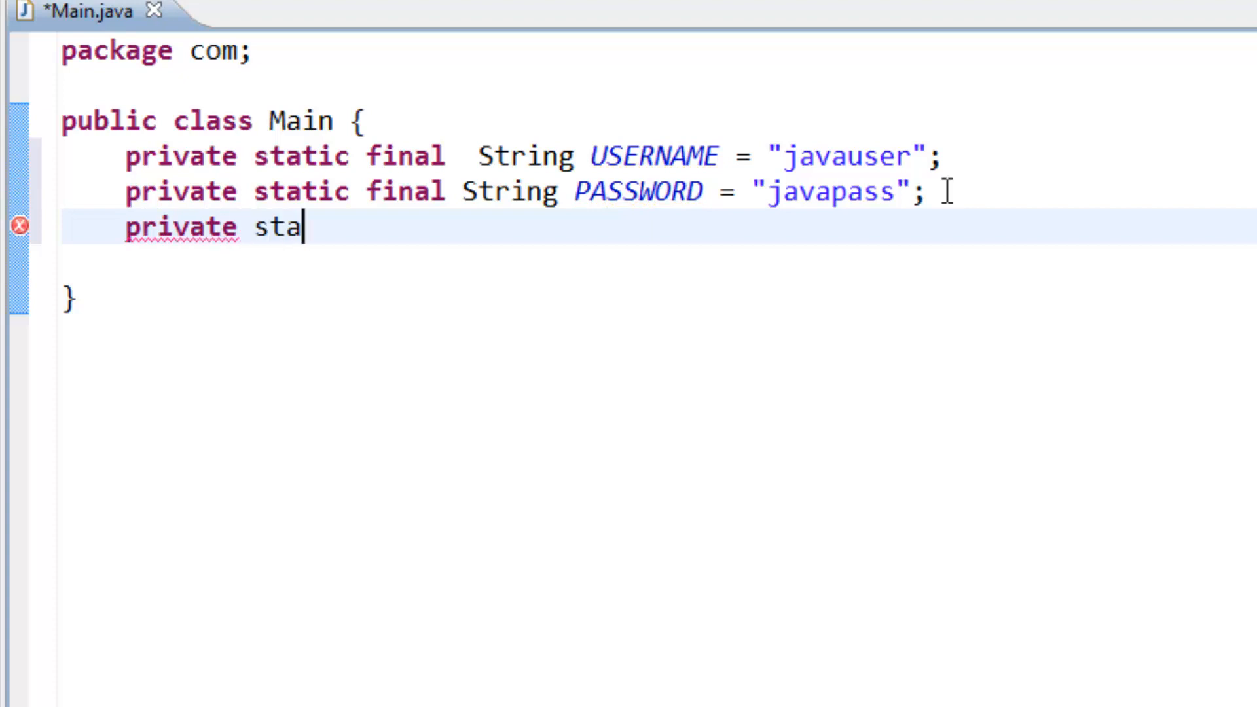
{"action": "type", "text": "tic final"}
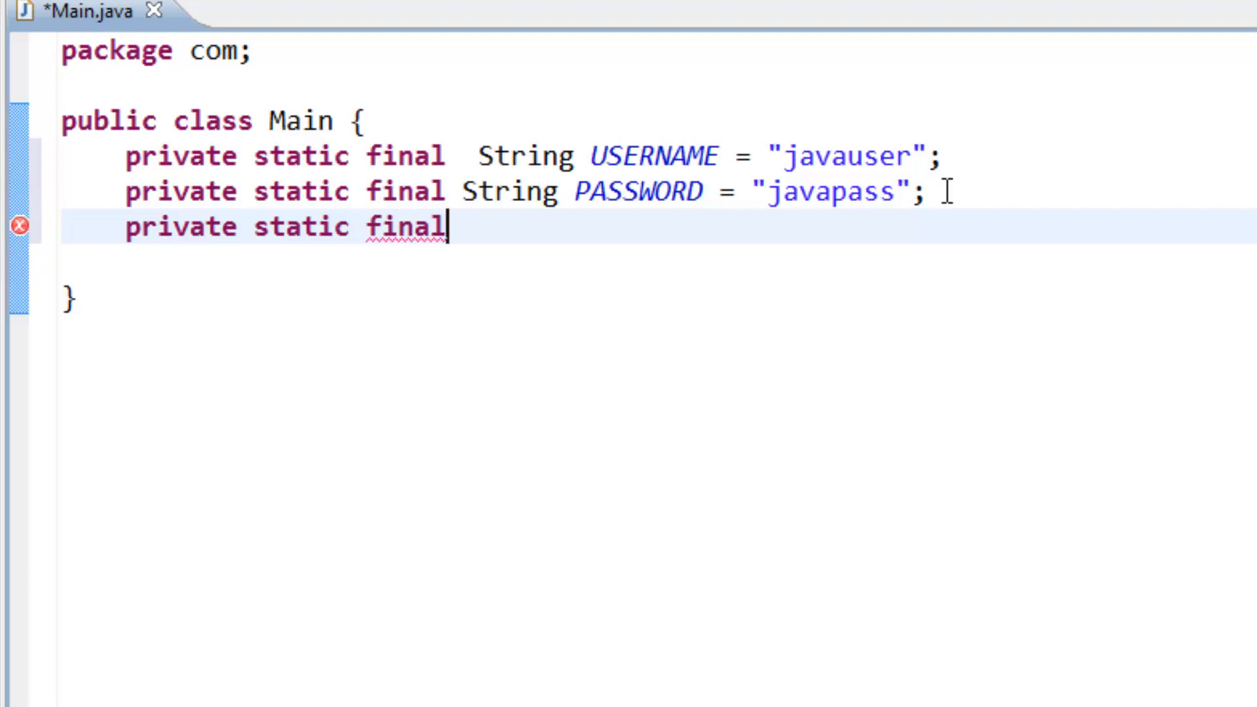
{"action": "type", "text": "String"}
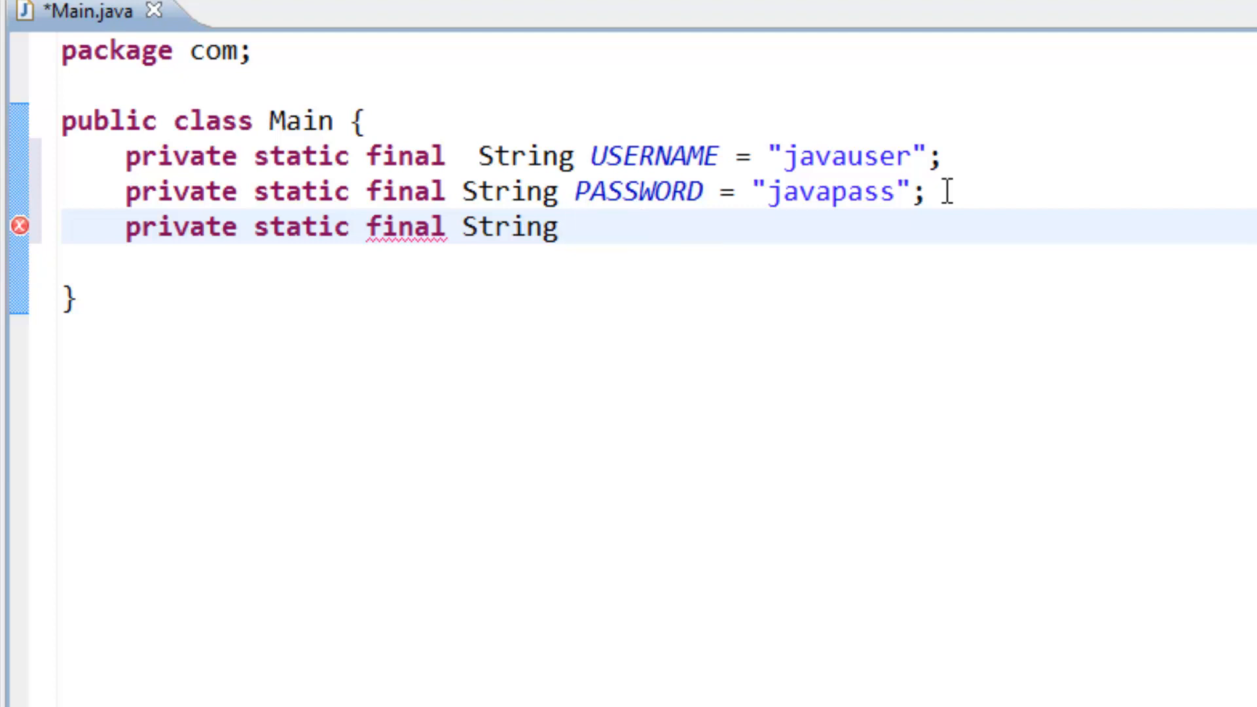
{"action": "type", "text": "CONN"}
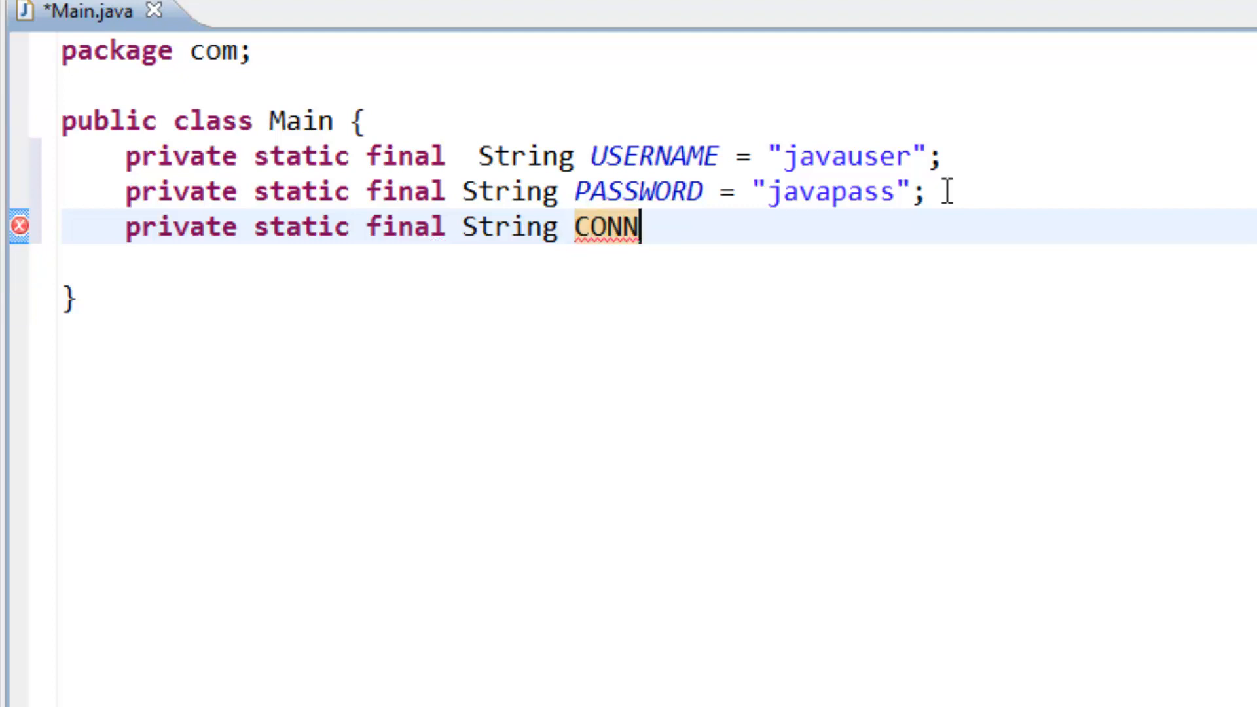
{"action": "type", "text": "ECTION"}
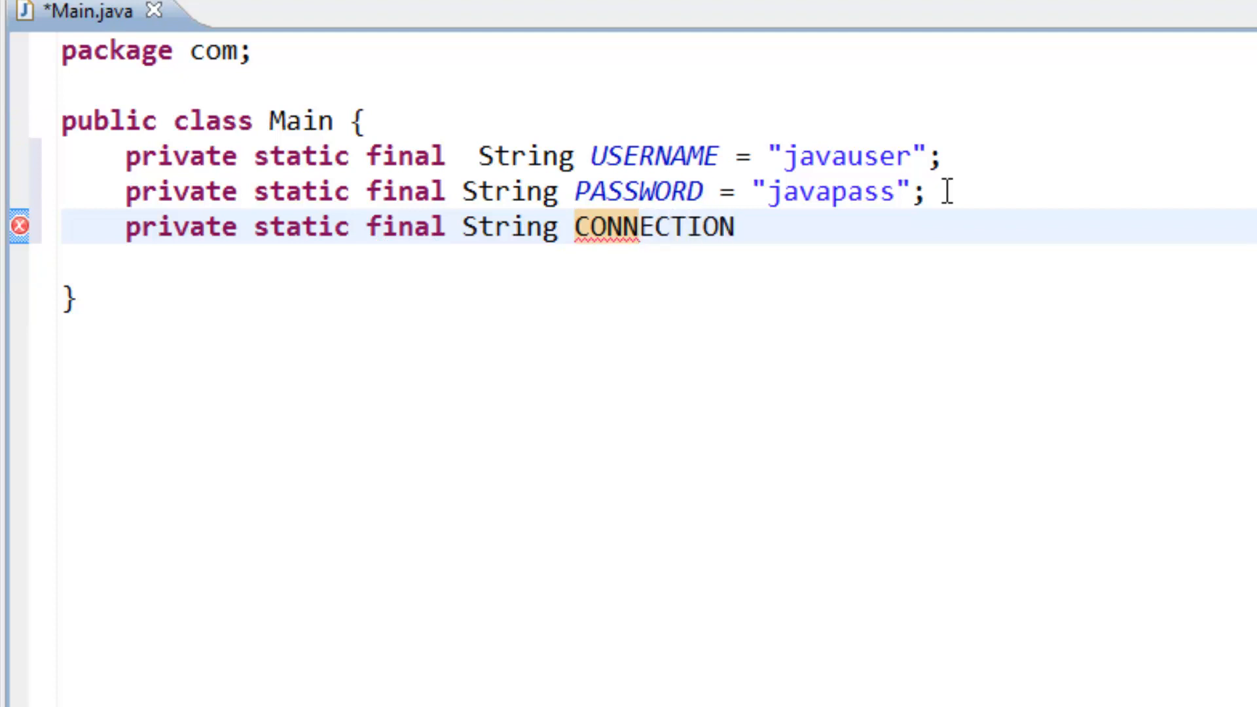
{"action": "type", "text": "="}
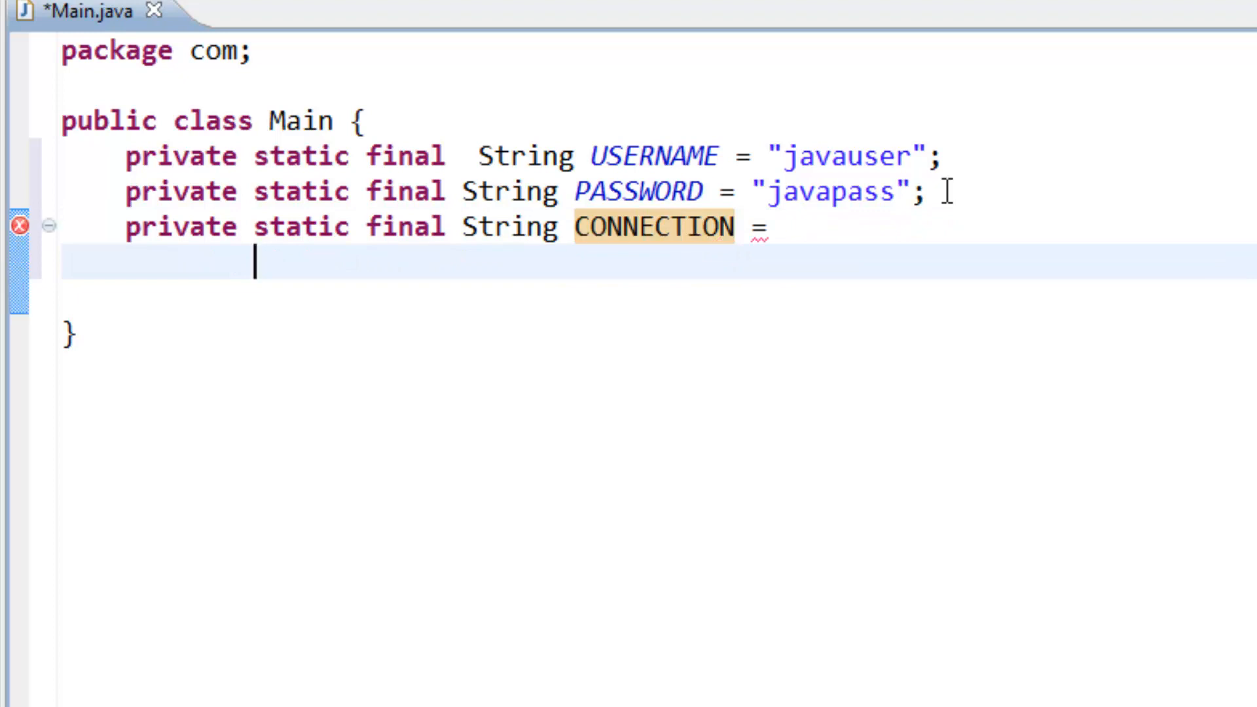
{"action": "type", "text": "\"\""}
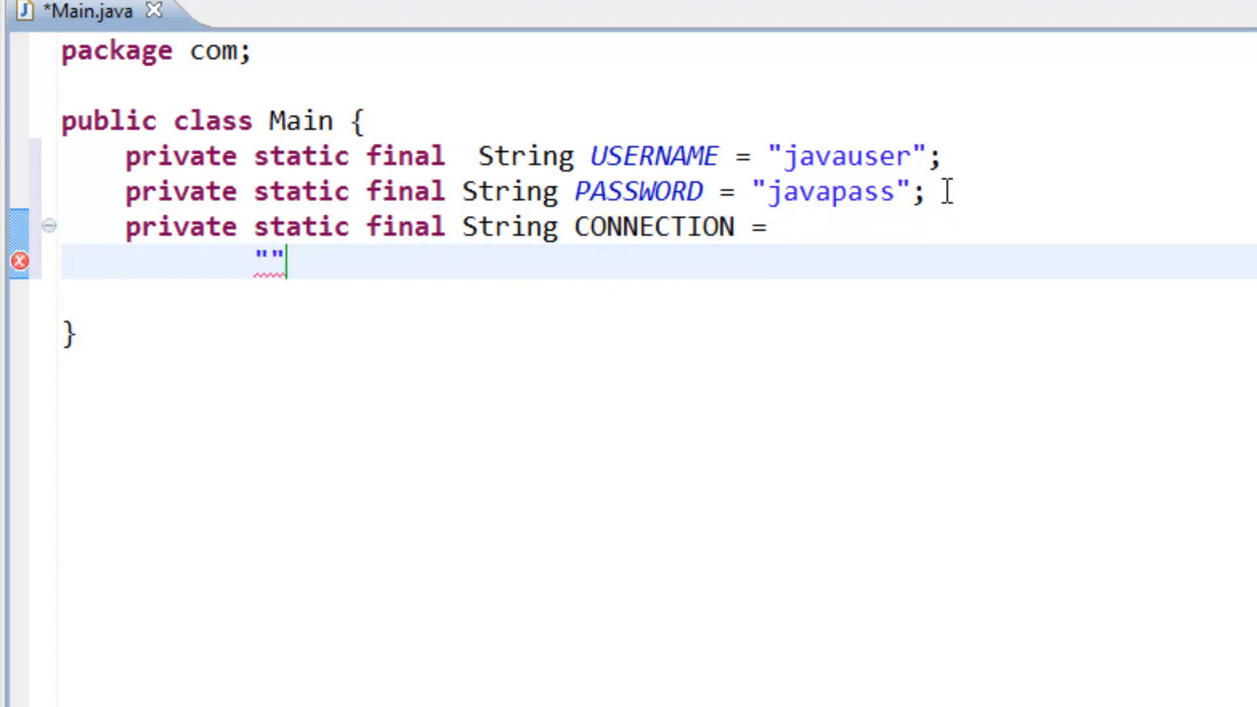
Step: Fill in the JDBC URL jdbc:mysql://localhost/javamysqlconnection and end the statement
{"action": "type", "text": "J"}
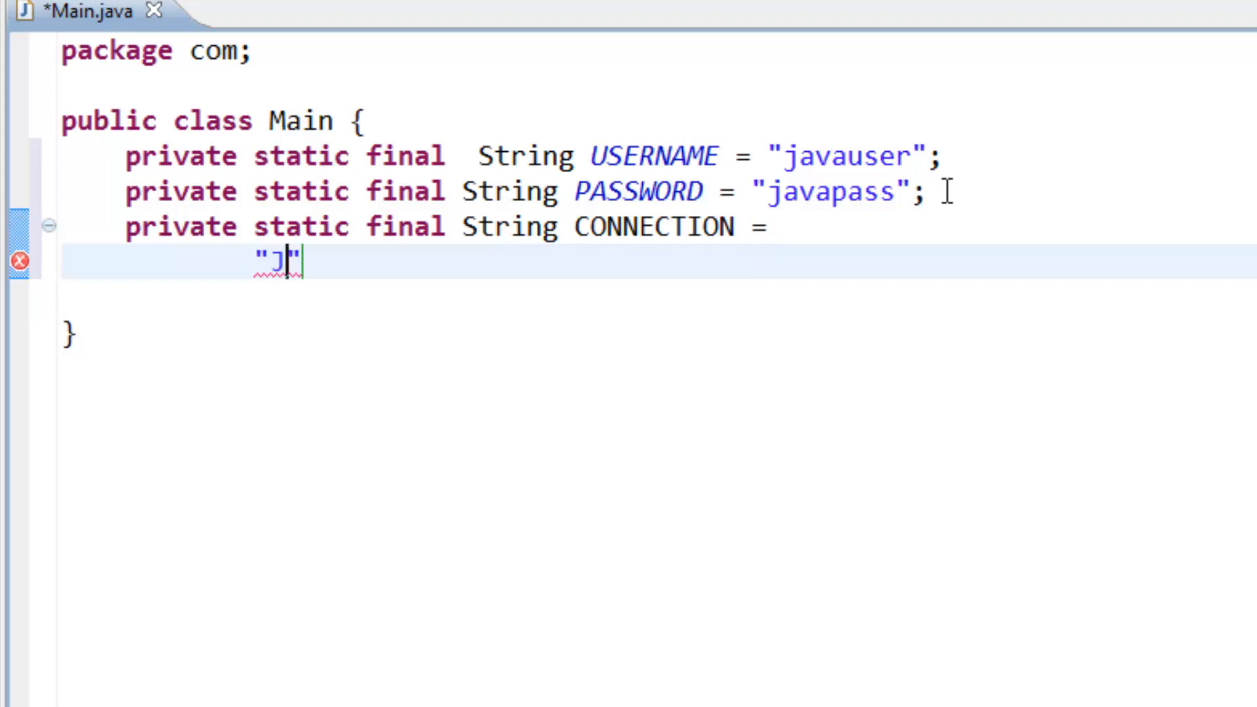
{"action": "type", "text": "j"}
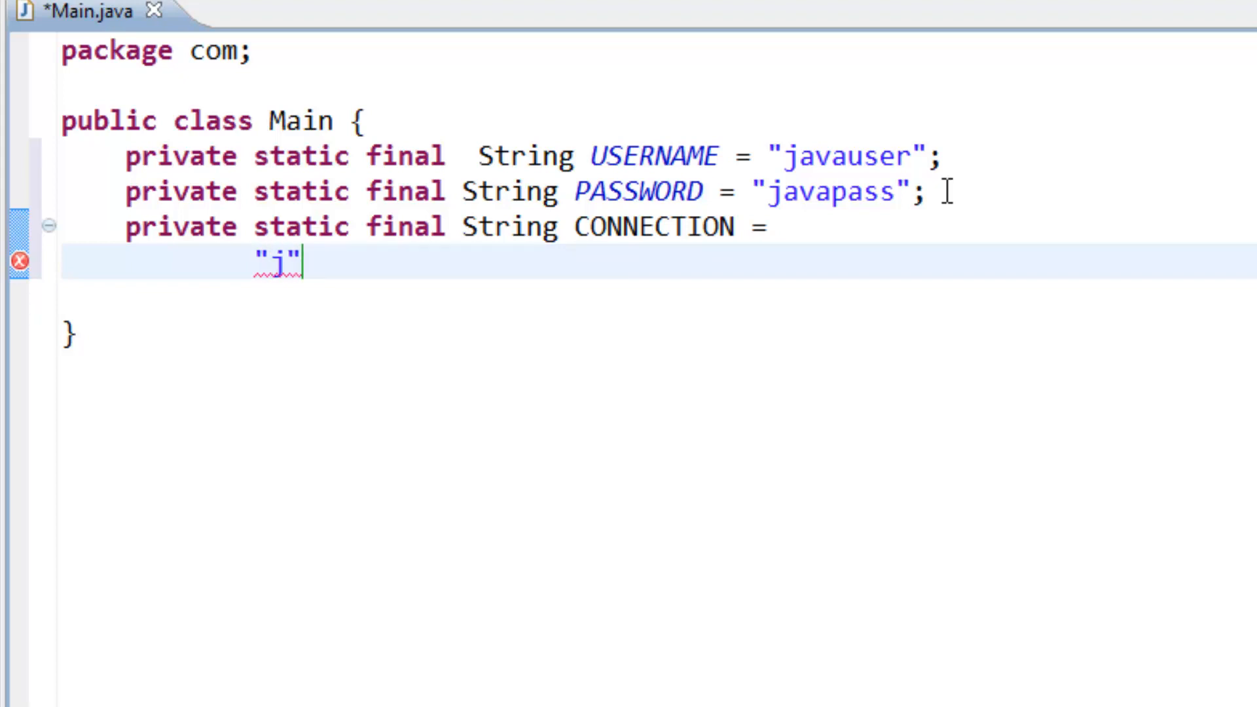
{"action": "type", "text": "b"}
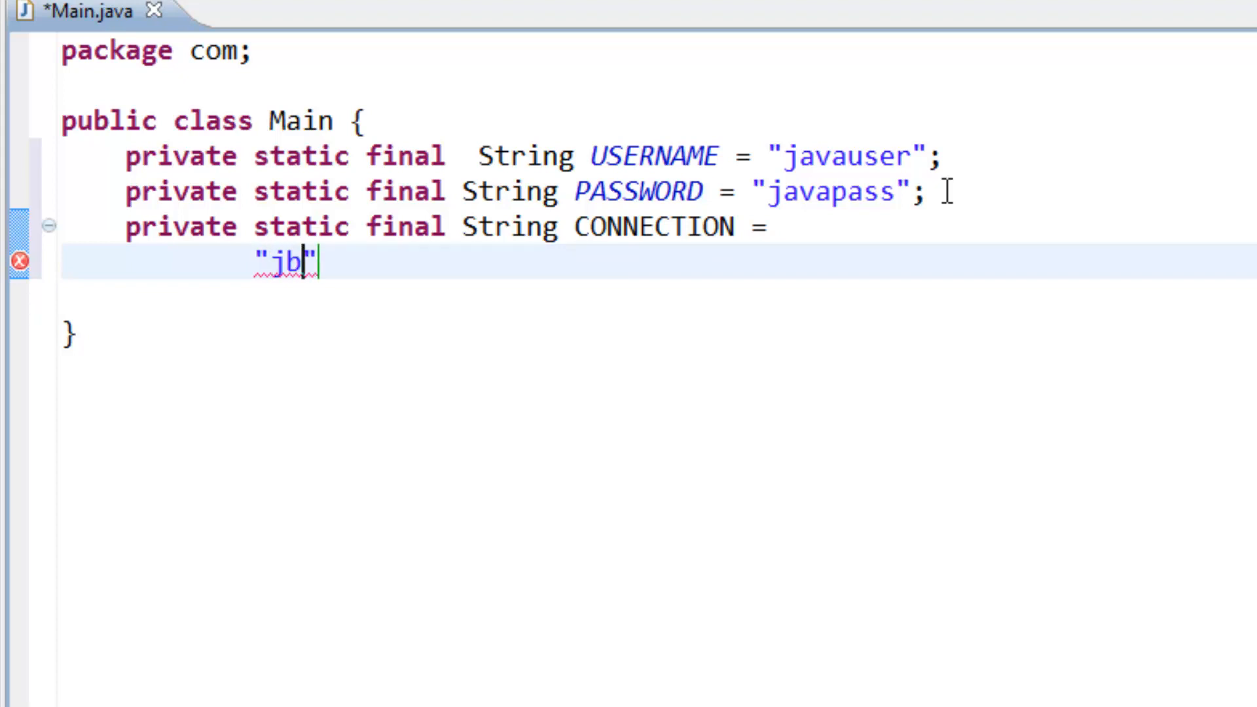
{"action": "type", "text": "d"}
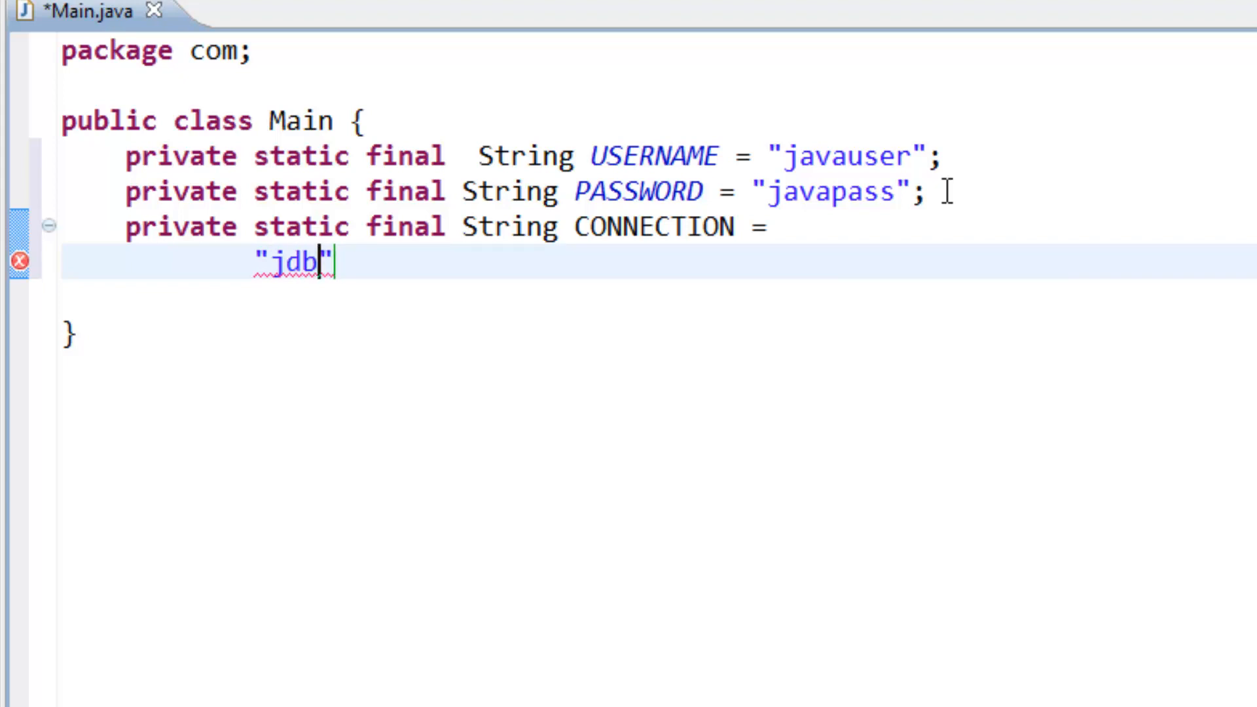
{"action": "type", "text": "c"}
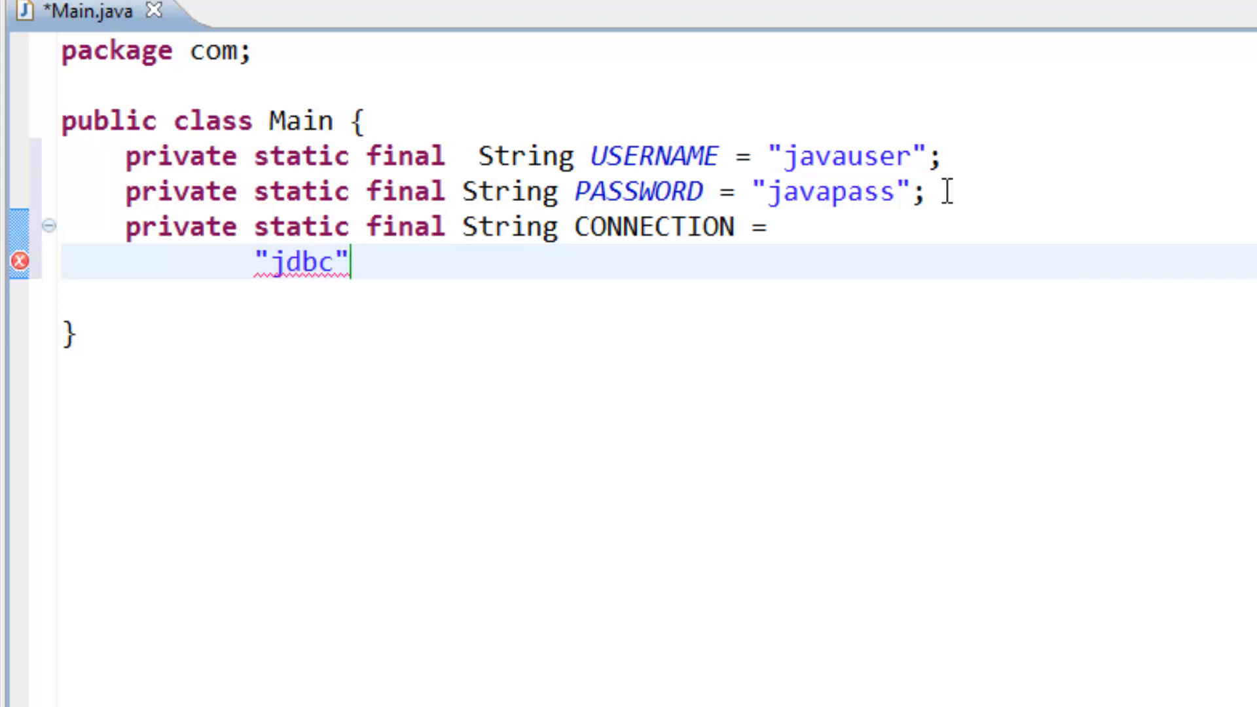
{"action": "type", "text": ":m"}
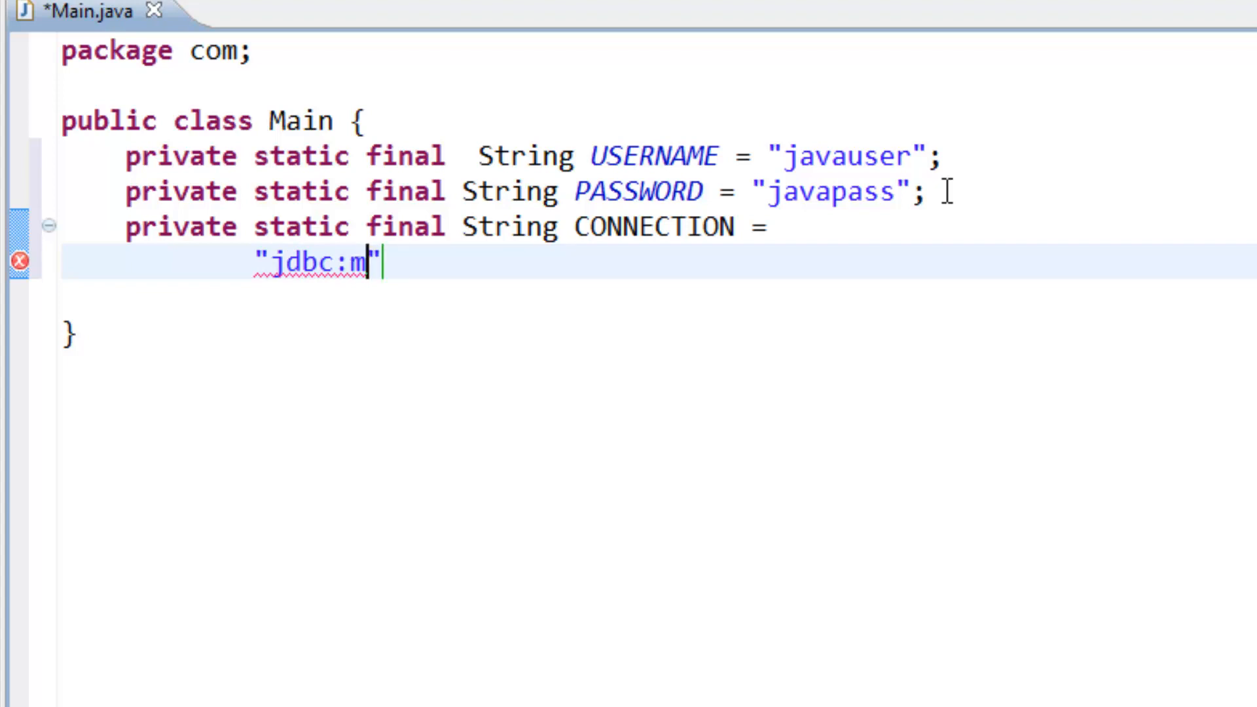
{"action": "type", "text": "ysql:"}
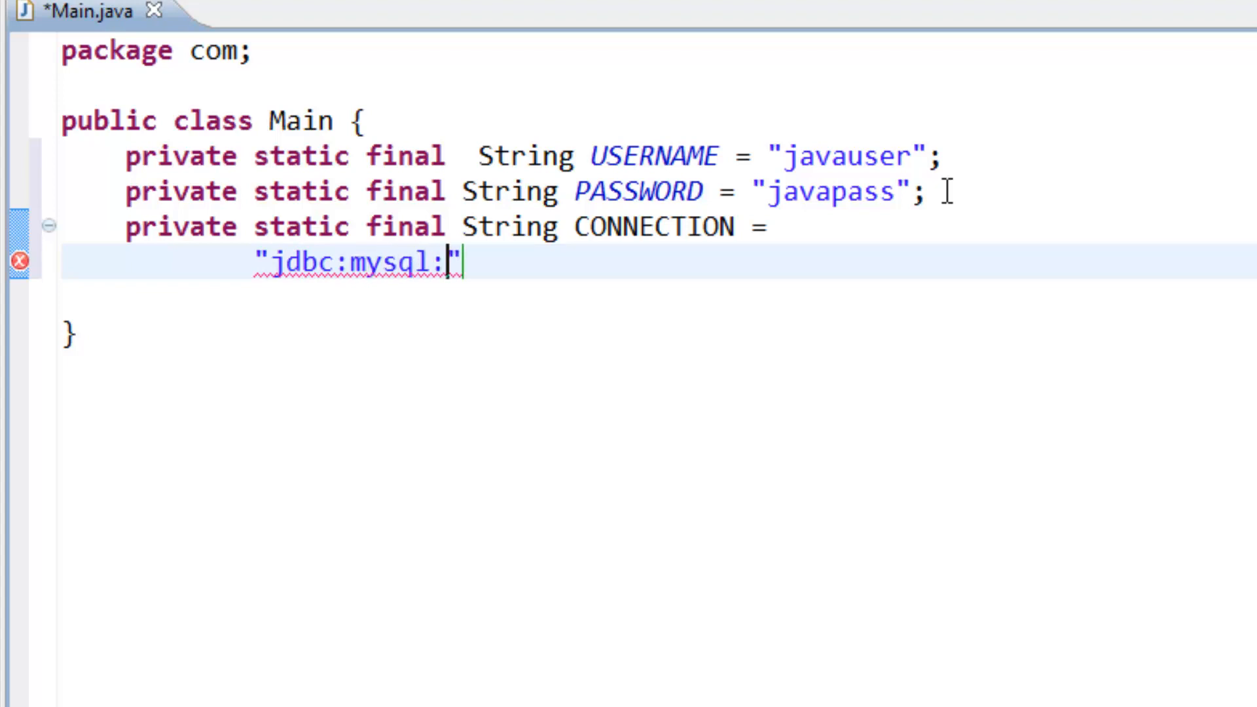
{"action": "type", "text": "//"}
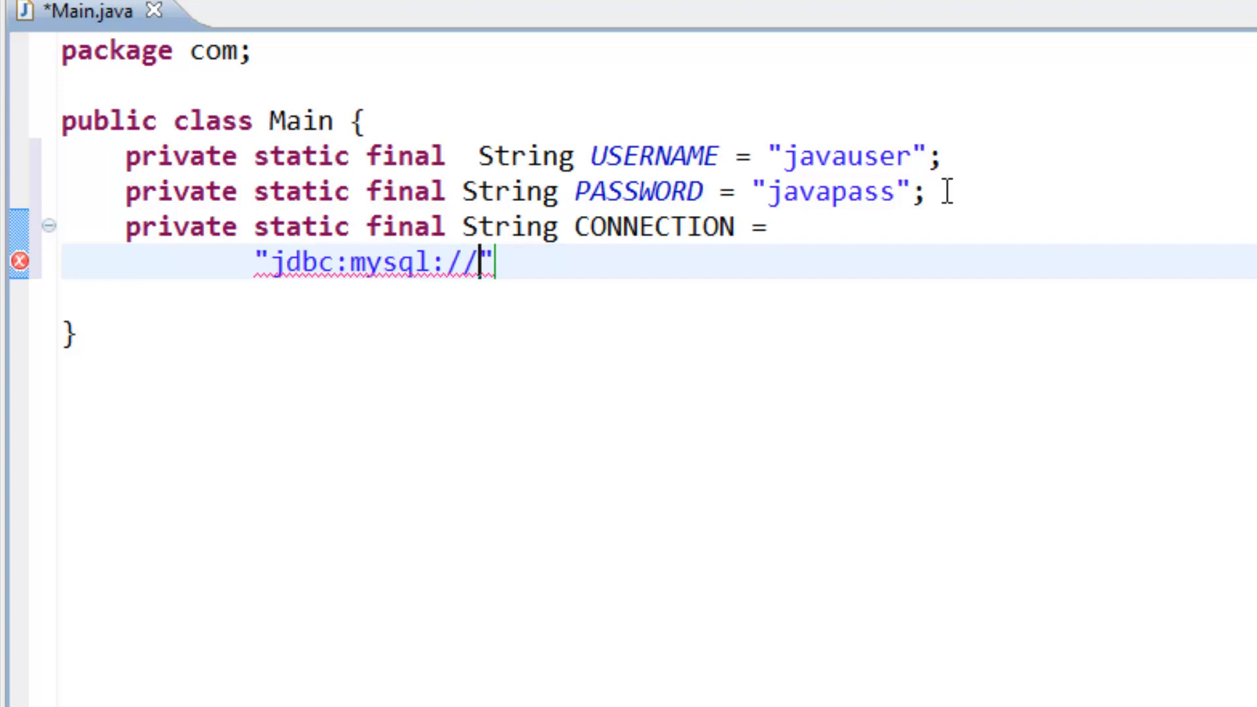
{"action": "type", "text": "localhost"}
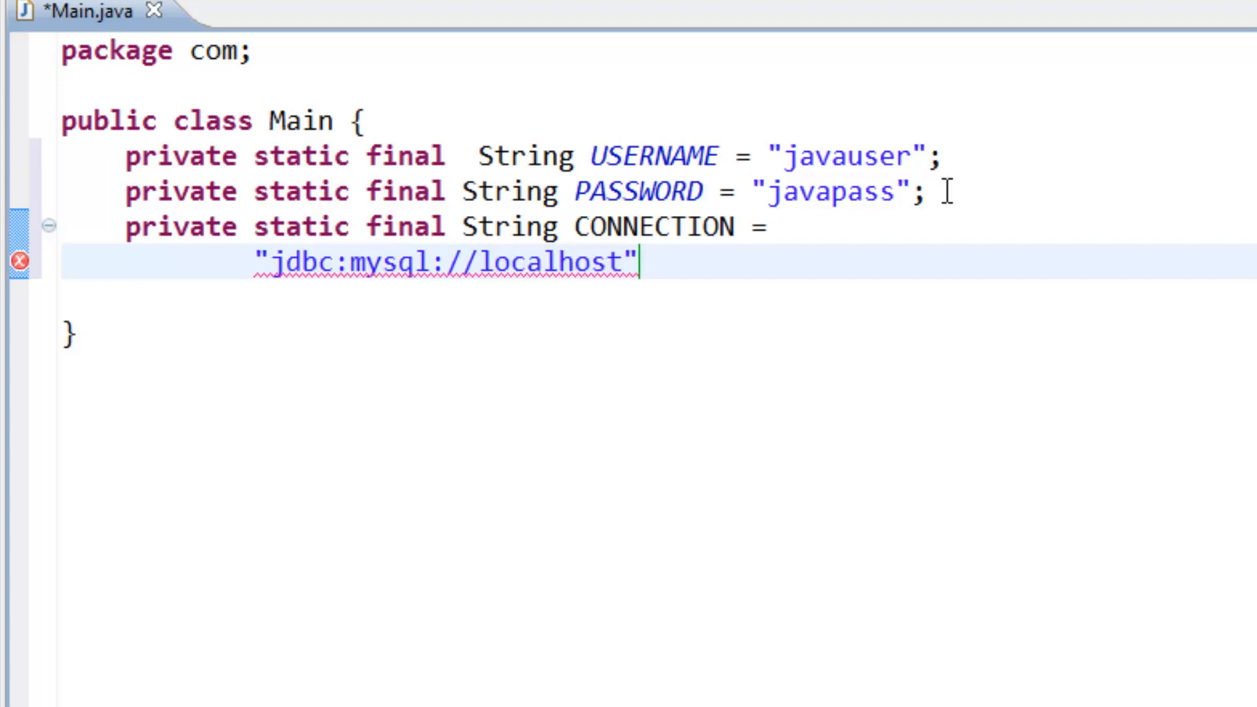
{"action": "type", "text": "/javam"}
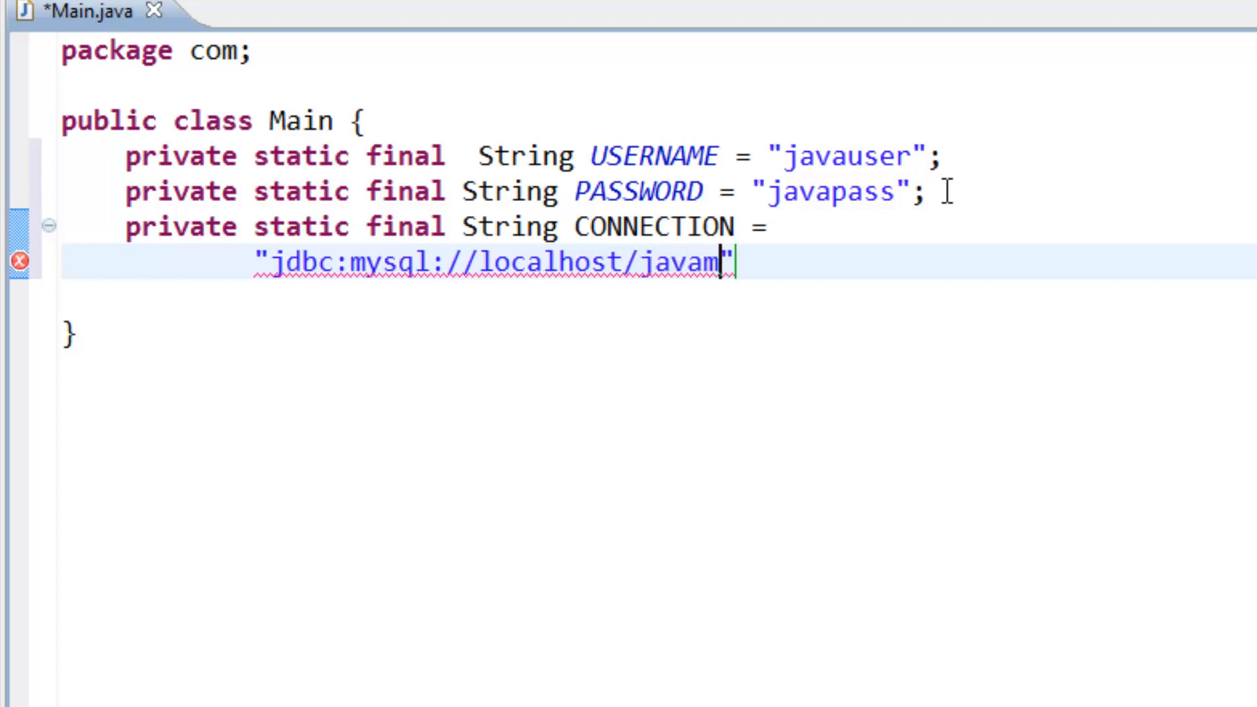
{"action": "type", "text": "ysql"}
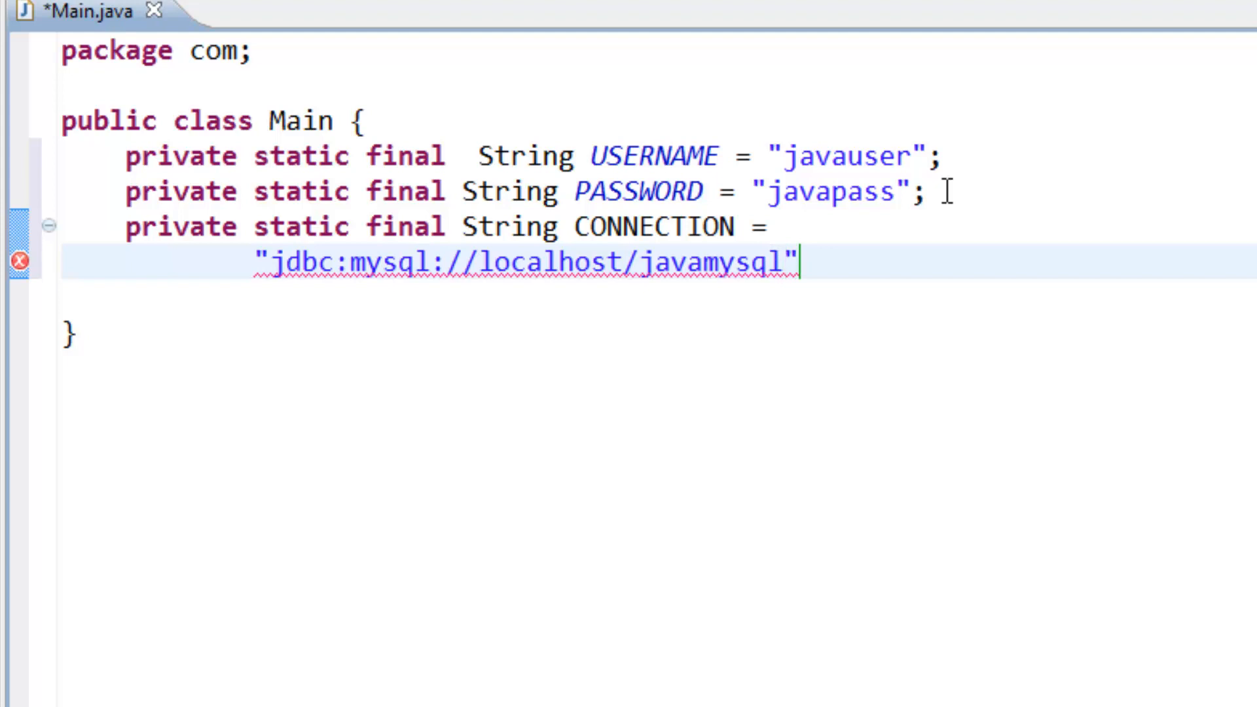
{"action": "type", "text": "conne"}
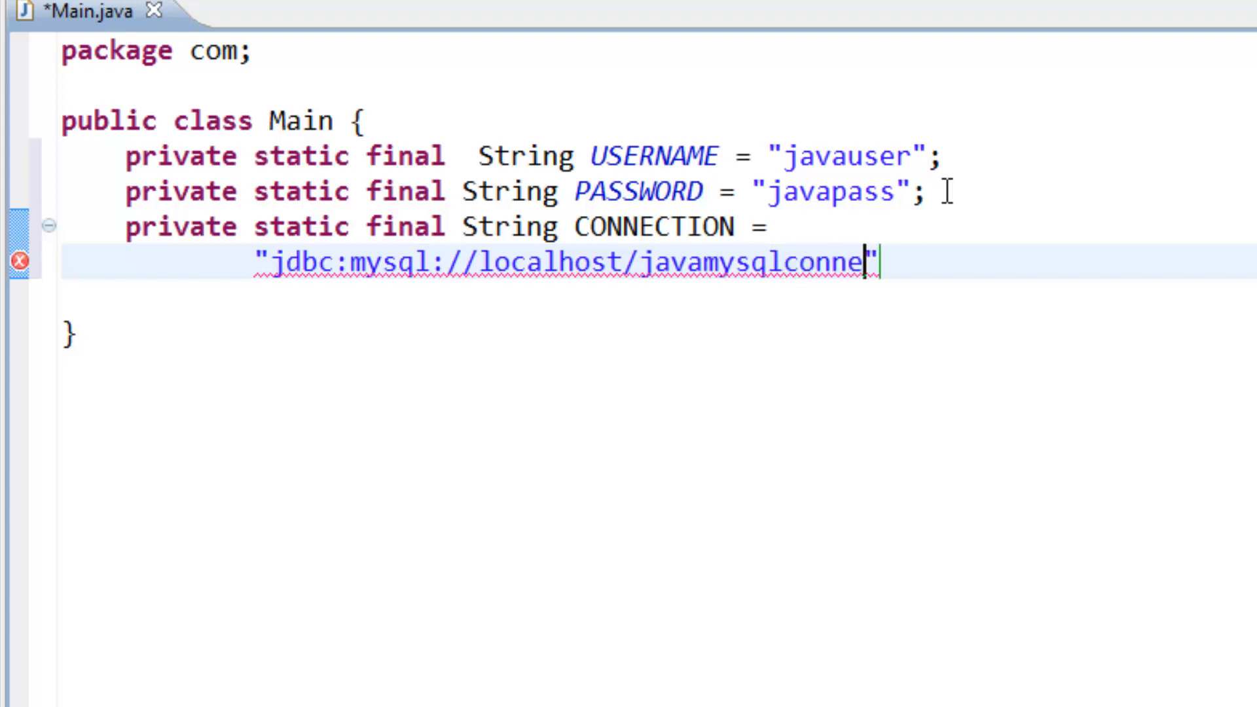
{"action": "type", "text": "ction"}
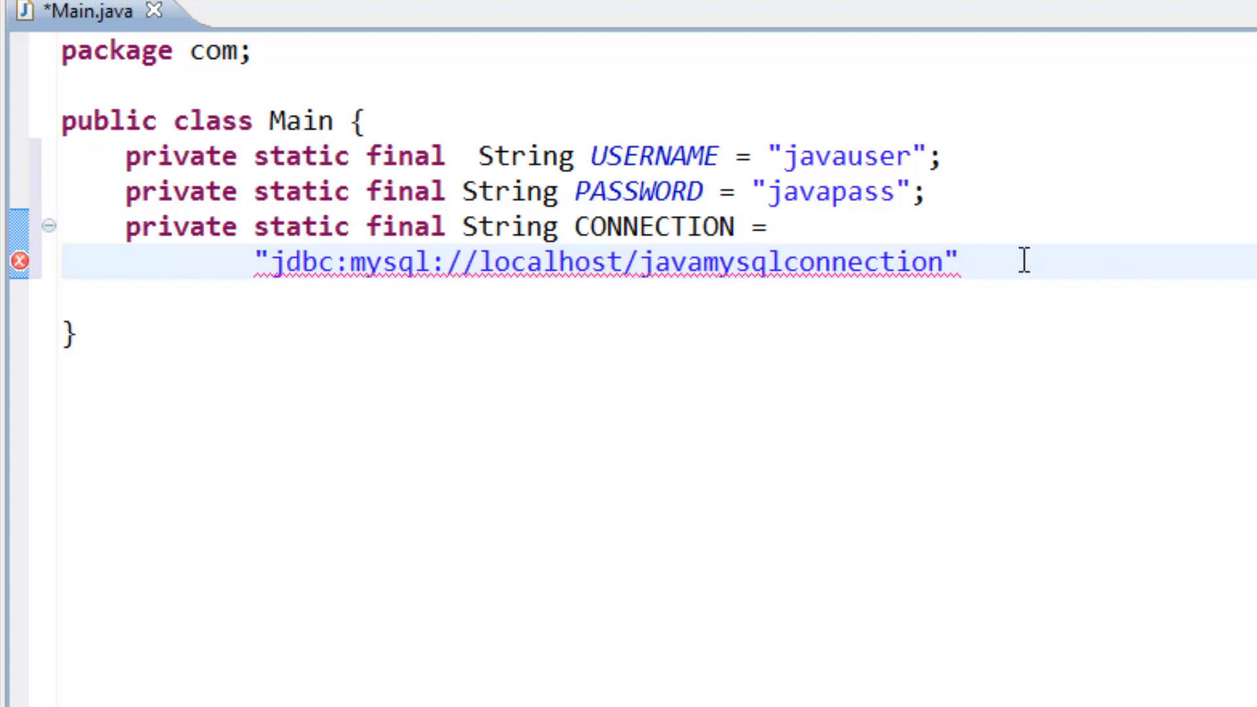
{"action": "type", "text": ";"}
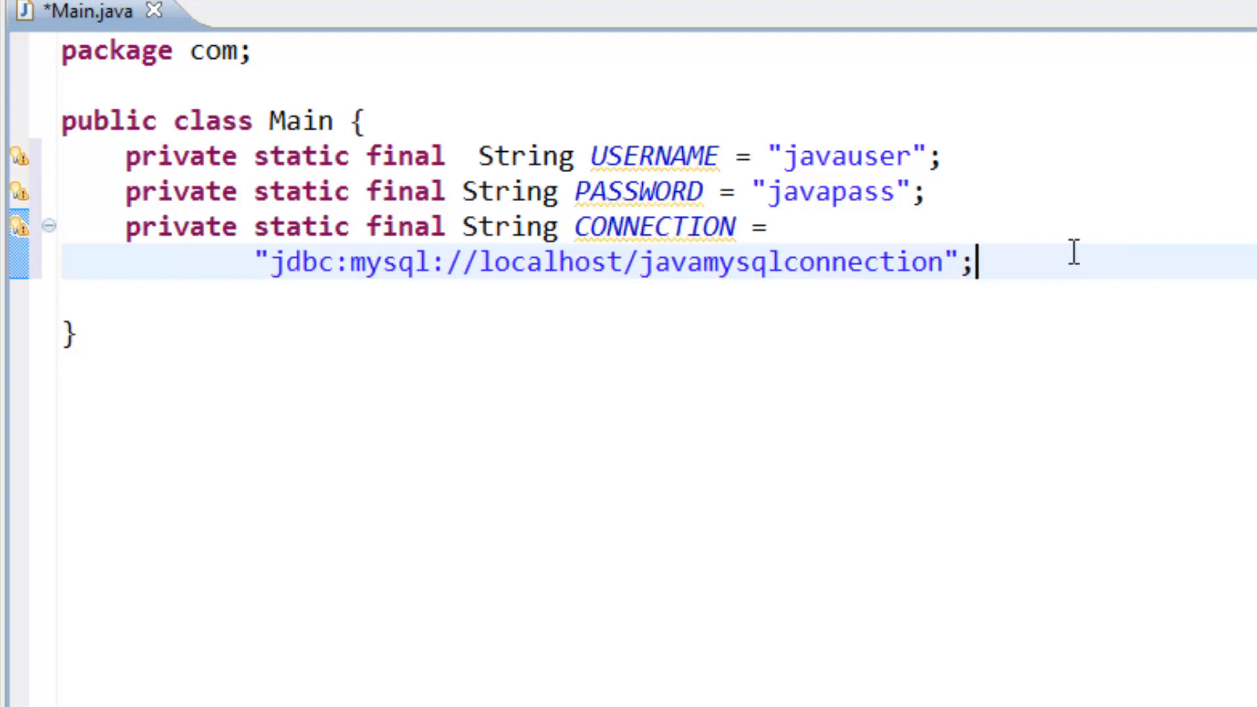
{"action": "key", "text": "Return"}
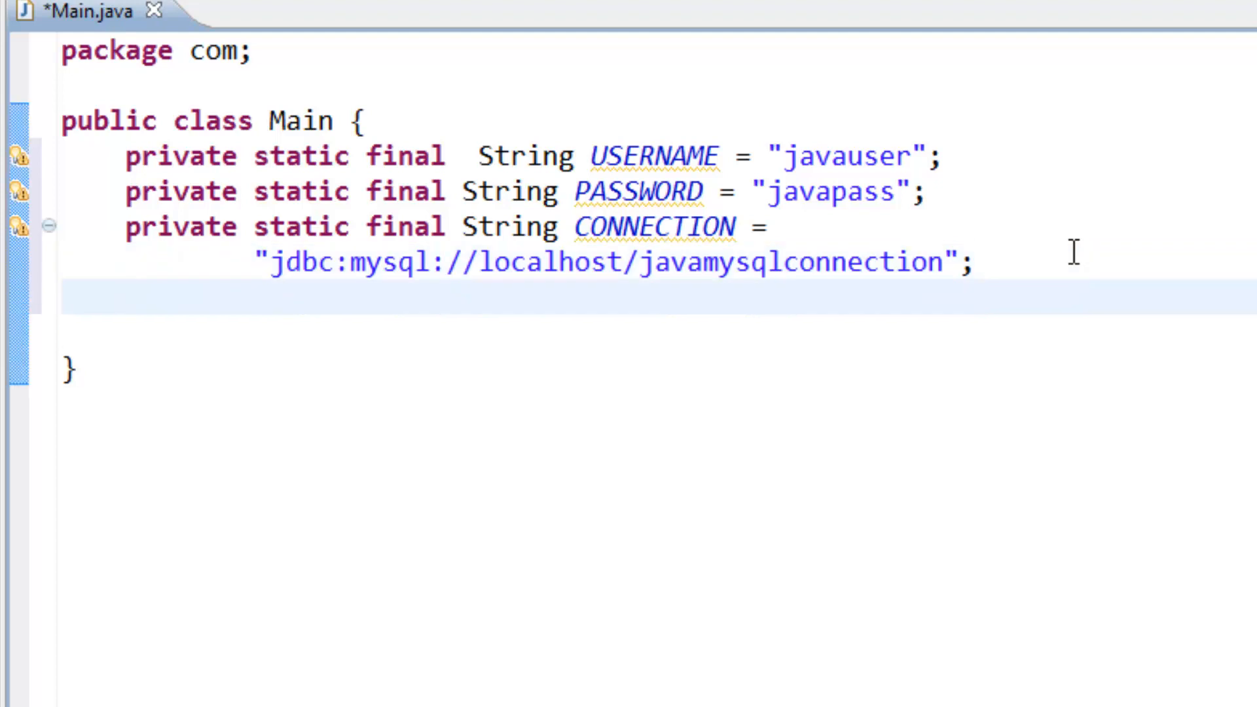
Step: Write public static void main(String args[]) with an empty body and a blank line inside
{"action": "type", "text": "publ"}
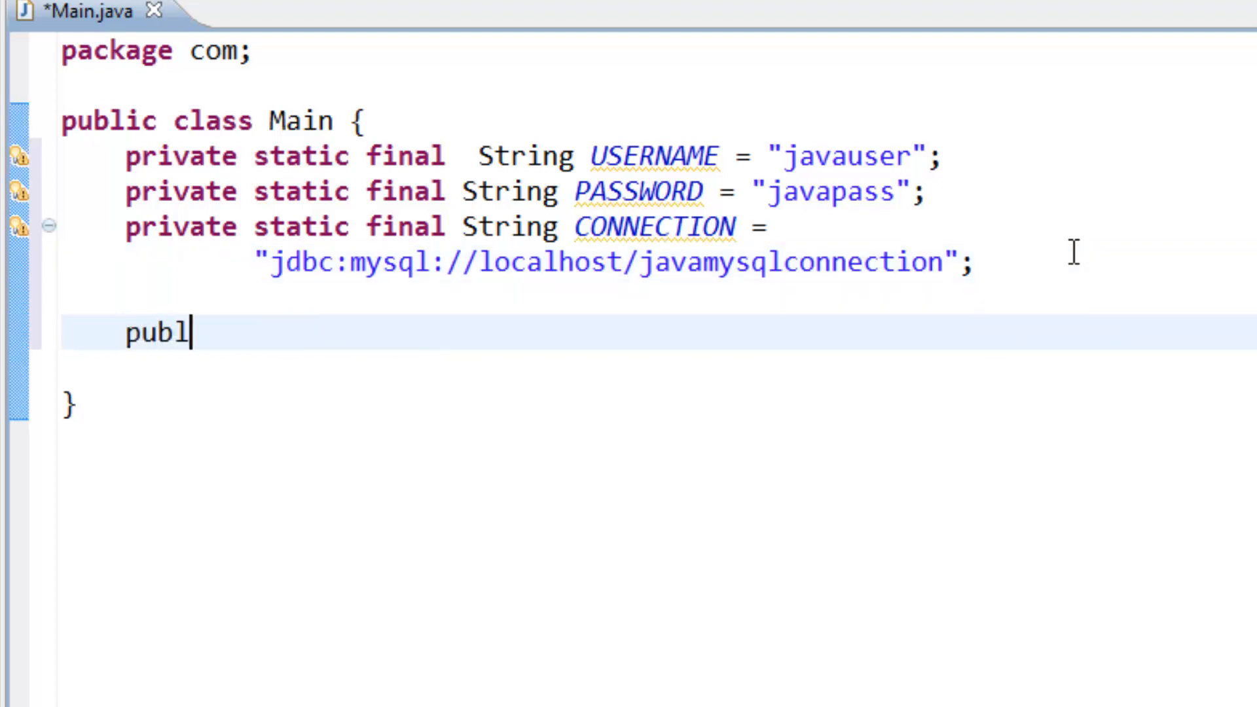
{"action": "type", "text": "ic sta"}
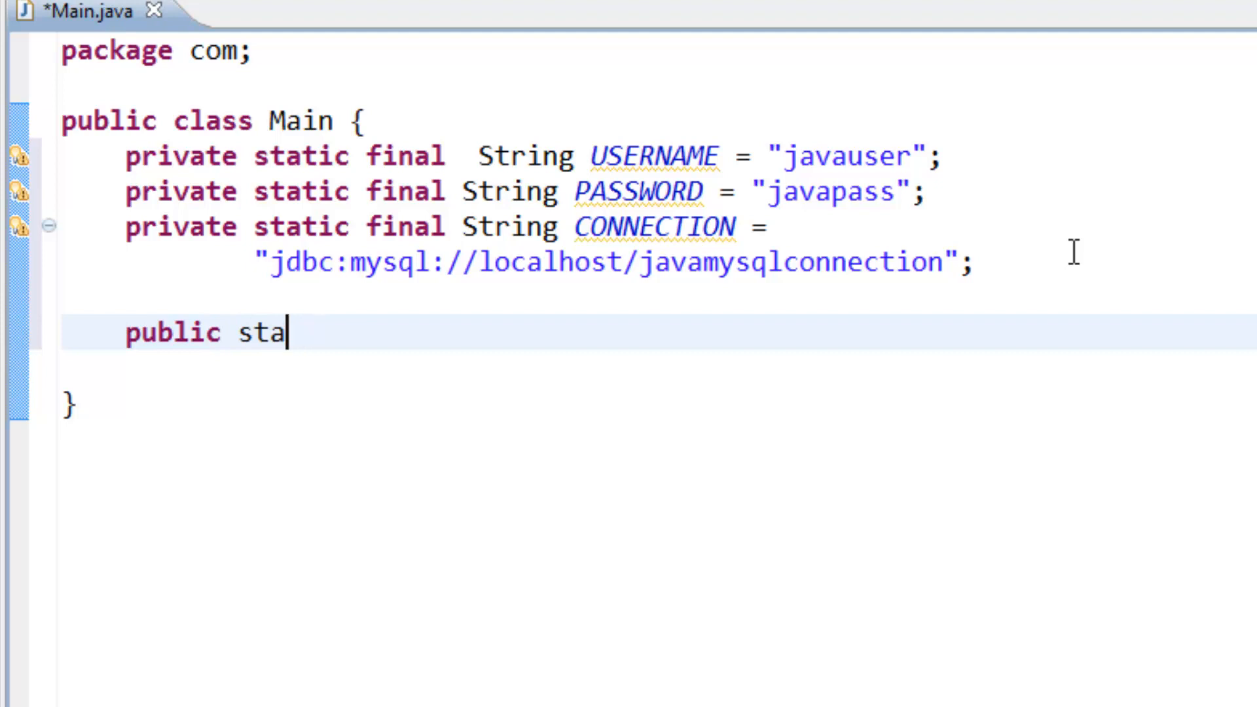
{"action": "type", "text": "tic voi"}
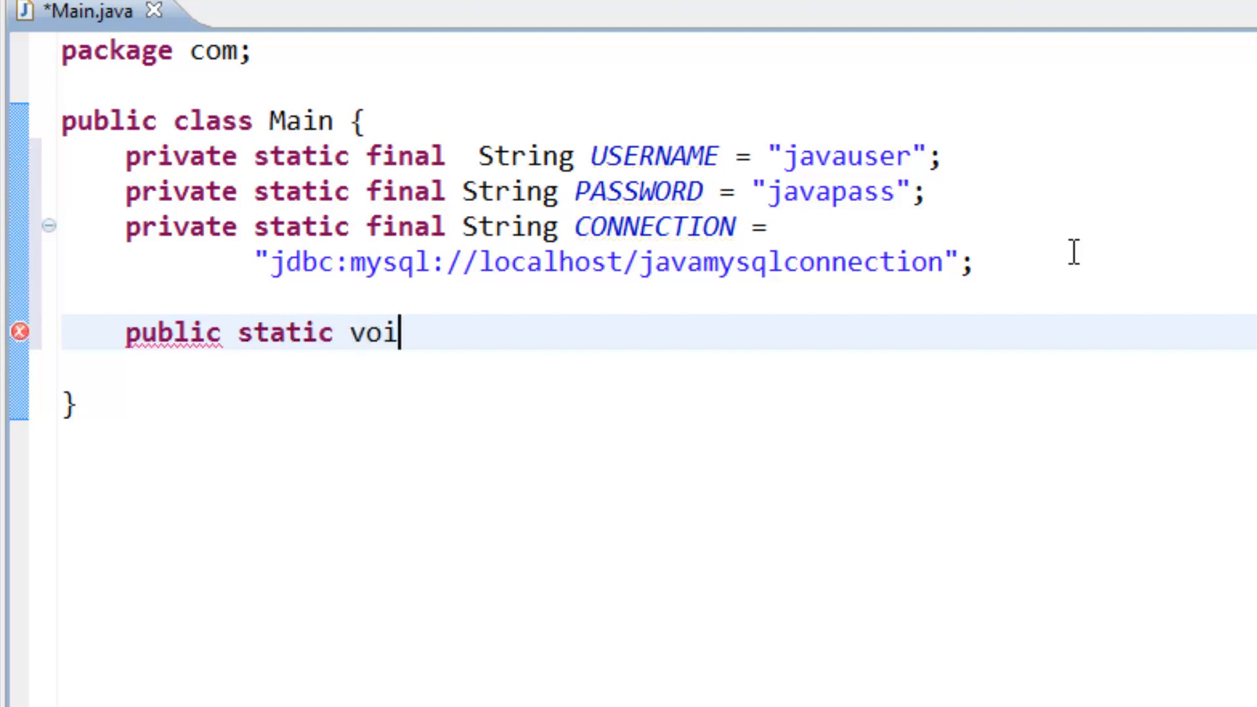
{"action": "type", "text": "d m"}
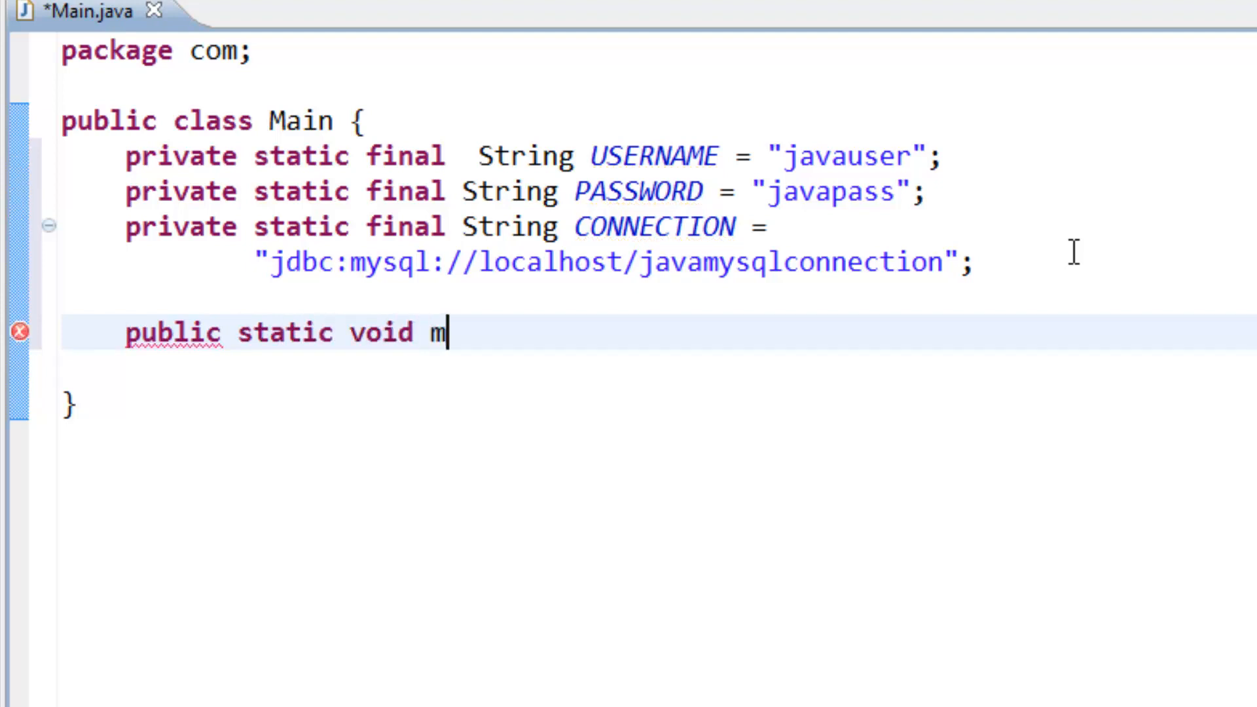
{"action": "type", "text": "ain"}
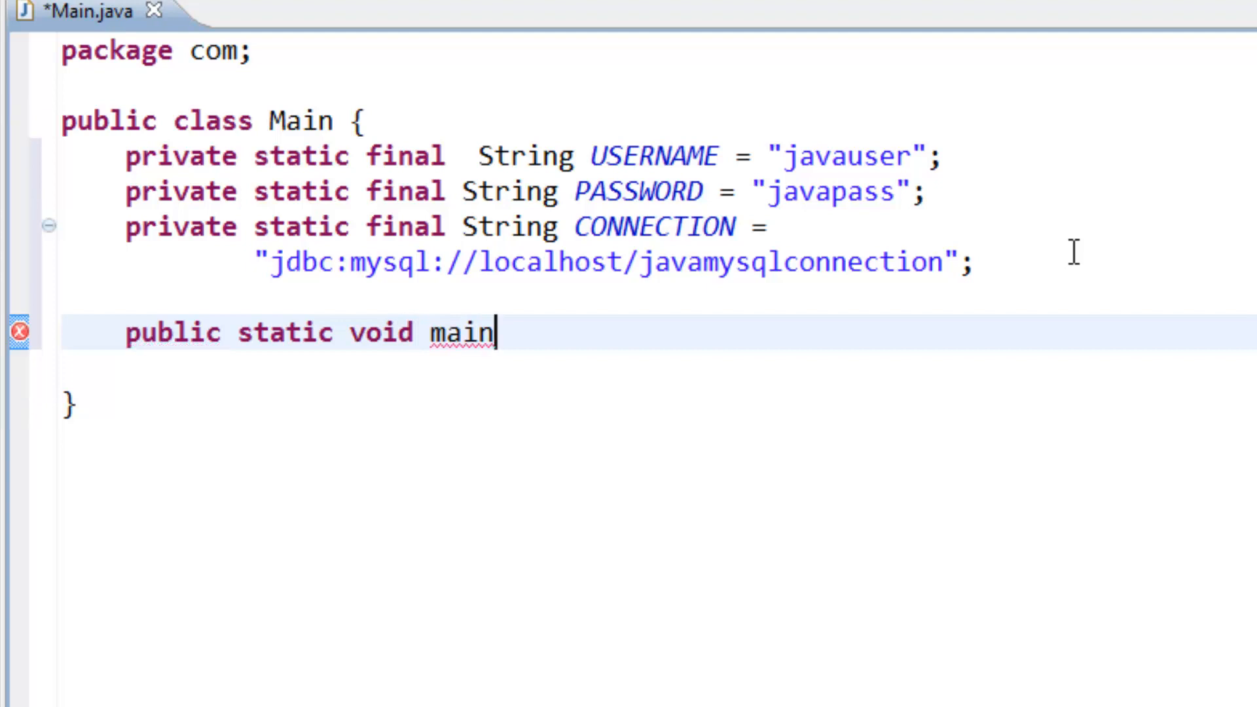
{"action": "type", "text": "(Starin"}
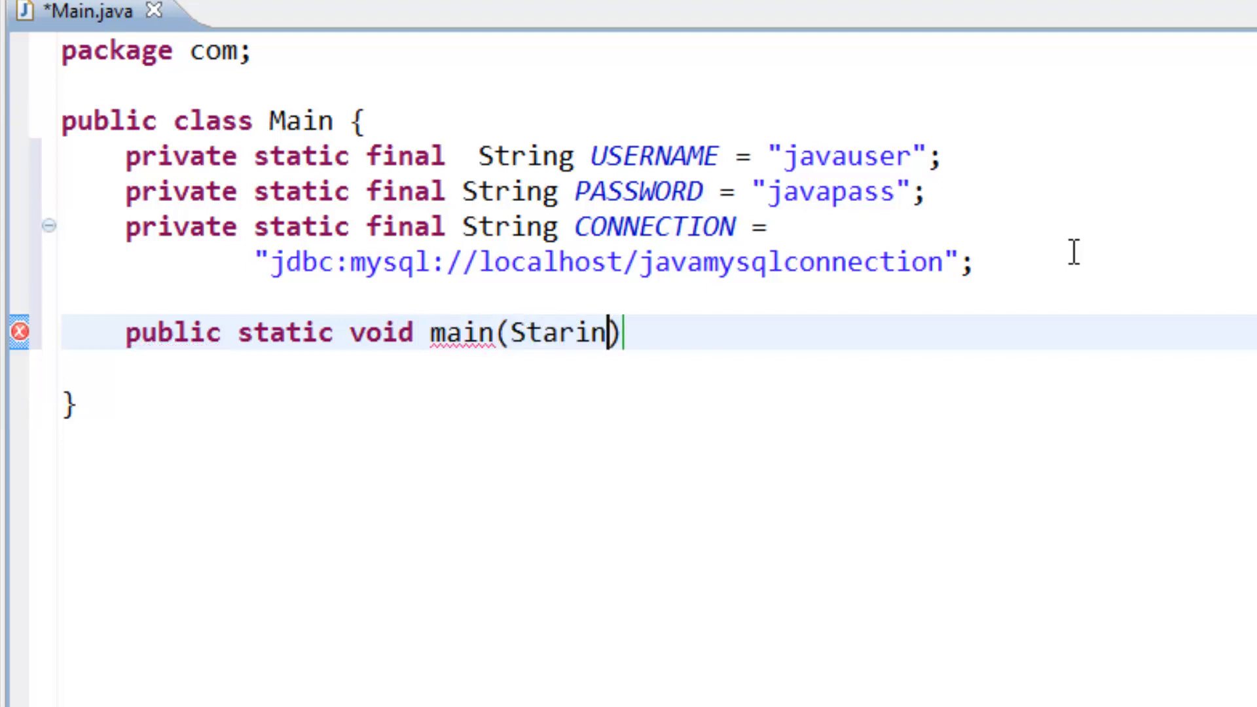
{"action": "key", "text": "BackSpace"}
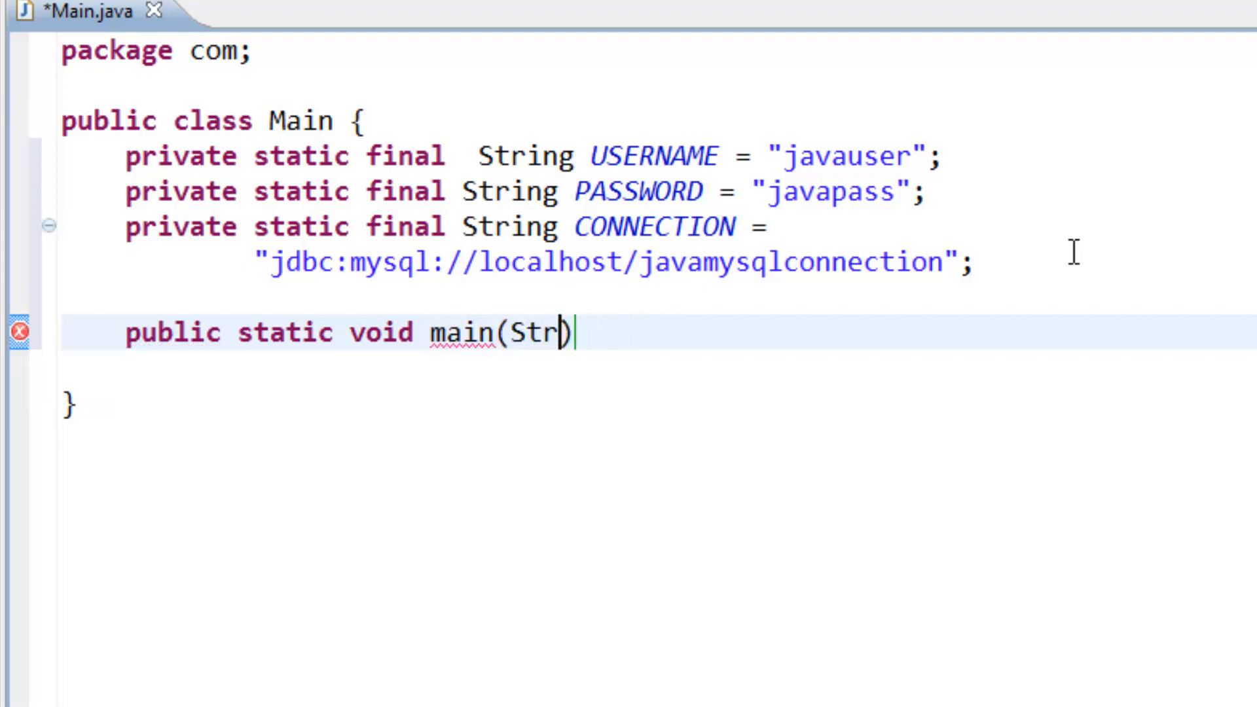
{"action": "type", "text": "ing )"}
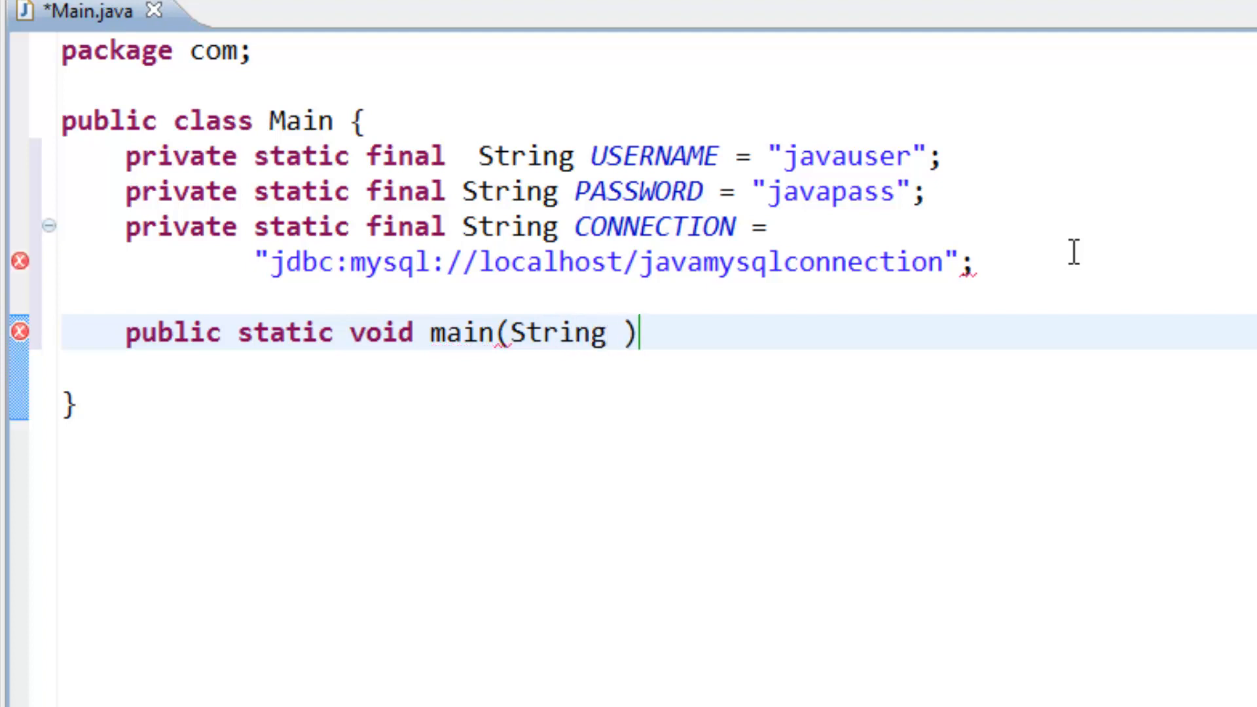
{"action": "type", "text": "args"}
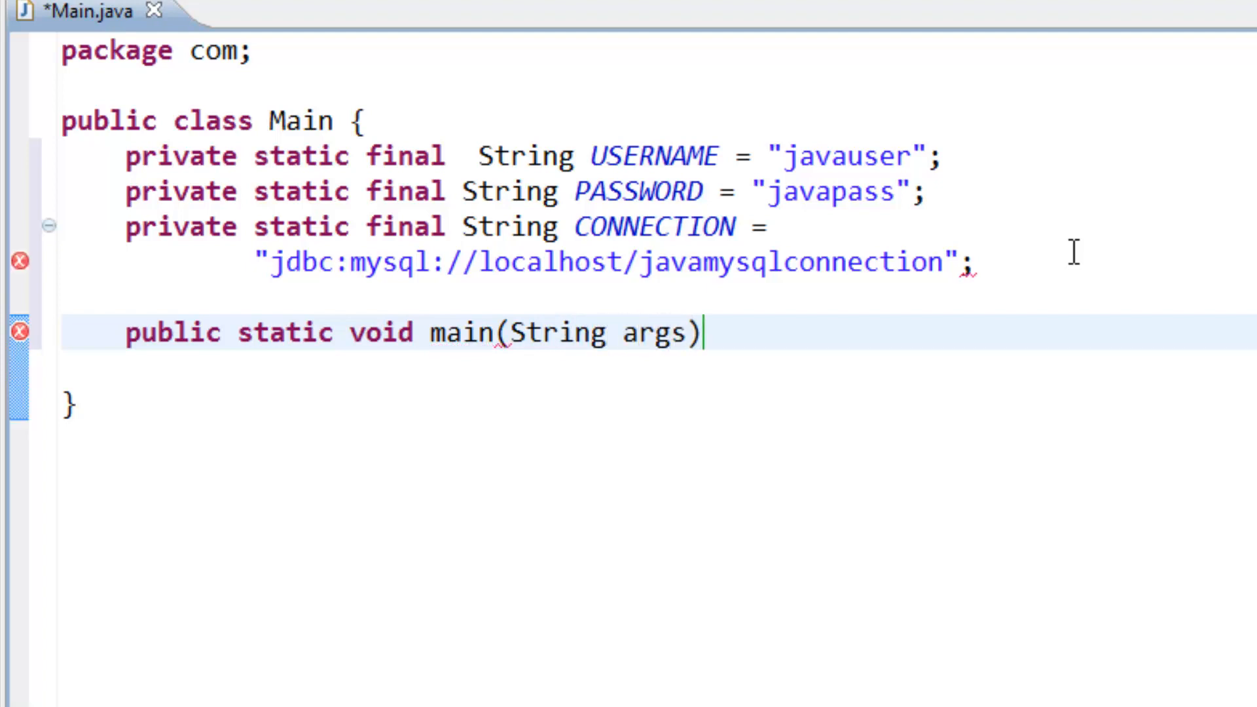
{"action": "type", "text": "[]"}
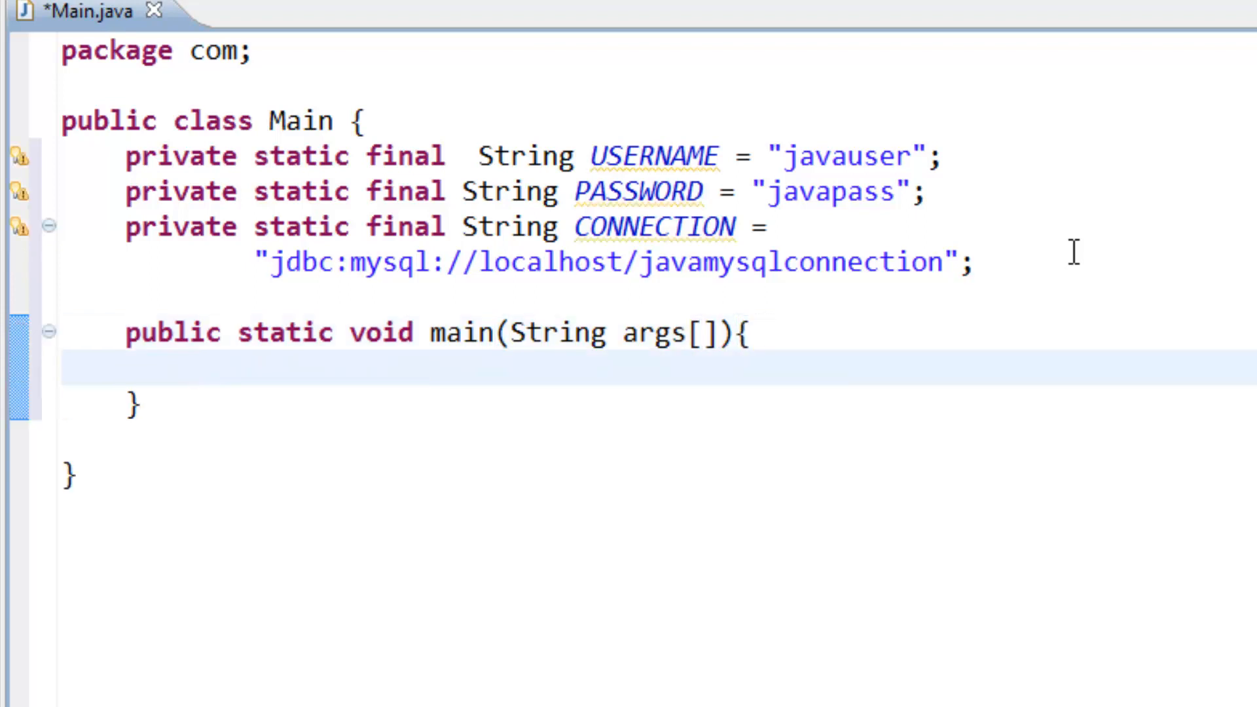
{"action": "left_click", "coordinate": [749, 332]}
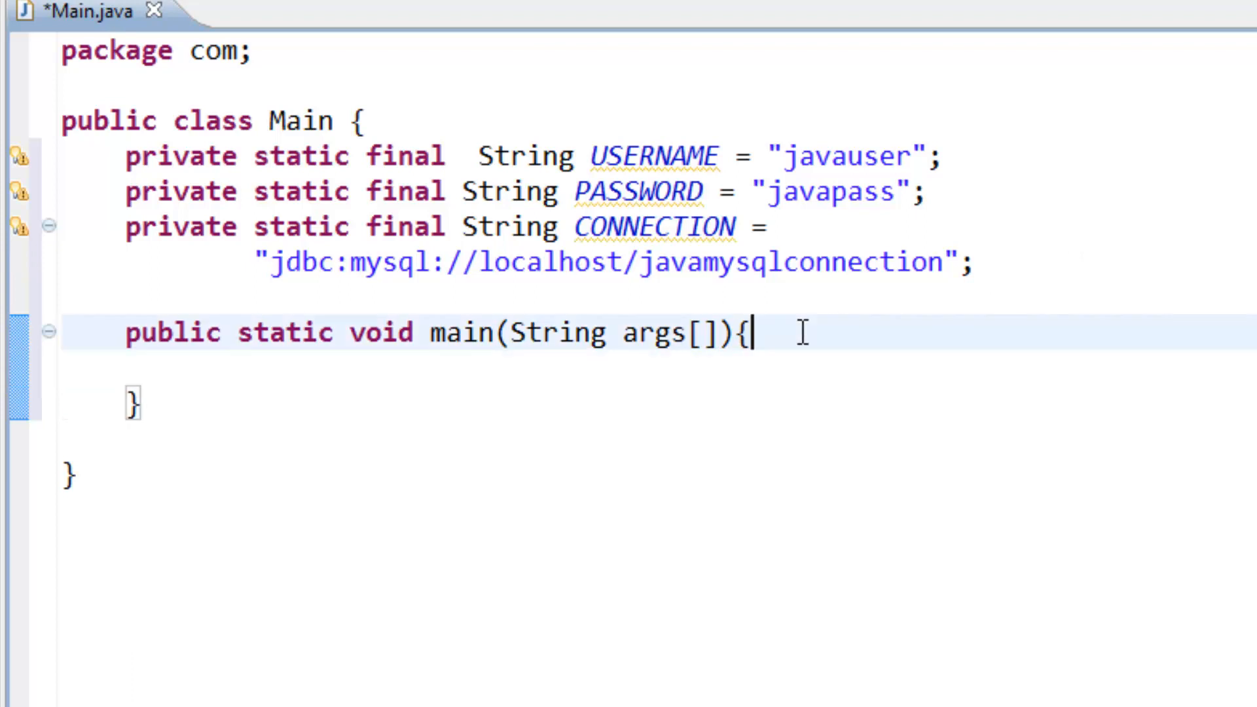
{"action": "key", "text": "Return"}
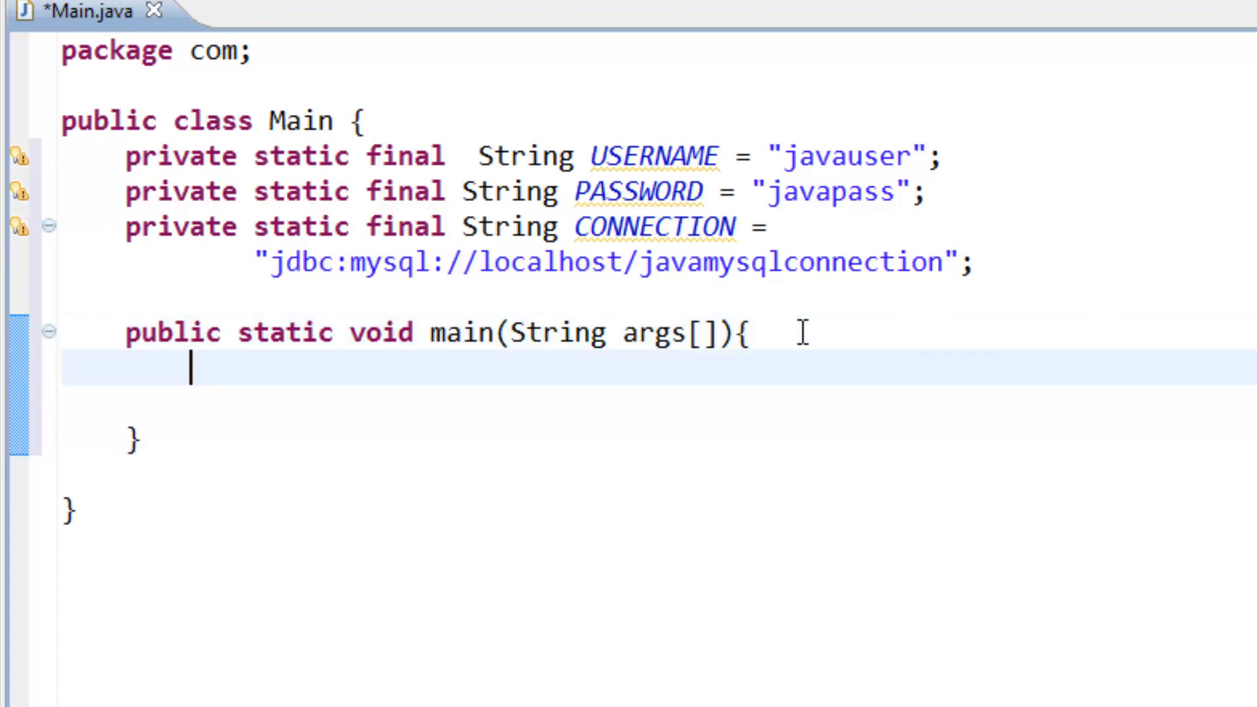
Step: Declare Connection conn = null; at the start of main
{"action": "type", "text": "Co"}
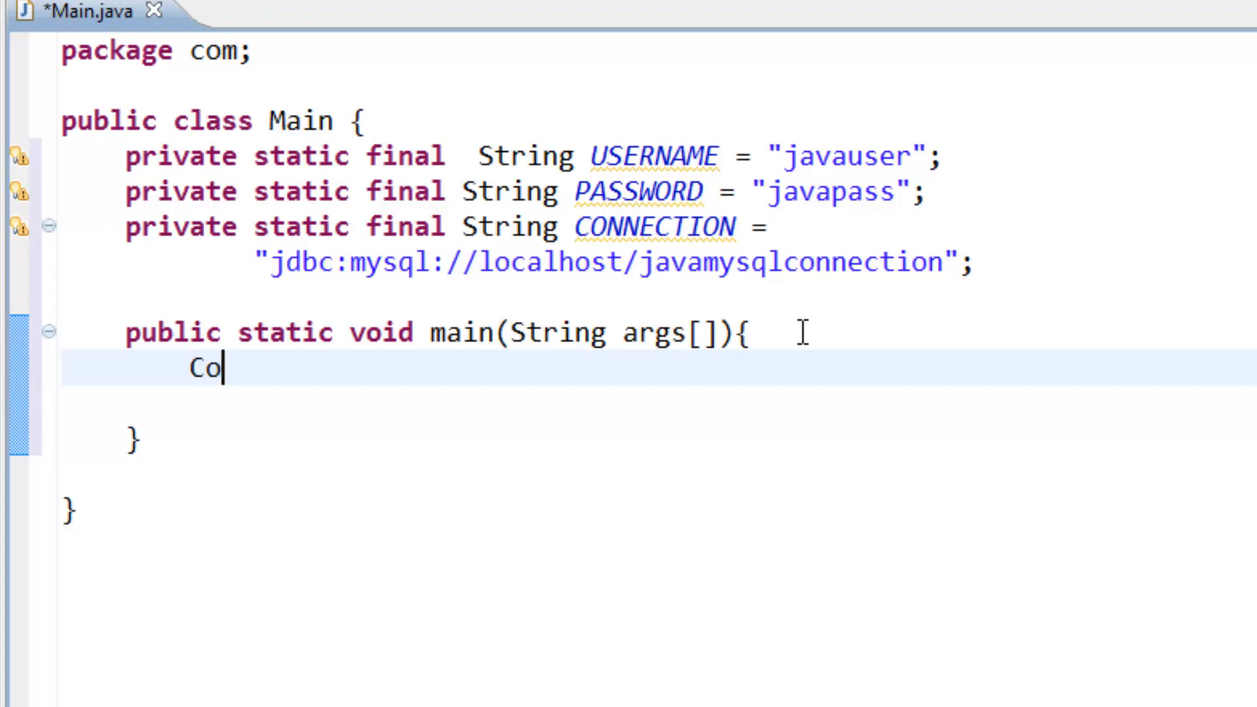
{"action": "type", "text": "nnection"}
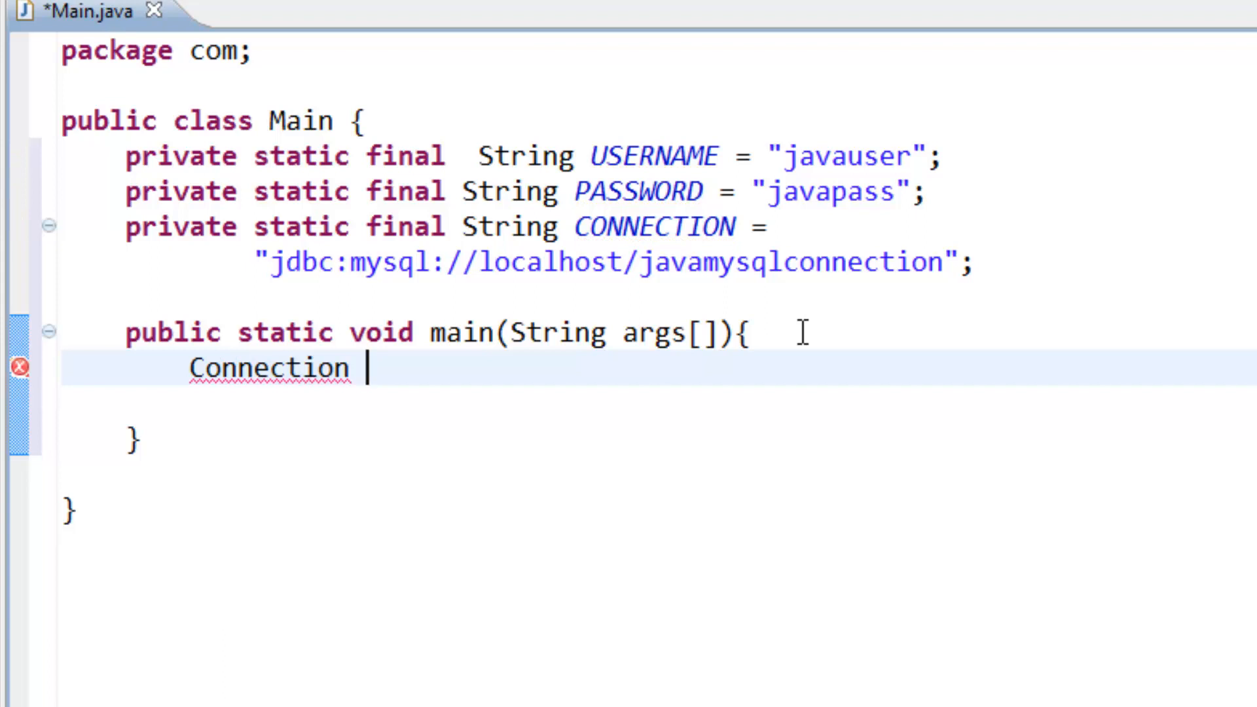
{"action": "type", "text": "conn"}
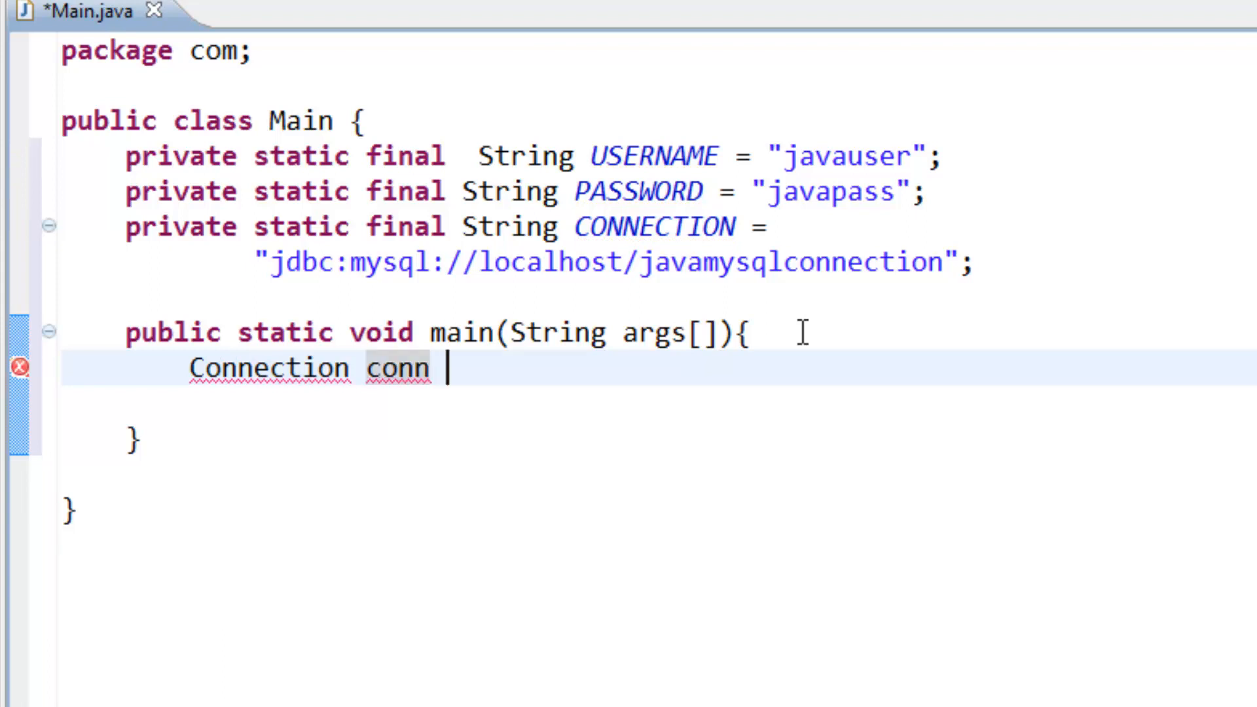
{"action": "type", "text": "= nu"}
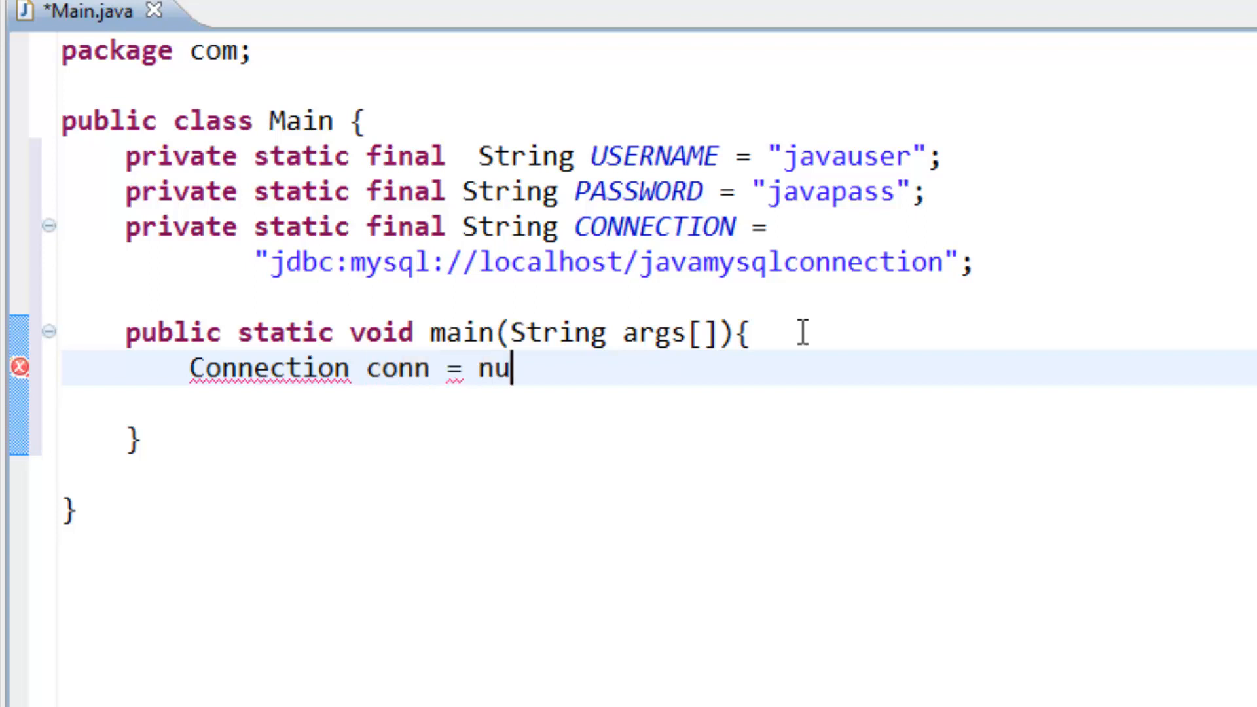
{"action": "type", "text": "ll;"}
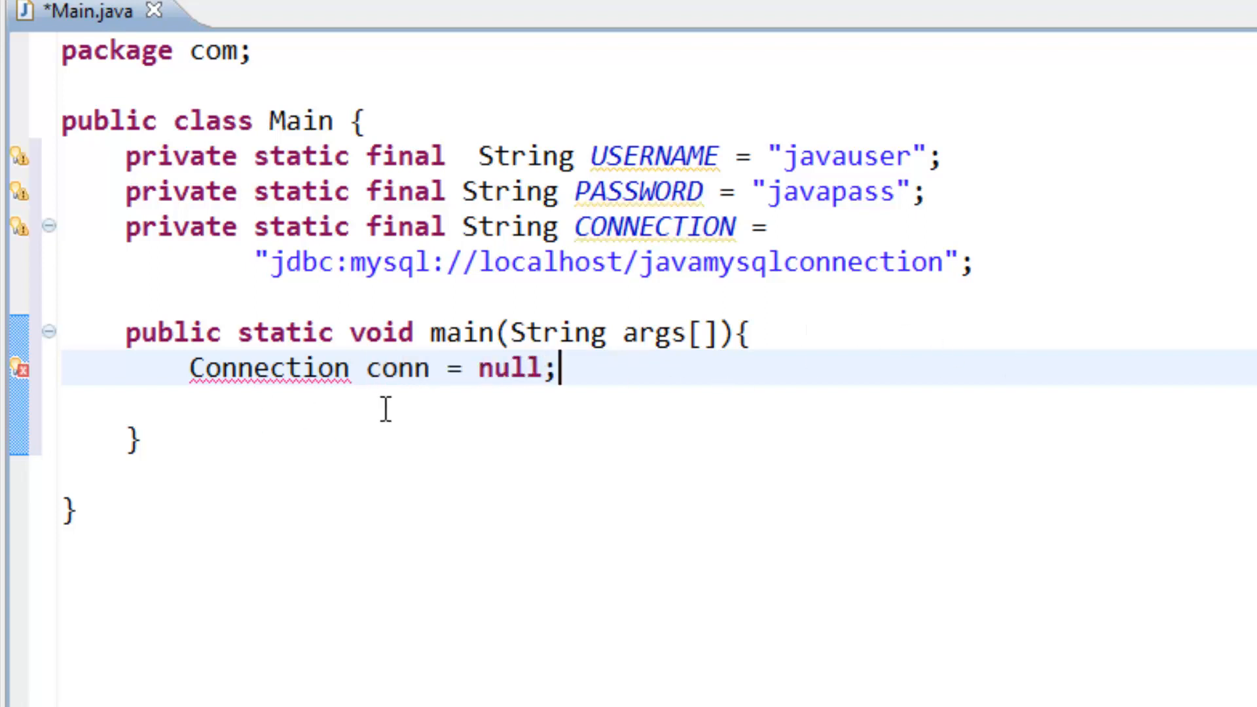
{"action": "mouse_move", "coordinate": [343, 363]}
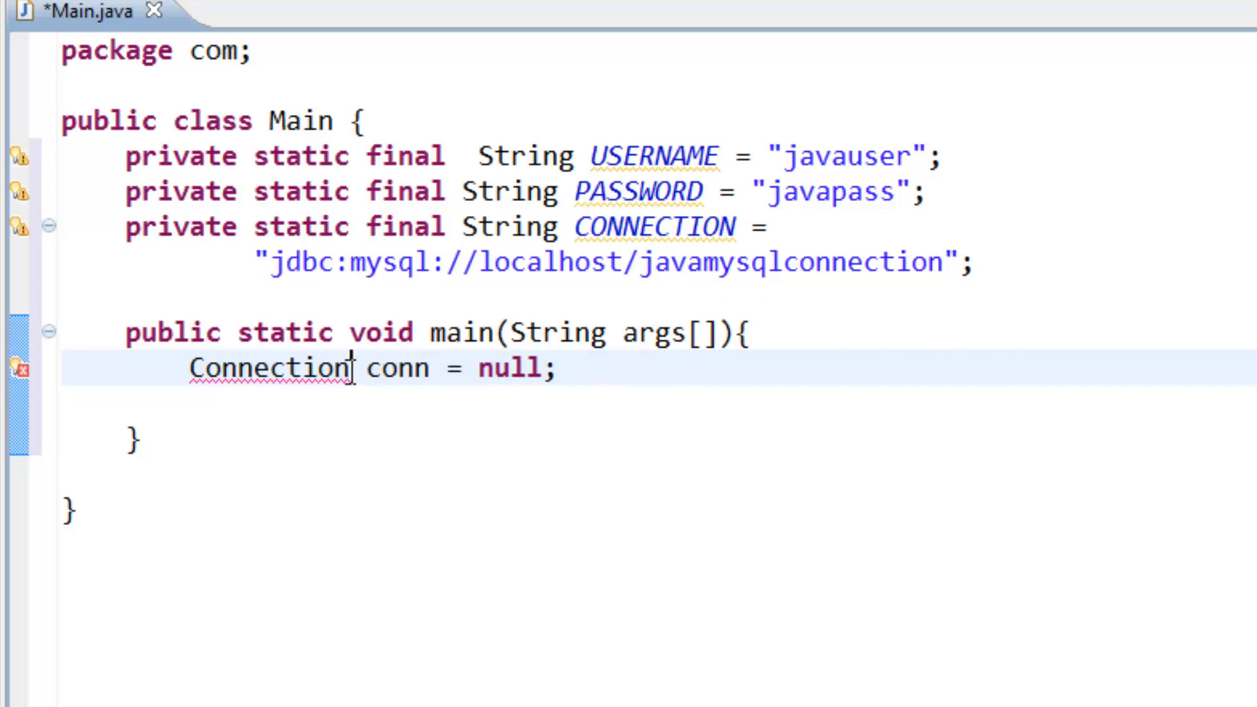
Step: Resolve Connection via content assist as java.sql.Connection, adding the import
{"action": "double_click", "coordinate": [271, 367]}
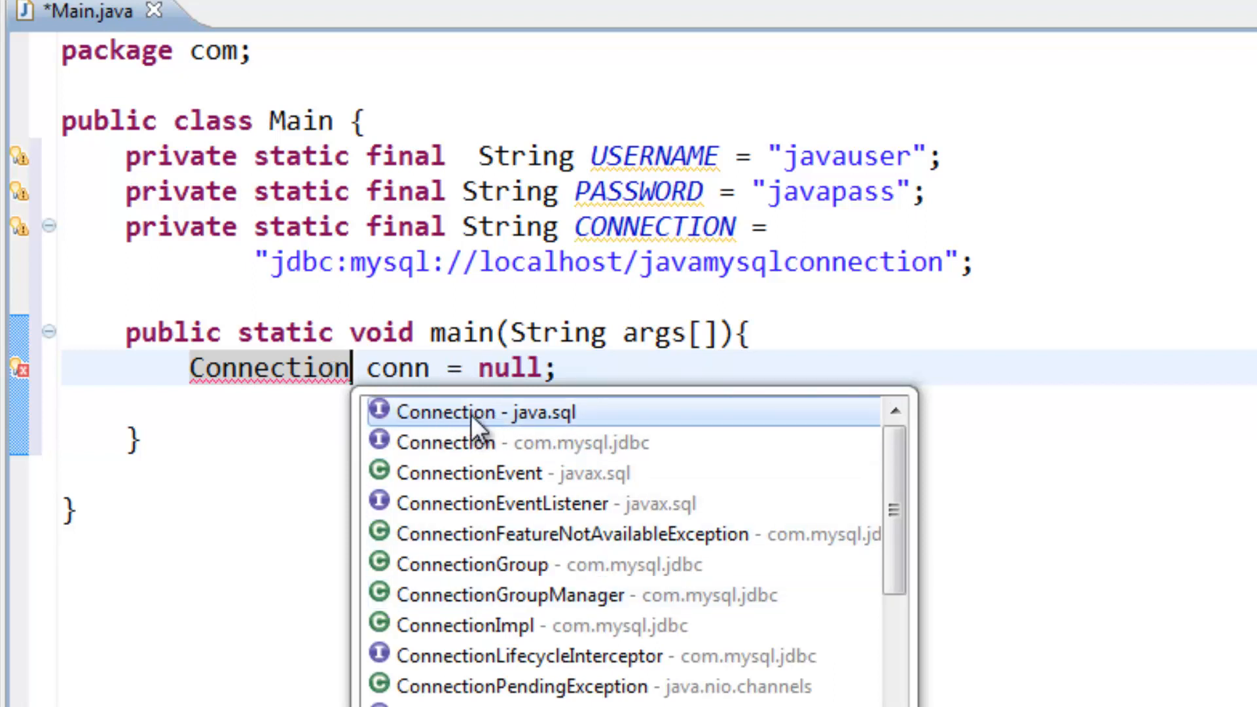
{"action": "mouse_move", "coordinate": [465, 421]}
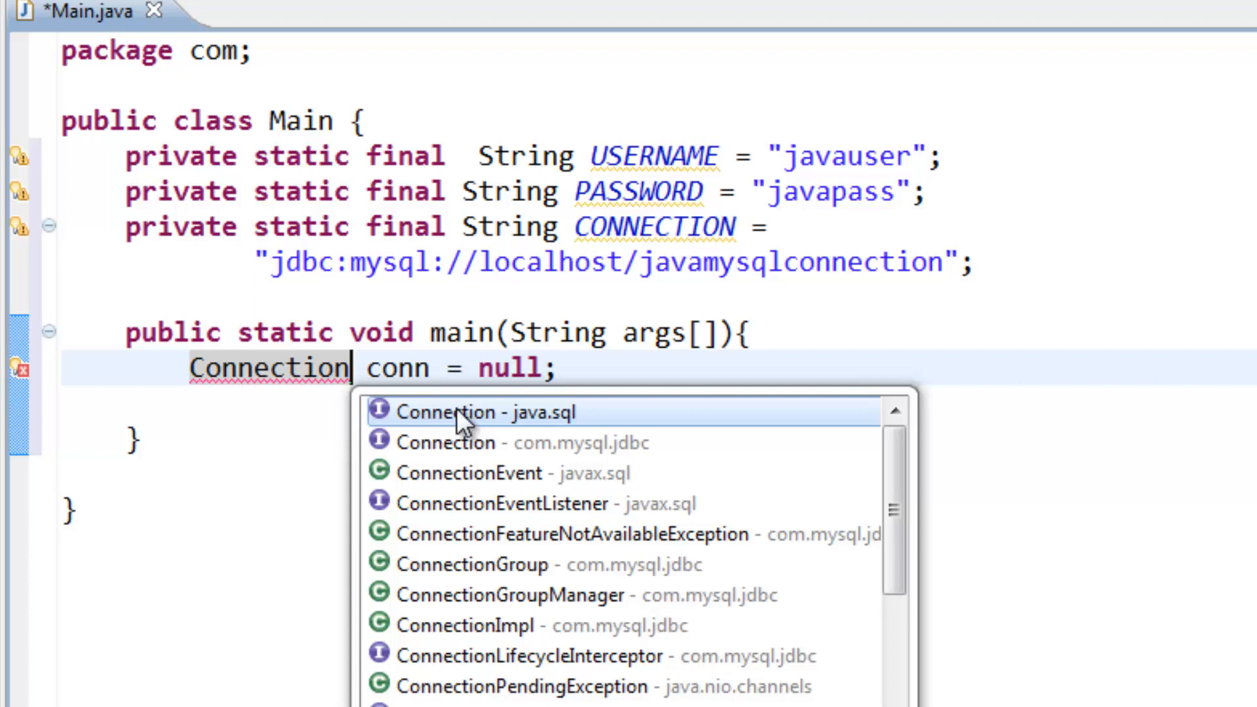
{"action": "left_click", "coordinate": [484, 413]}
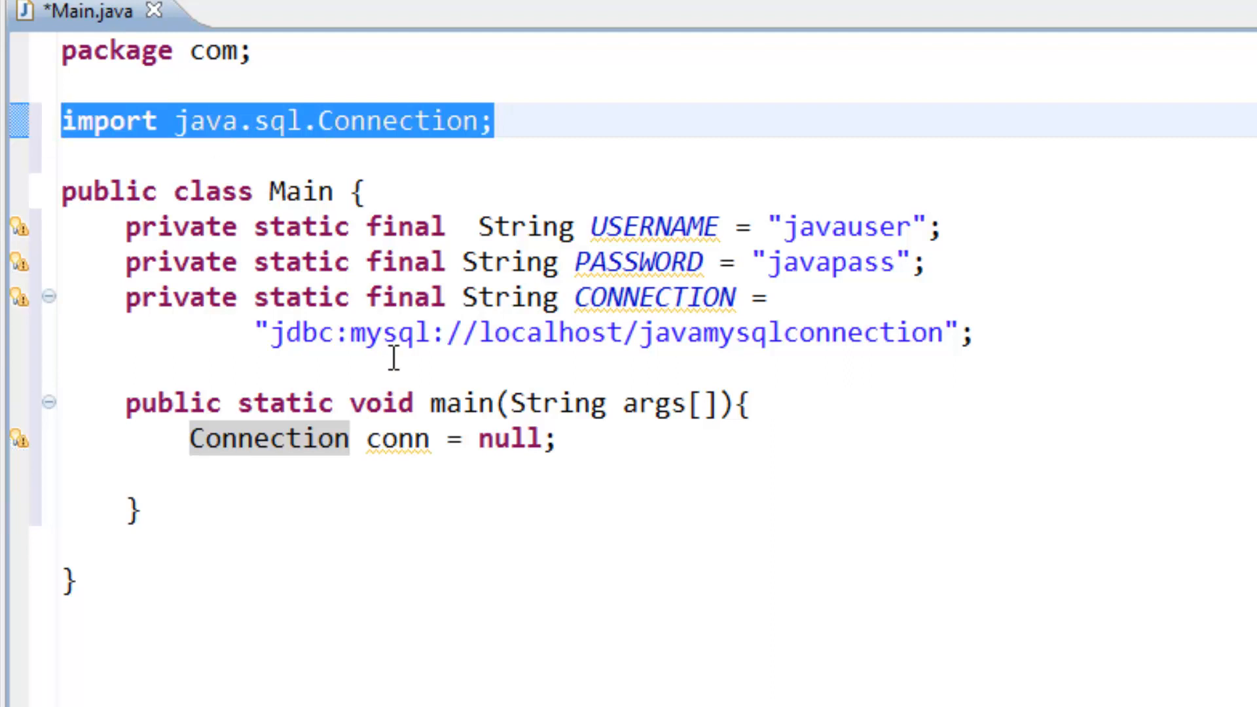
{"action": "left_click", "coordinate": [562, 438]}
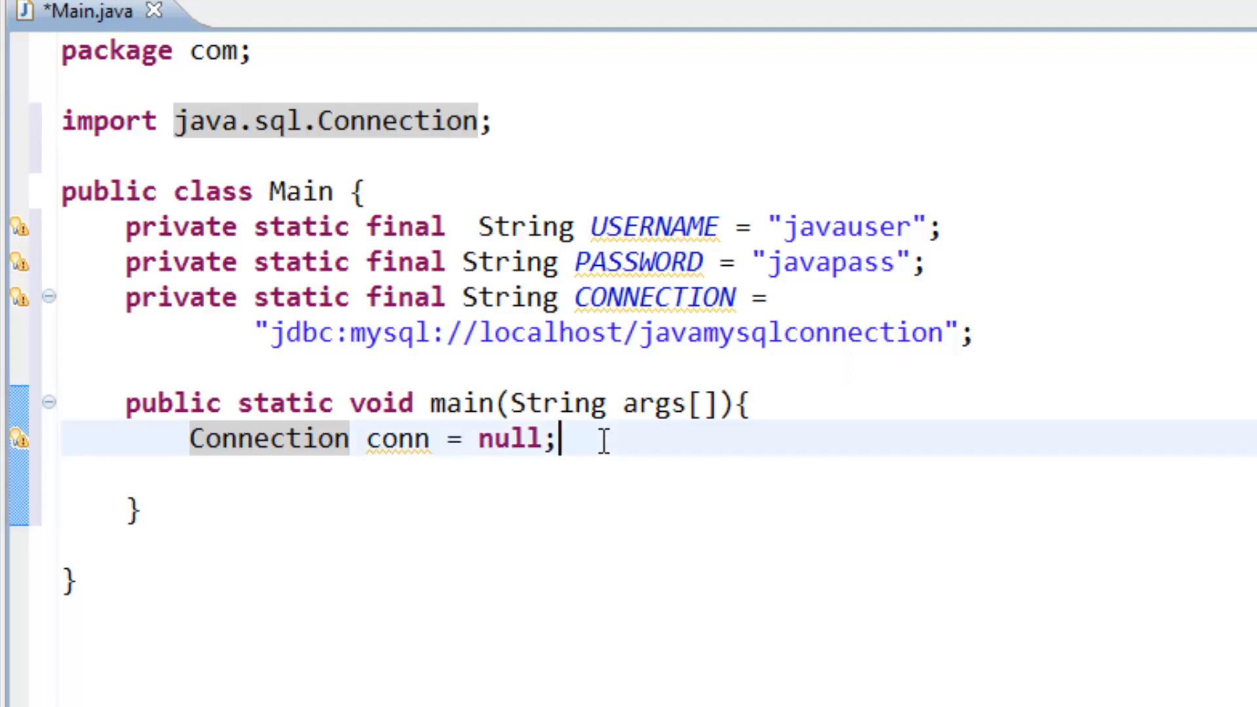
Step: Begin conn = DriverManager.getConnection() on a new line, importing java.sql.DriverManager
{"action": "key", "text": "Return"}
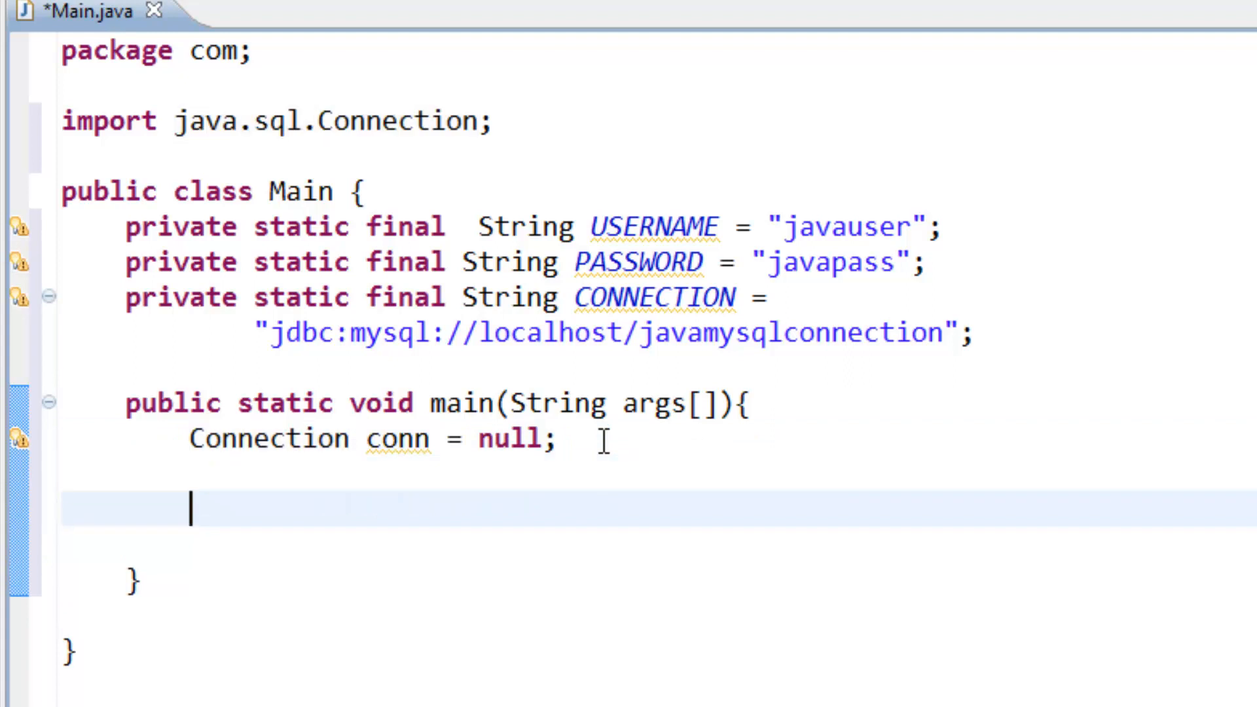
{"action": "type", "text": "conn"}
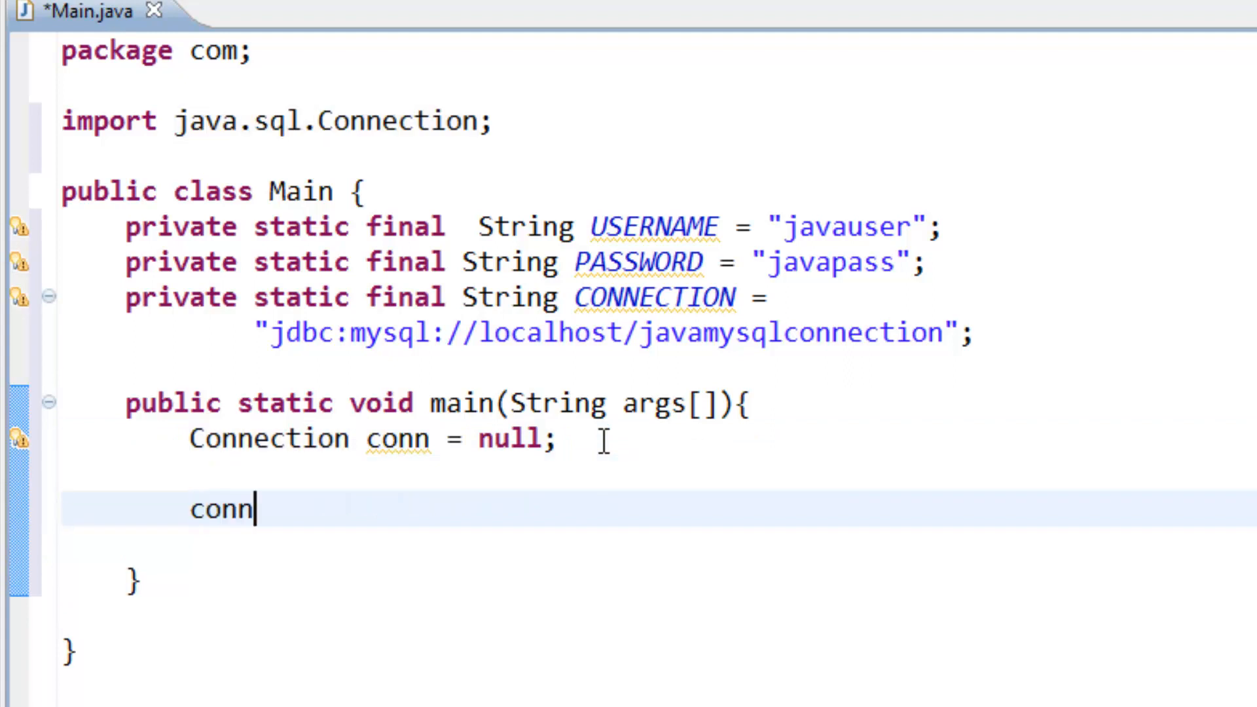
{"action": "type", "text": "="}
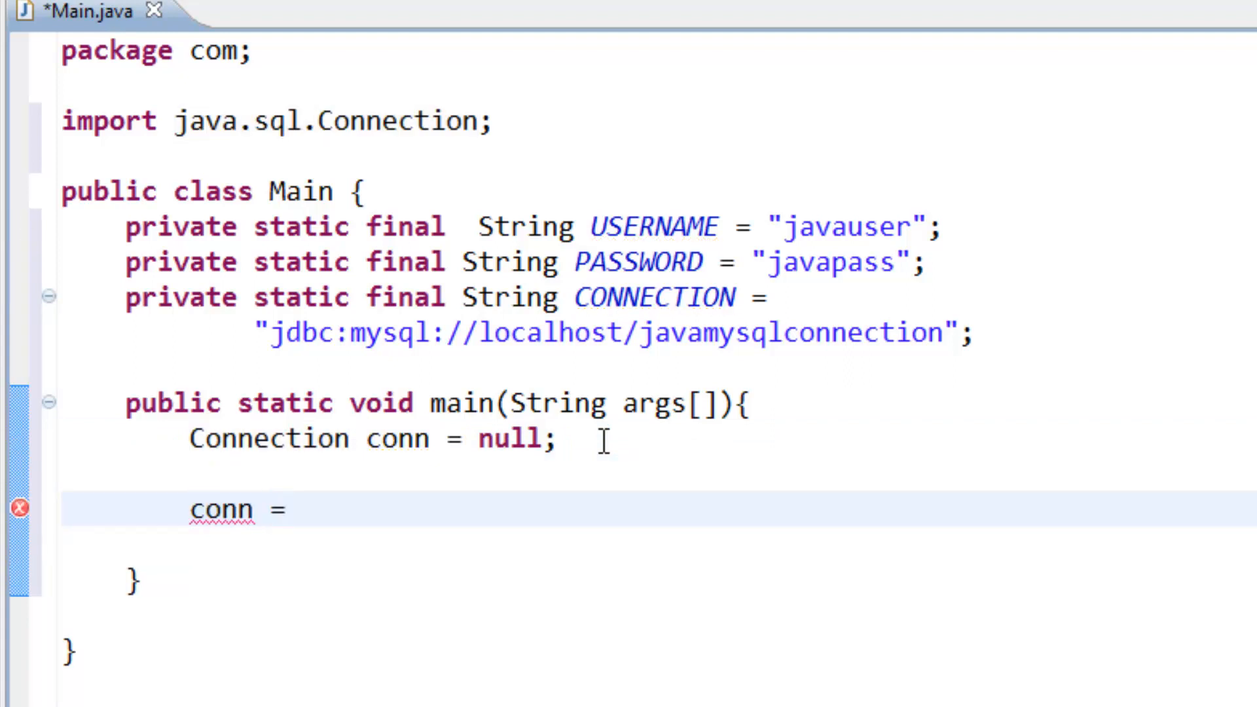
{"action": "type", "text": "Dr"}
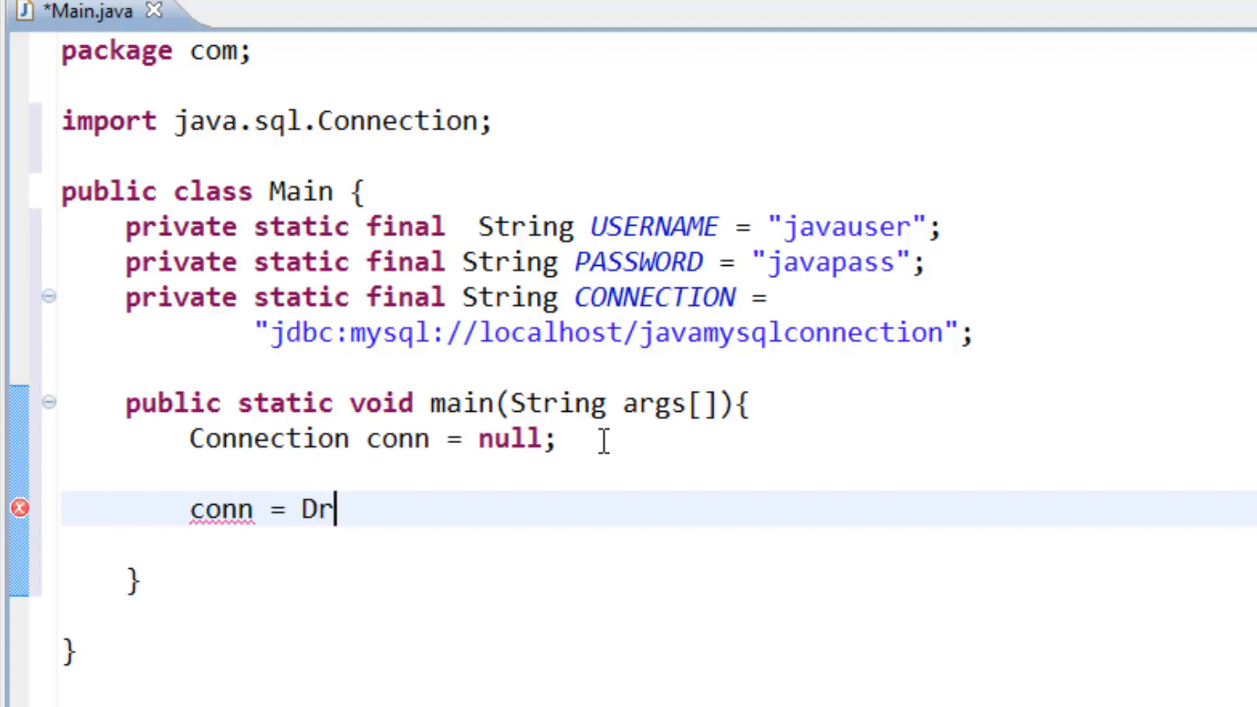
{"action": "type", "text": "iveM"}
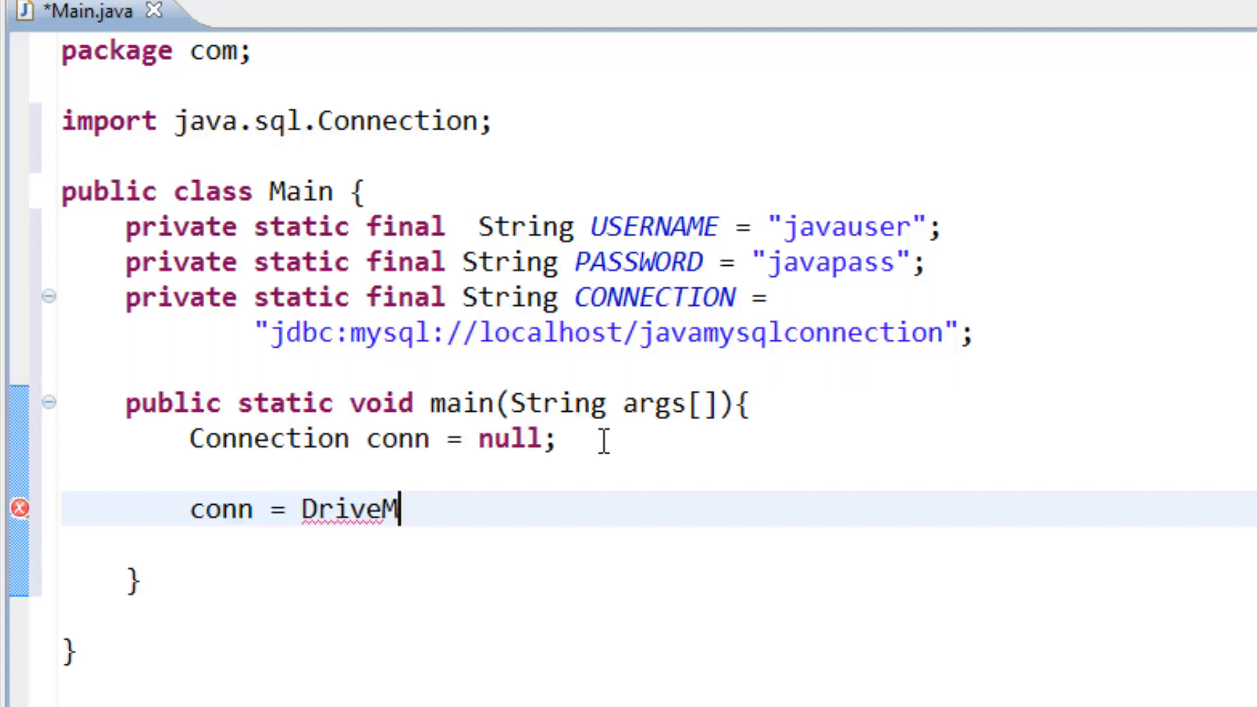
{"action": "type", "text": "anager"}
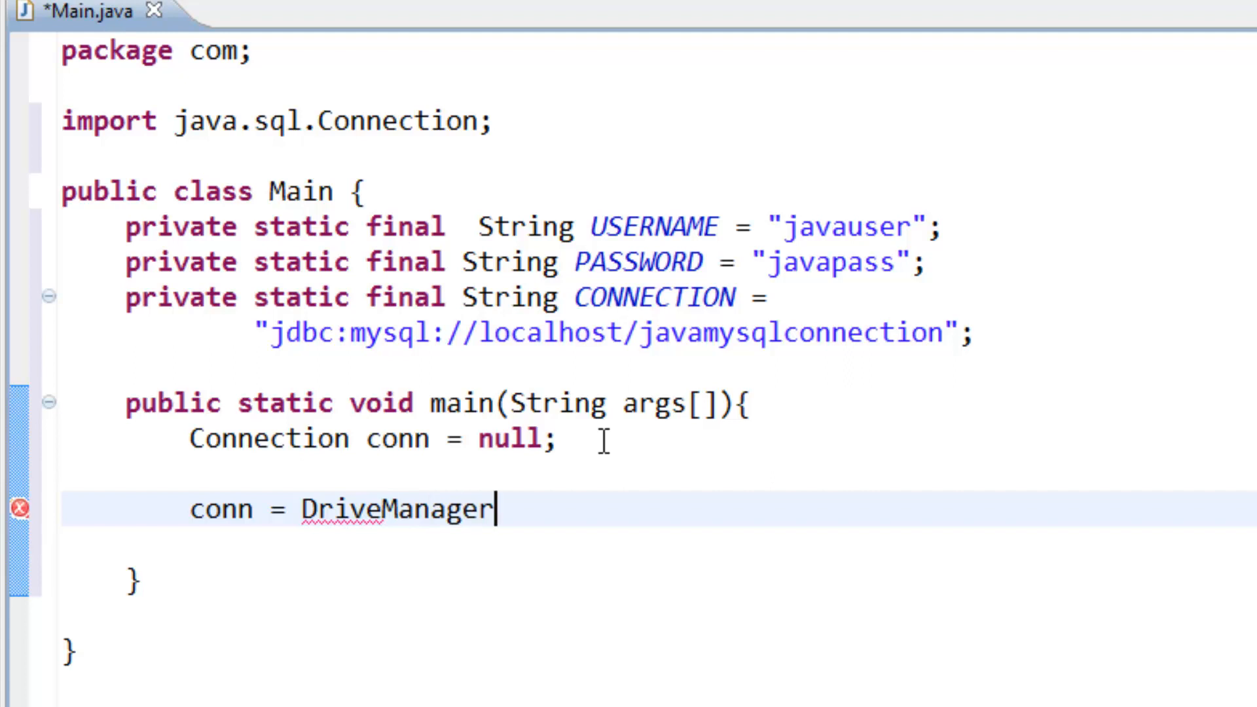
{"action": "type", "text": ".g"}
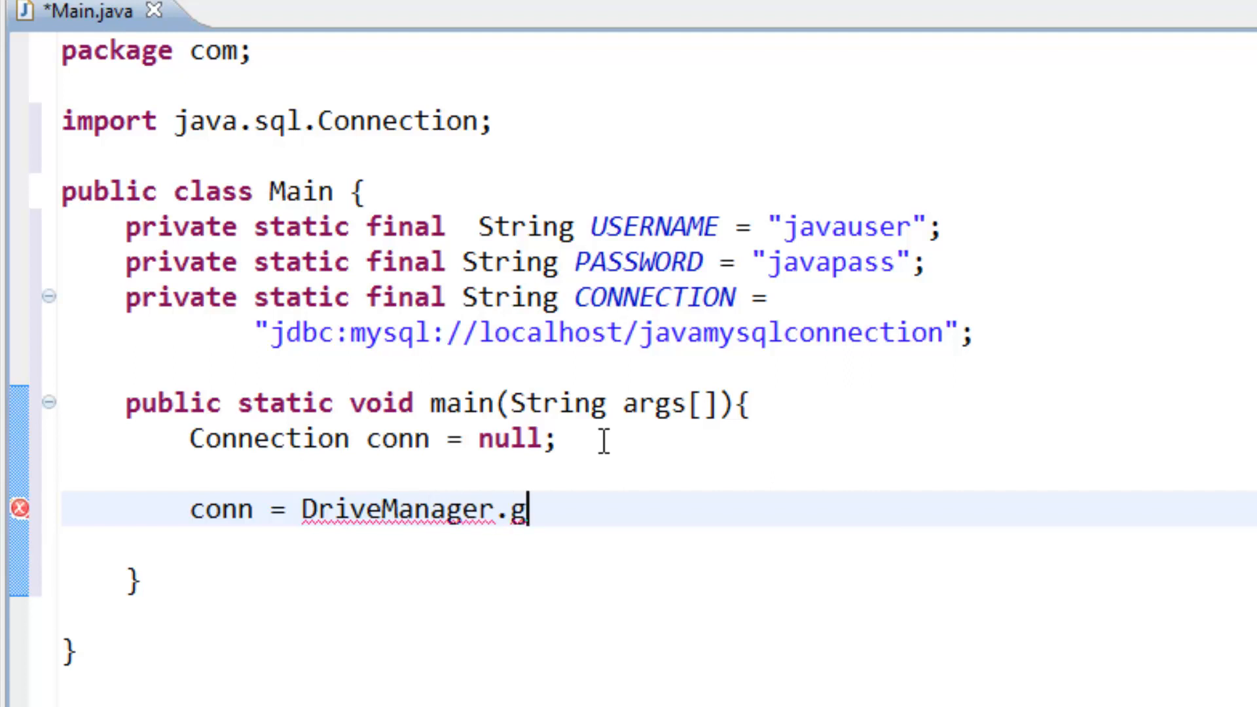
{"action": "type", "text": "etConne"}
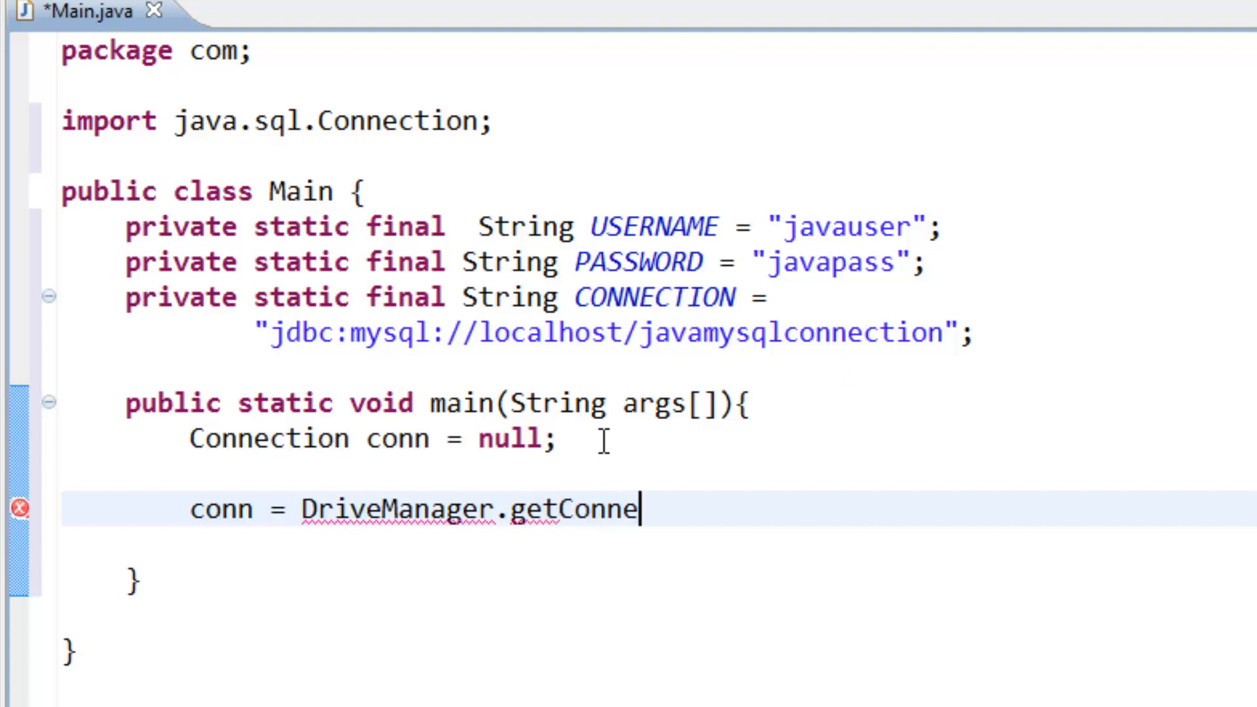
{"action": "type", "text": "ction"}
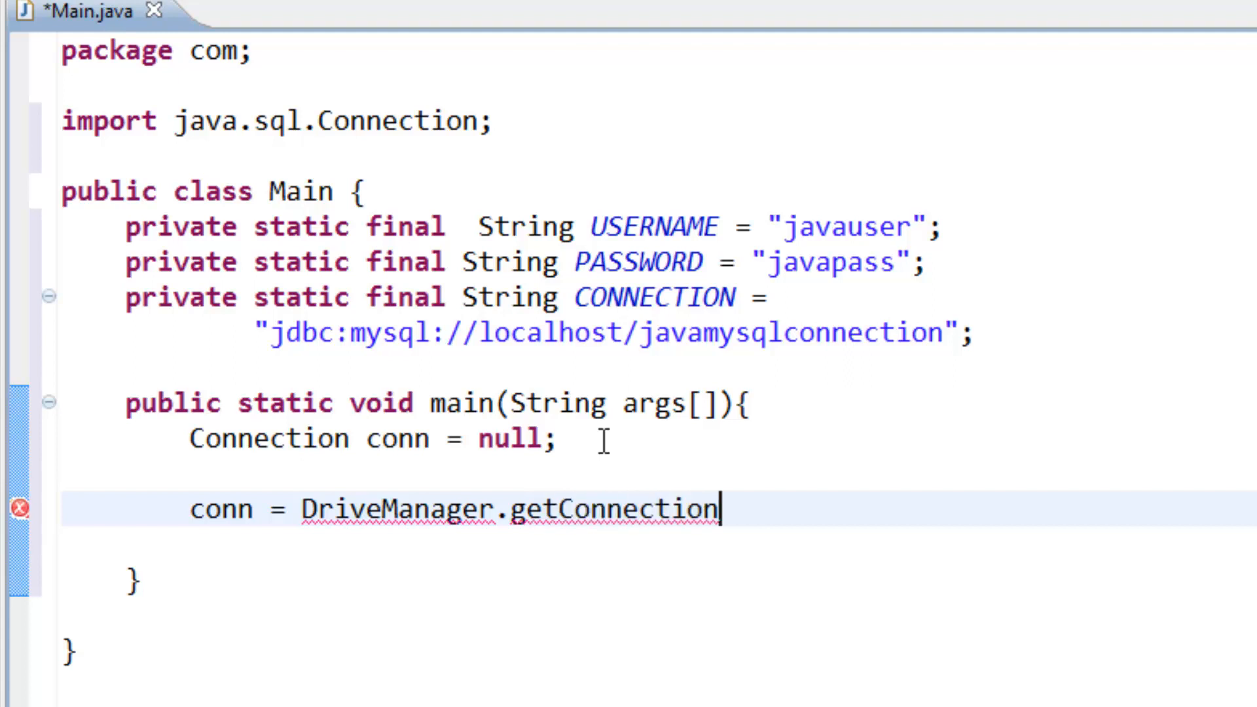
{"action": "type", "text": "()"}
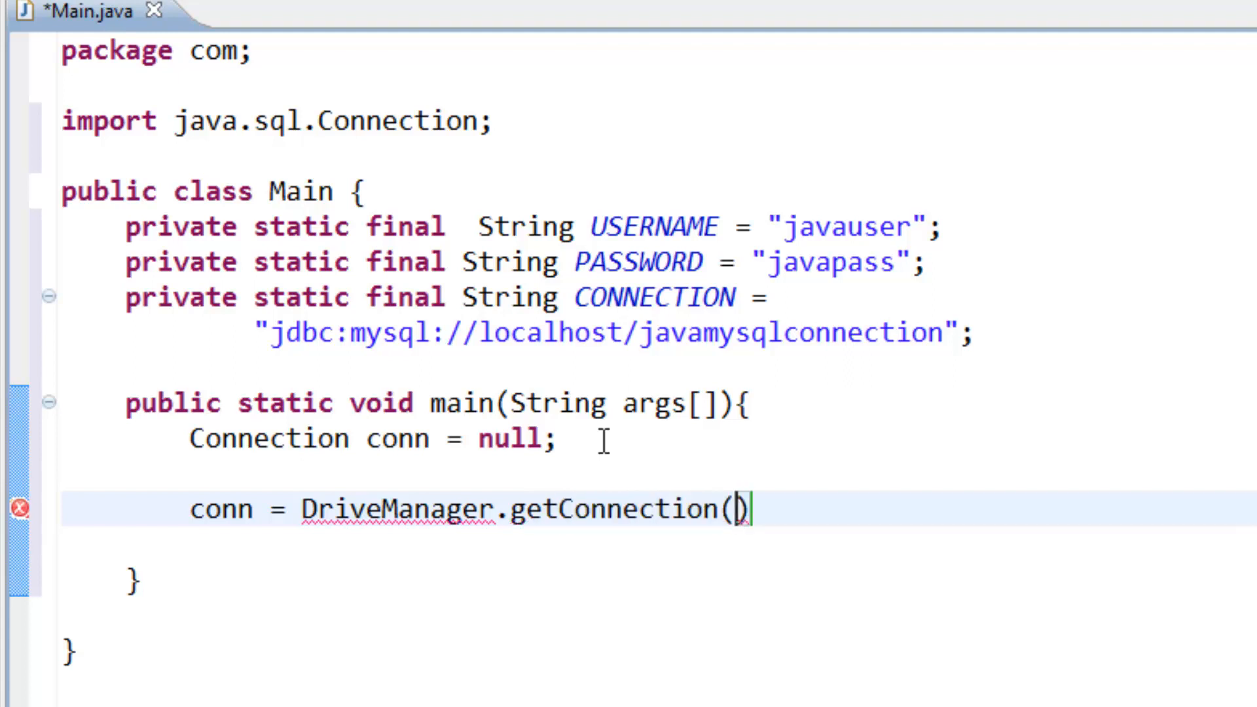
Step: Pass CONNECTION, USERNAME, PASSWORD as the getConnection arguments and end the statement
{"action": "type", "text": "c"}
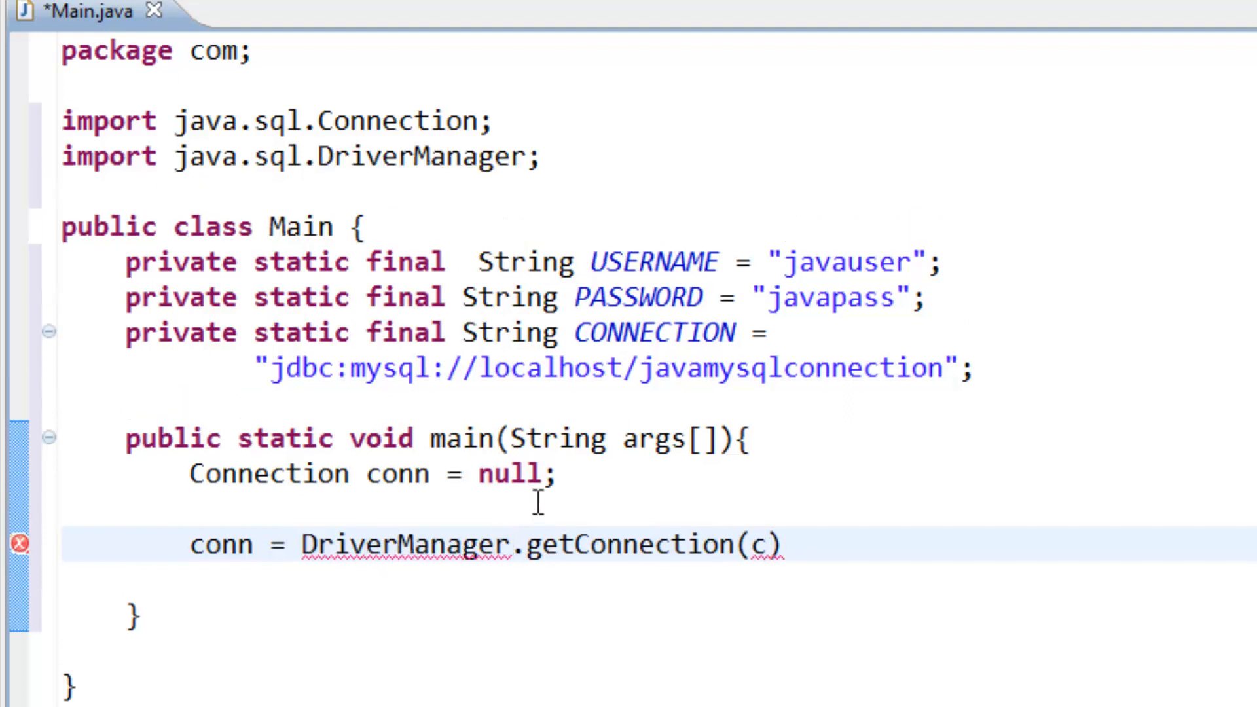
{"action": "key", "text": "BackSpace"}
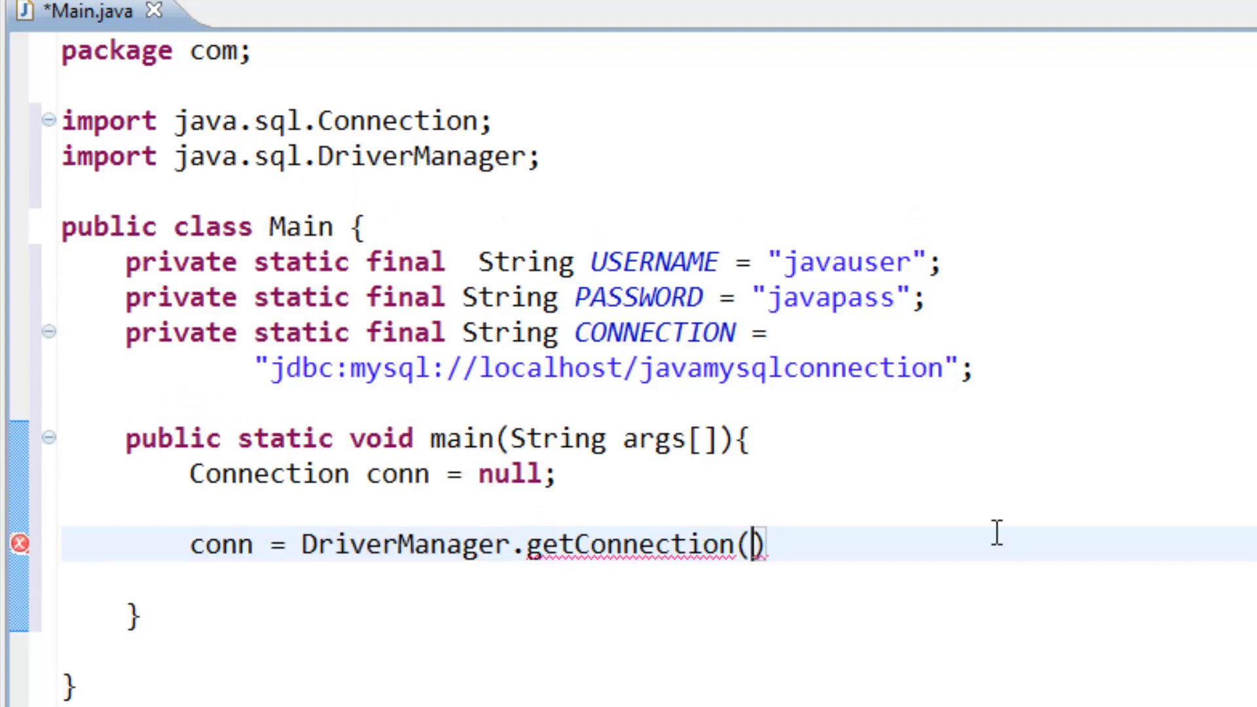
{"action": "type", "text": "CONNECTION"}
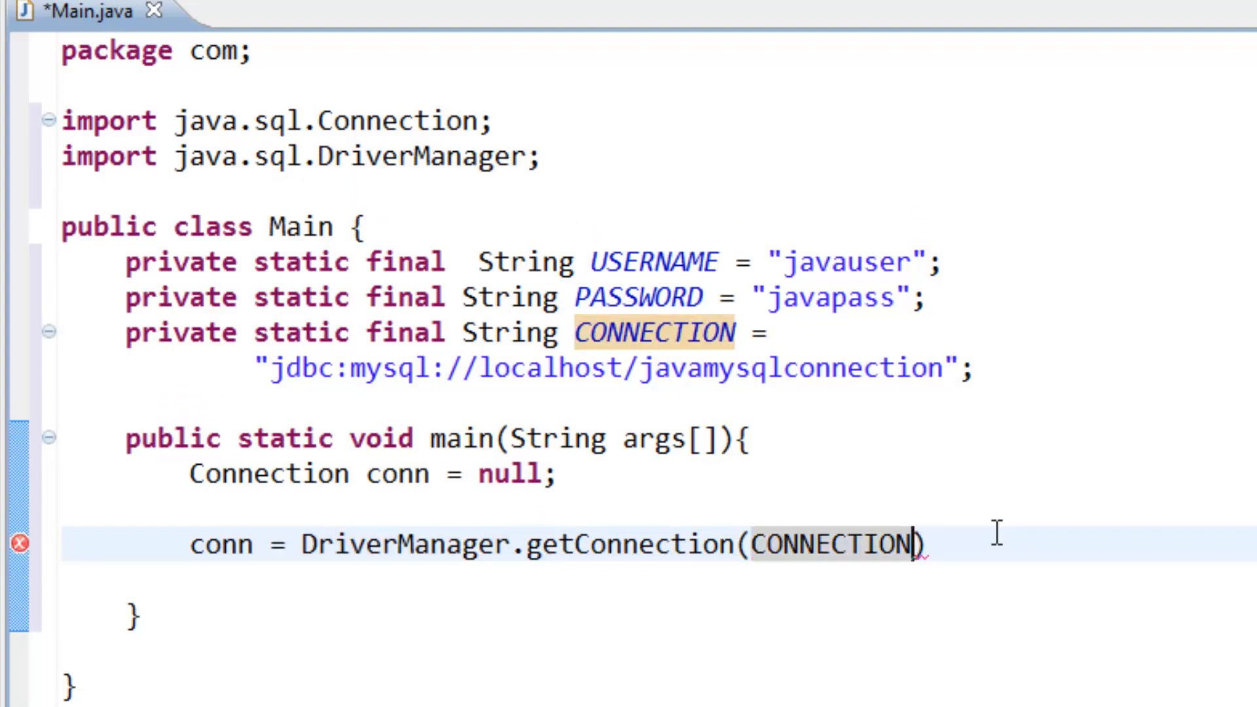
{"action": "type", "text": ","}
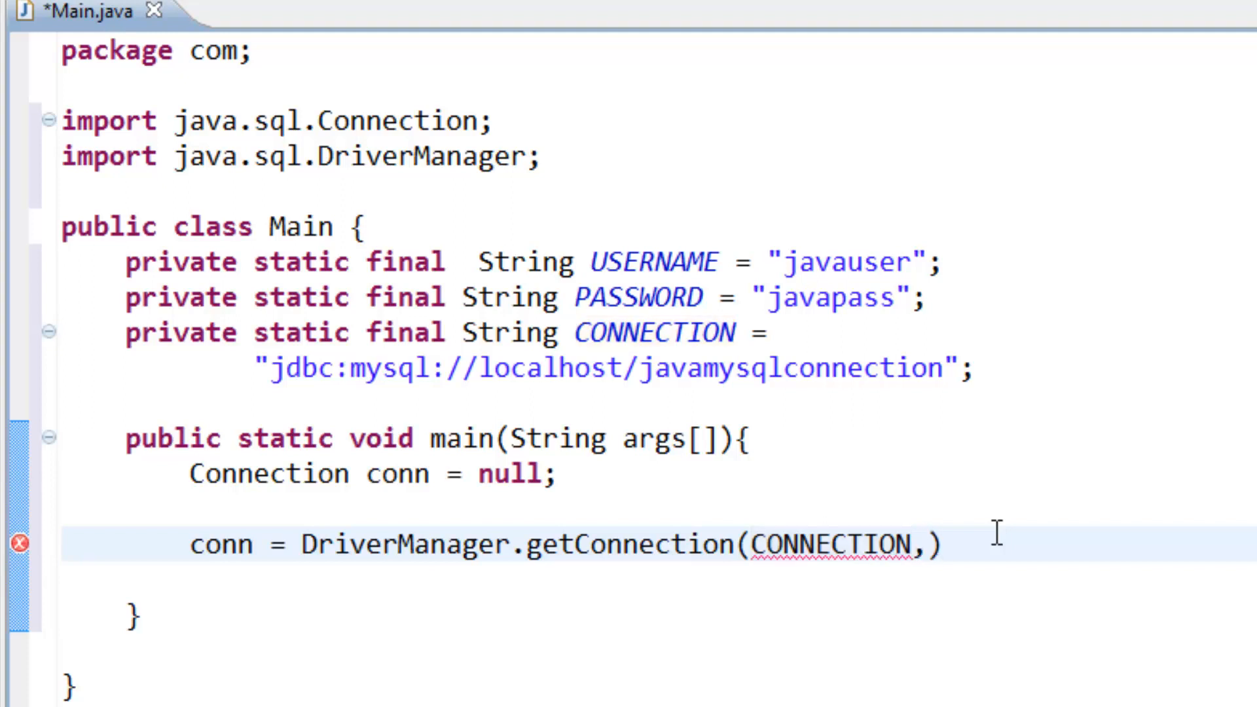
{"action": "type", "text": "PASSW"}
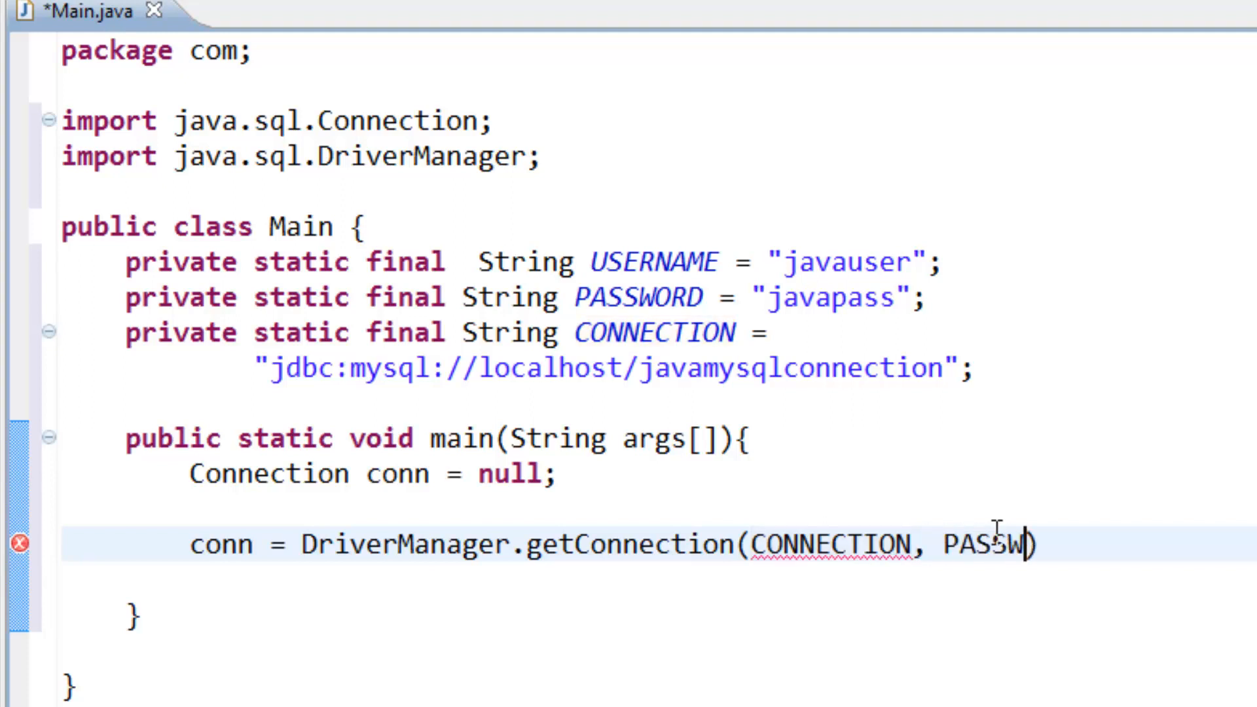
{"action": "type", "text": "ORD"}
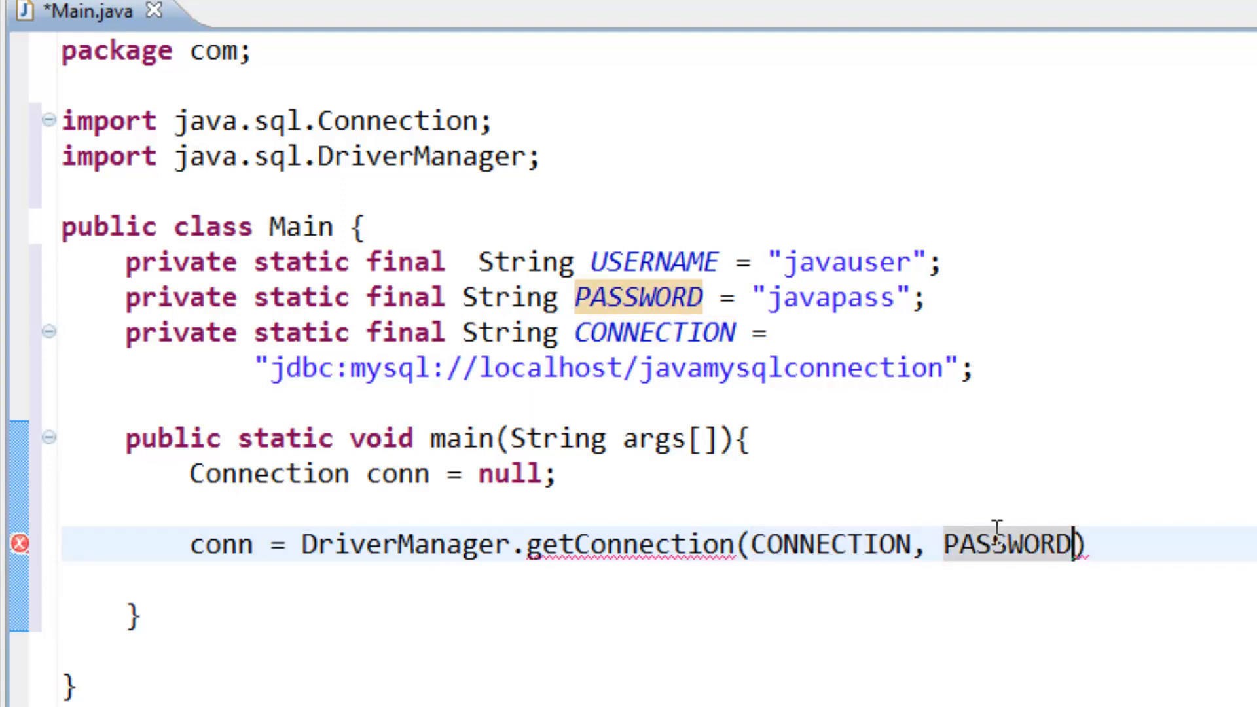
{"action": "key", "text": "BackSpace"}
{"action": "type", "text": "U"}
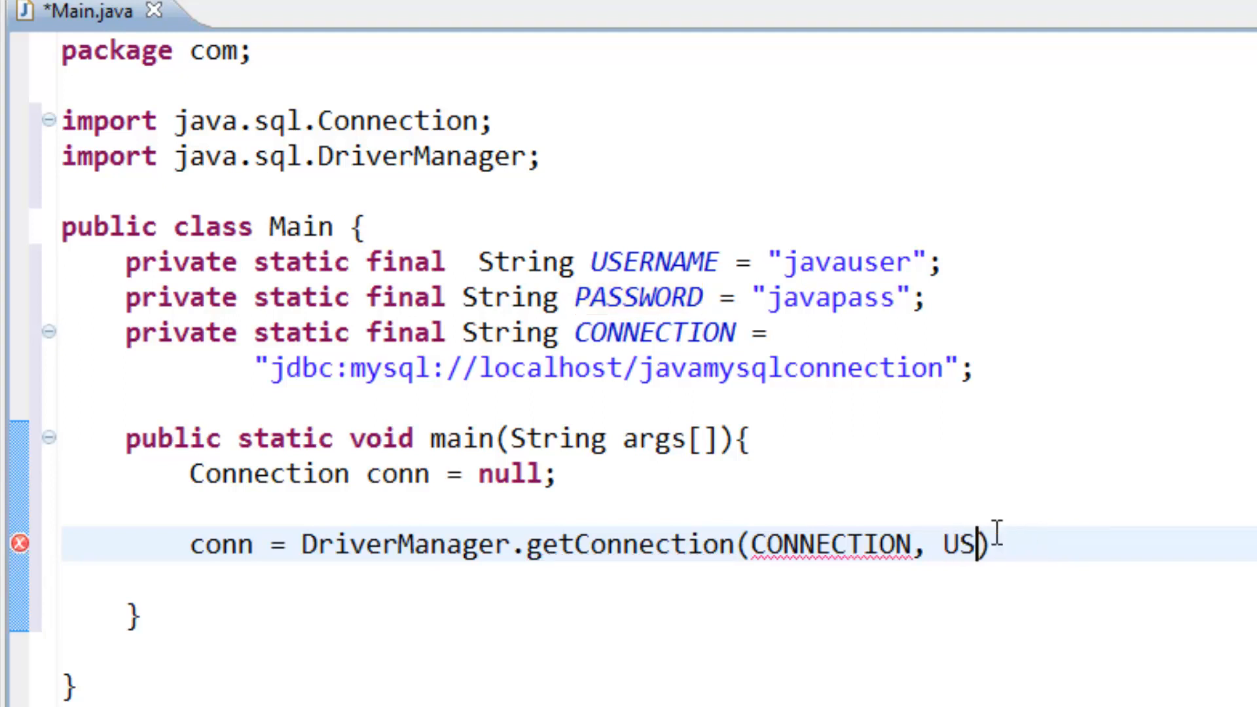
{"action": "type", "text": "ERNAME,"}
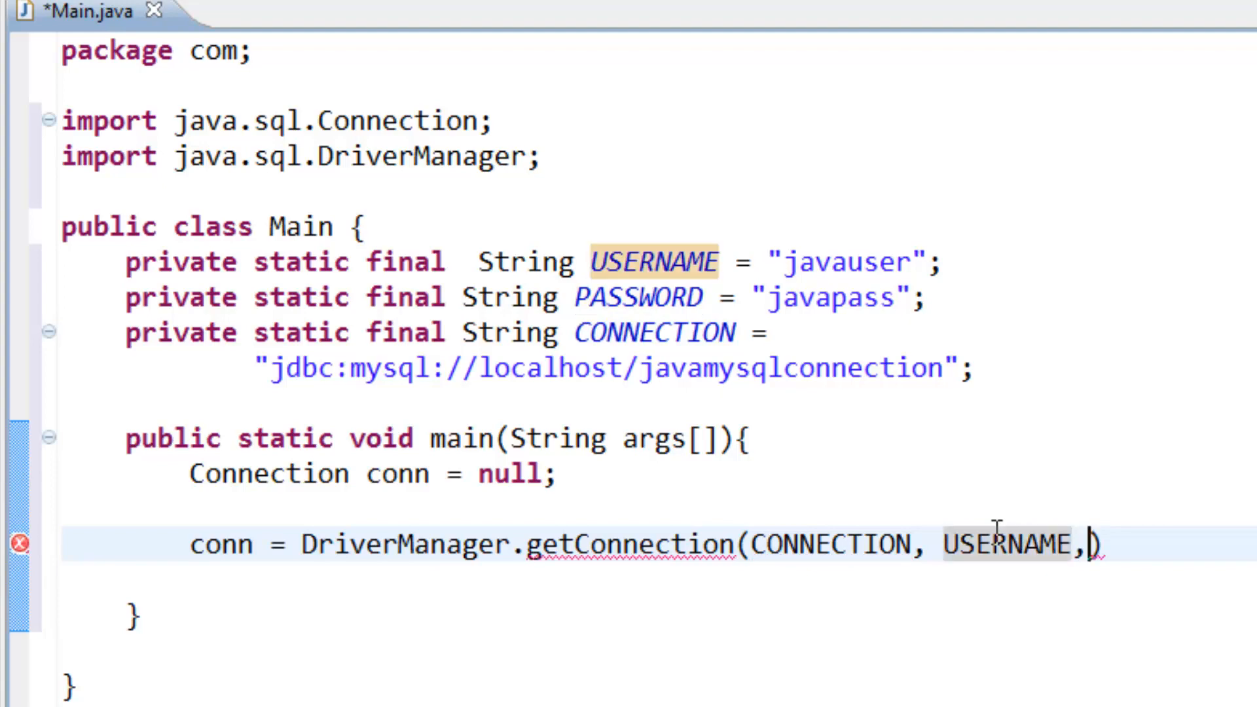
{"action": "type", "text": "PASSWORD"}
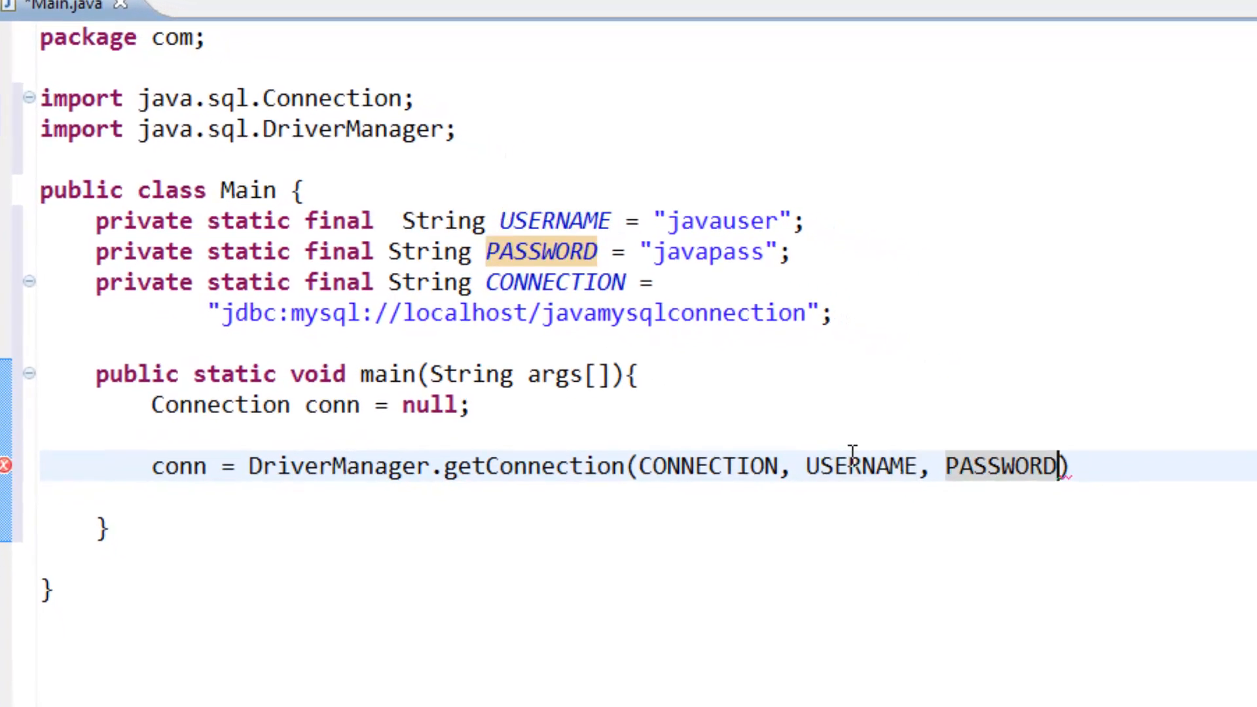
{"action": "mouse_move", "coordinate": [954, 476]}
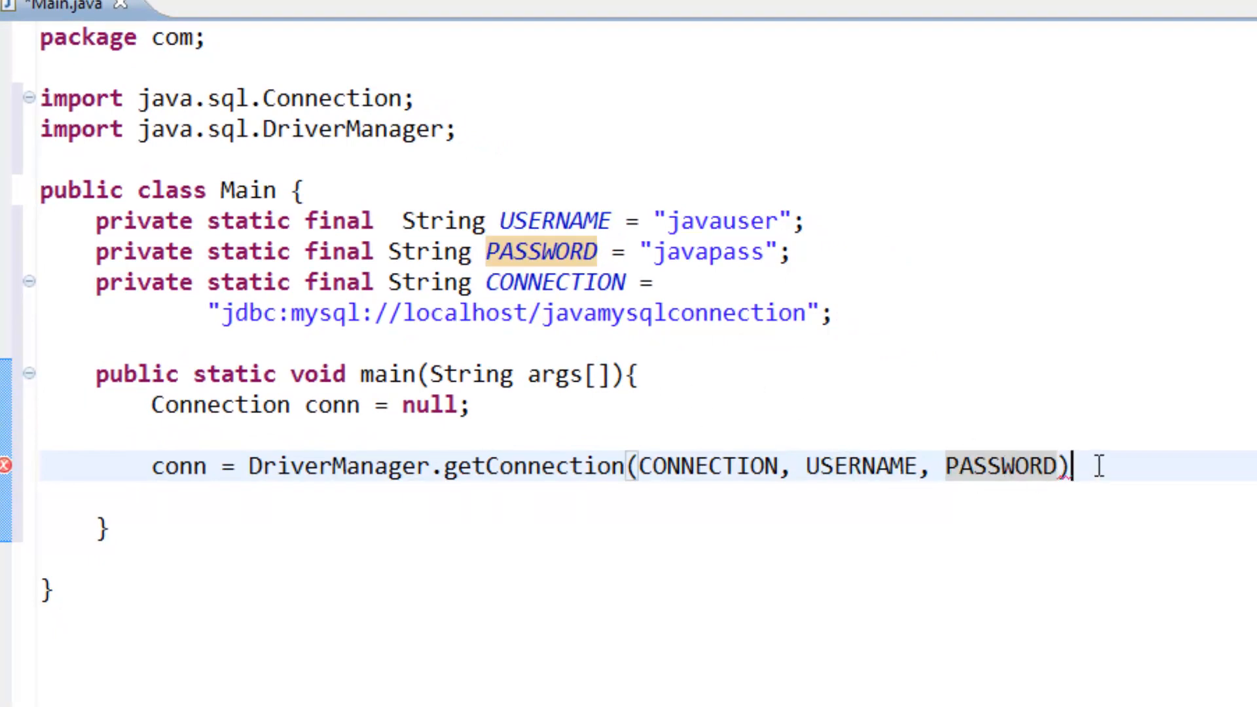
{"action": "type", "text": ";"}
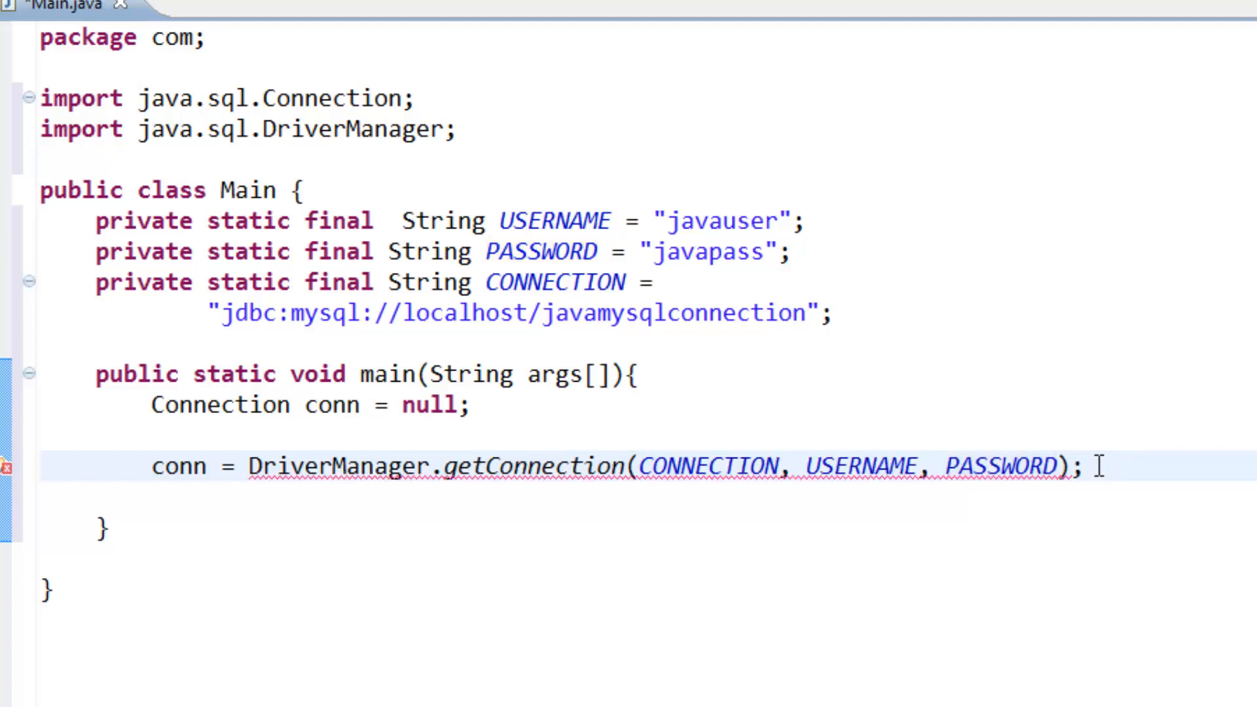
{"action": "mouse_move", "coordinate": [793, 475]}
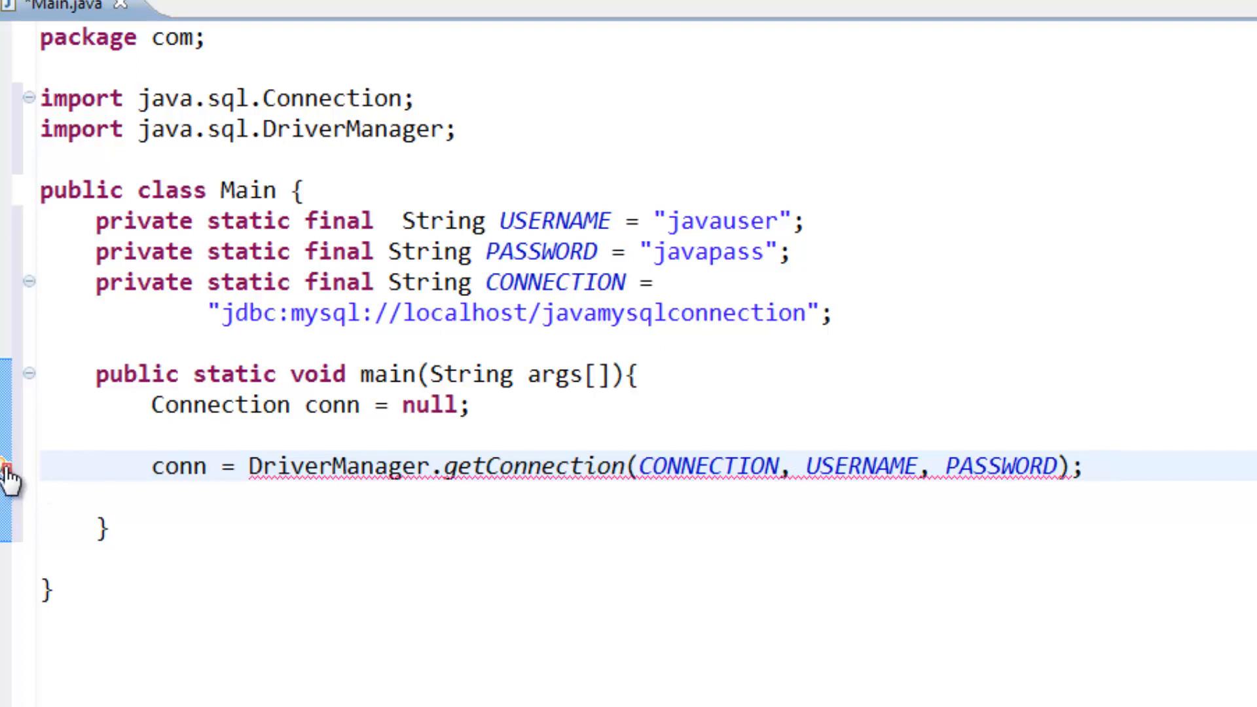
{"action": "mouse_move", "coordinate": [8, 467]}
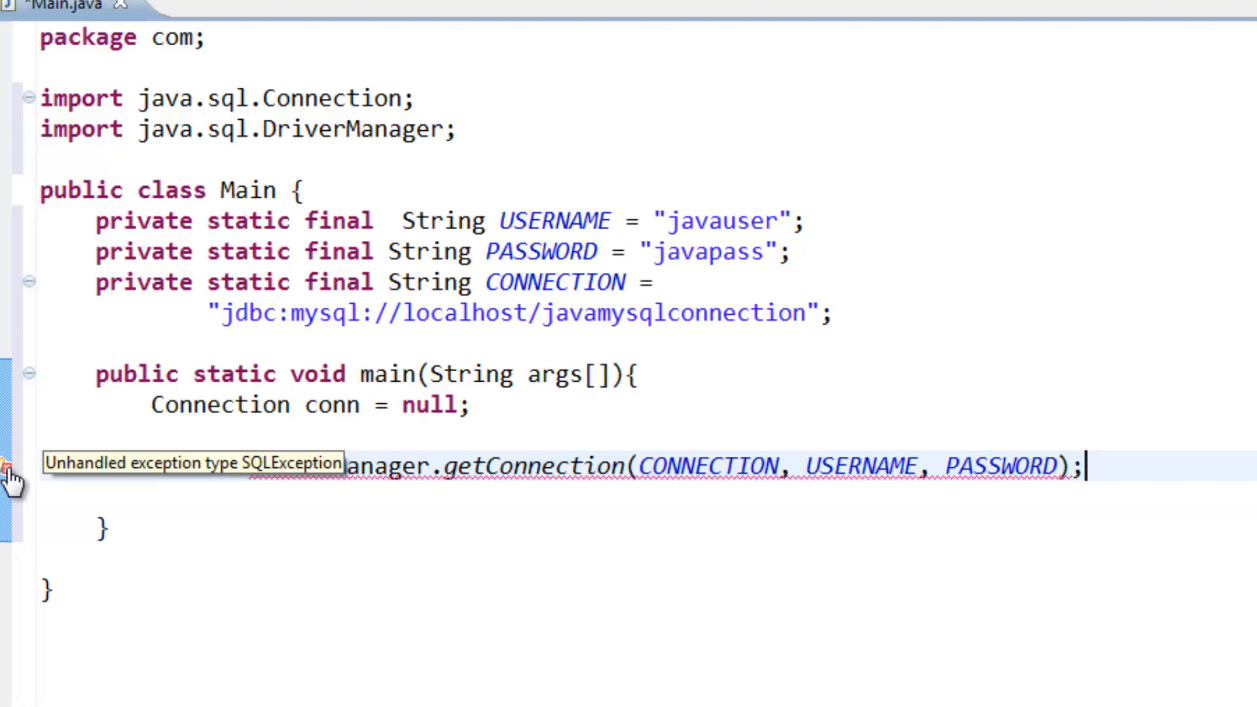
Step: Surround the getConnection call with try/catch for SQLException via quick-fix and remove e.printStackTrace()
{"action": "left_click", "coordinate": [8, 466]}
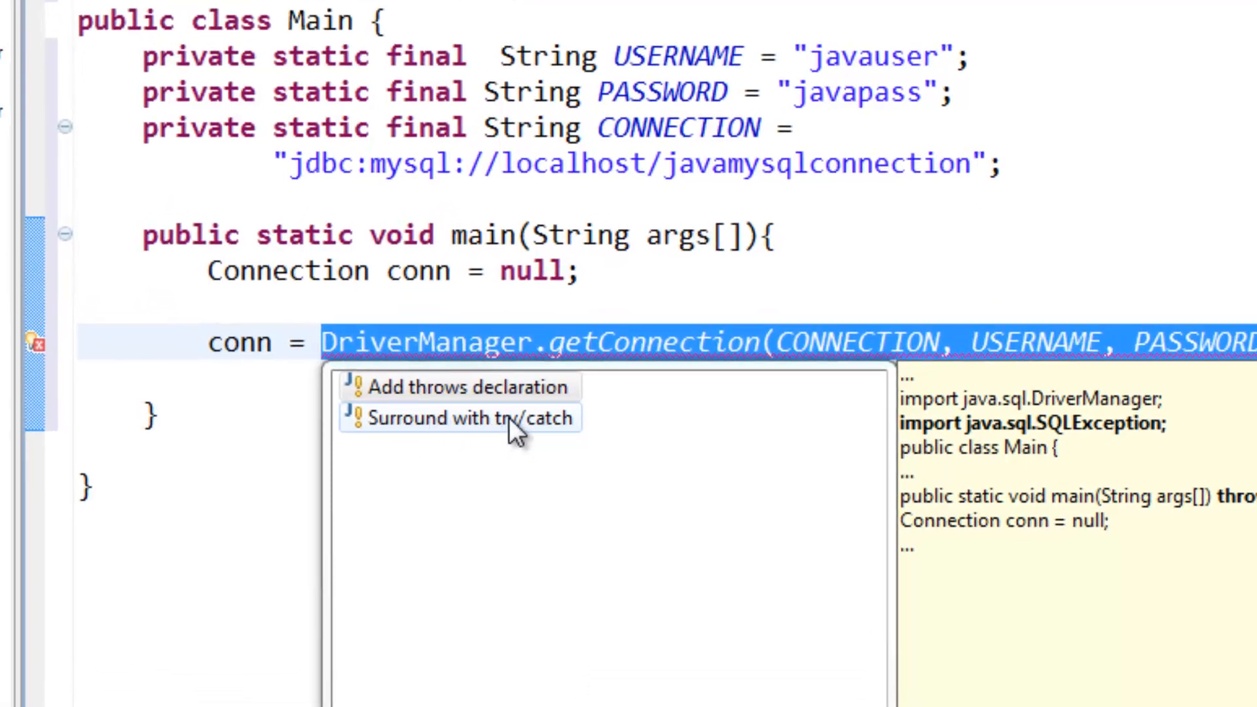
{"action": "left_click", "coordinate": [457, 418]}
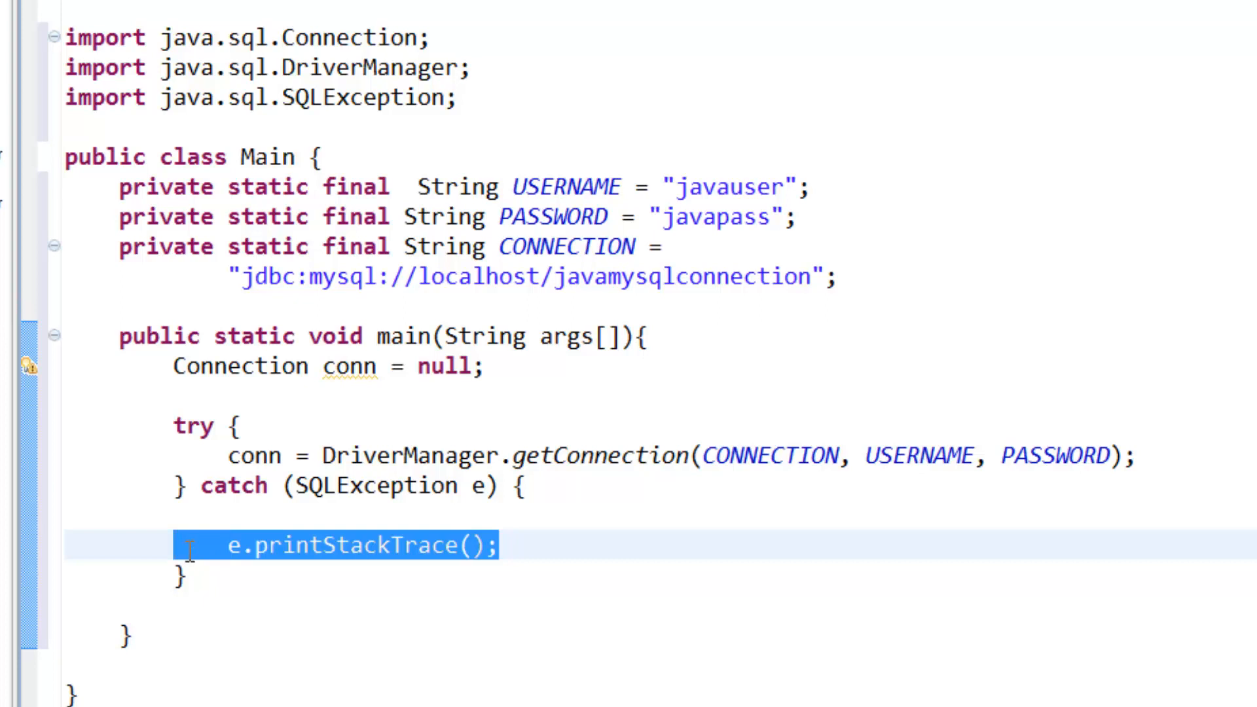
{"action": "key", "text": "Delete"}
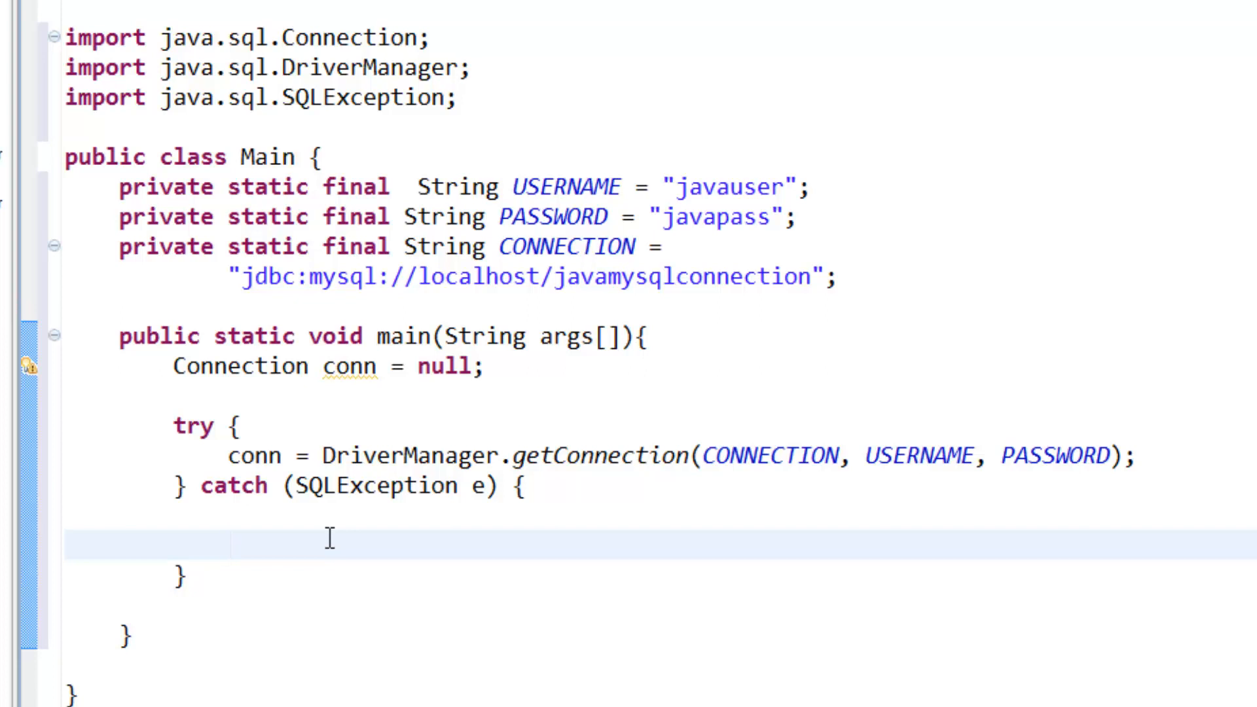
Step: Write System.err.print(e); inside the catch block
{"action": "left_click", "coordinate": [228, 540]}
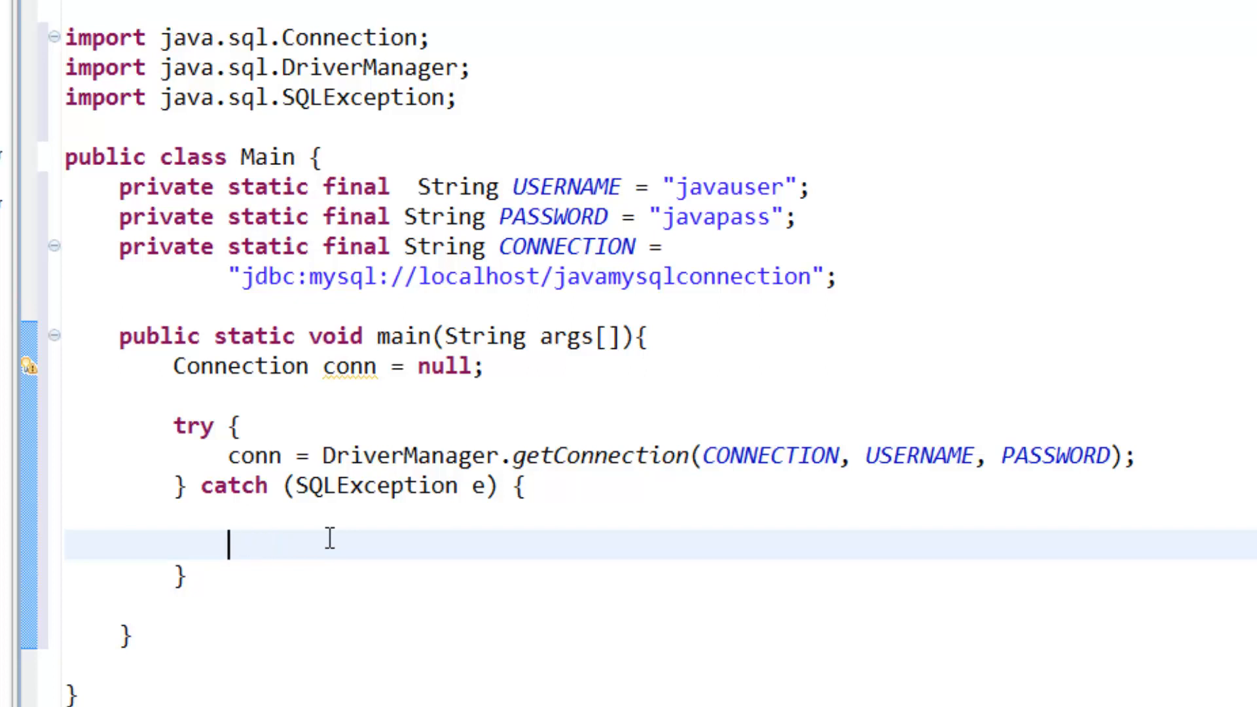
{"action": "type", "text": "Syste"}
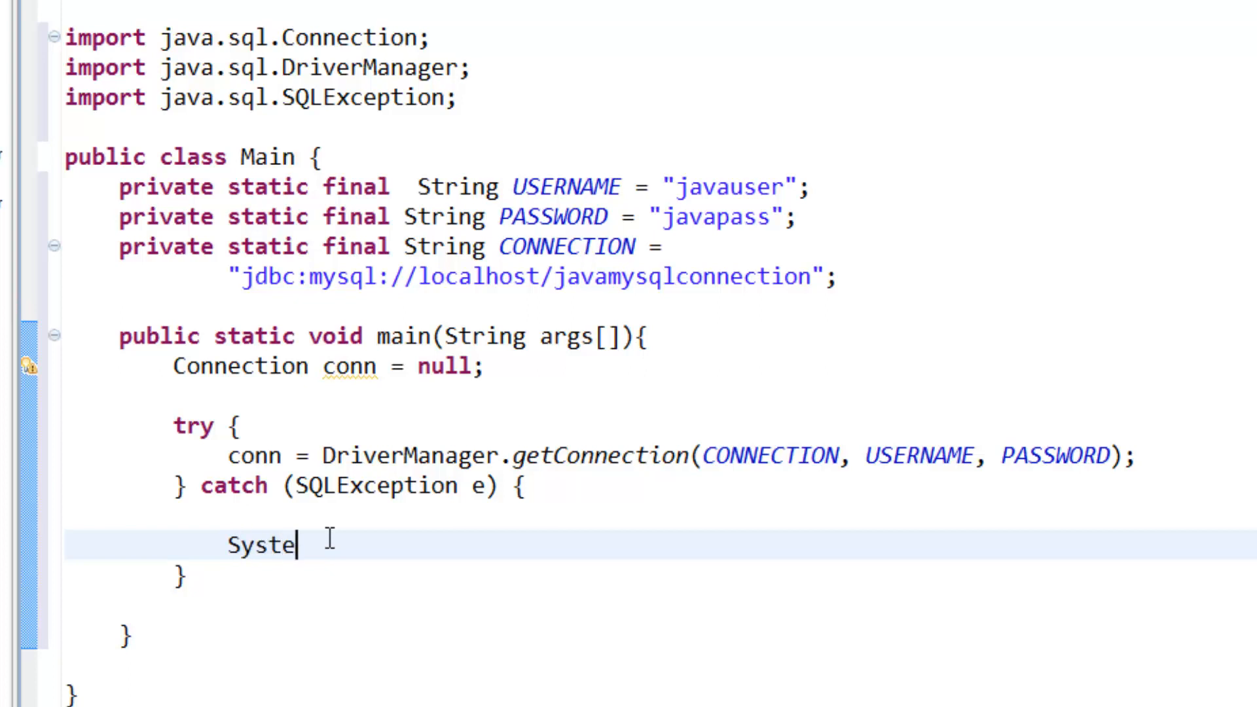
{"action": "type", "text": "m.err"}
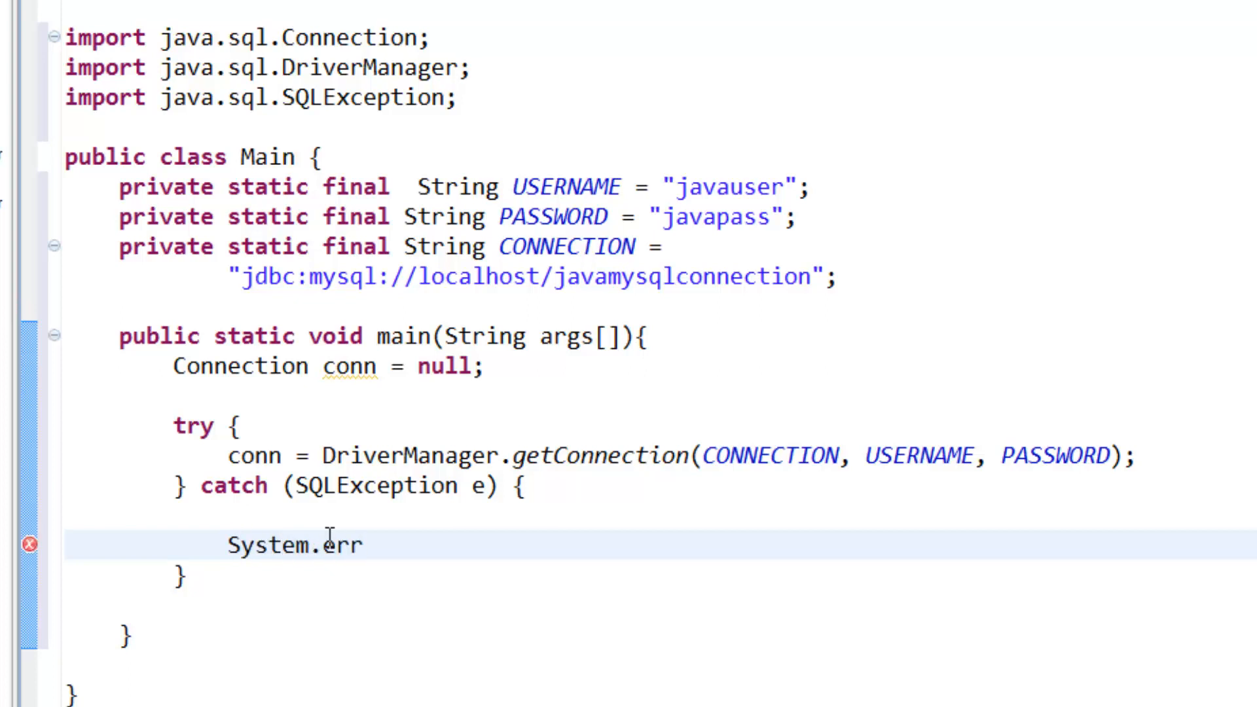
{"action": "type", "text": ".prin"}
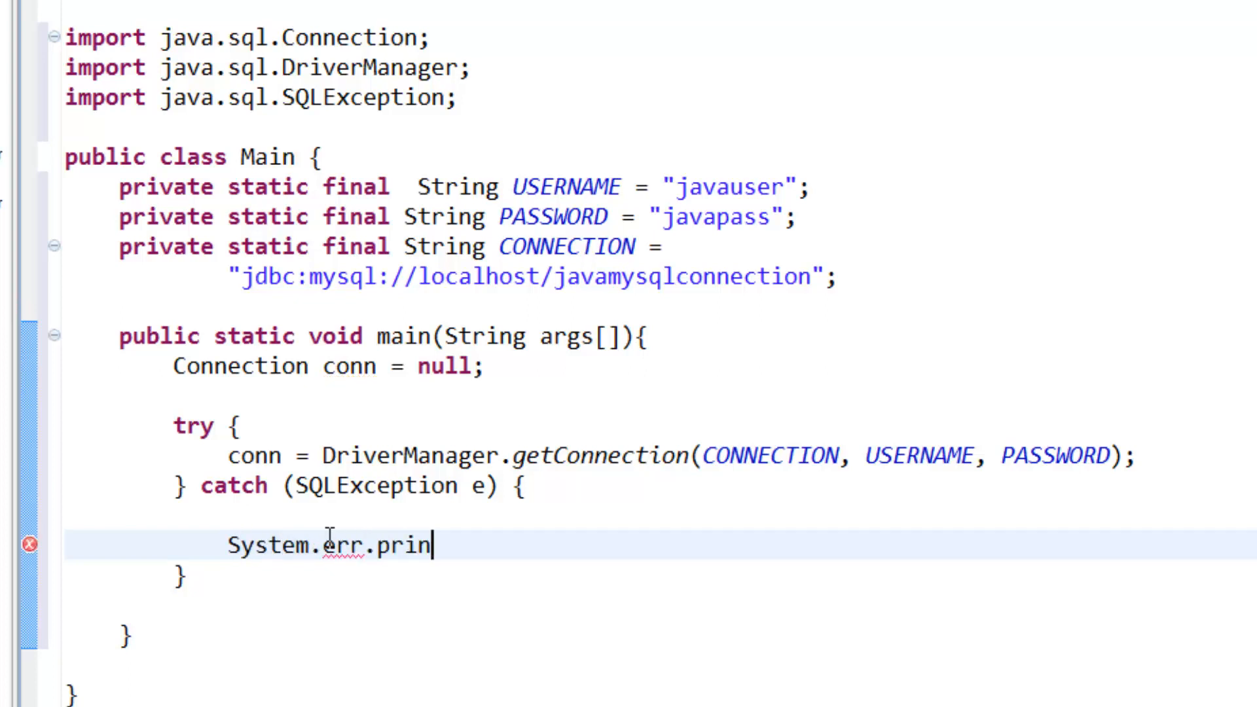
{"action": "type", "text": "t"}
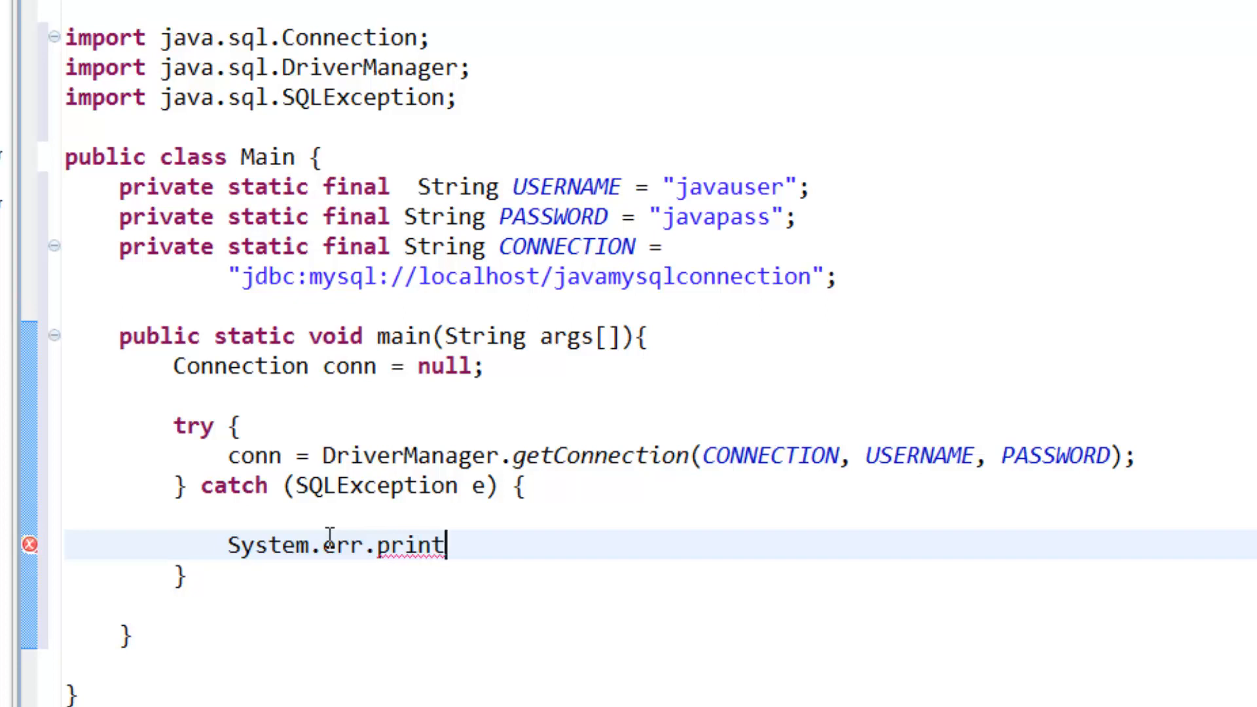
{"action": "type", "text": "(e)"}
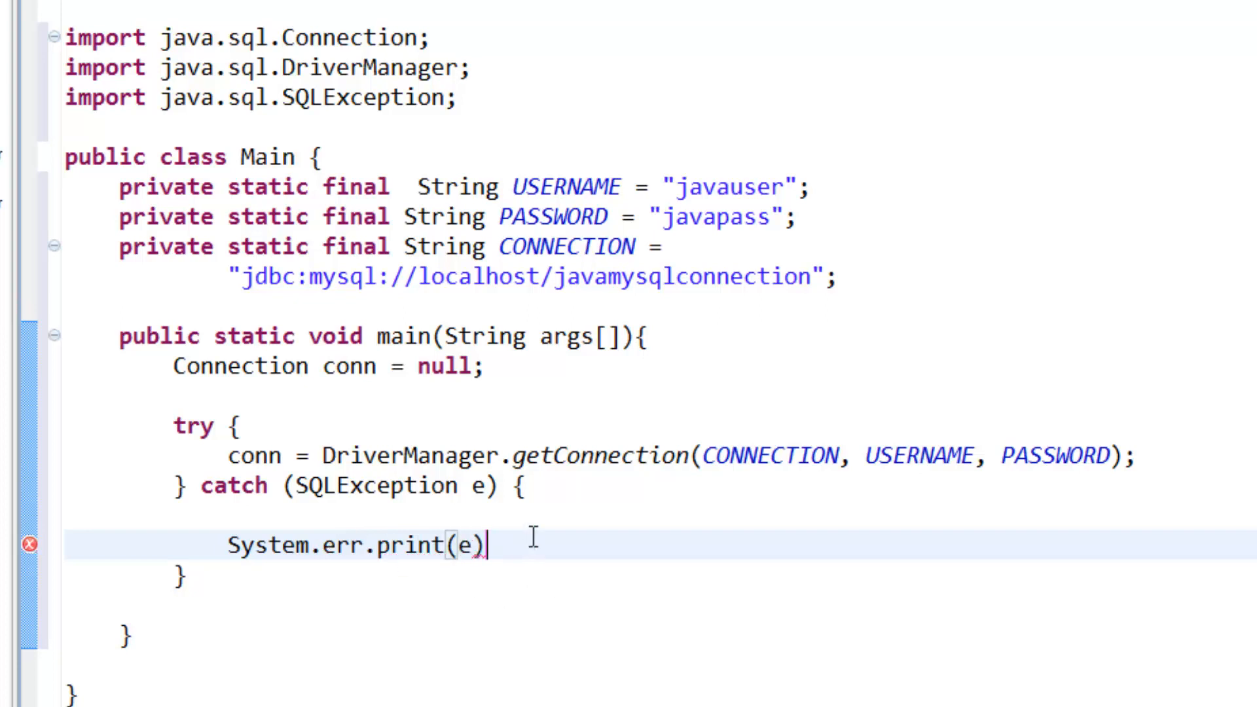
{"action": "type", "text": ";"}
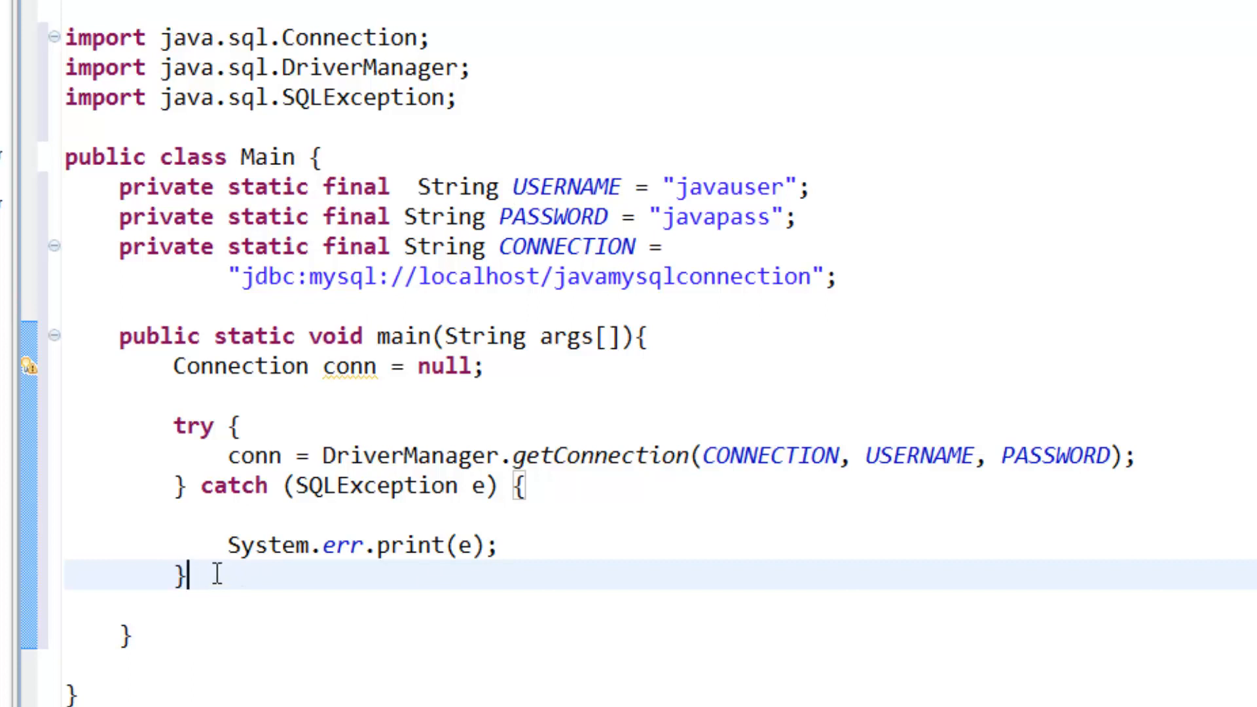
Step: Add an empty finally {} block after the catch
{"action": "type", "text": "fin"}
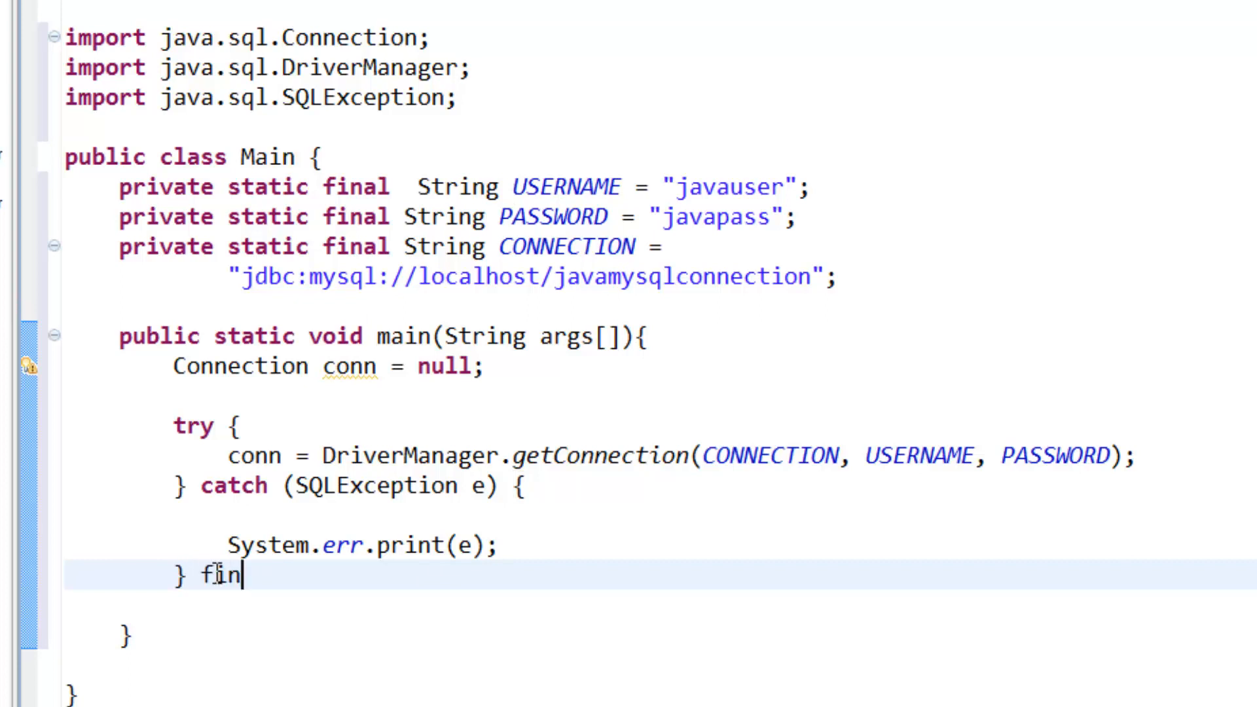
{"action": "type", "text": "ally"}
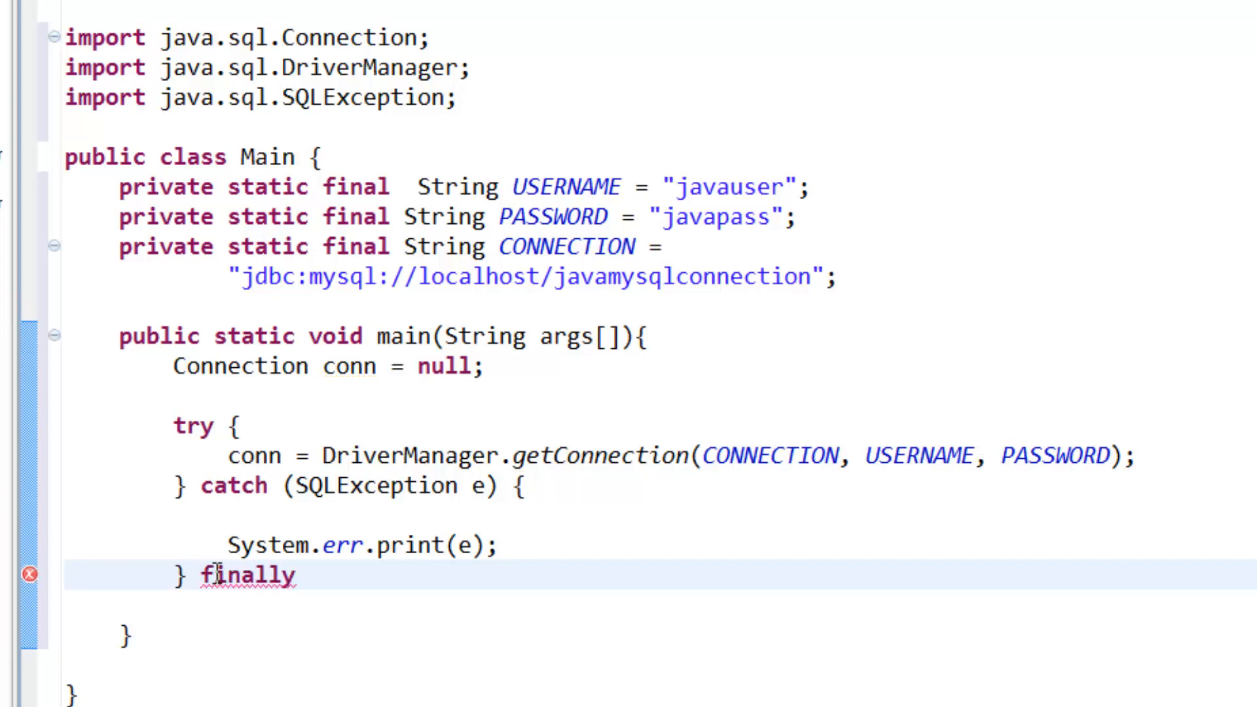
{"action": "type", "text": "{}"}
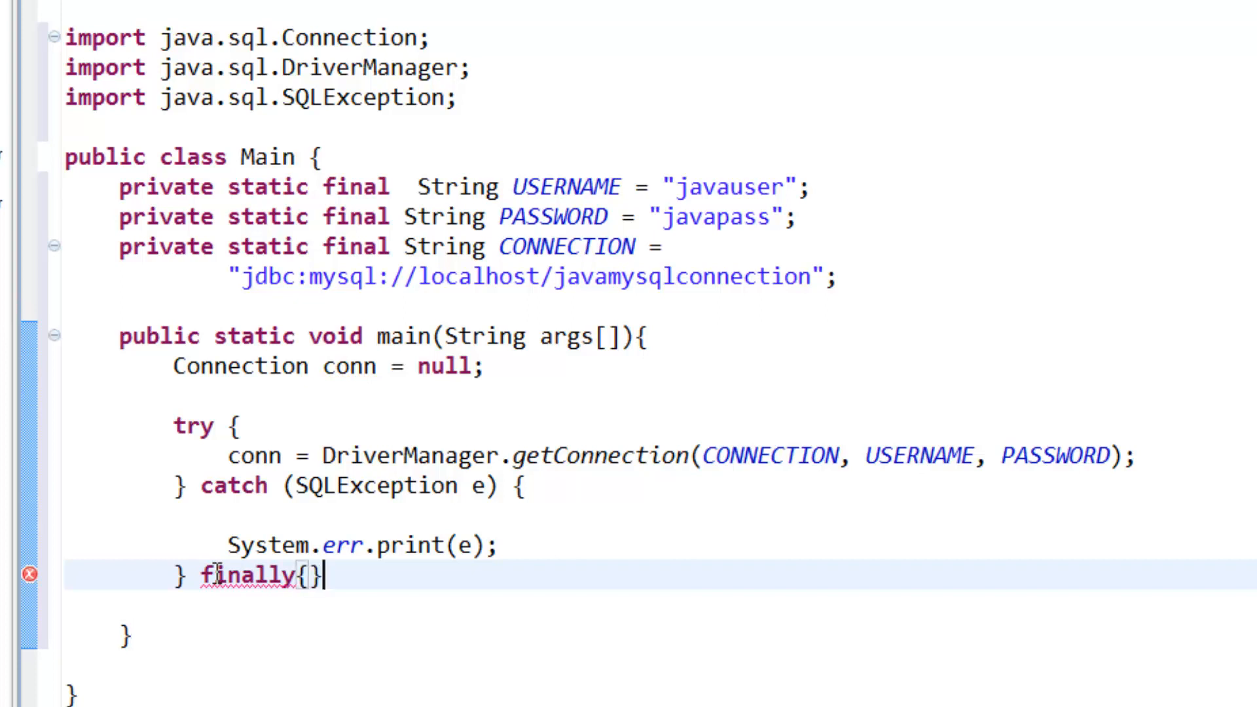
{"action": "key", "text": "Enter"}
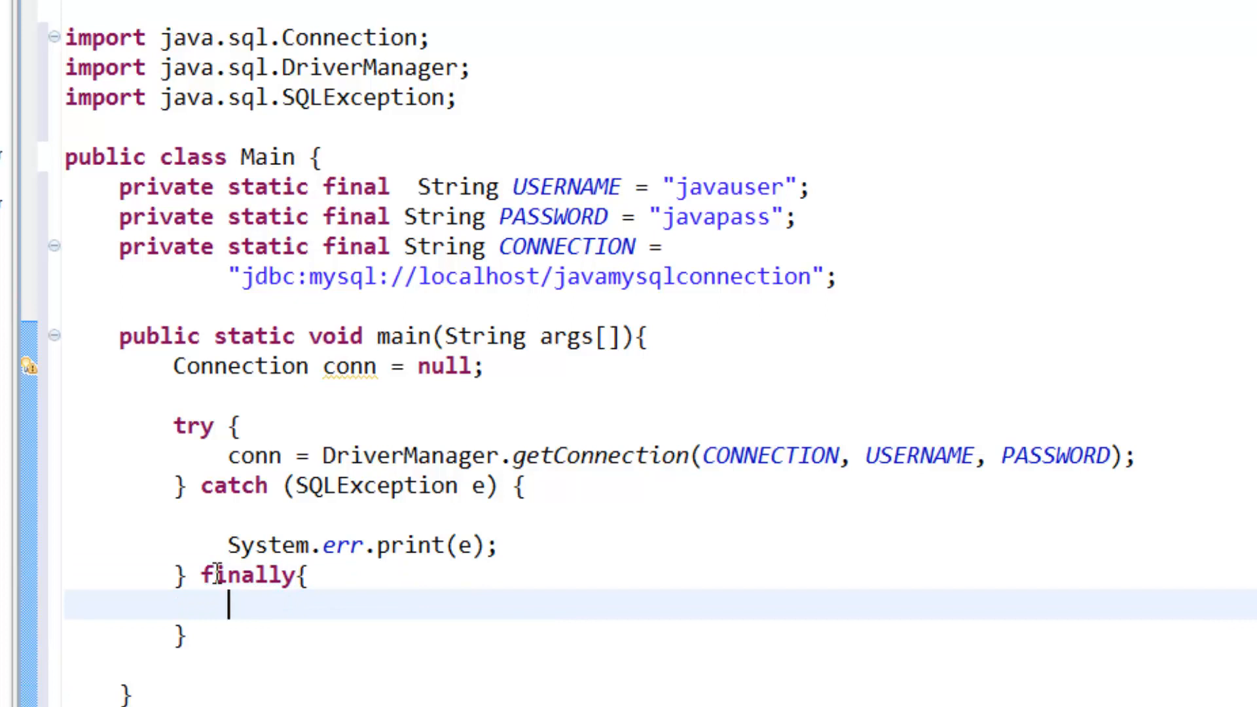
Step: Inside finally write if(conn != null){ conn.close(); }
{"action": "type", "text": "if"}
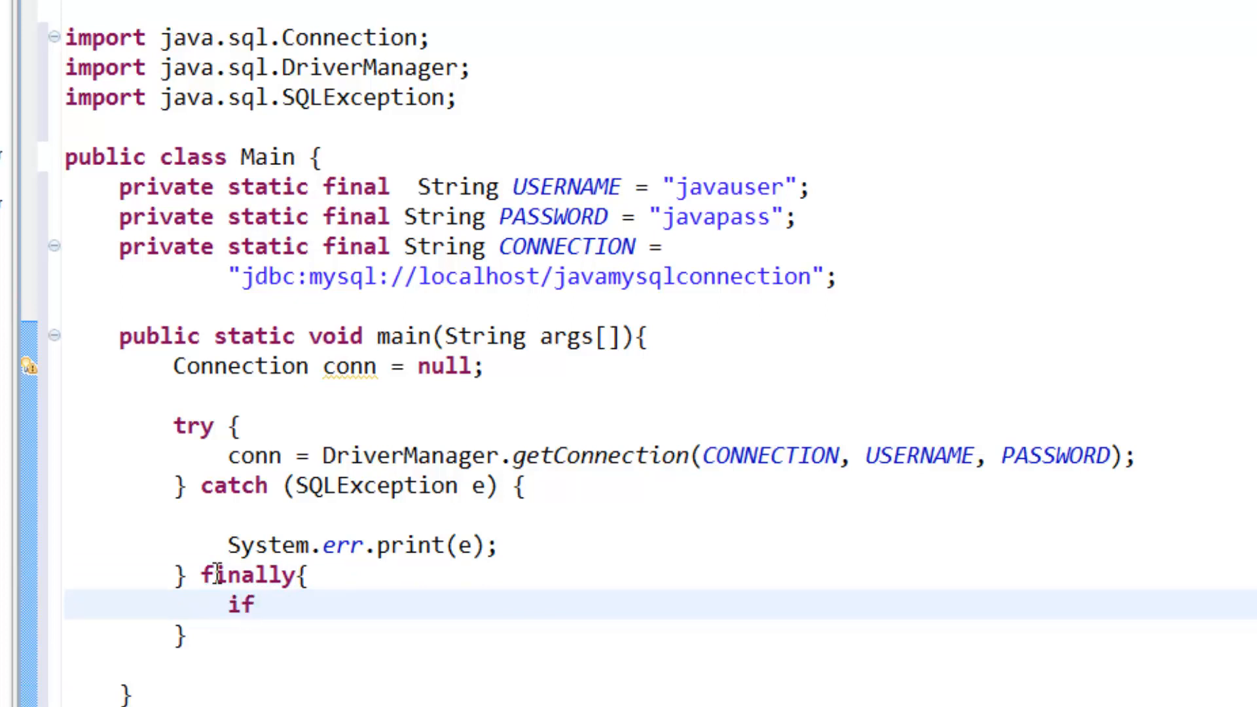
{"action": "type", "text": "(conn)"}
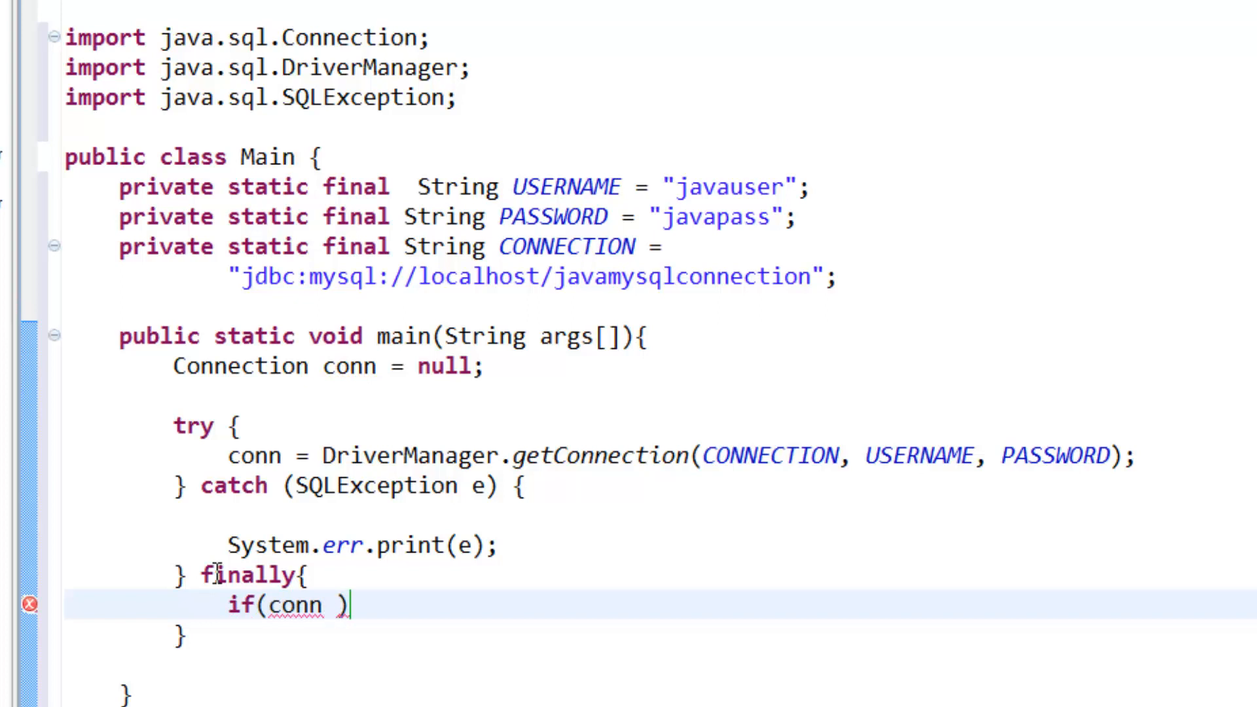
{"action": "type", "text": "!"}
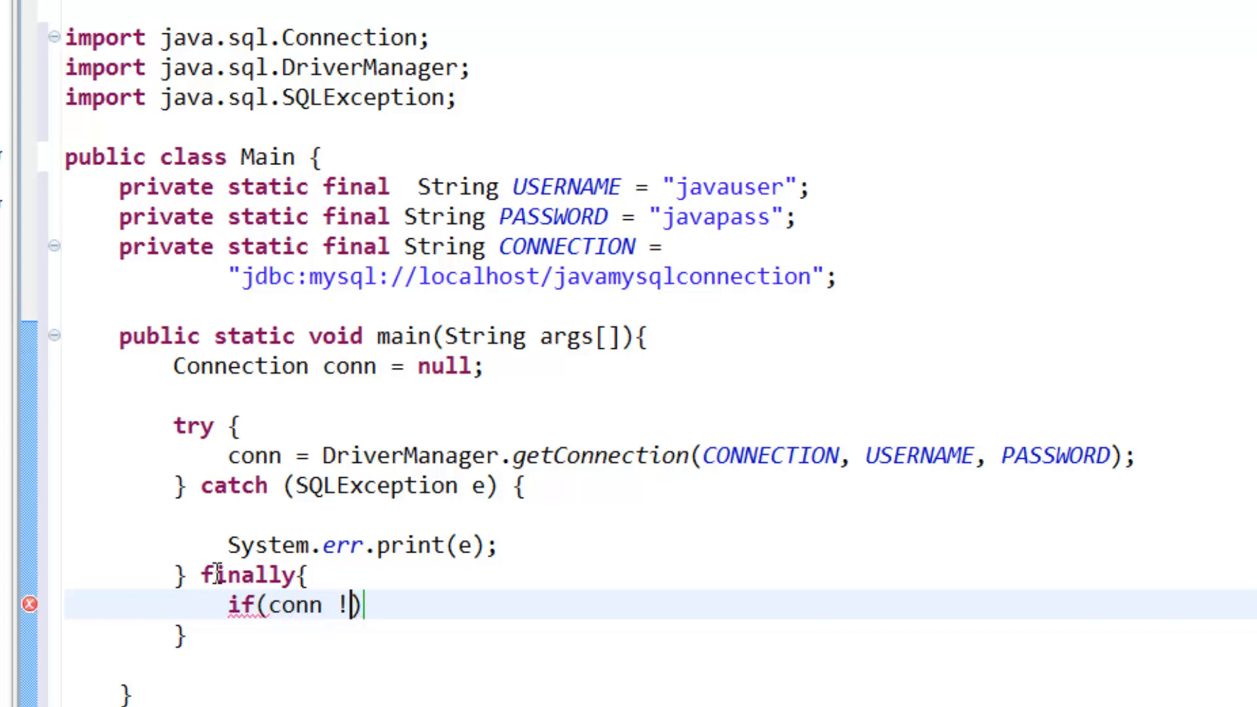
{"action": "type", "text": "= null"}
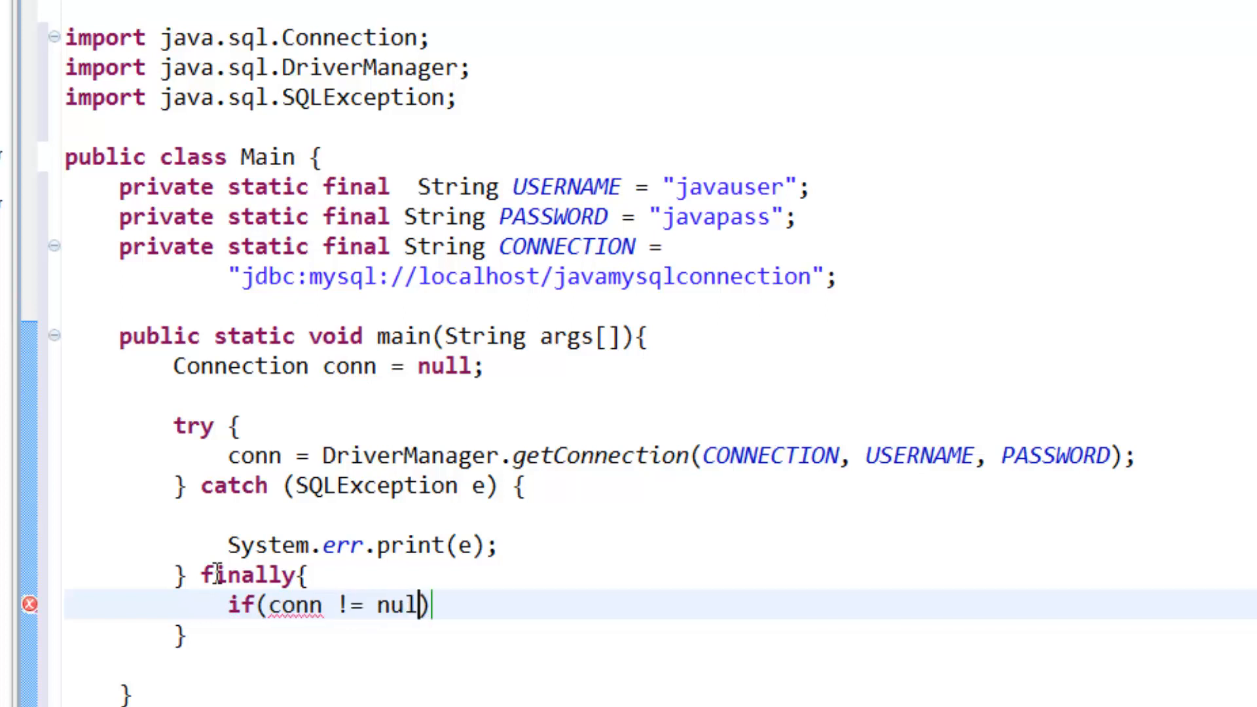
{"action": "type", "text": ")"}
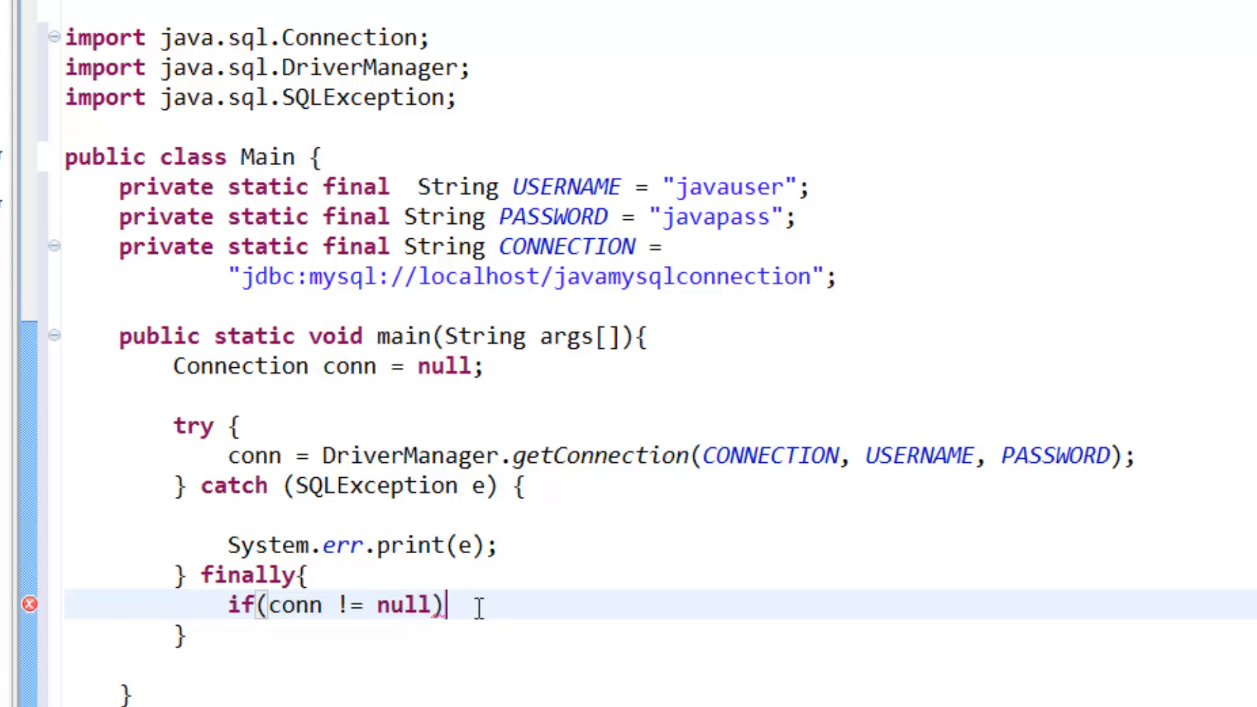
{"action": "type", "text": "{"}
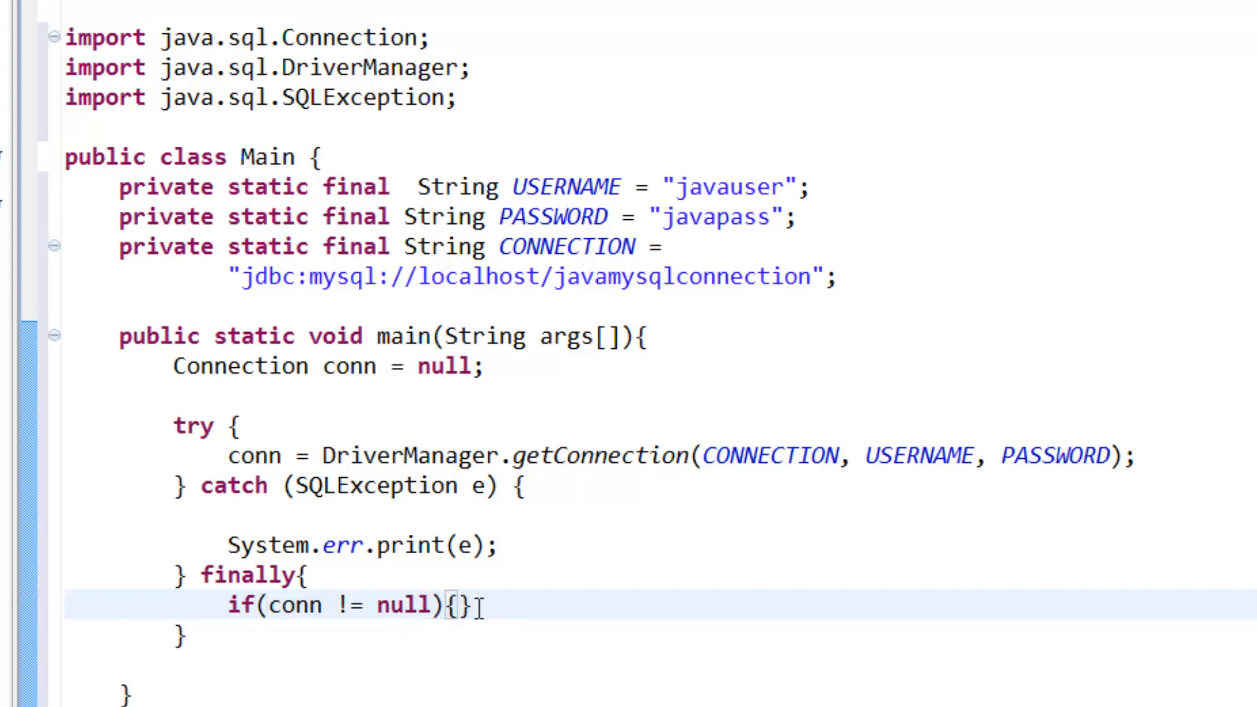
{"action": "type", "text": "conn."}
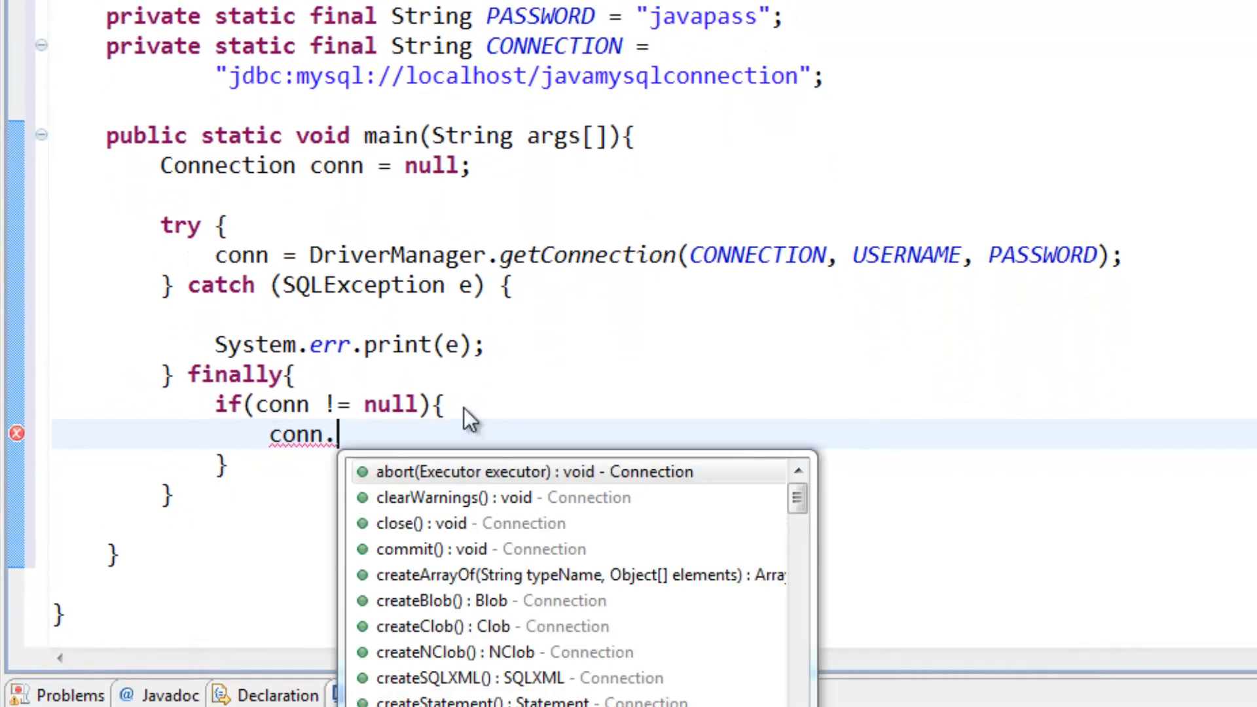
{"action": "type", "text": "close"}
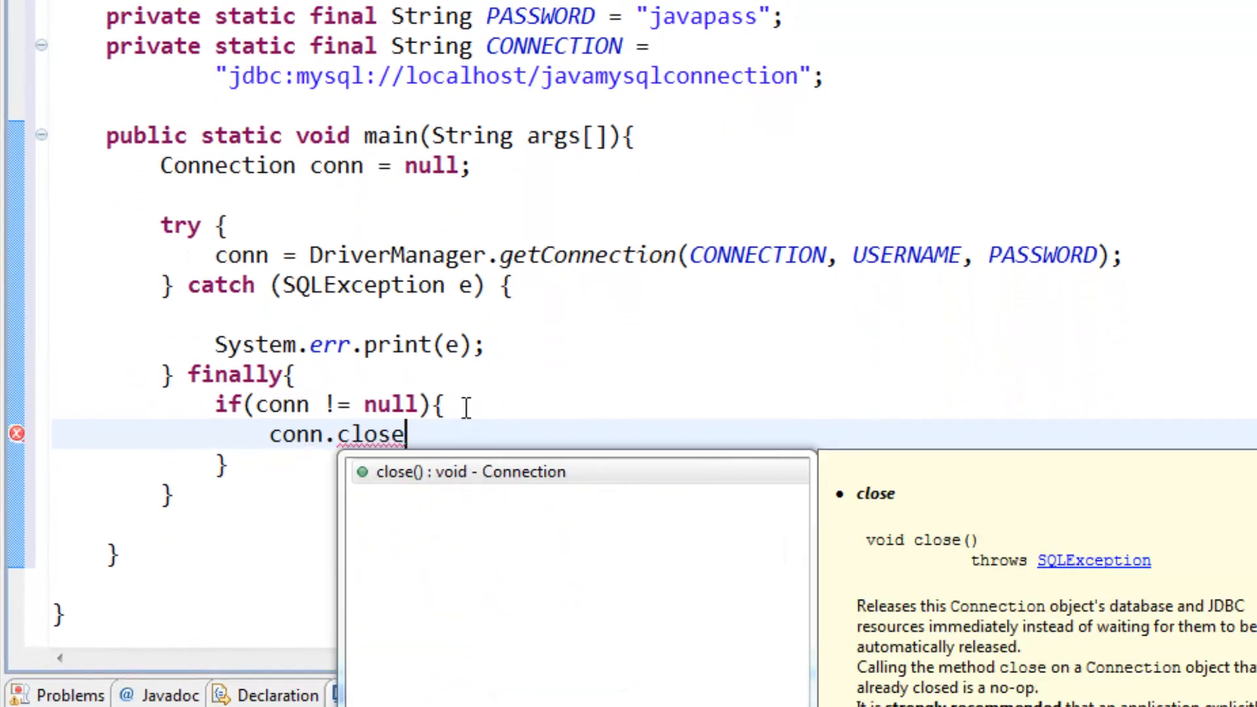
{"action": "type", "text": "()"}
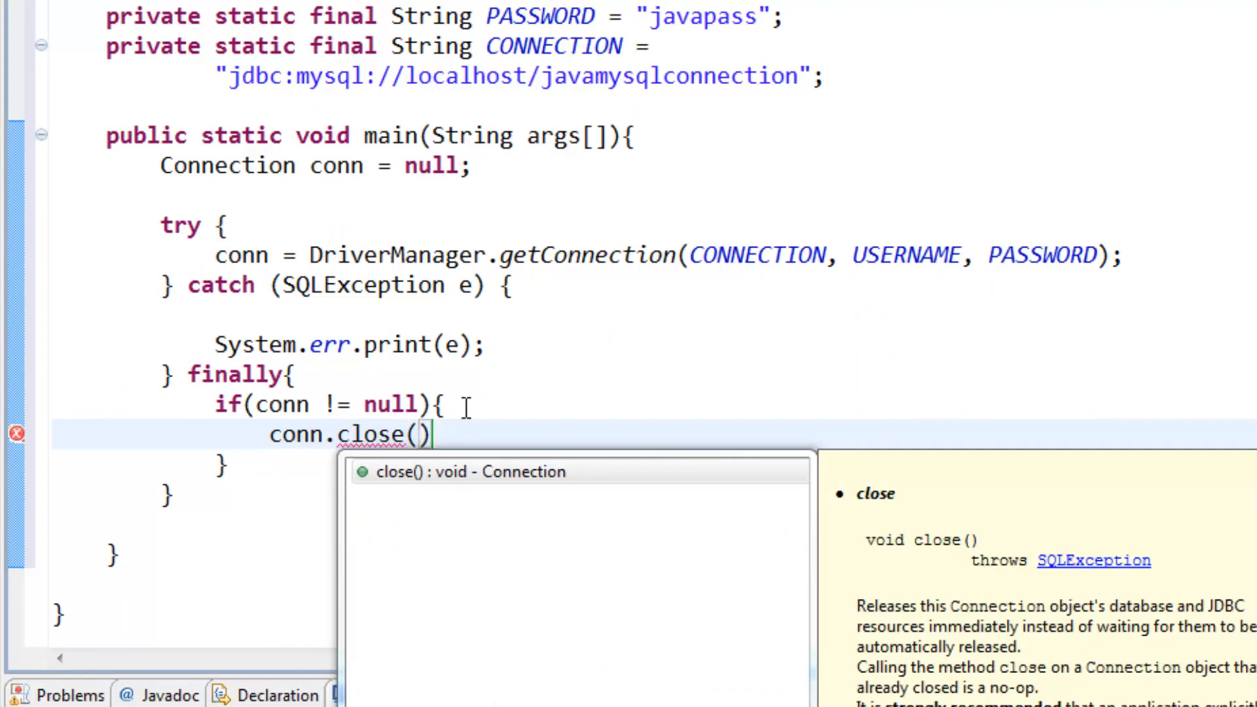
{"action": "type", "text": ";"}
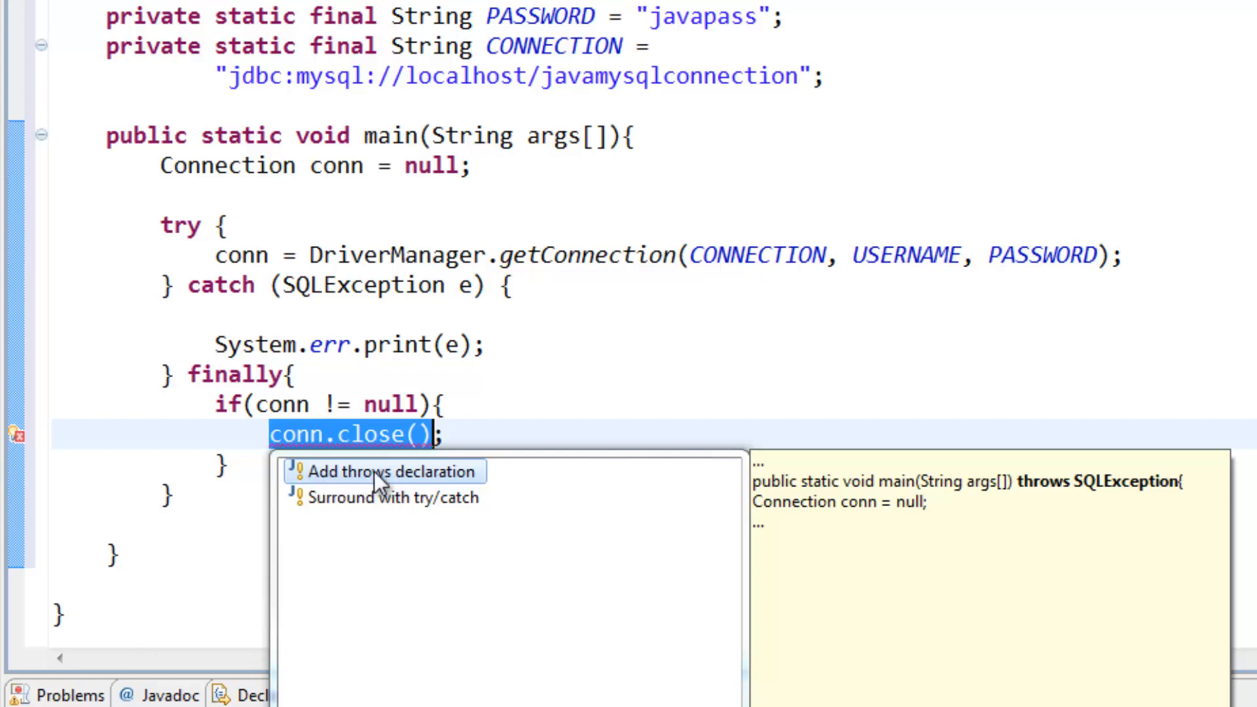
Step: Add throws SQLException to main via quick-fix and run Main.java, getting an empty console
{"action": "left_click", "coordinate": [387, 471]}
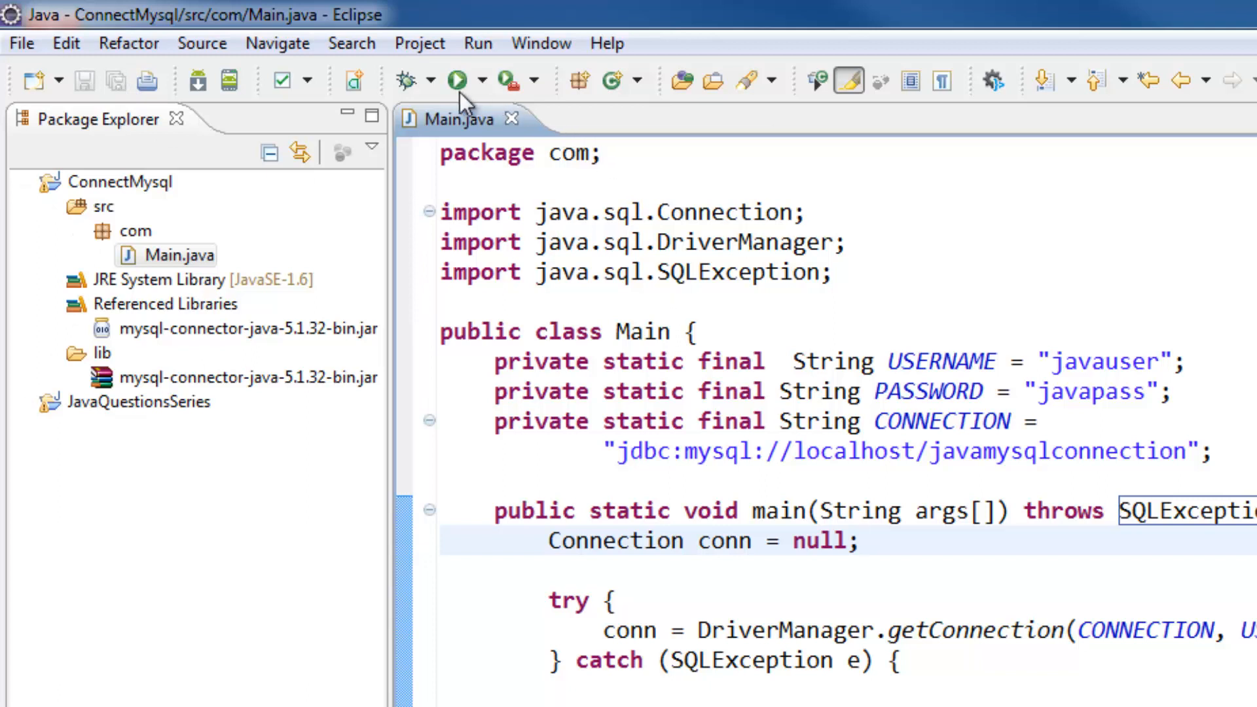
{"action": "mouse_move", "coordinate": [458, 80]}
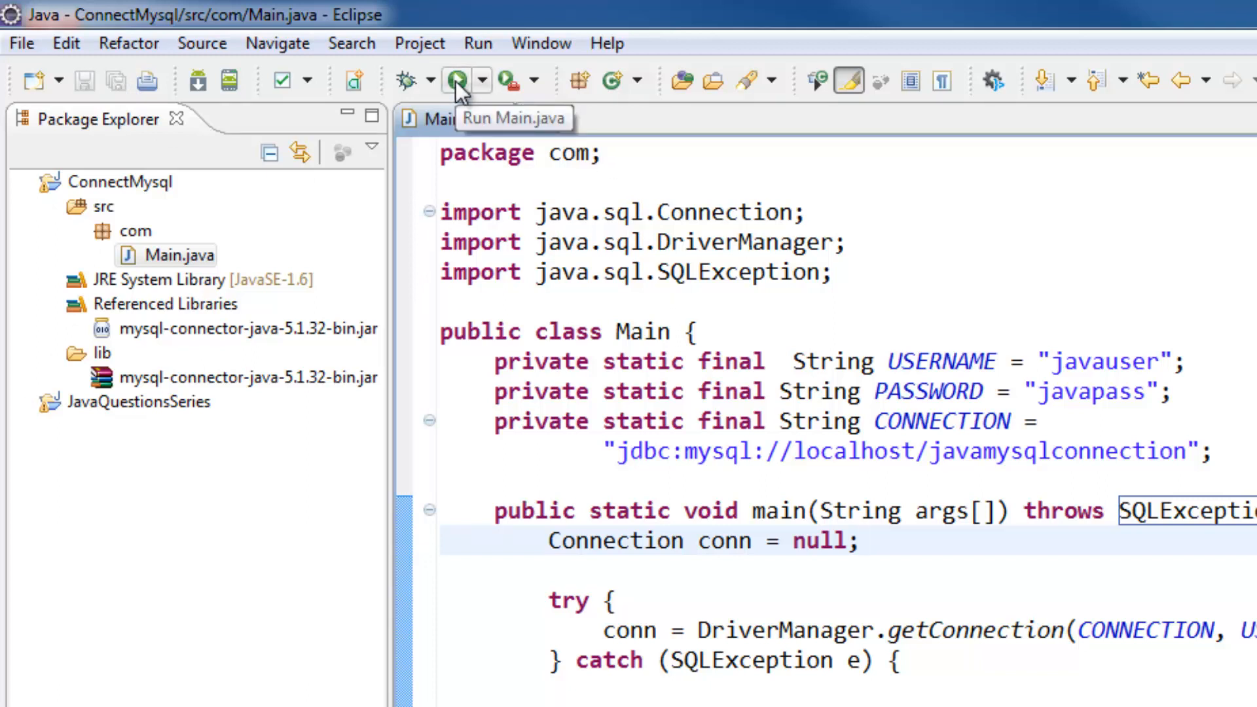
{"action": "left_click", "coordinate": [457, 80]}
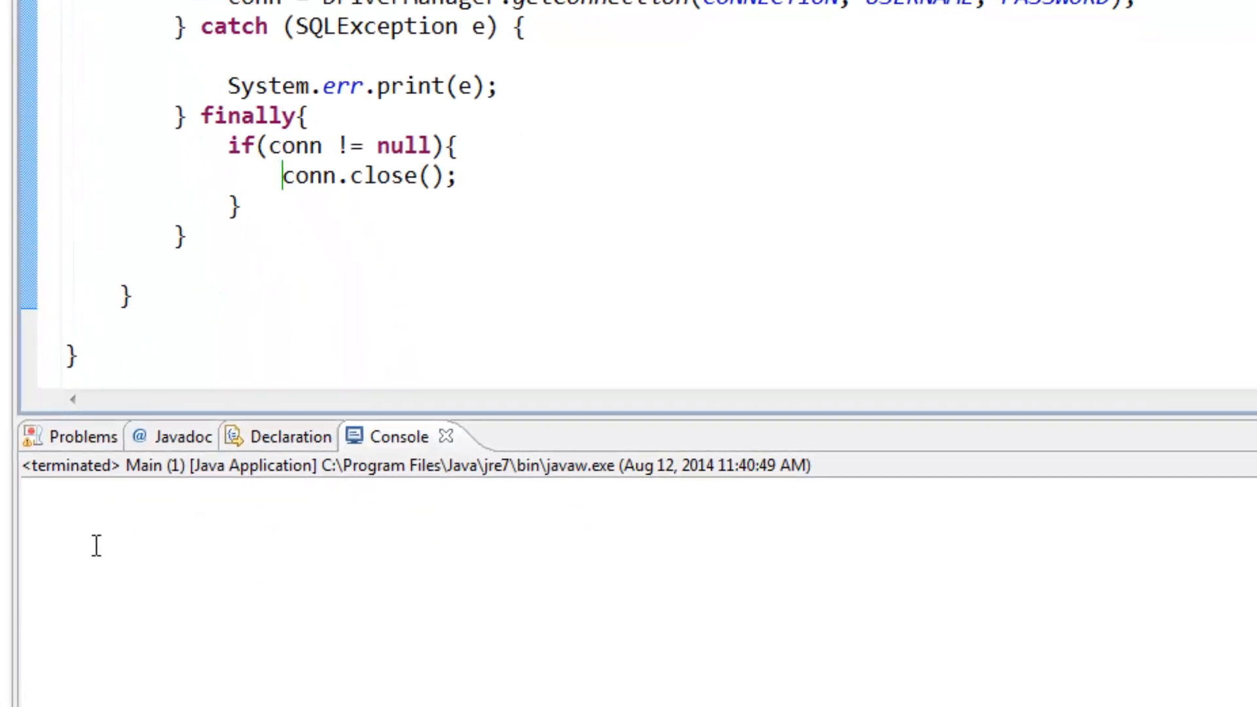
{"action": "mouse_move", "coordinate": [188, 542]}
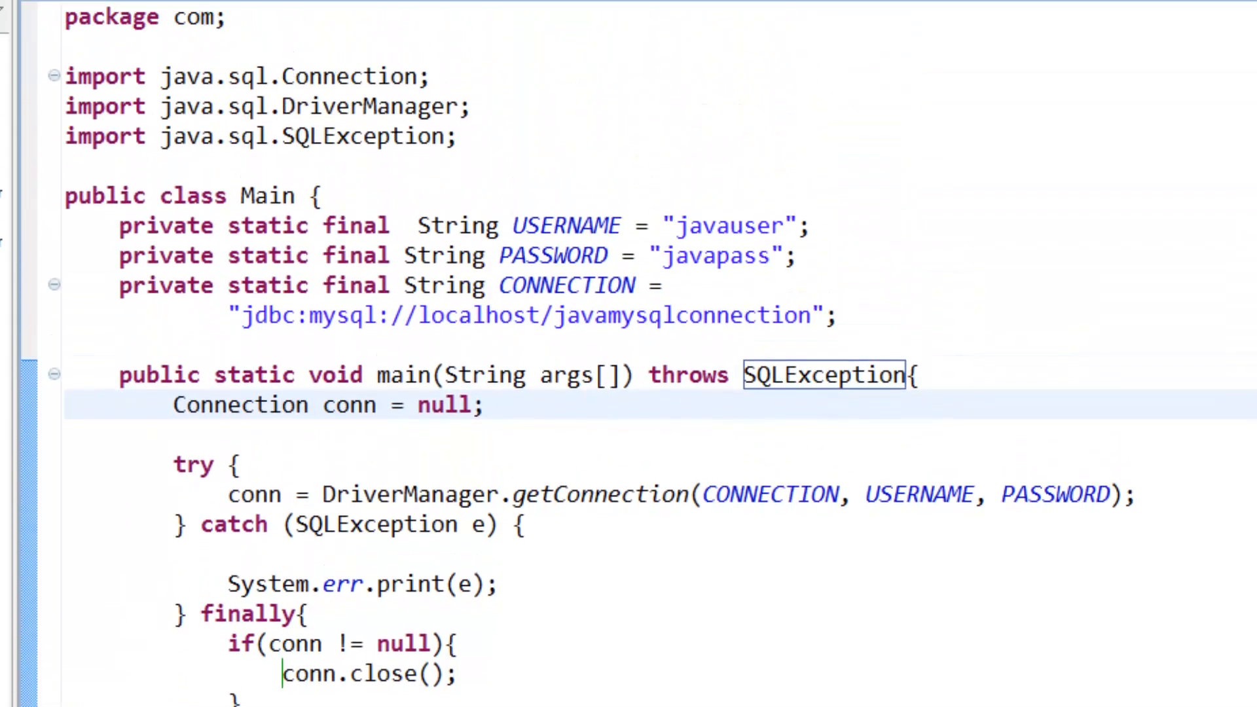
{"action": "left_click", "coordinate": [1138, 494]}
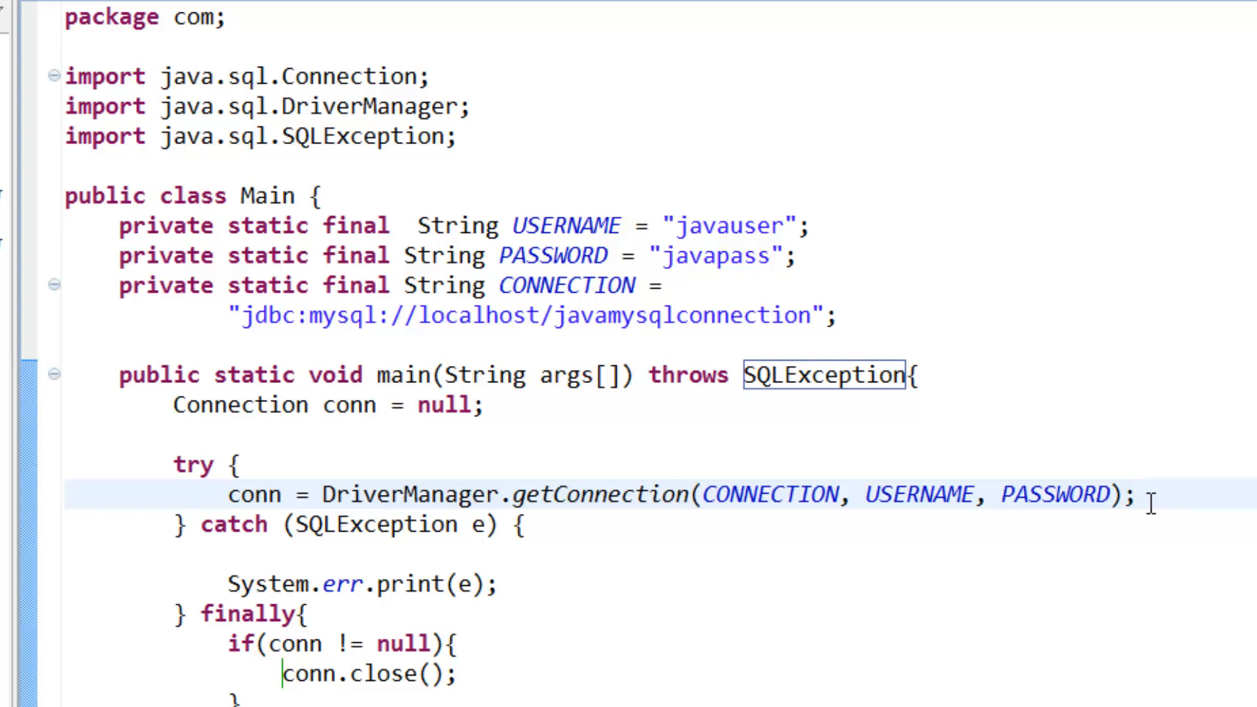
Step: Add System.out.println("We are connected!"); after the getConnection line
{"action": "key", "text": "enter"}
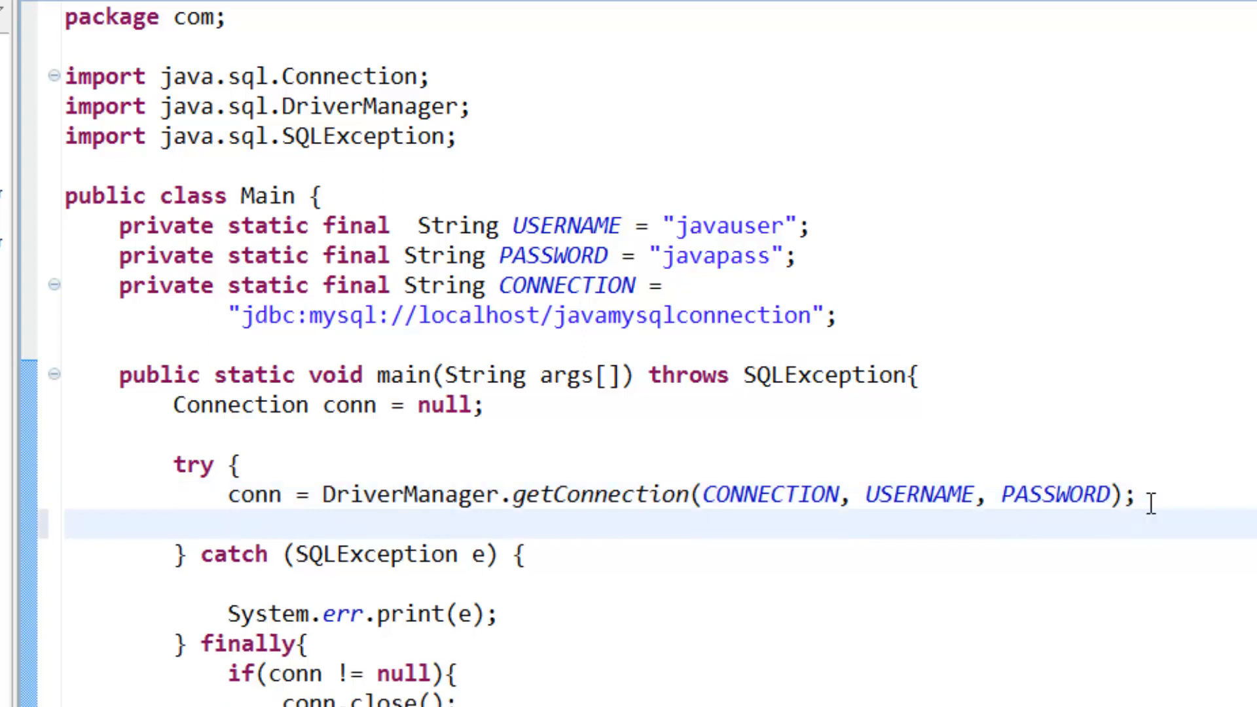
{"action": "type", "text": "System.out."}
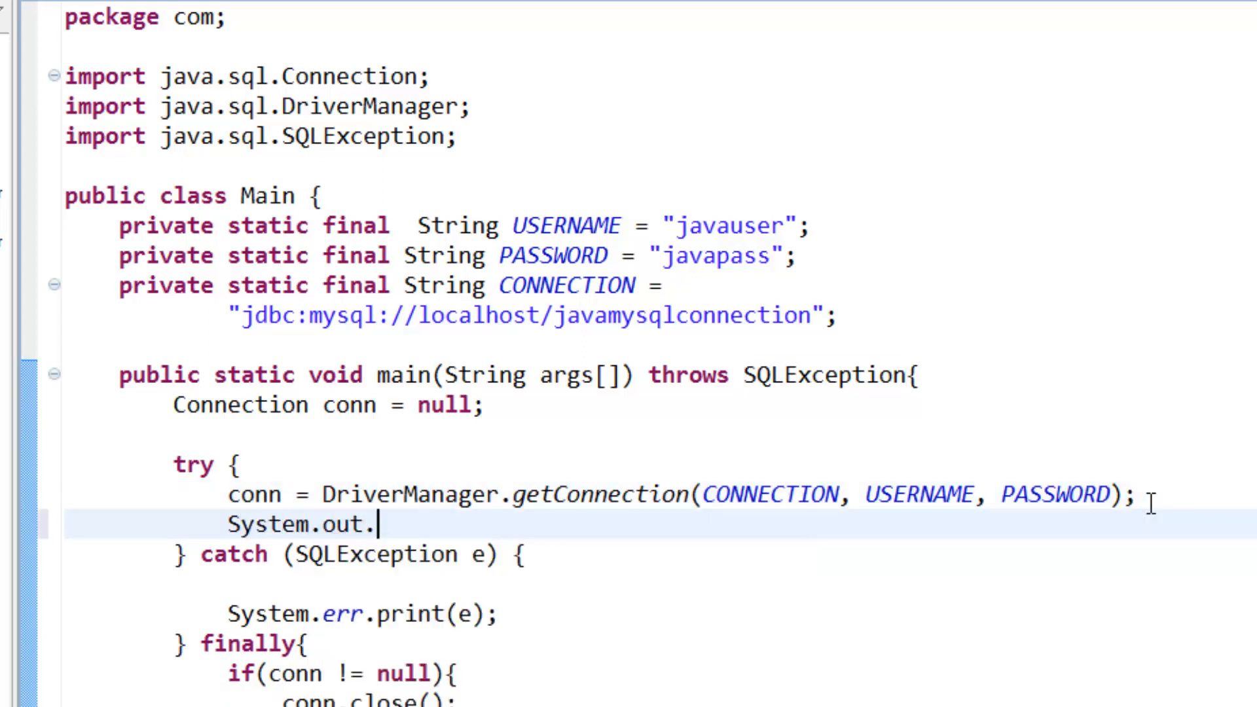
{"action": "type", "text": "println();"}
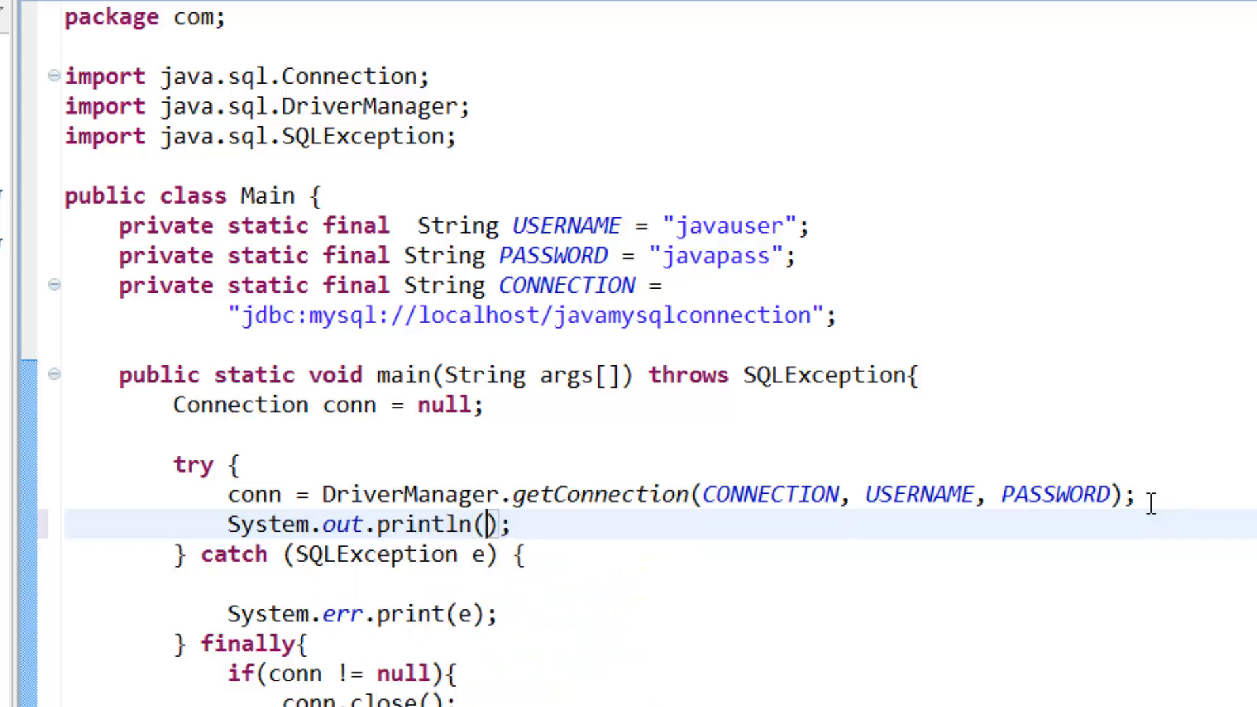
{"action": "type", "text": "\"\""}
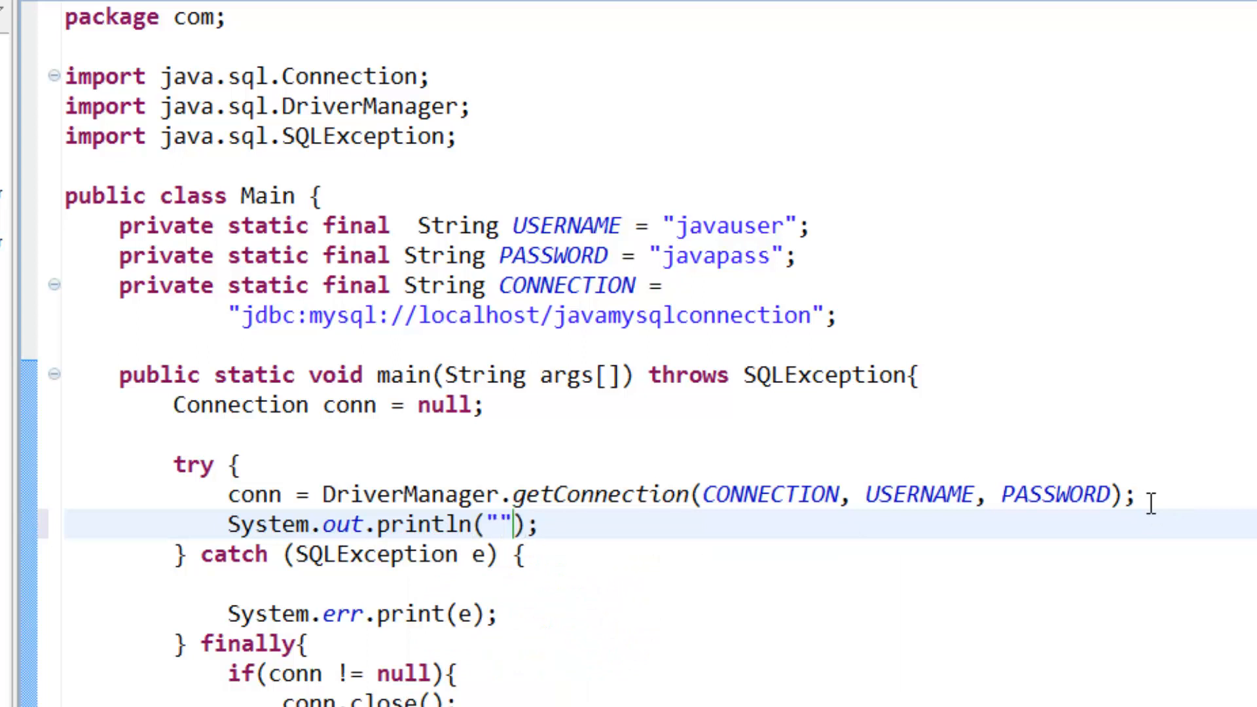
{"action": "type", "text": "Con"}
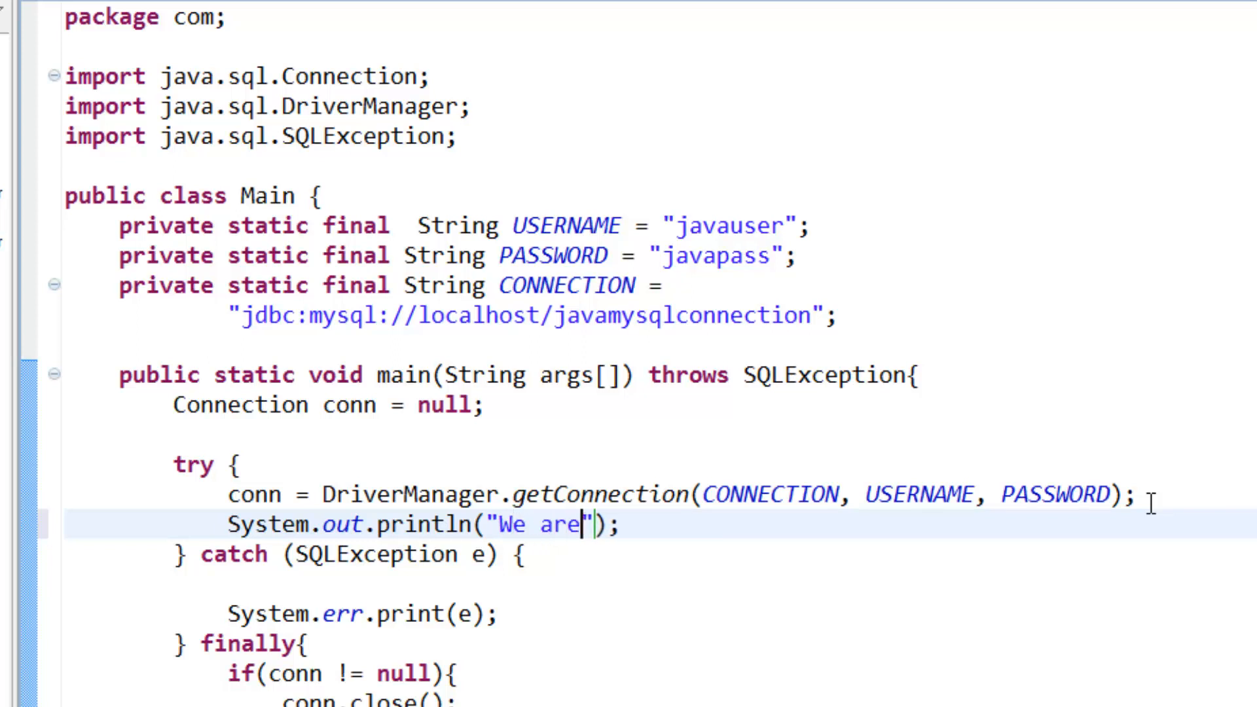
{"action": "type", "text": "connecte"}
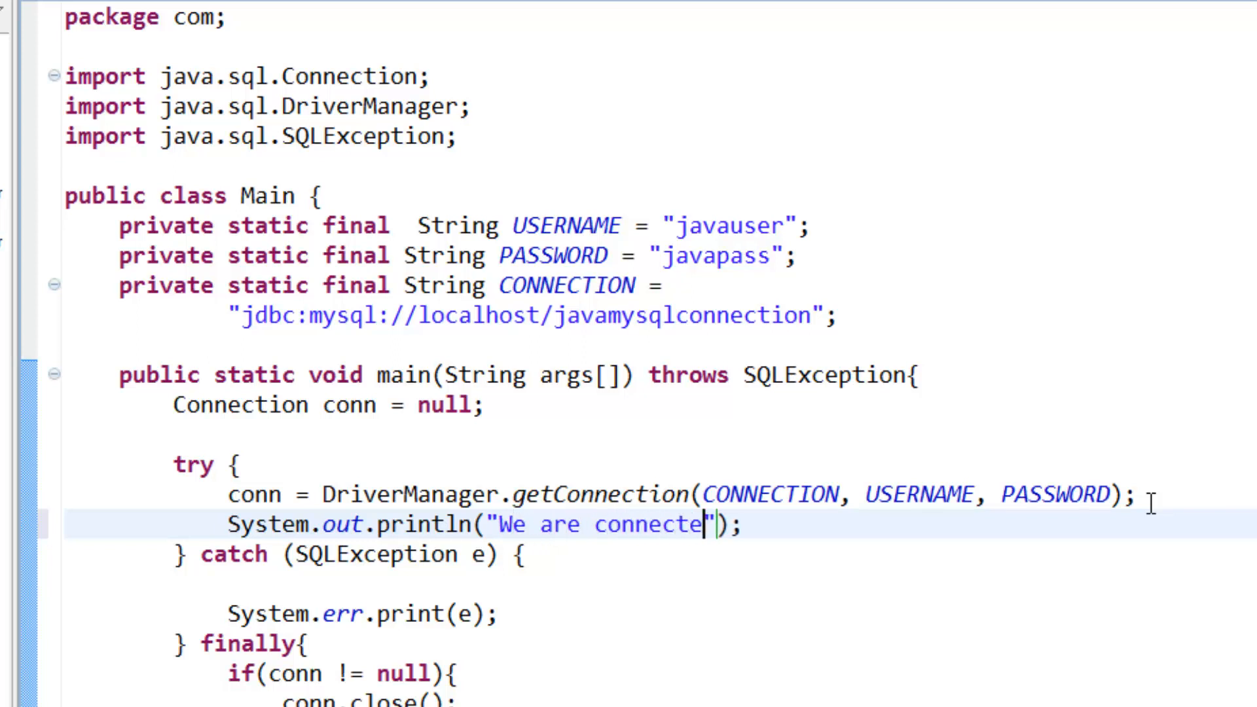
{"action": "type", "text": "d!"}
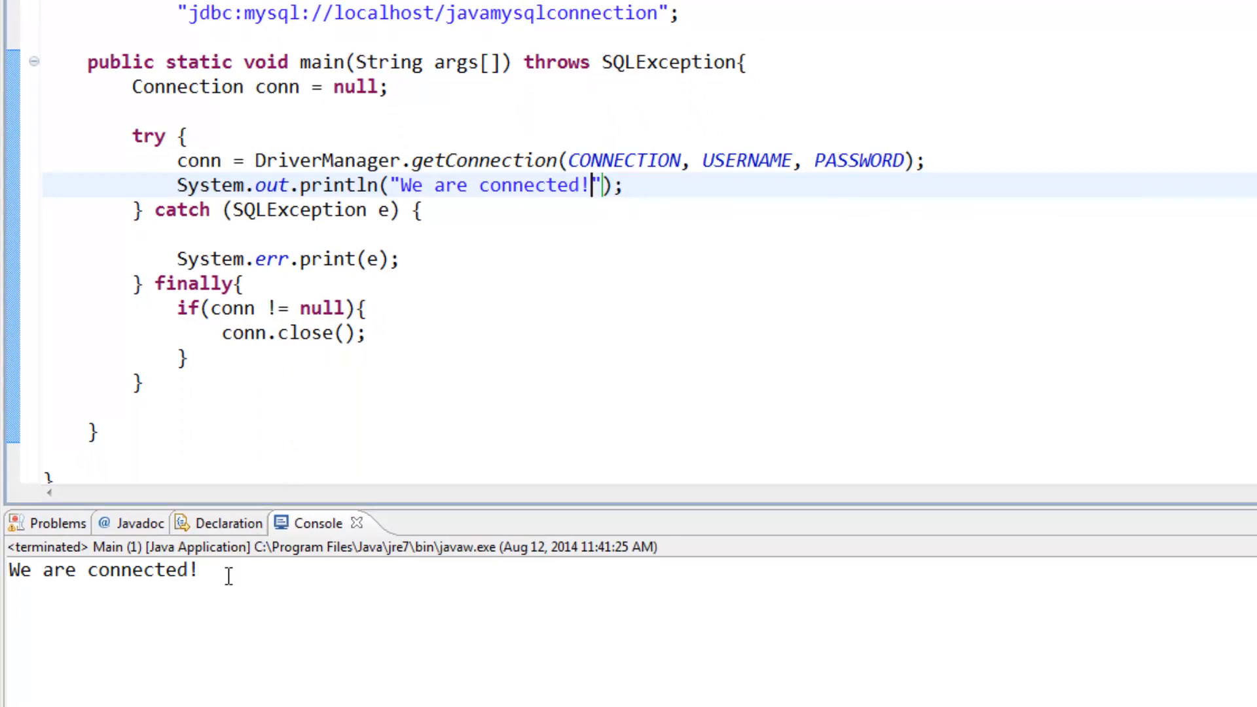
{"action": "mouse_move", "coordinate": [144, 577]}
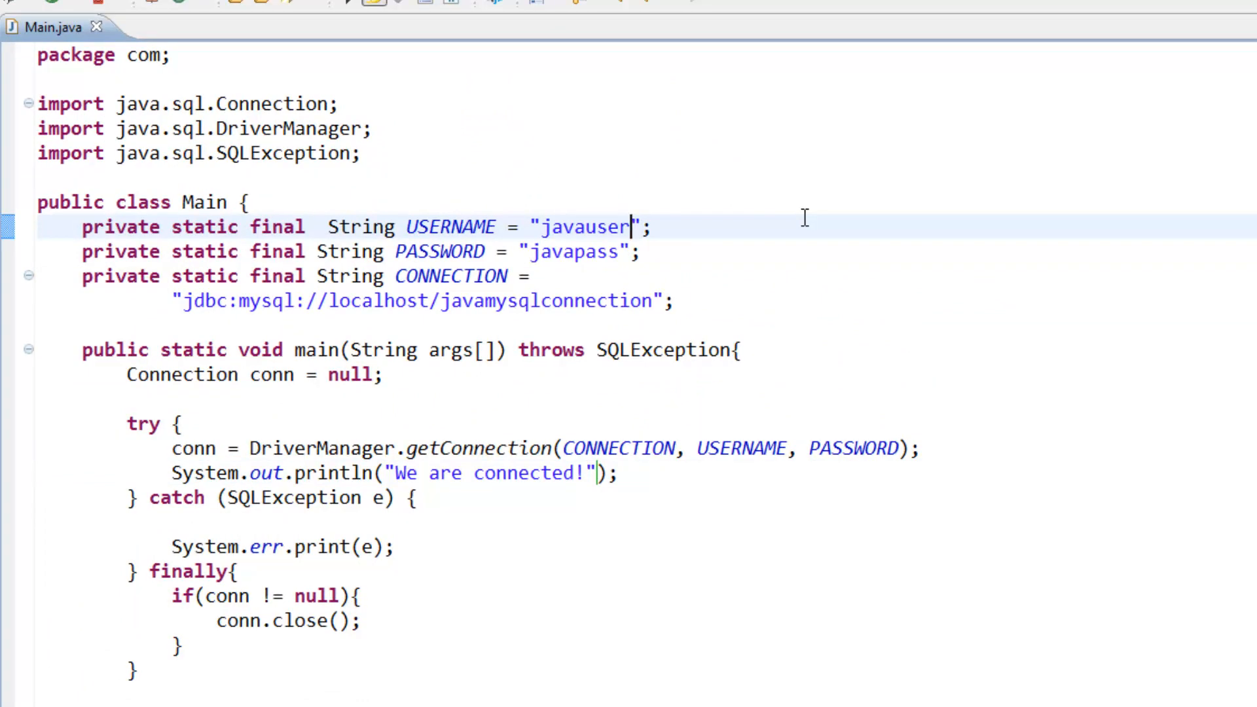
Step: Change USERNAME to "javauser1" and rerun, producing an access-denied SQLException
{"action": "type", "text": "1"}
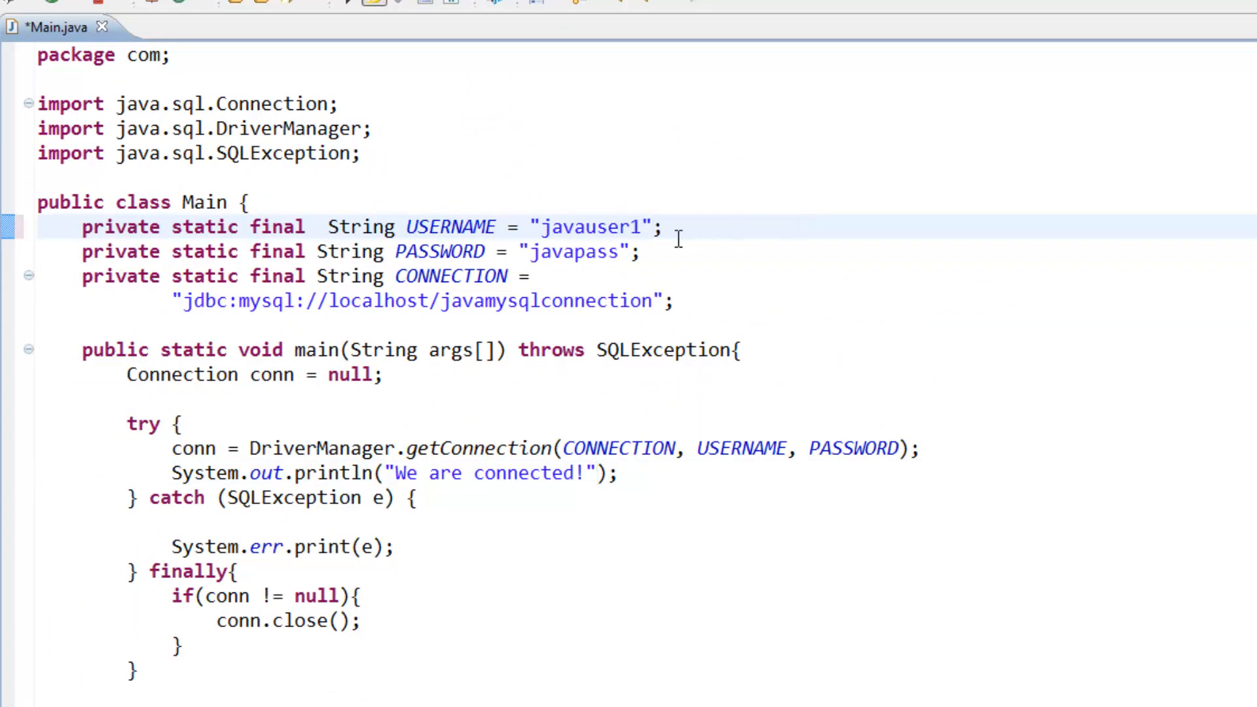
{"action": "key", "text": "ctrl+s"}
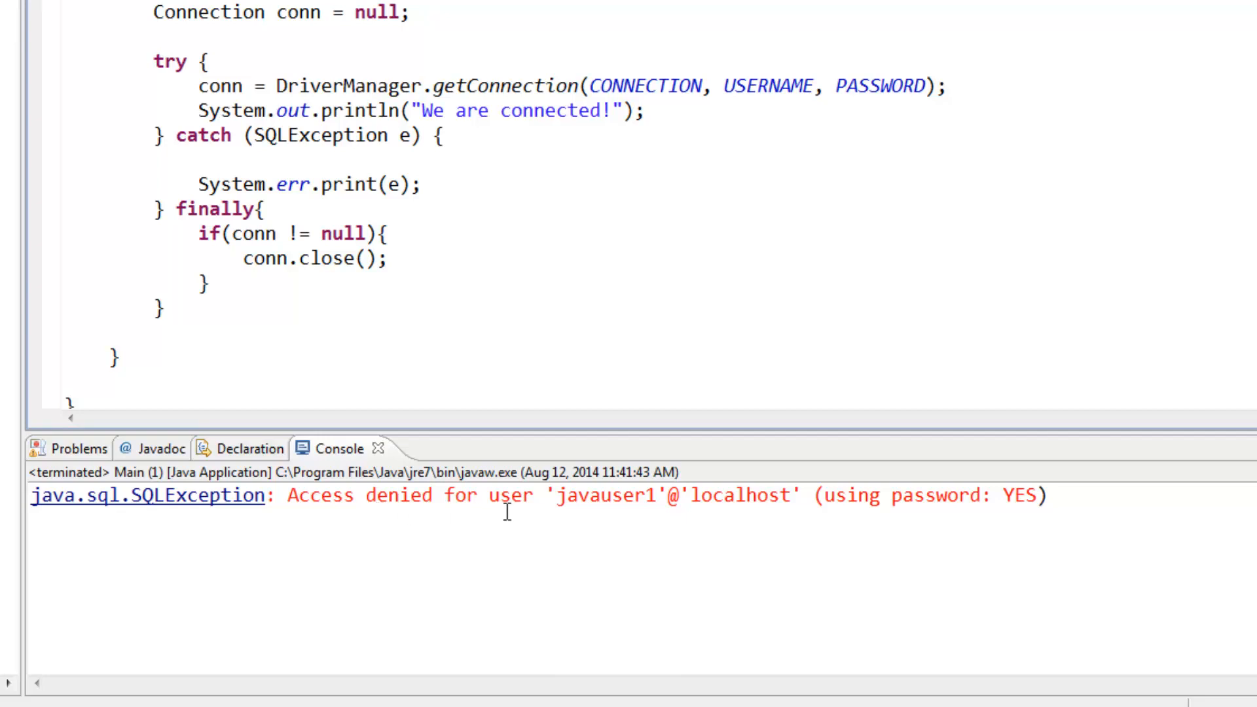
{"action": "mouse_move", "coordinate": [933, 506]}
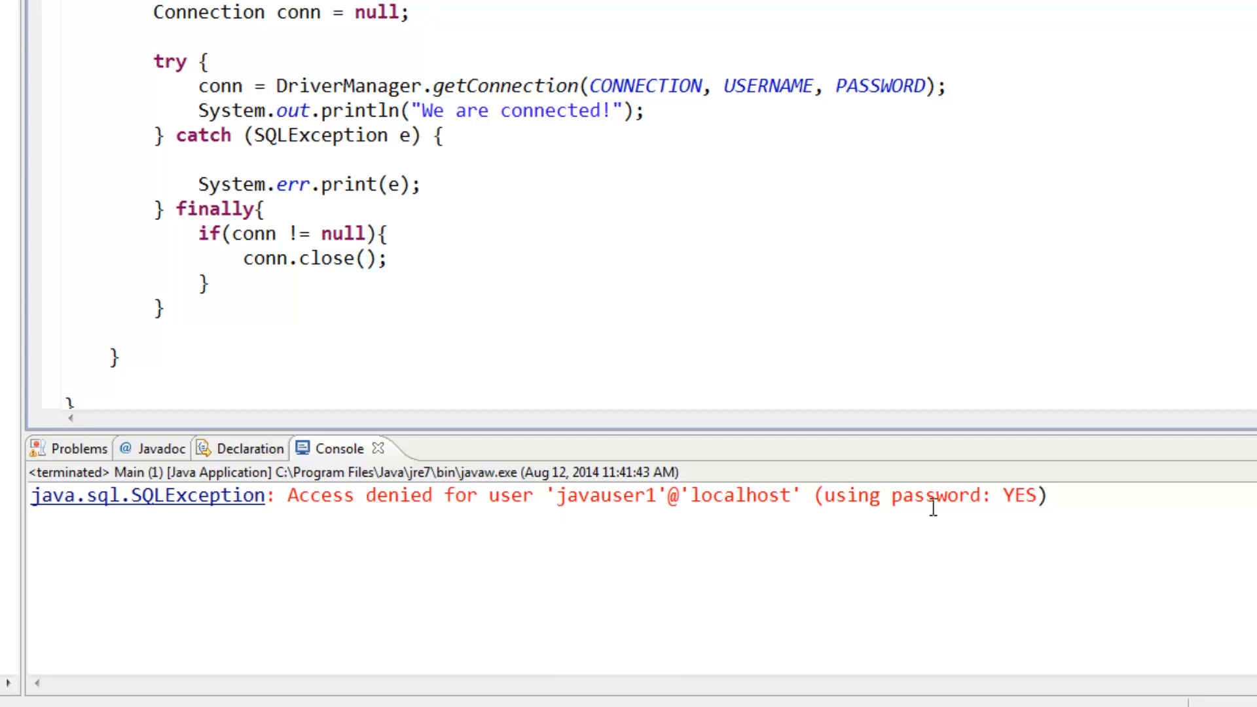